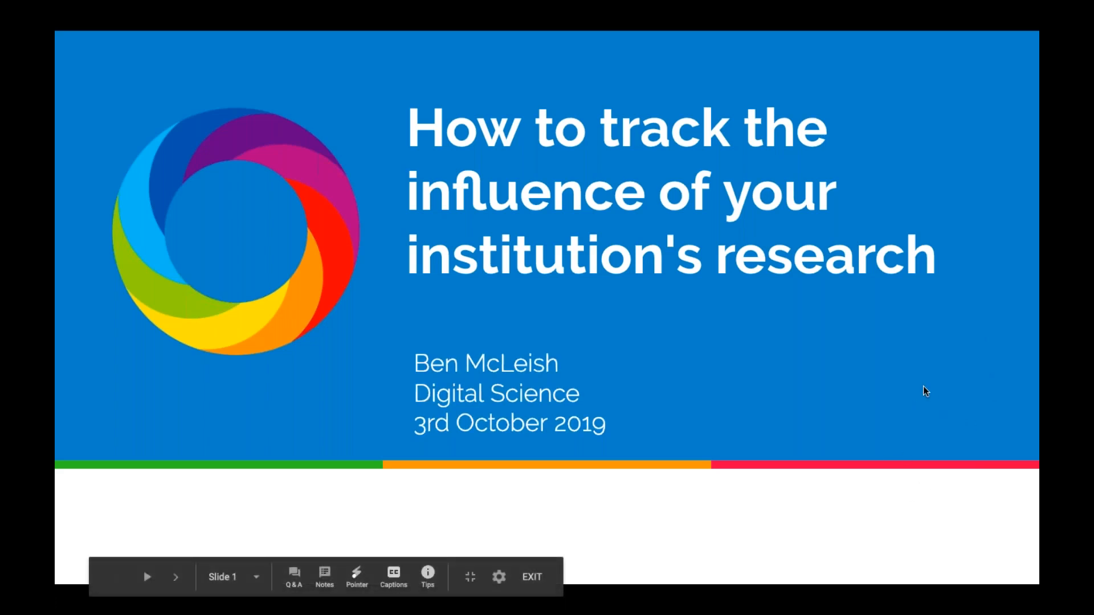
# Advance the slideshow past the title and Agenda to the An Altmetric Refresher slide
pyautogui.click(175, 577)
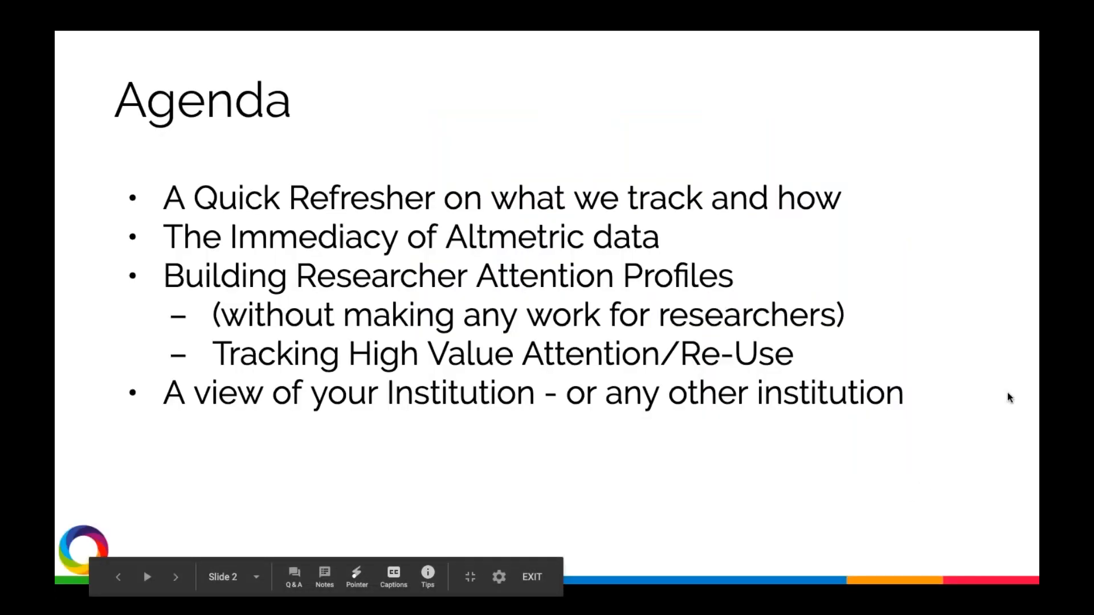
pyautogui.click(147, 576)
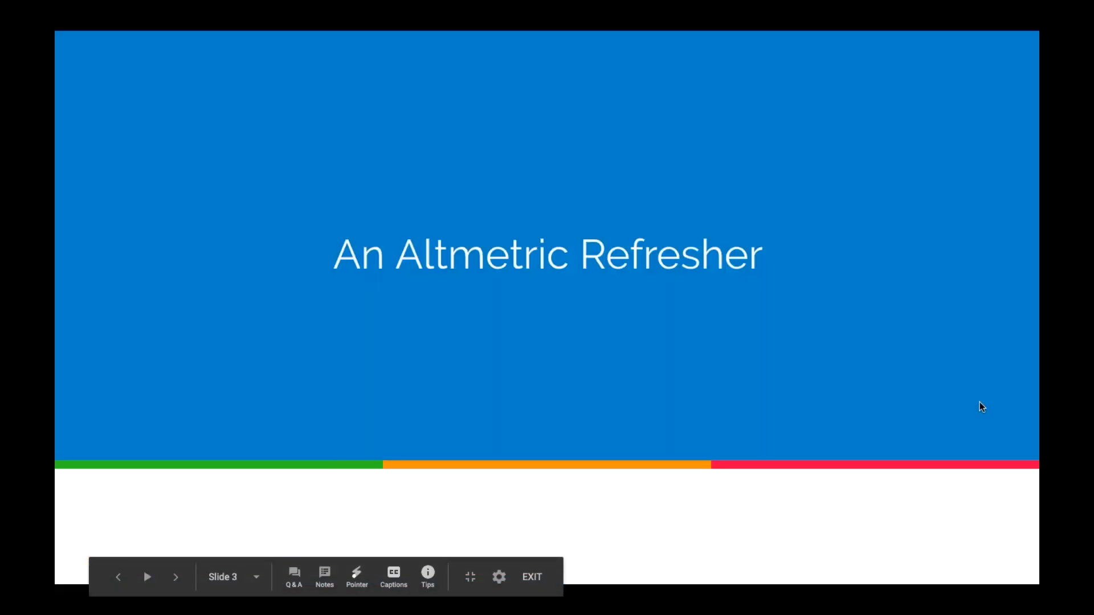
# Advance through the tracking requirements slide to the Research outputs slide
pyautogui.click(175, 576)
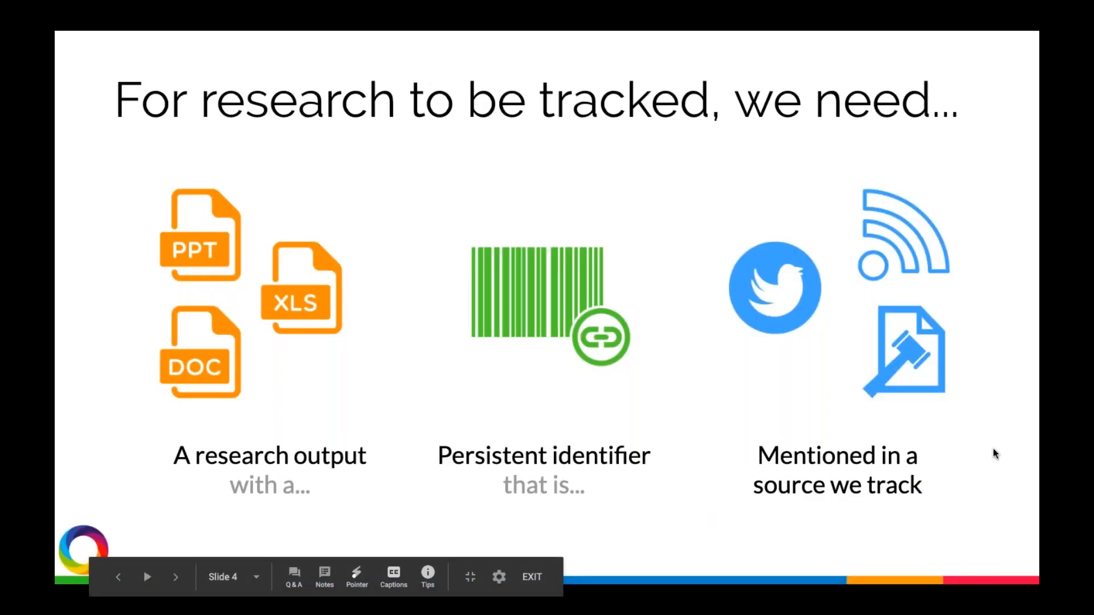
pyautogui.click(147, 576)
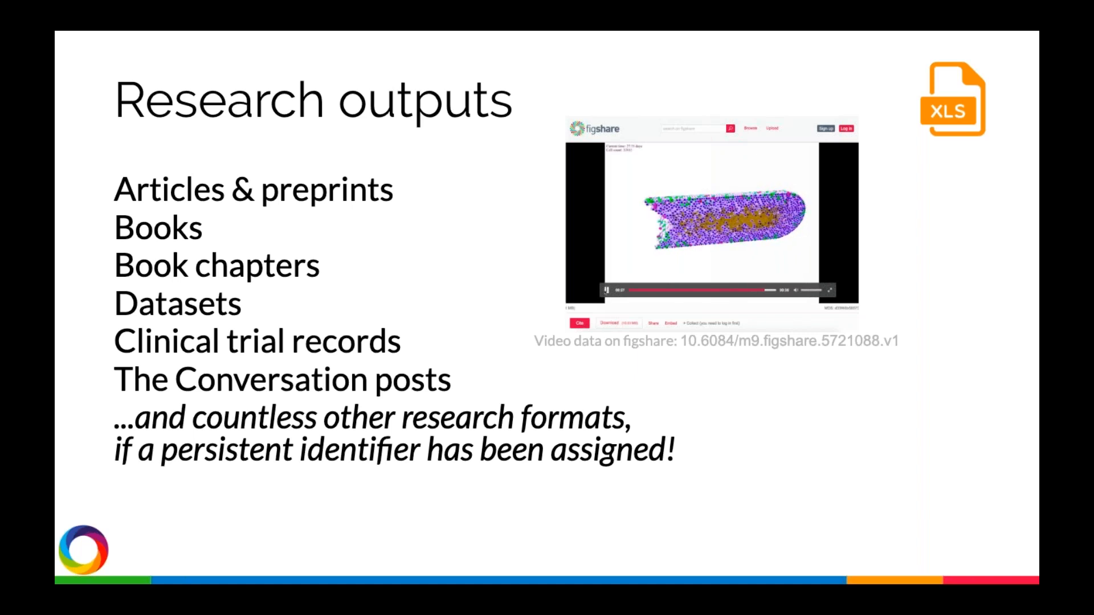
pyautogui.press('Right')
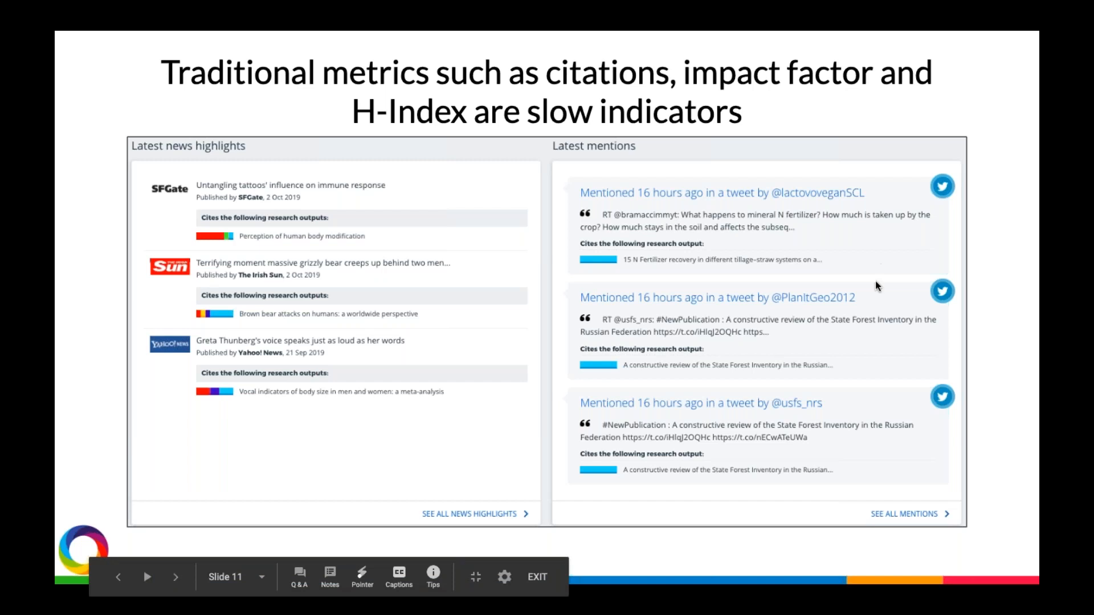
pyautogui.moveTo(556, 246)
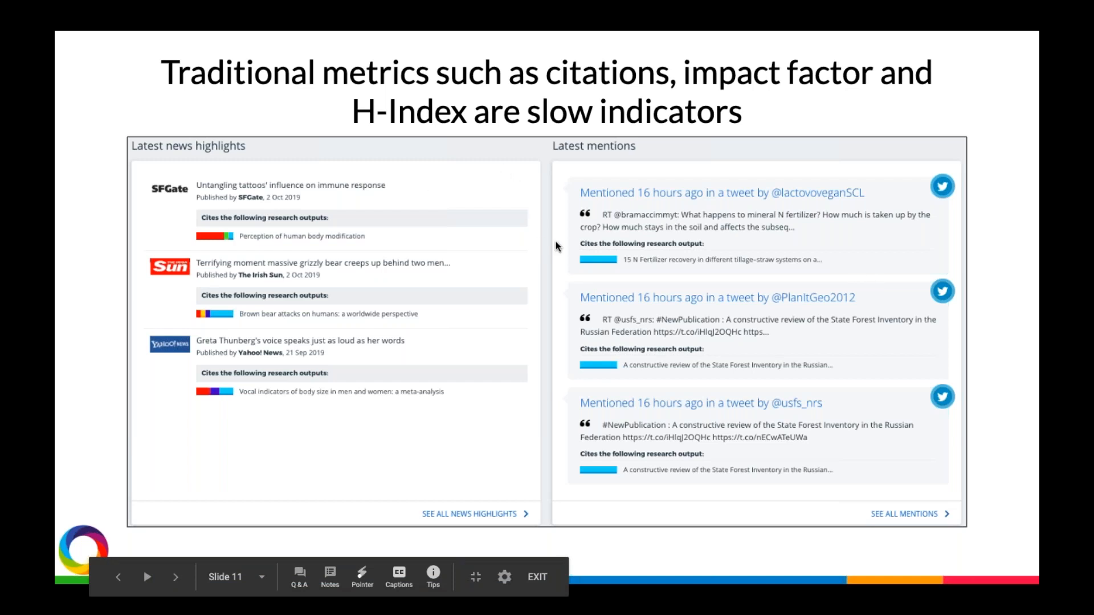
pyautogui.moveTo(551, 240)
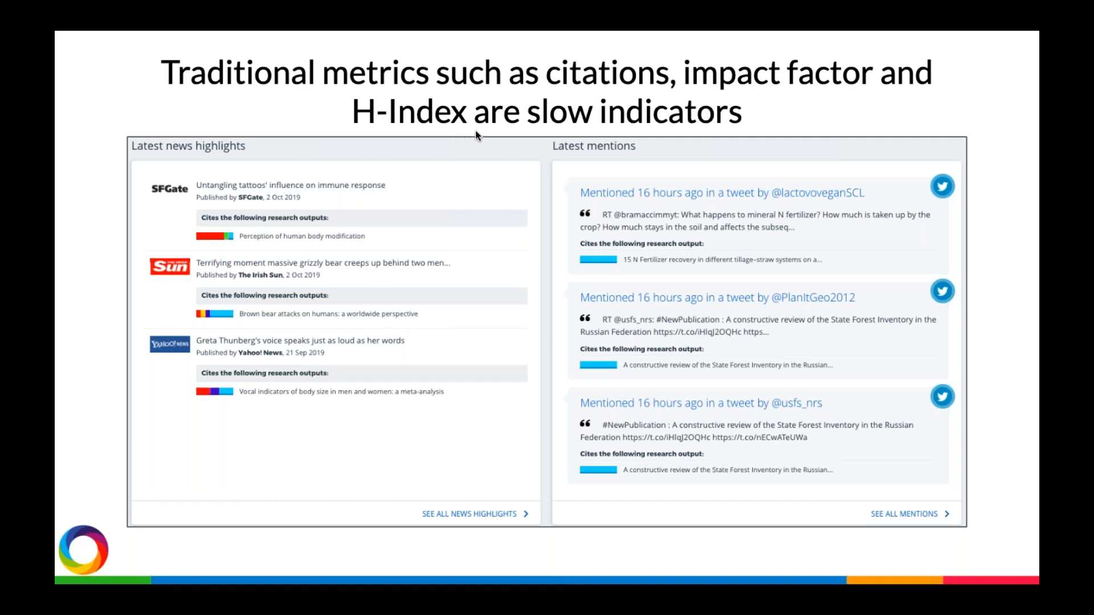
pyautogui.moveTo(712, 134)
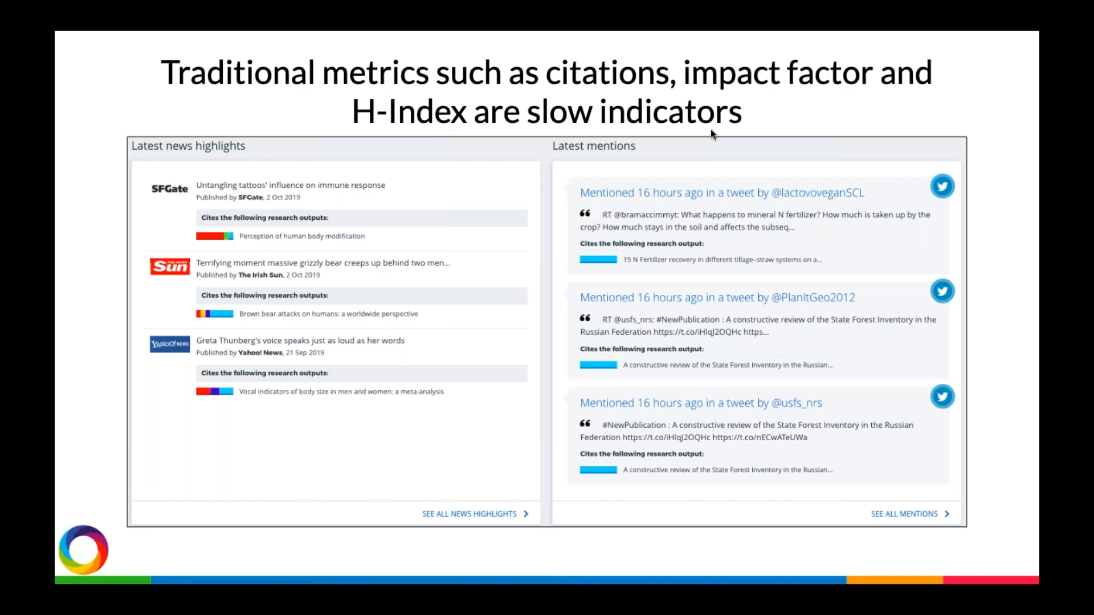
pyautogui.moveTo(987, 346)
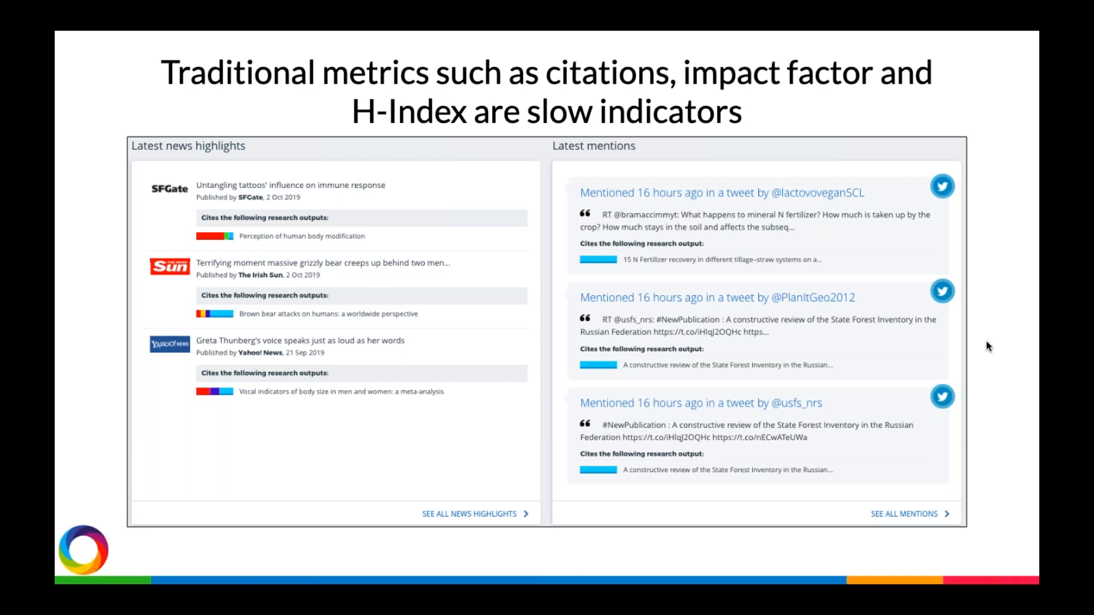
pyautogui.moveTo(987, 395)
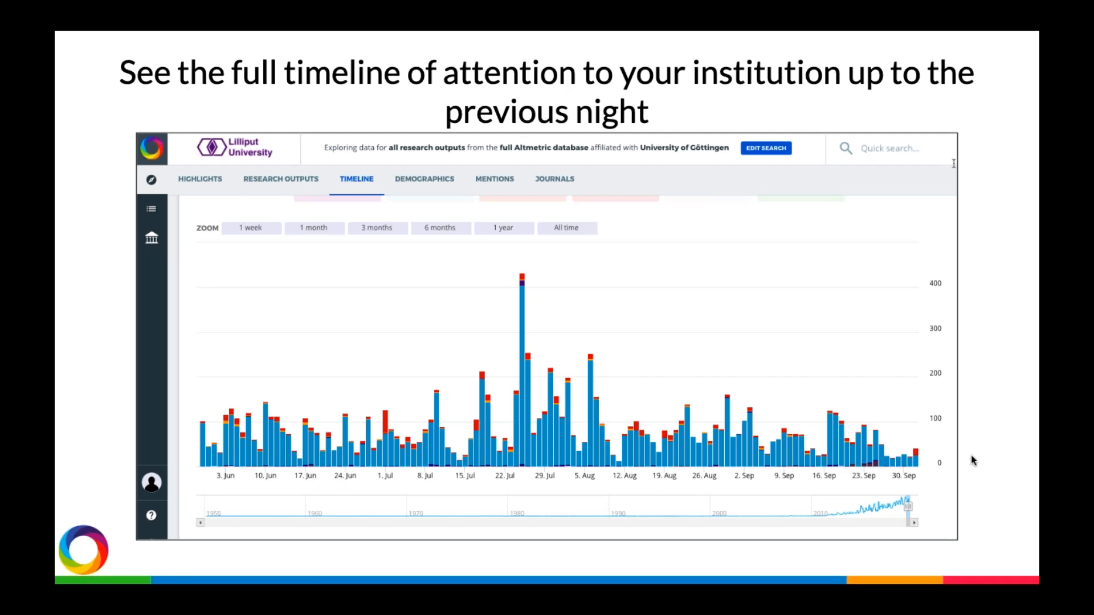
pyautogui.moveTo(854, 505)
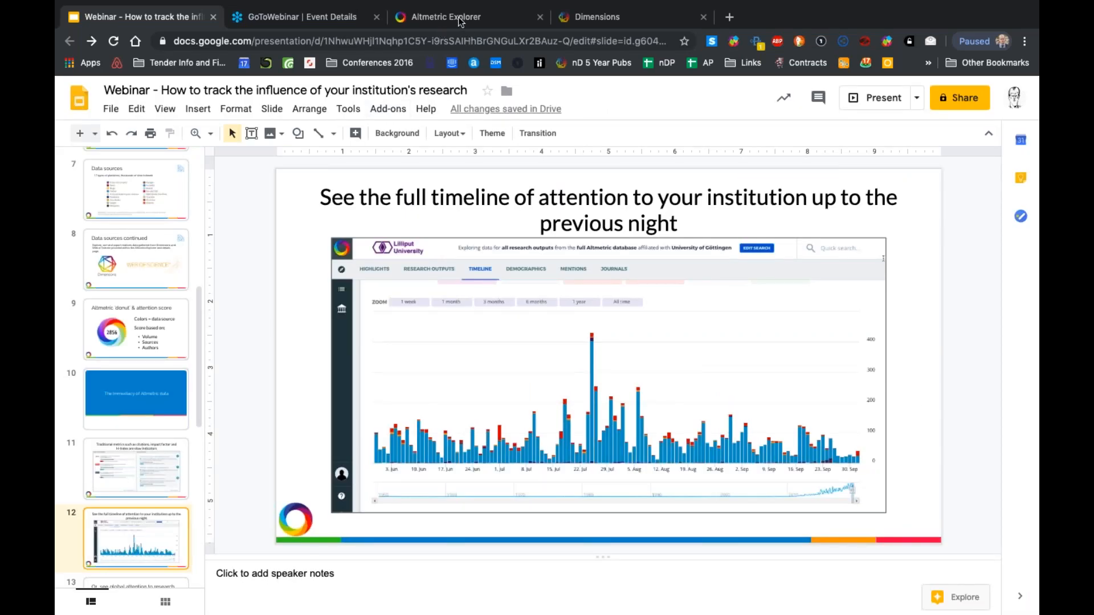
# Switch to Altmetric Explorer and show the Highlights overview of the full database
pyautogui.click(456, 17)
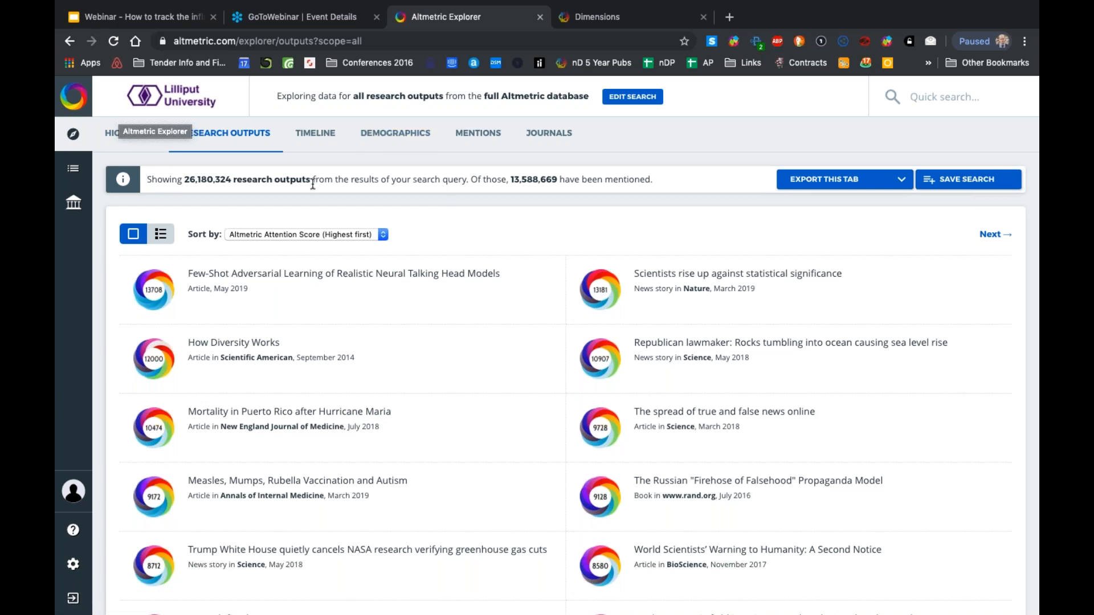
pyautogui.click(130, 133)
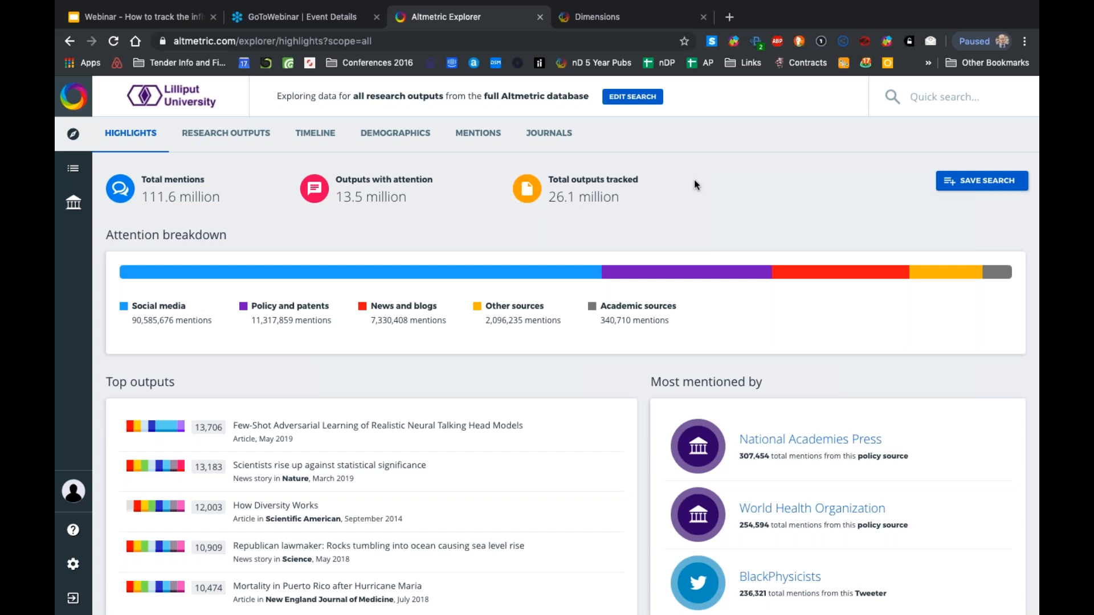
pyautogui.scroll(-3)
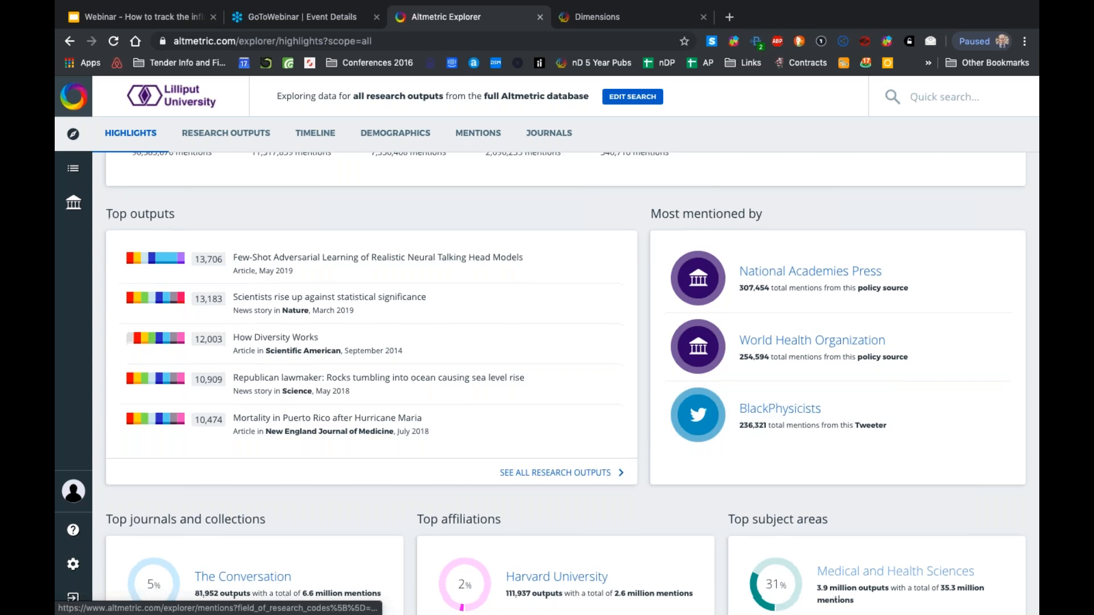
pyautogui.scroll(-3)
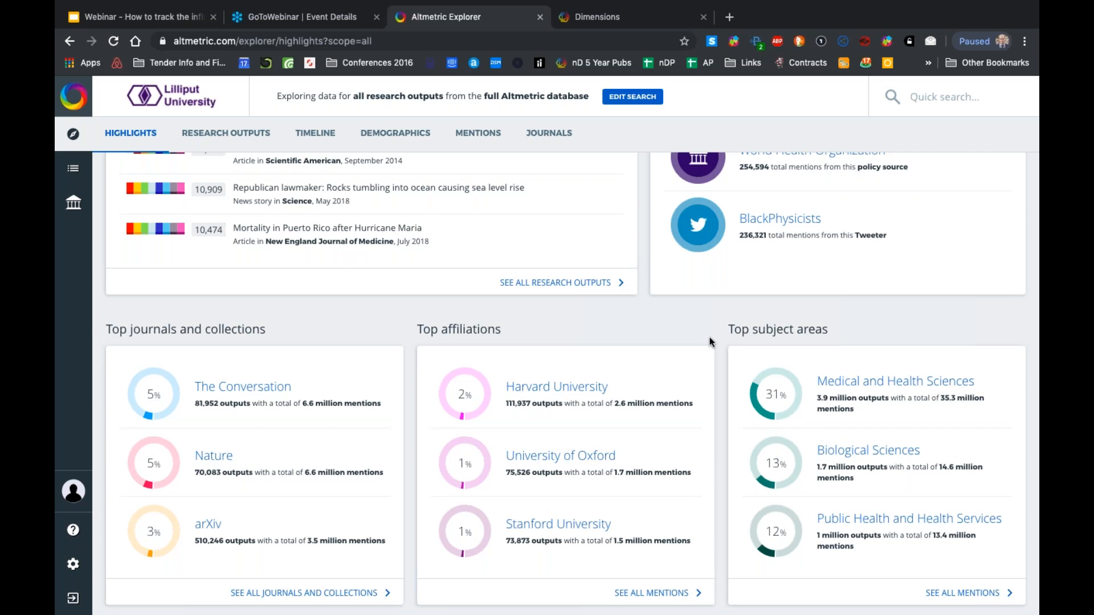
pyautogui.moveTo(556, 386)
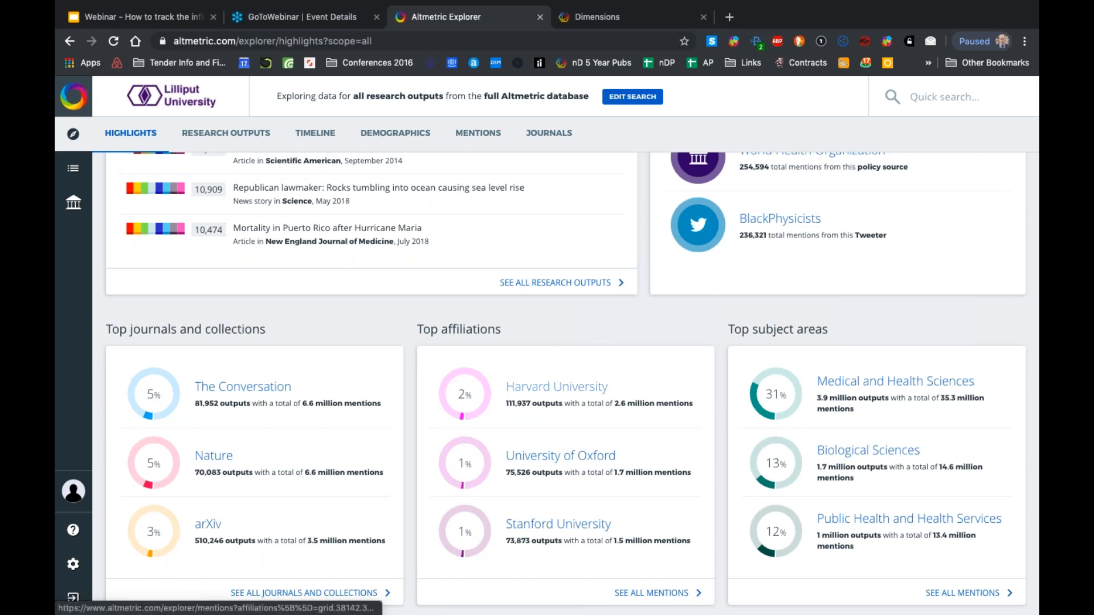
pyautogui.scroll(-3)
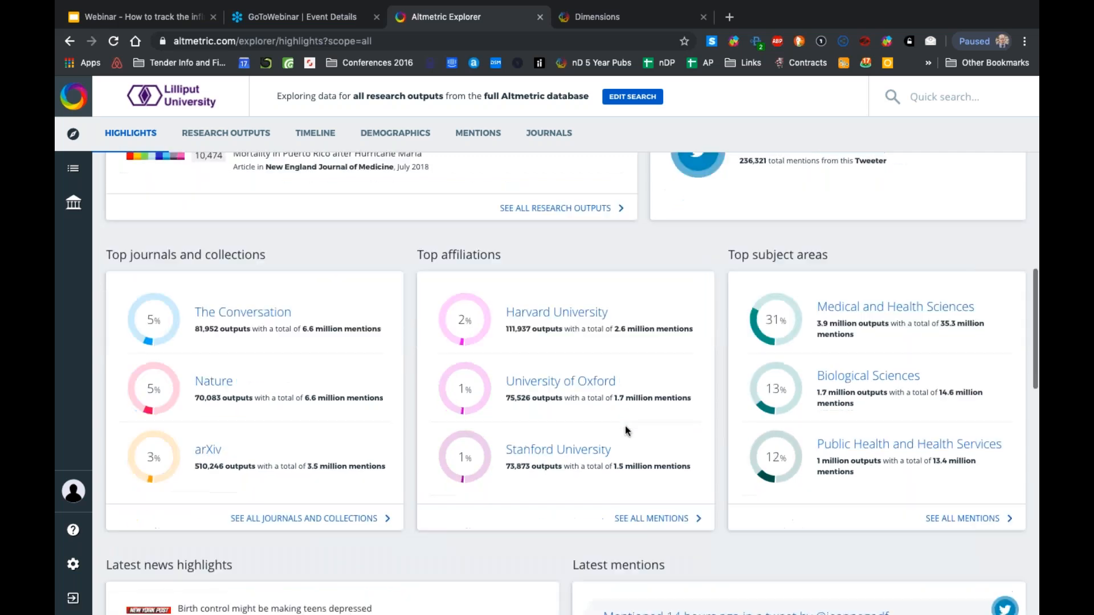
pyautogui.scroll(-3)
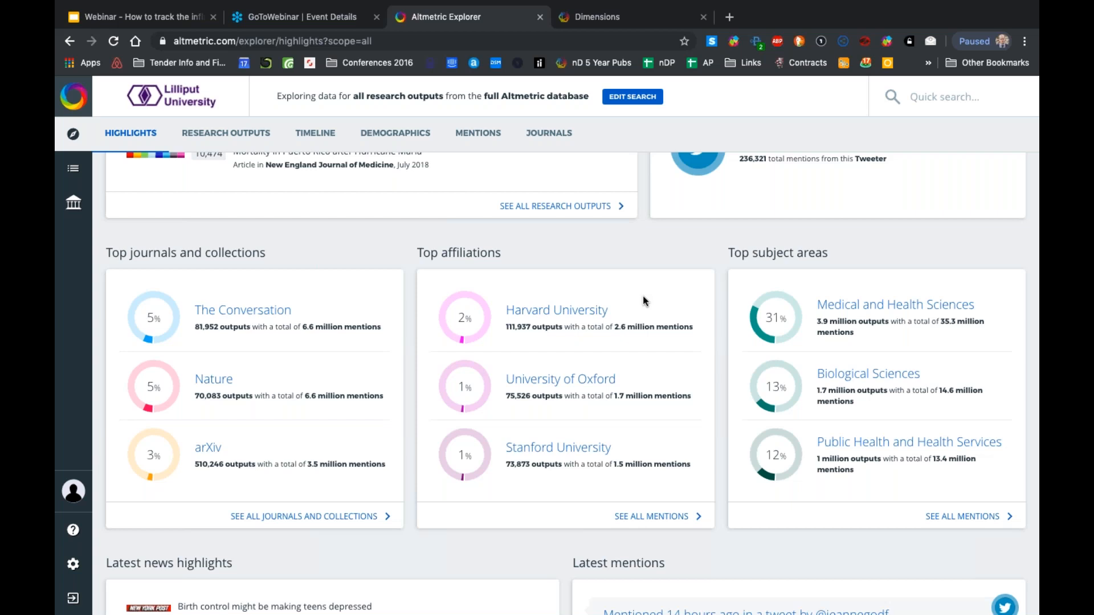
pyautogui.scroll(-3)
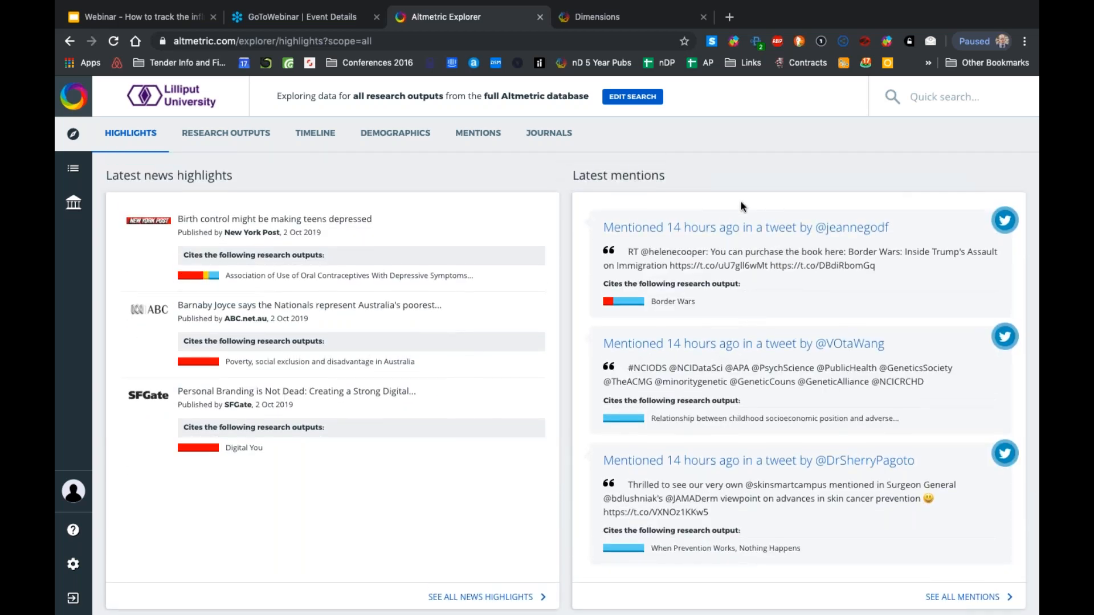
pyautogui.moveTo(744, 226)
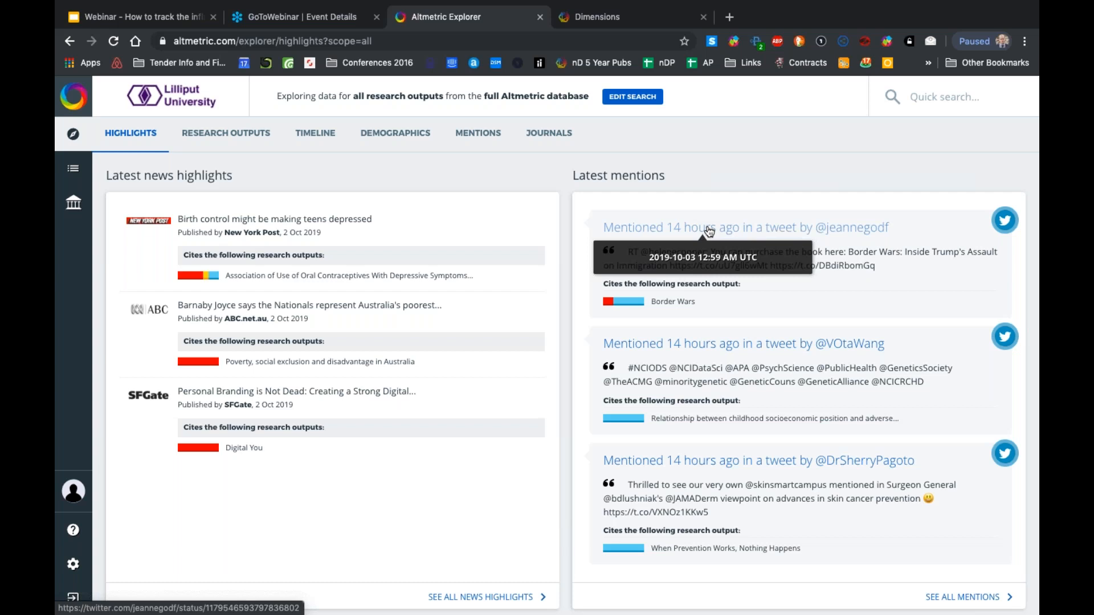
pyautogui.moveTo(576, 388)
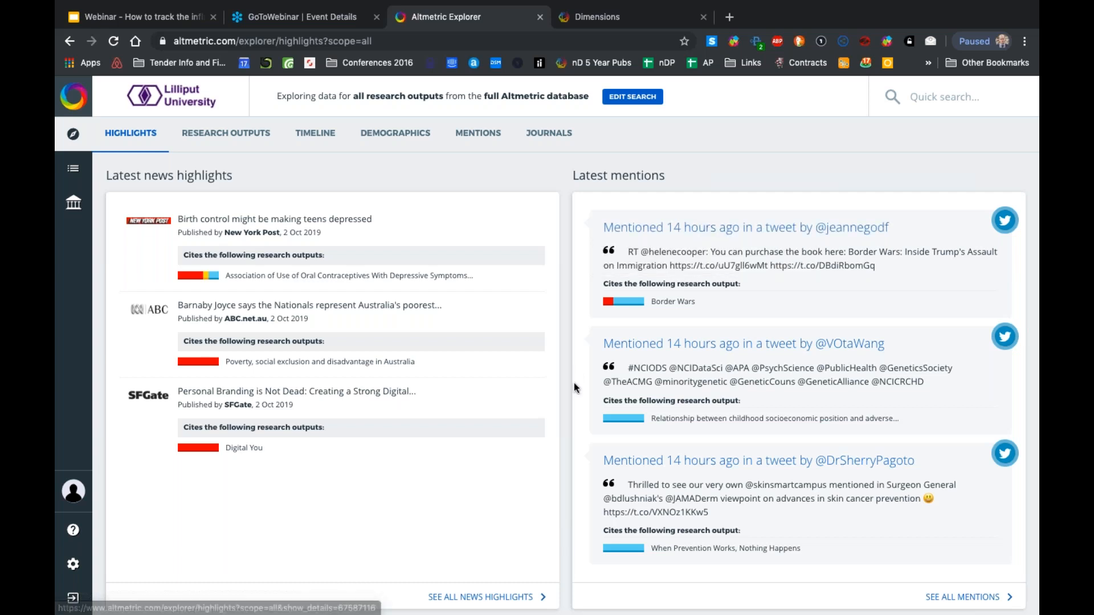
pyautogui.scroll(-3)
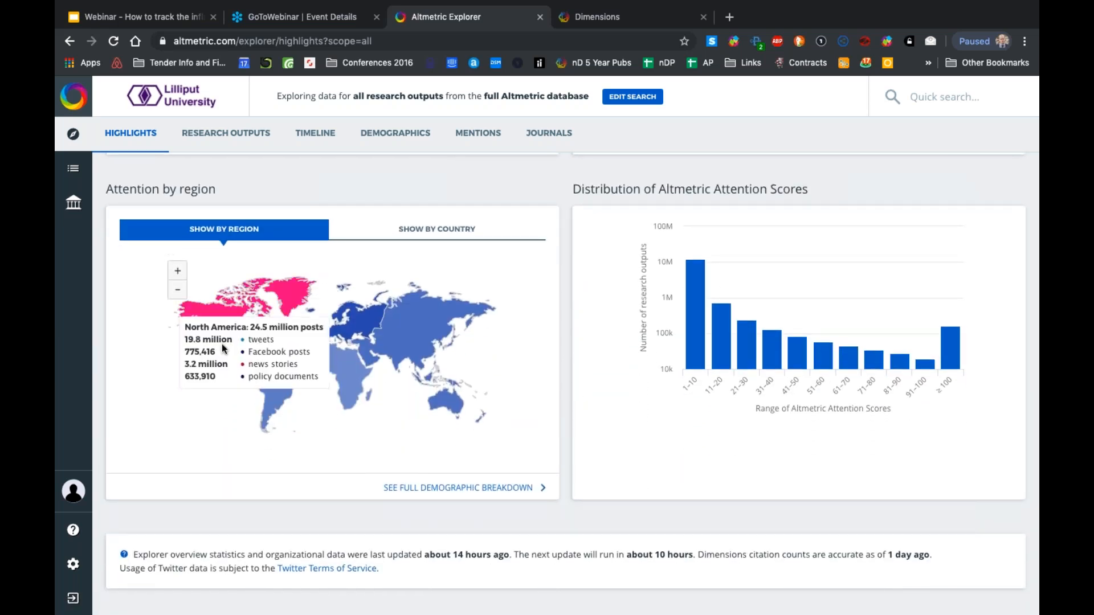
pyautogui.moveTo(401, 292)
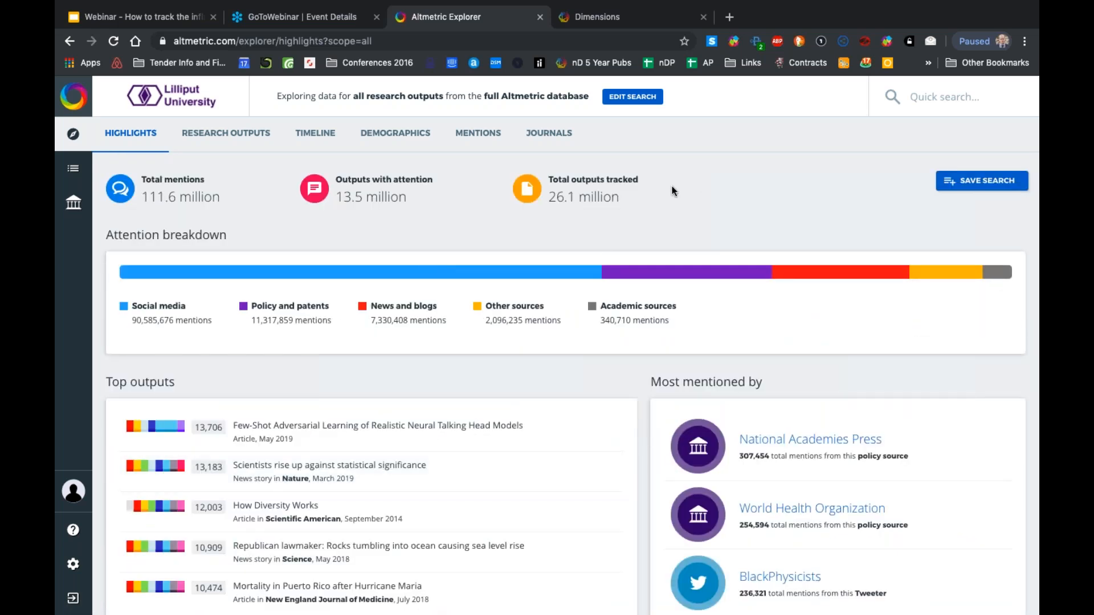
pyautogui.moveTo(921, 132)
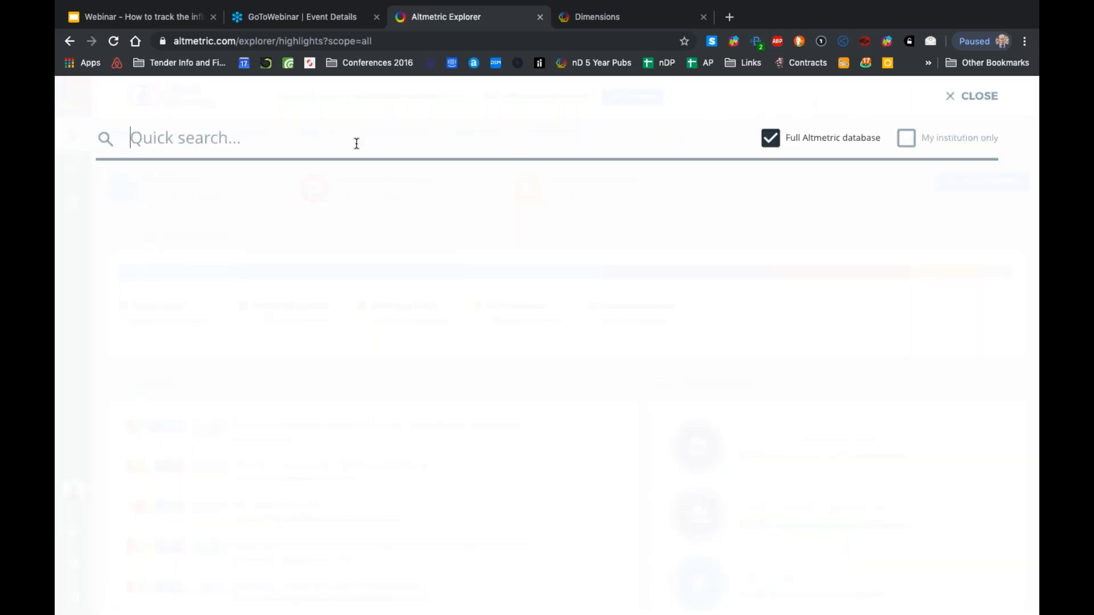
pyautogui.moveTo(177, 167)
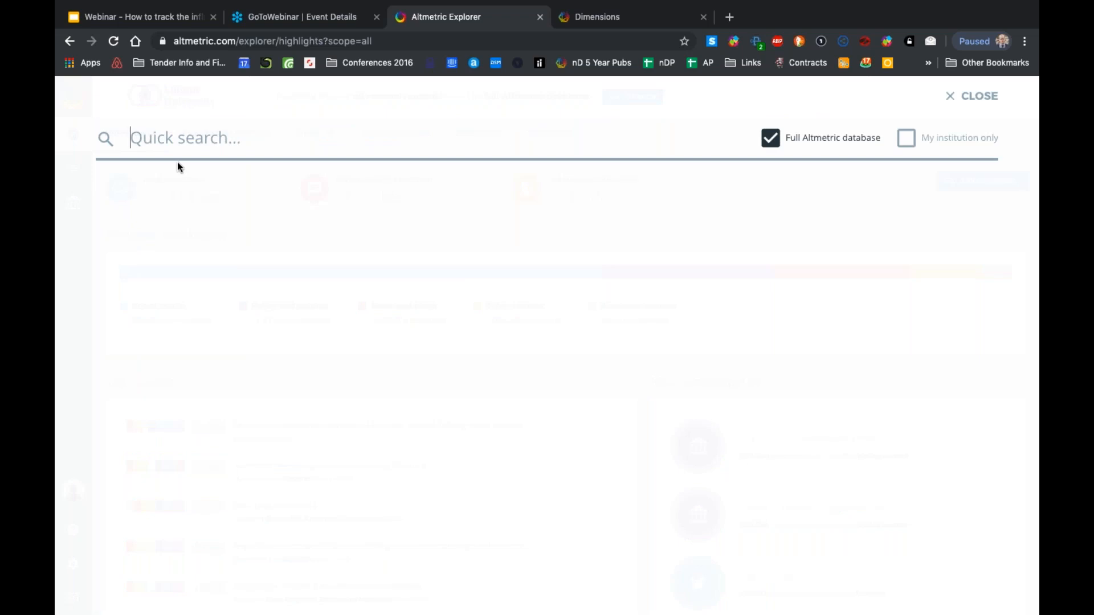
# Search 'goettingen university' and filter outputs to University of Göttingen affiliation
pyautogui.write('goettingen univer')
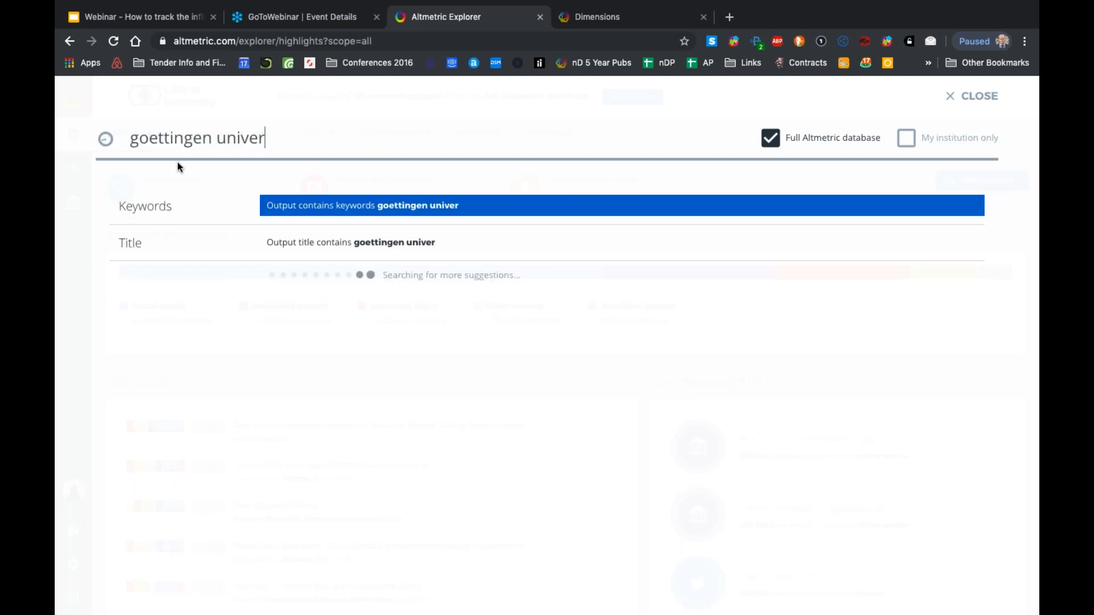
pyautogui.write('sity')
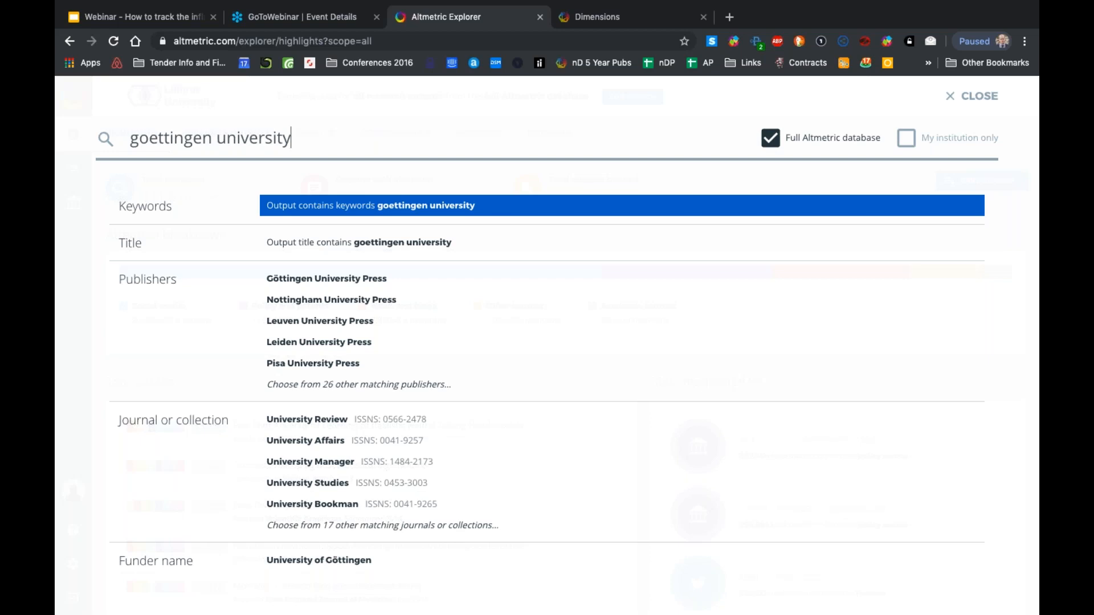
pyautogui.moveTo(388, 226)
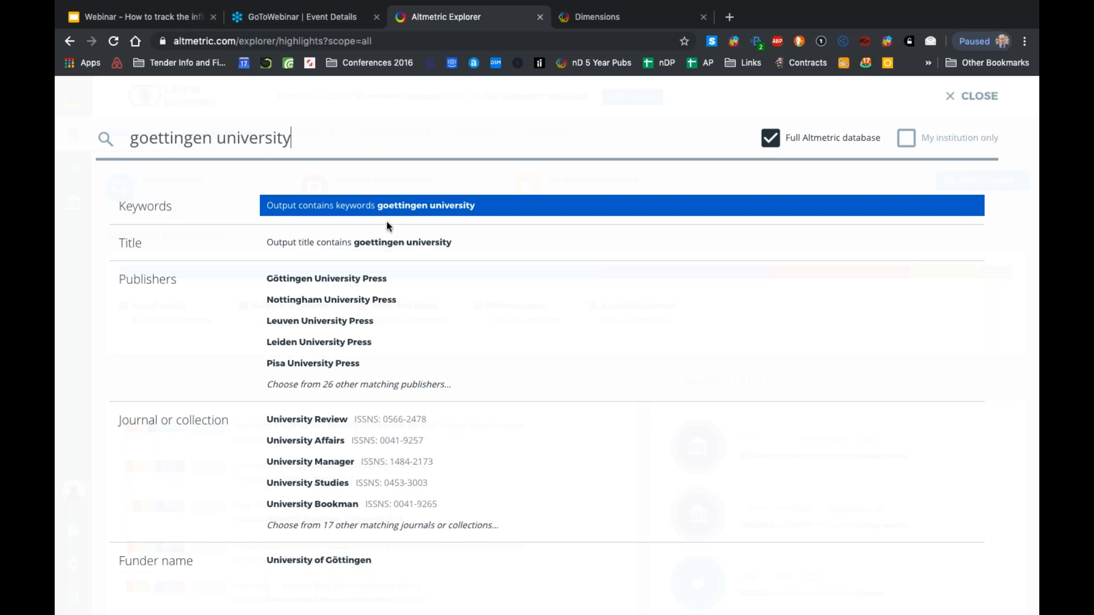
pyautogui.moveTo(352, 259)
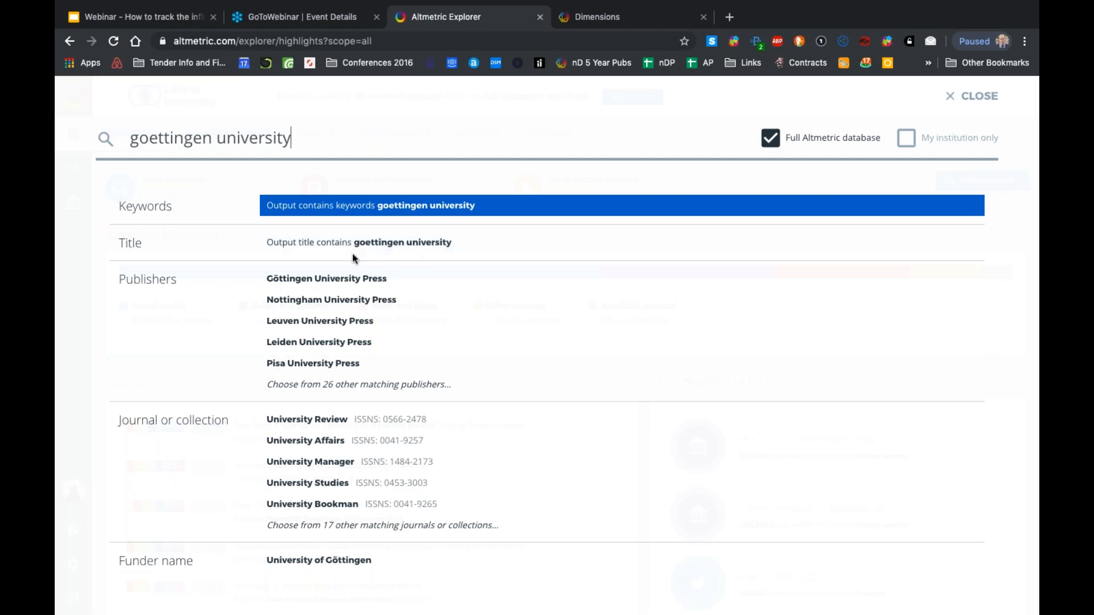
pyautogui.moveTo(304, 311)
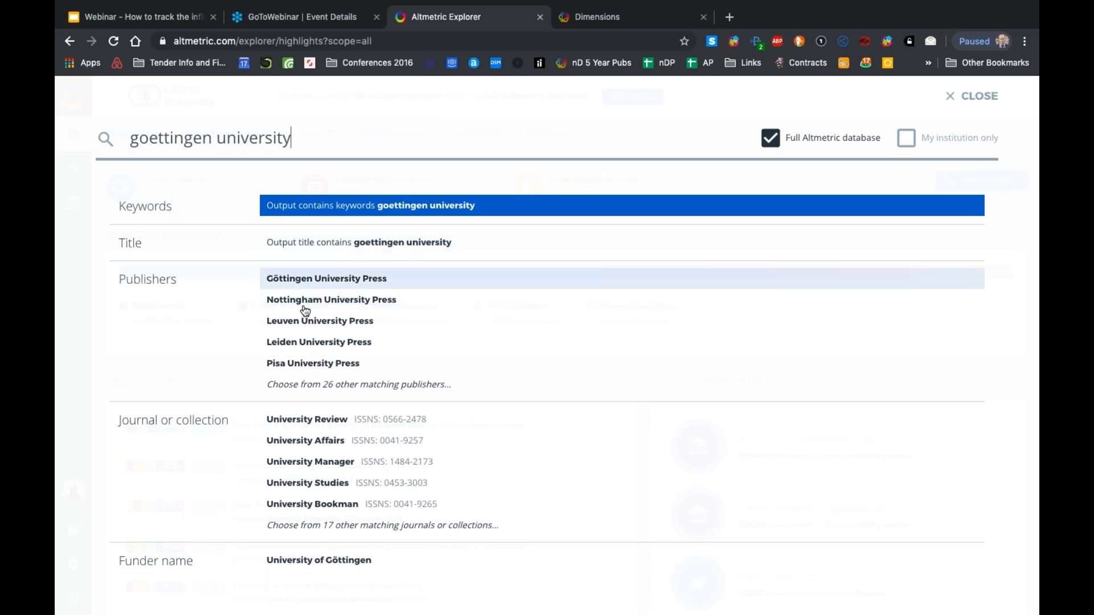
pyautogui.moveTo(348, 320)
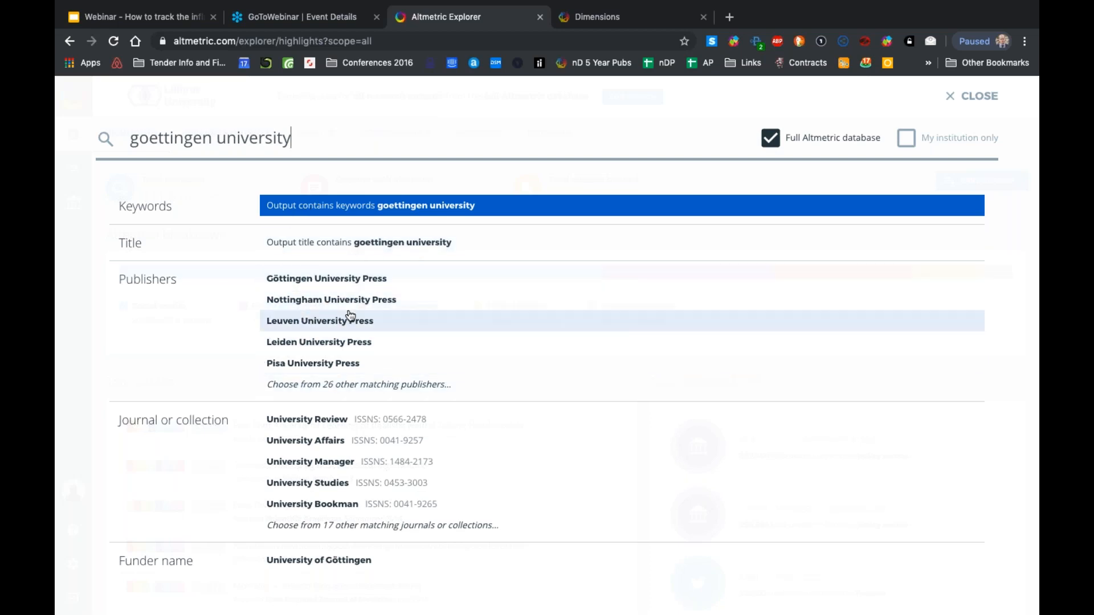
pyautogui.moveTo(375, 447)
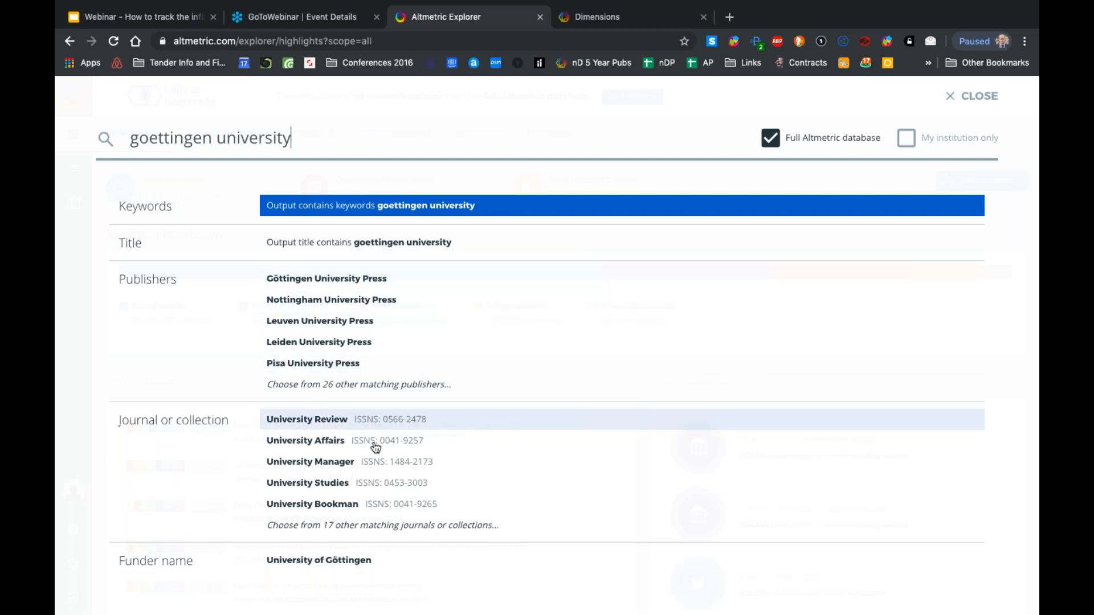
pyautogui.scroll(-3)
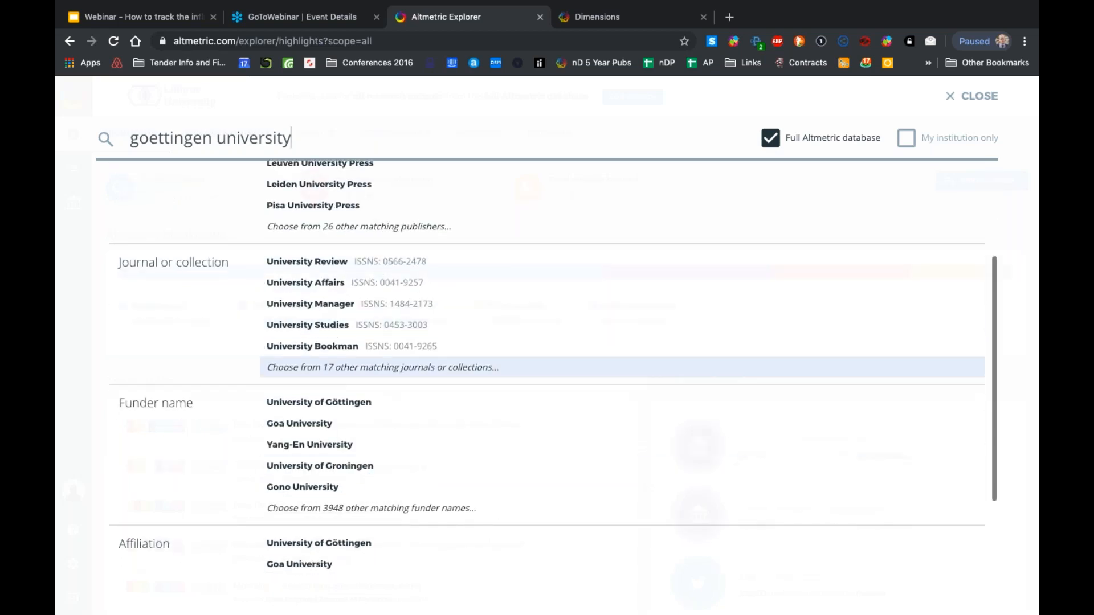
pyautogui.scroll(-3)
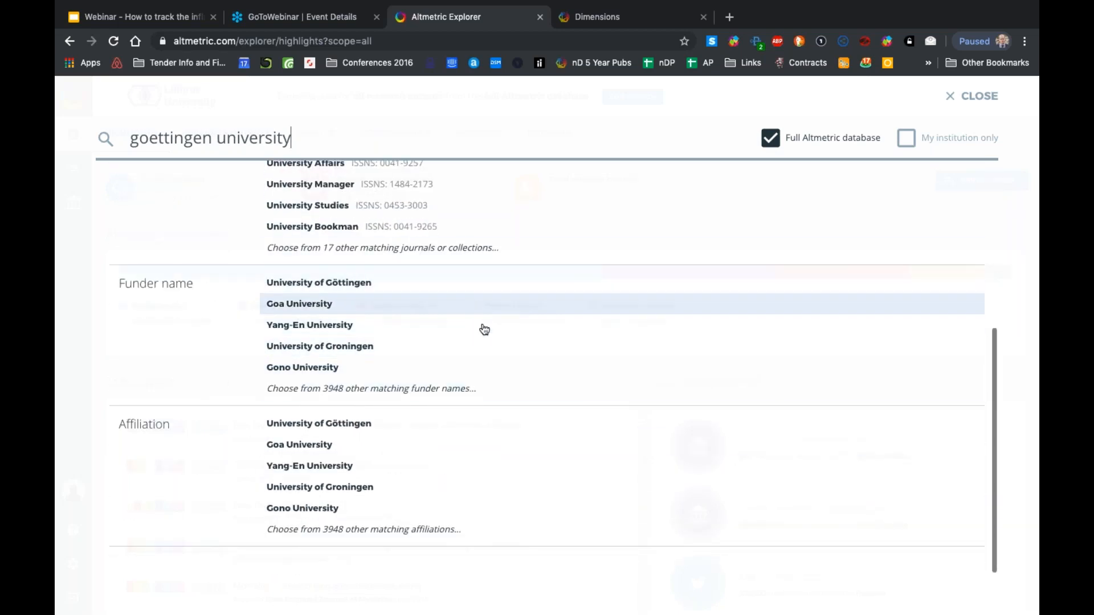
pyautogui.moveTo(495, 319)
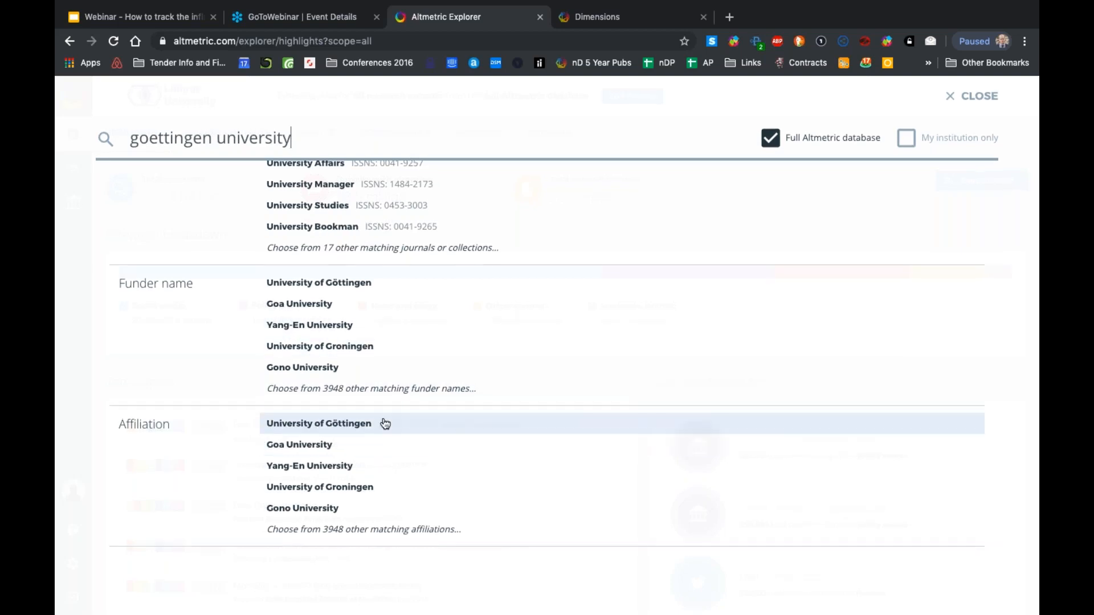
pyautogui.click(319, 424)
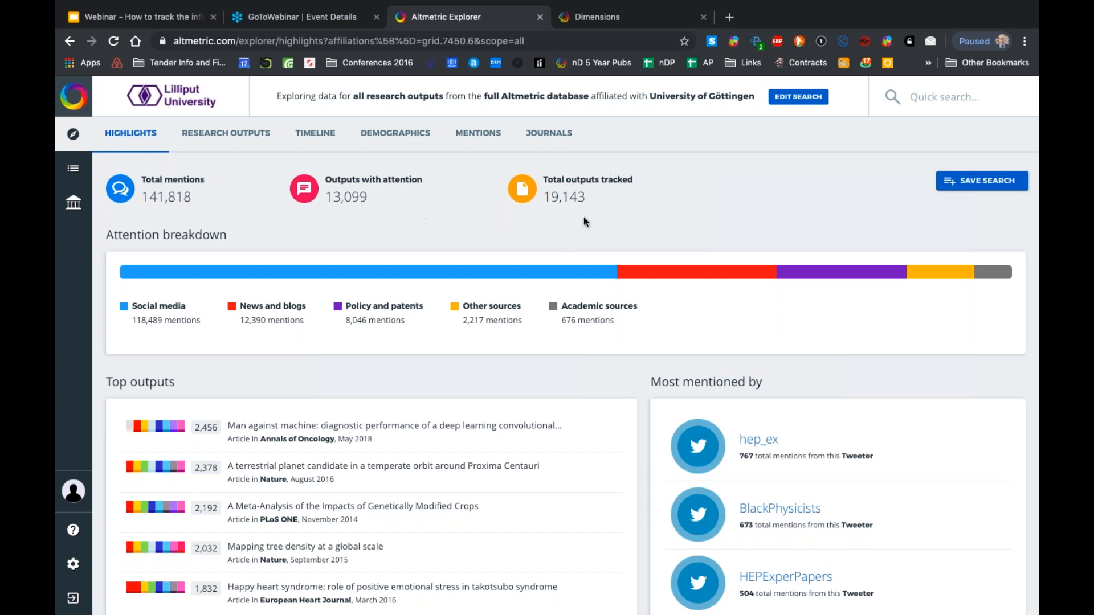
pyautogui.scroll(-3)
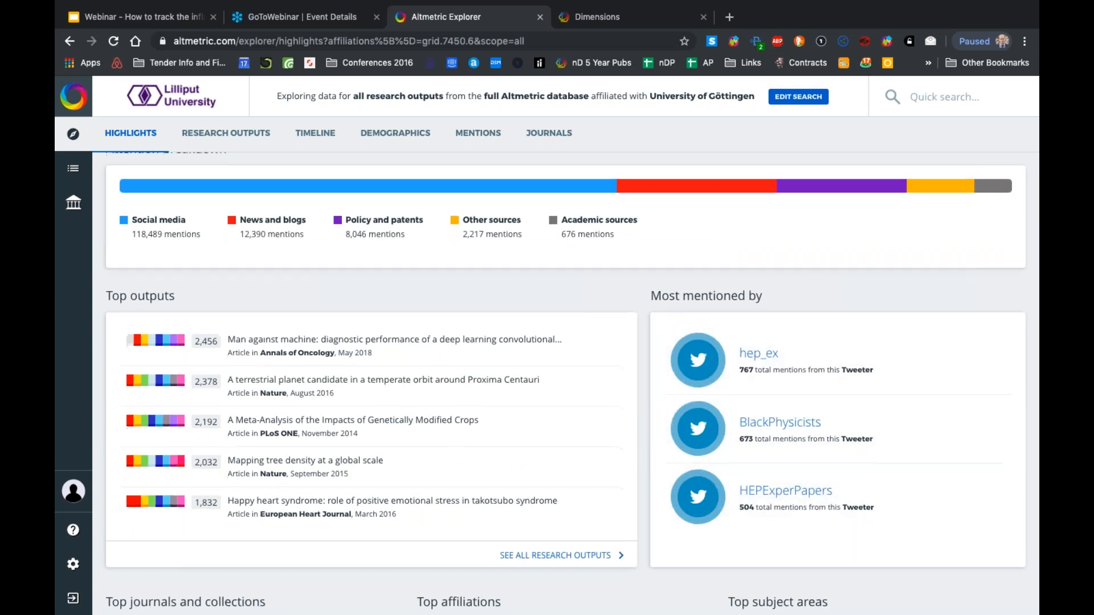
pyautogui.scroll(-3)
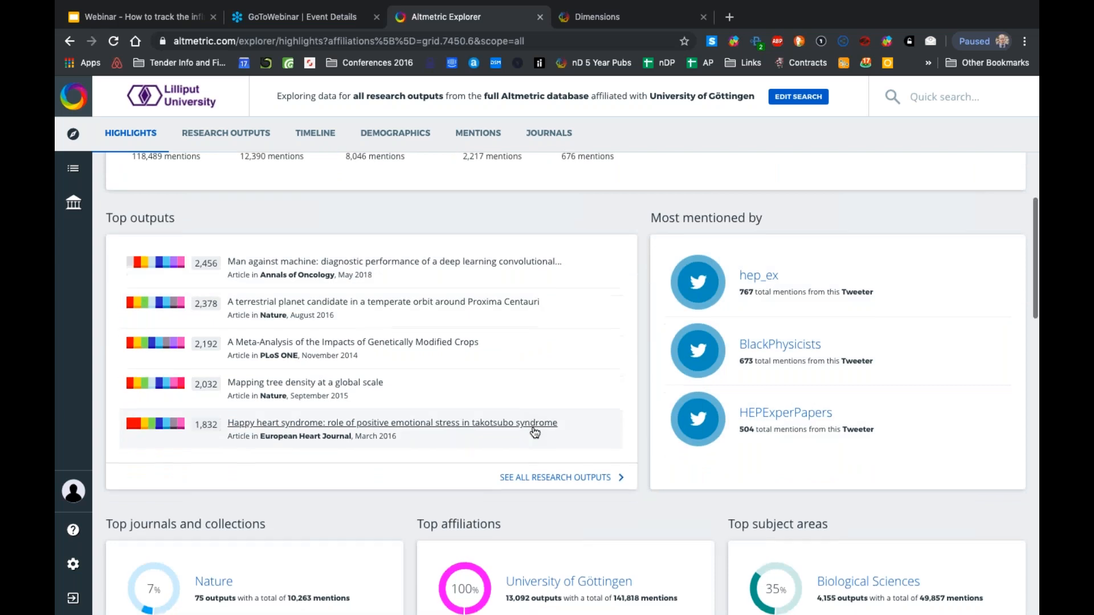
pyautogui.scroll(-3)
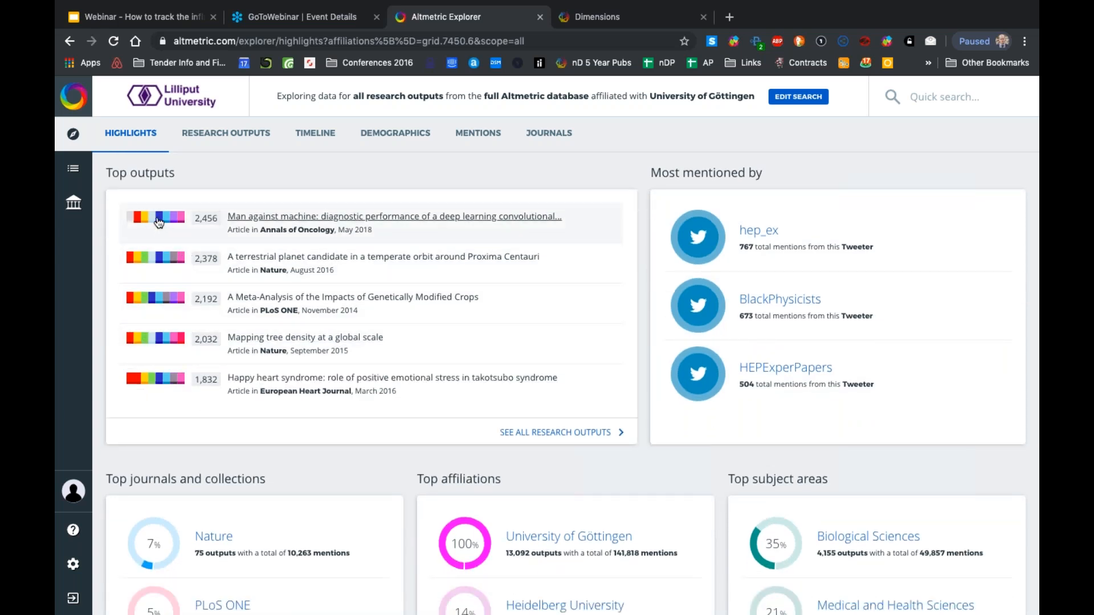
# View the Man against machine article's details and its Mendeley reader demographics
pyautogui.click(393, 217)
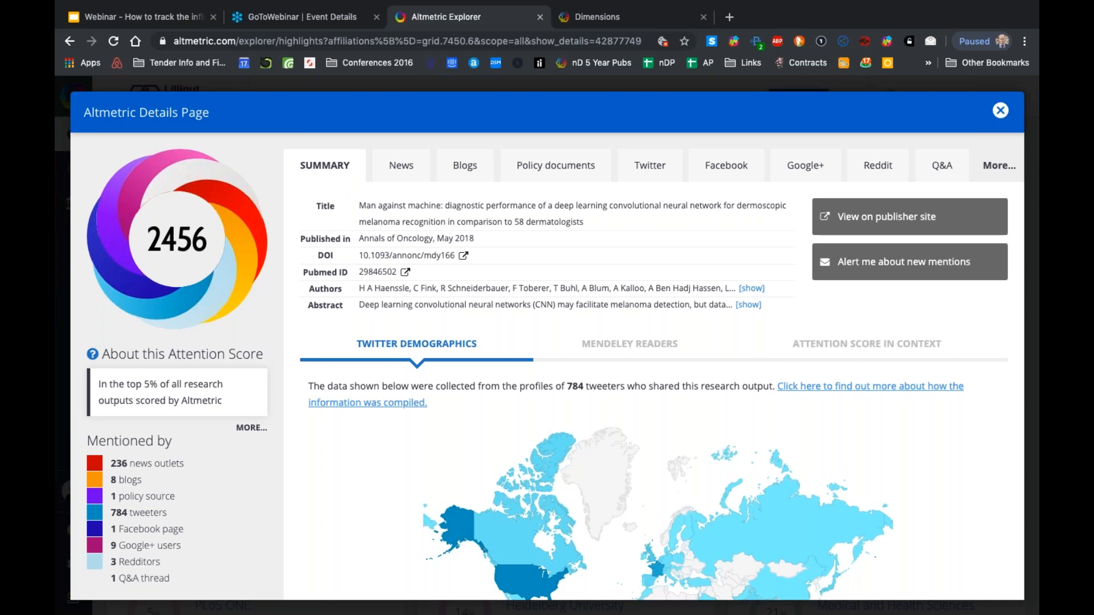
pyautogui.moveTo(672, 132)
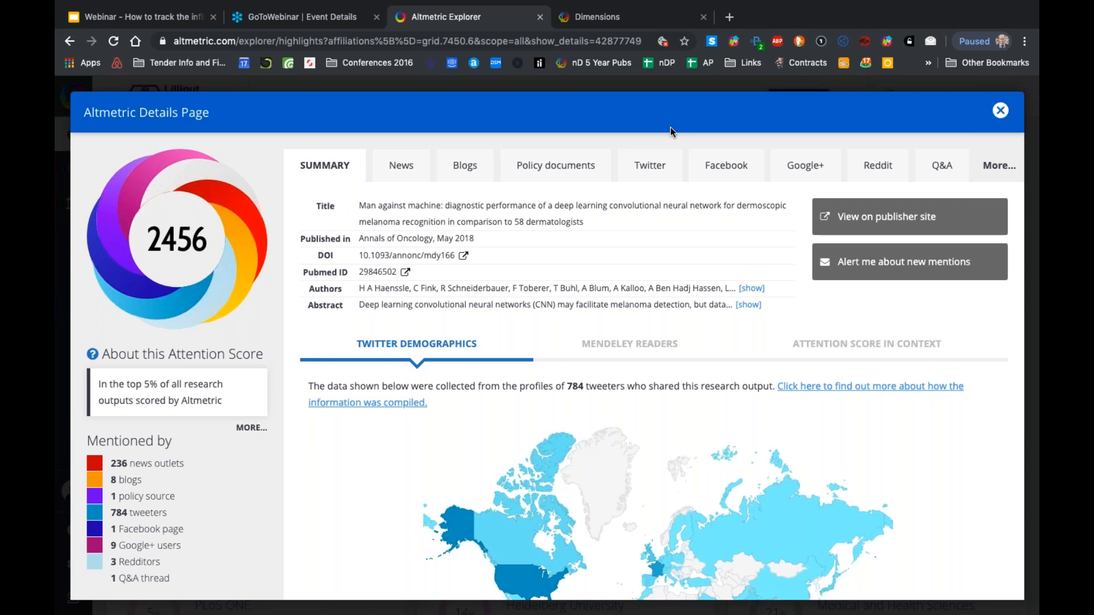
pyautogui.scroll(-3)
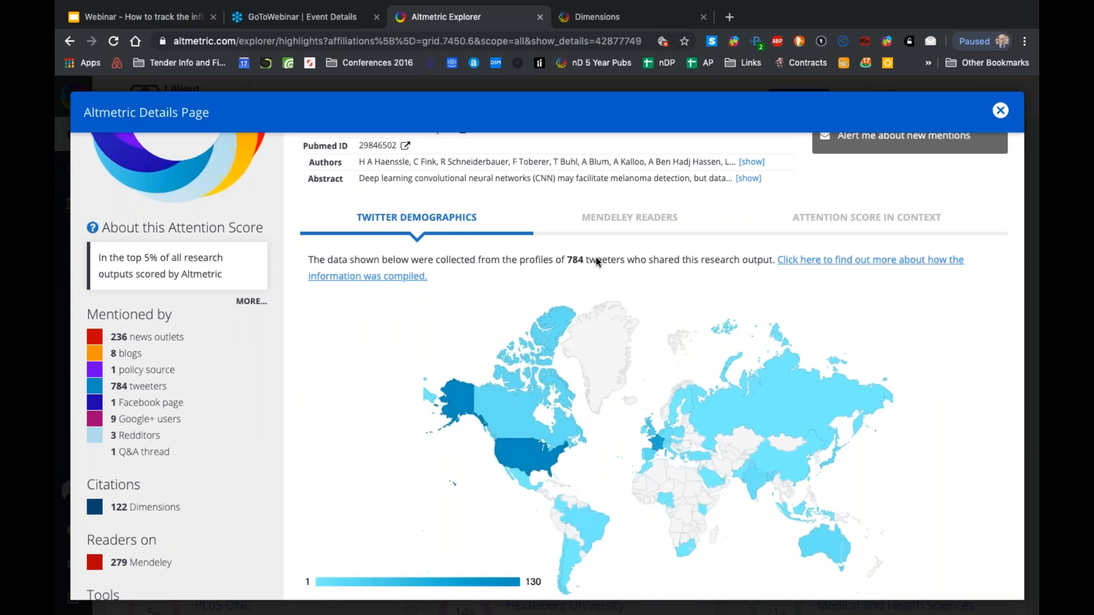
pyautogui.click(629, 216)
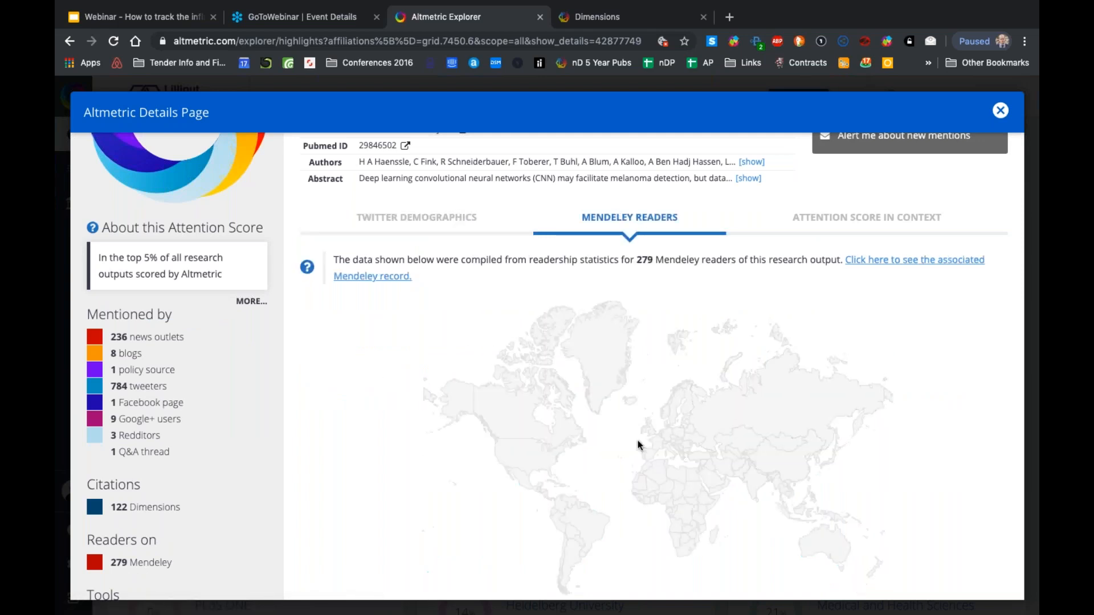
pyautogui.scroll(-3)
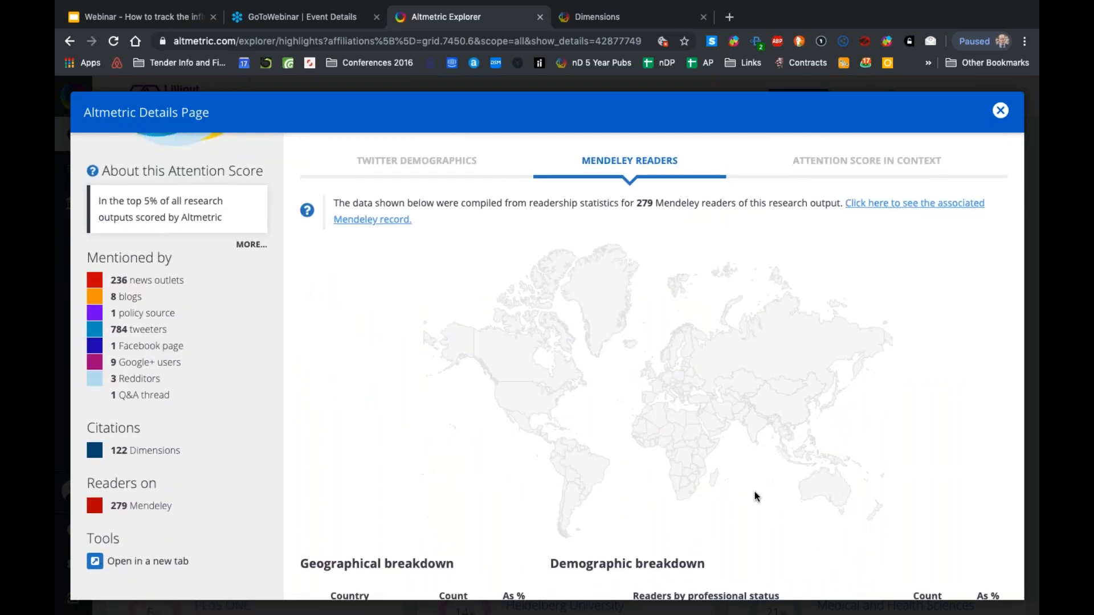
pyautogui.scroll(-3)
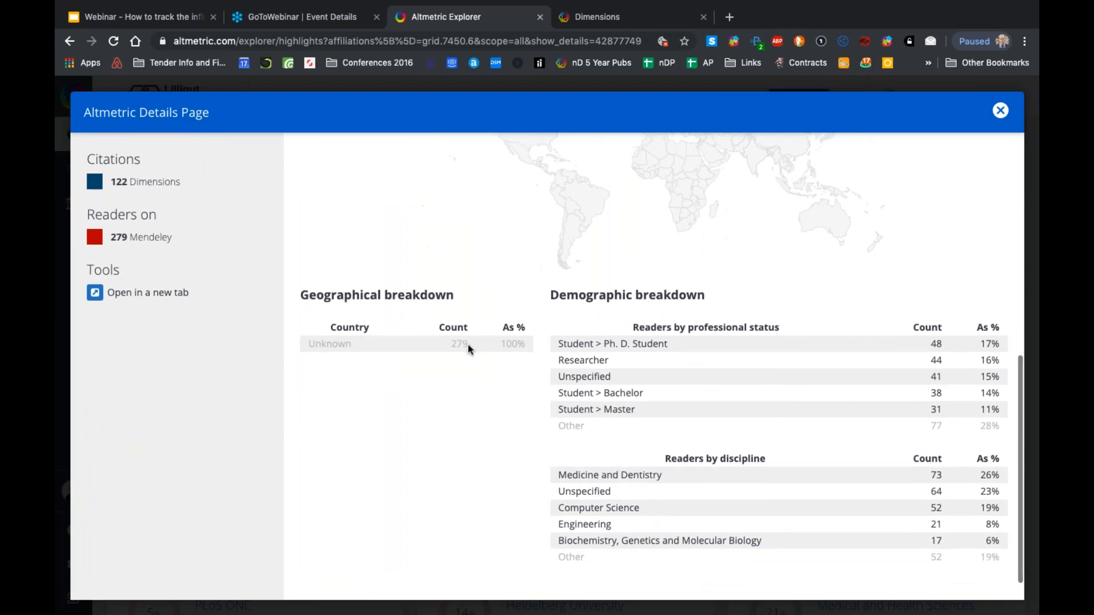
pyautogui.scroll(-3)
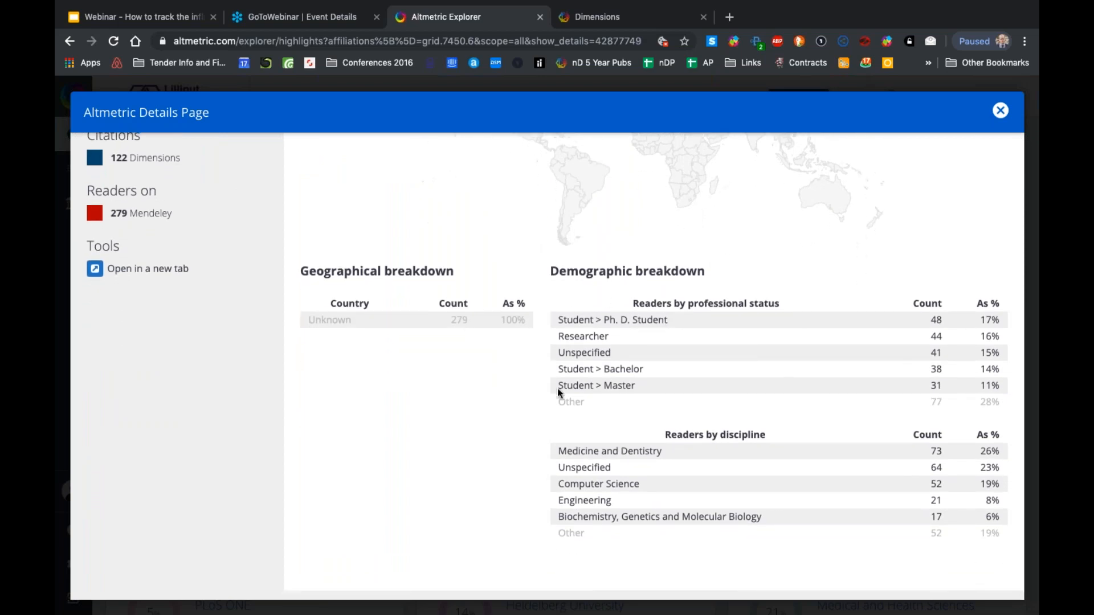
pyautogui.moveTo(584, 364)
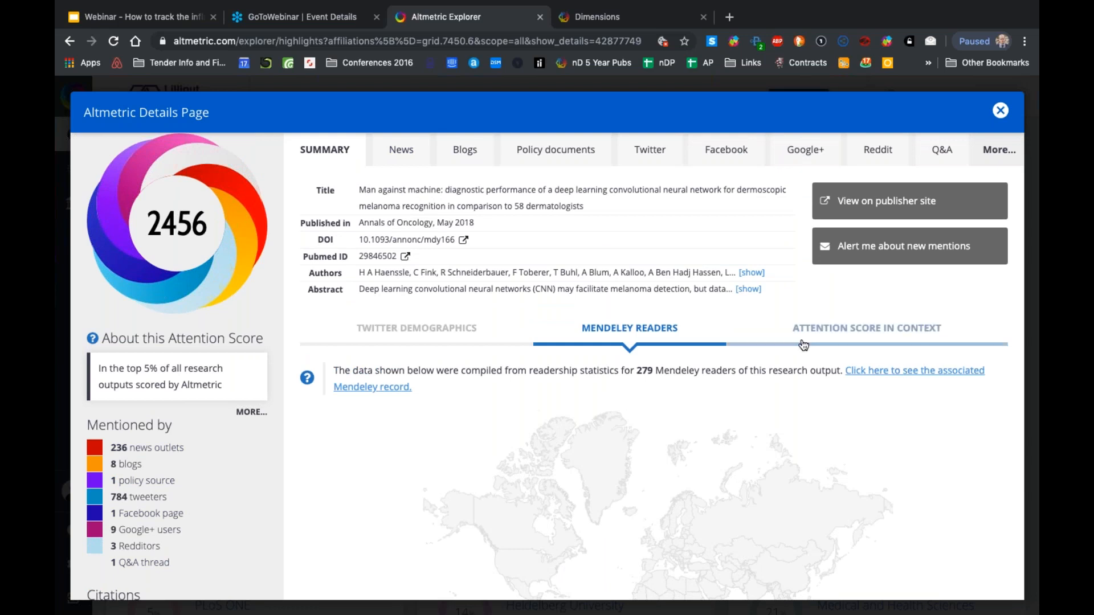
# Review the article's attention score in context, then its news, Twitter and policy mentions
pyautogui.click(866, 328)
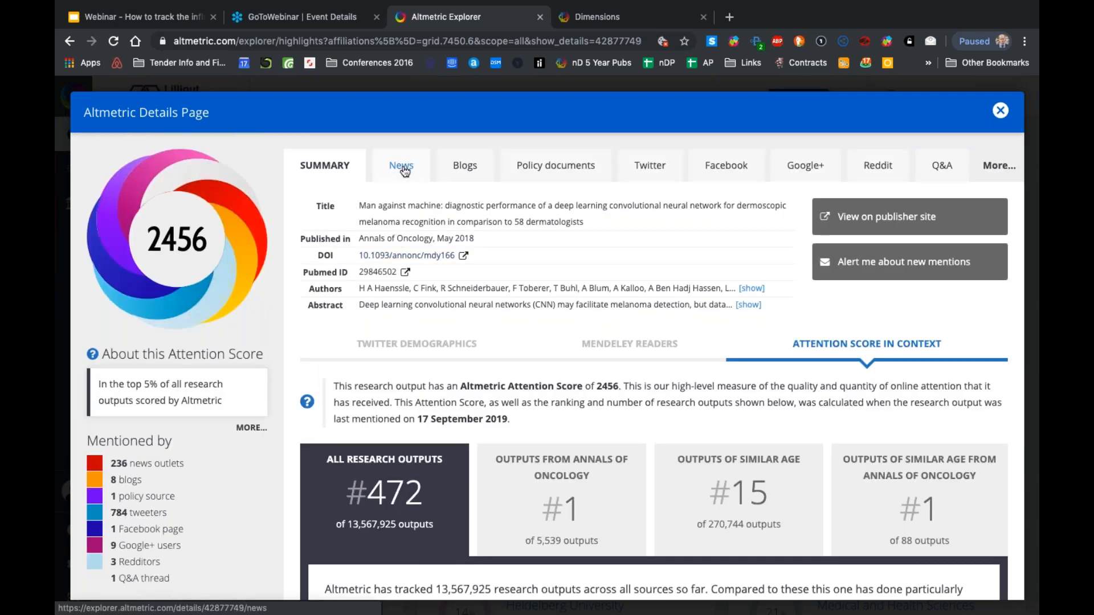
pyautogui.click(401, 166)
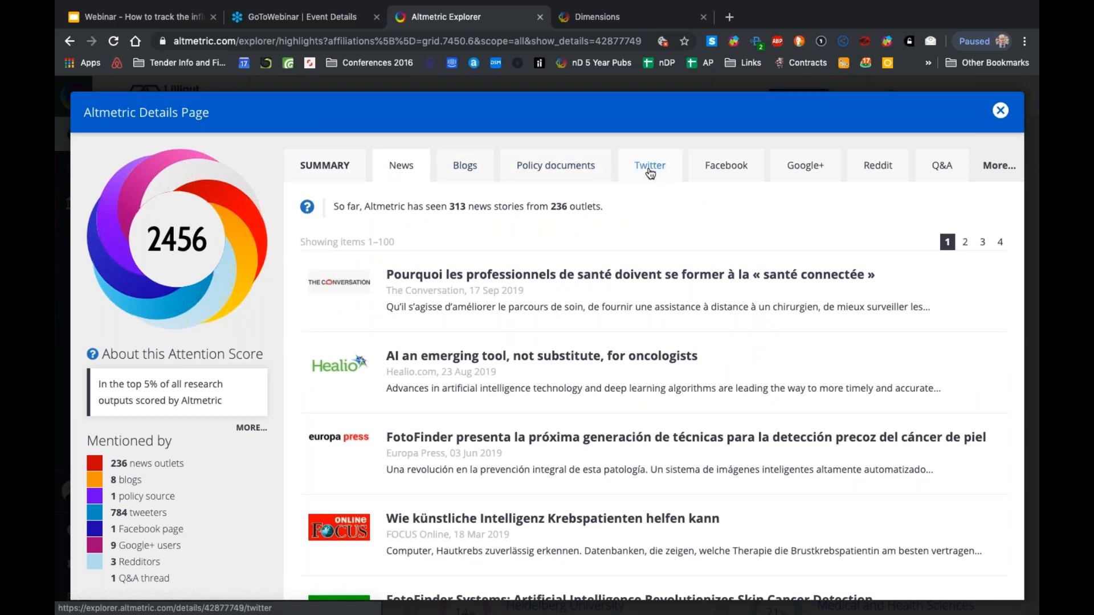
pyautogui.click(648, 165)
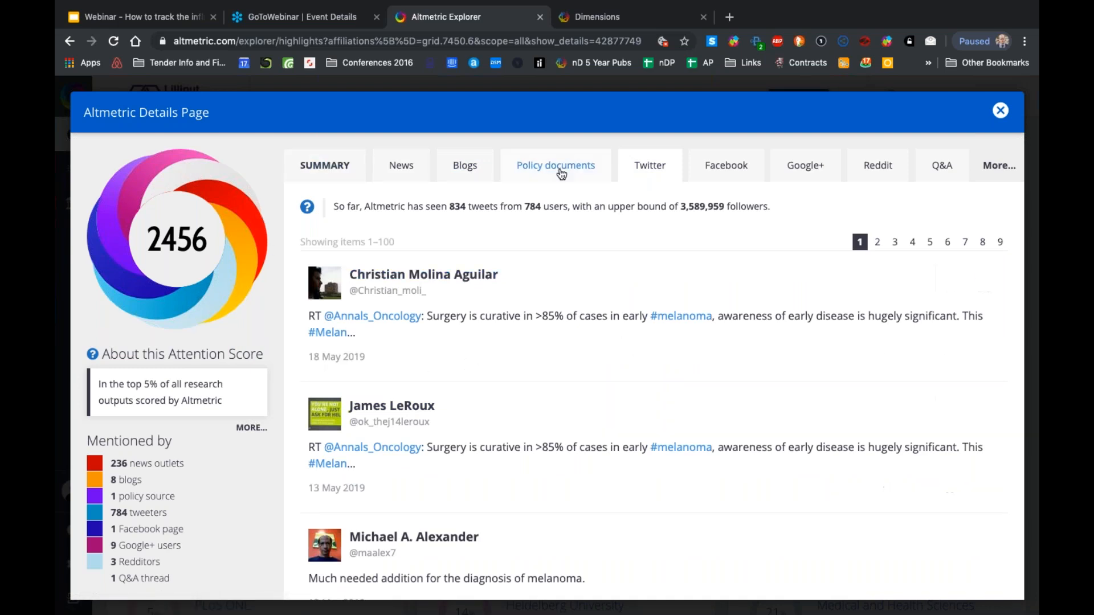
pyautogui.click(555, 166)
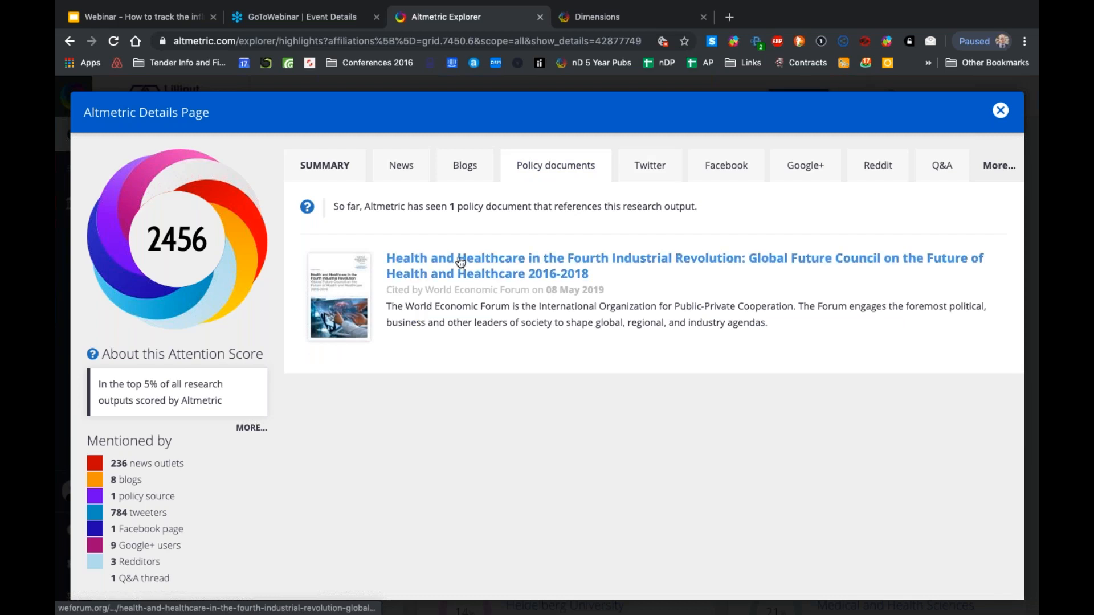
pyautogui.moveTo(450, 262)
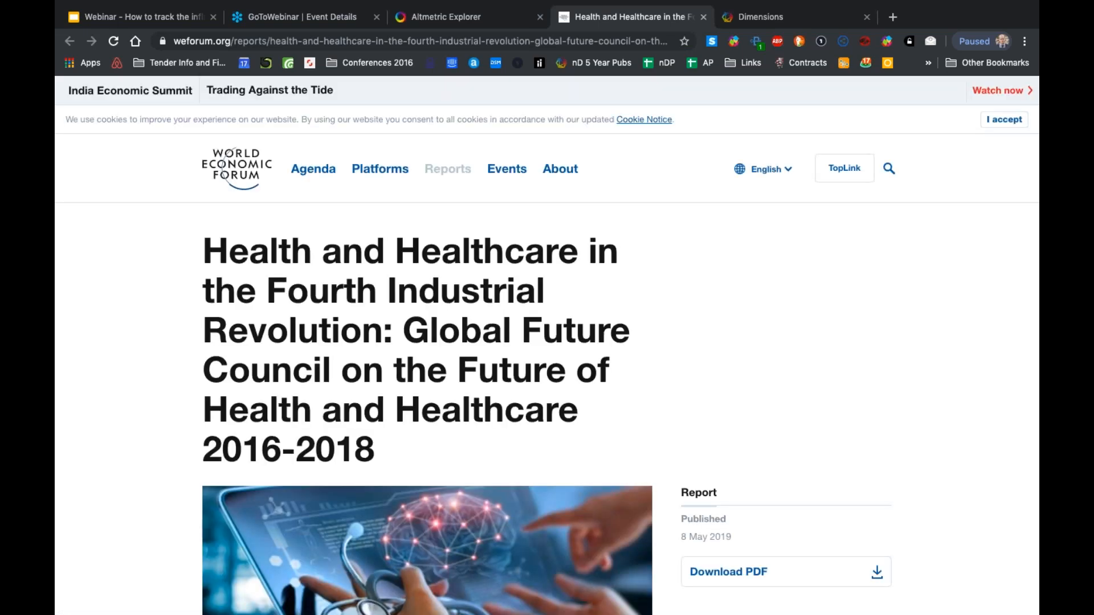
pyautogui.moveTo(501, 362)
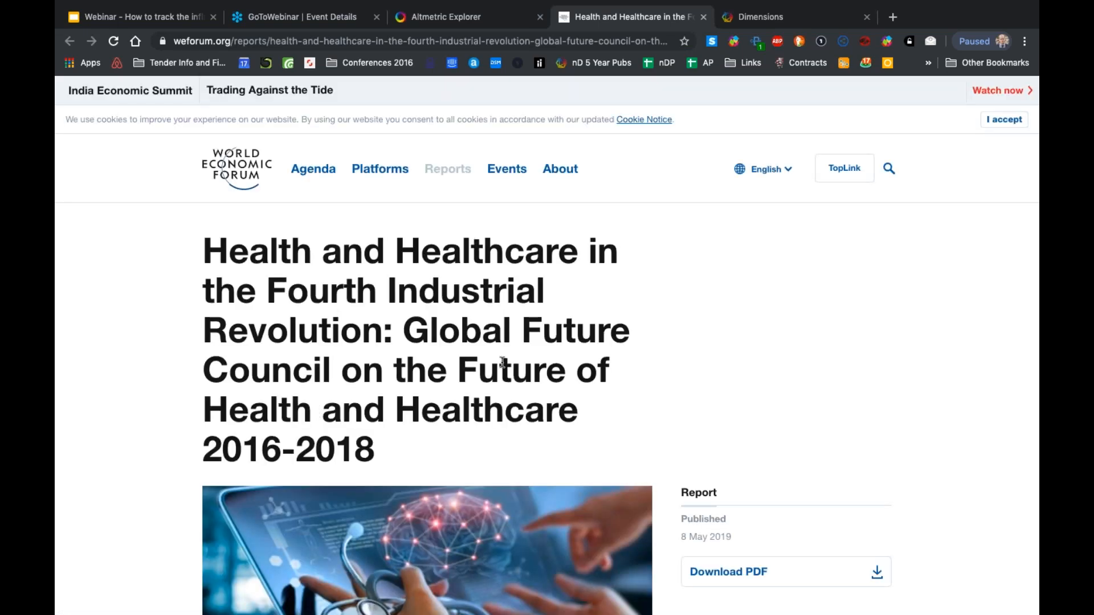
# Read the WEF healthcare report page, then return to the Altmetric Explorer tab
pyautogui.scroll(-3)
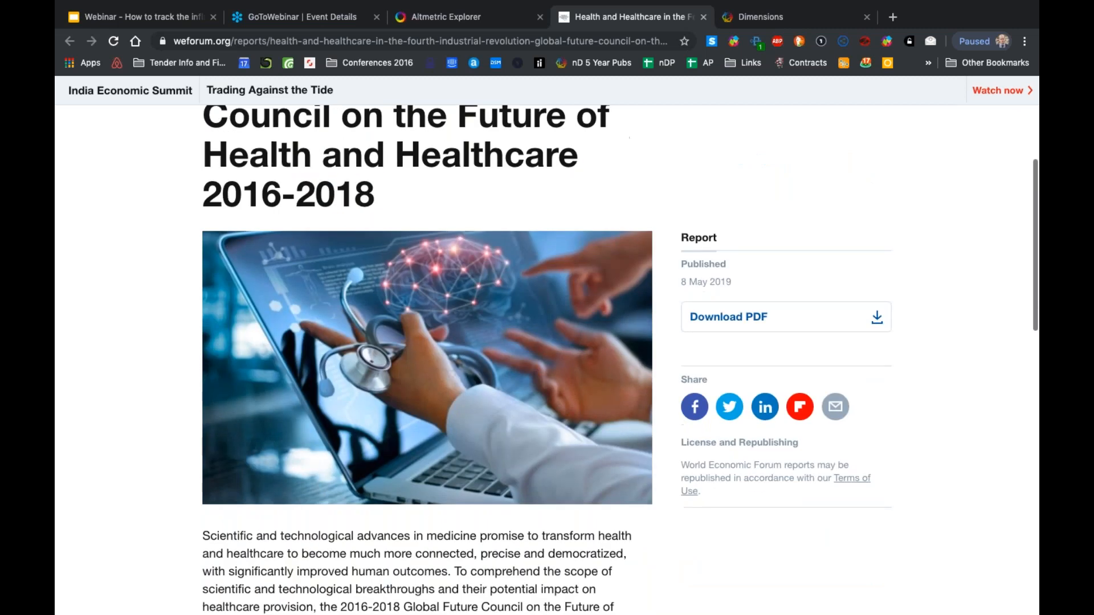
pyautogui.scroll(-3)
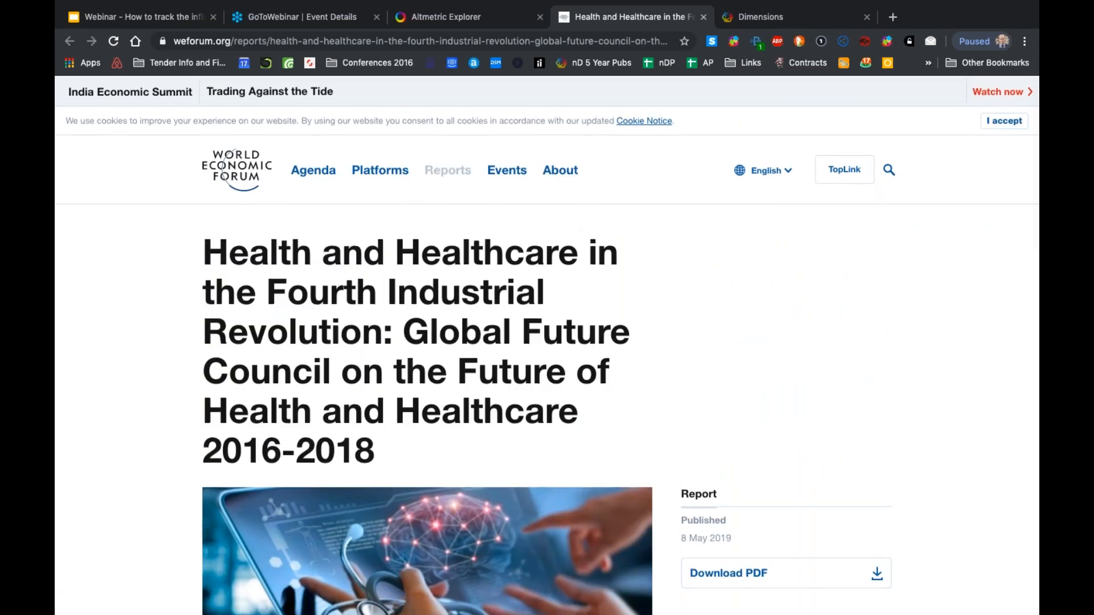
pyautogui.click(461, 17)
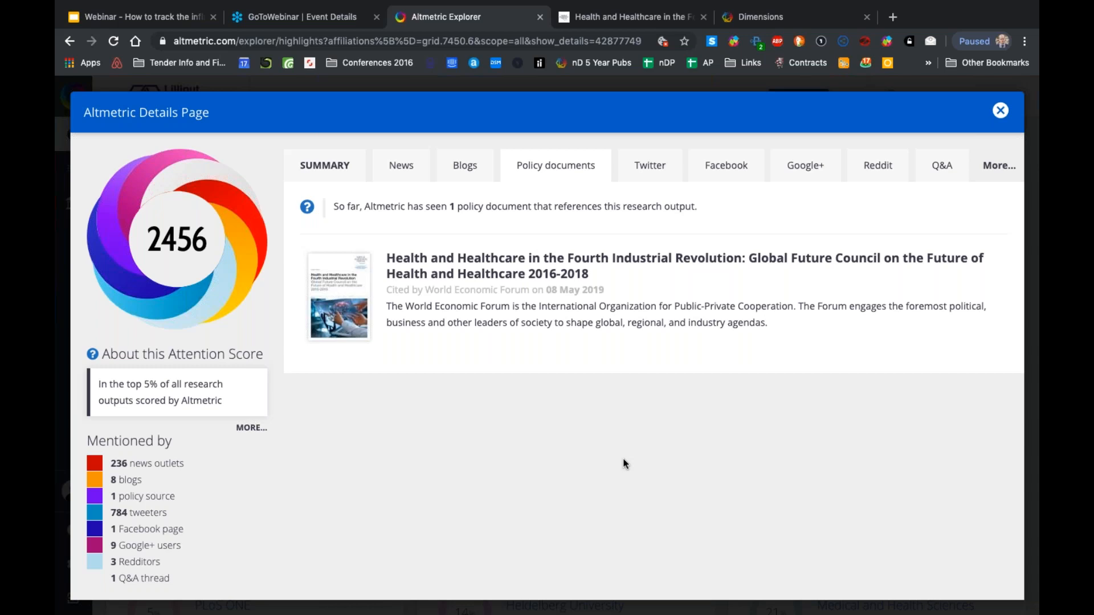
pyautogui.moveTo(661, 348)
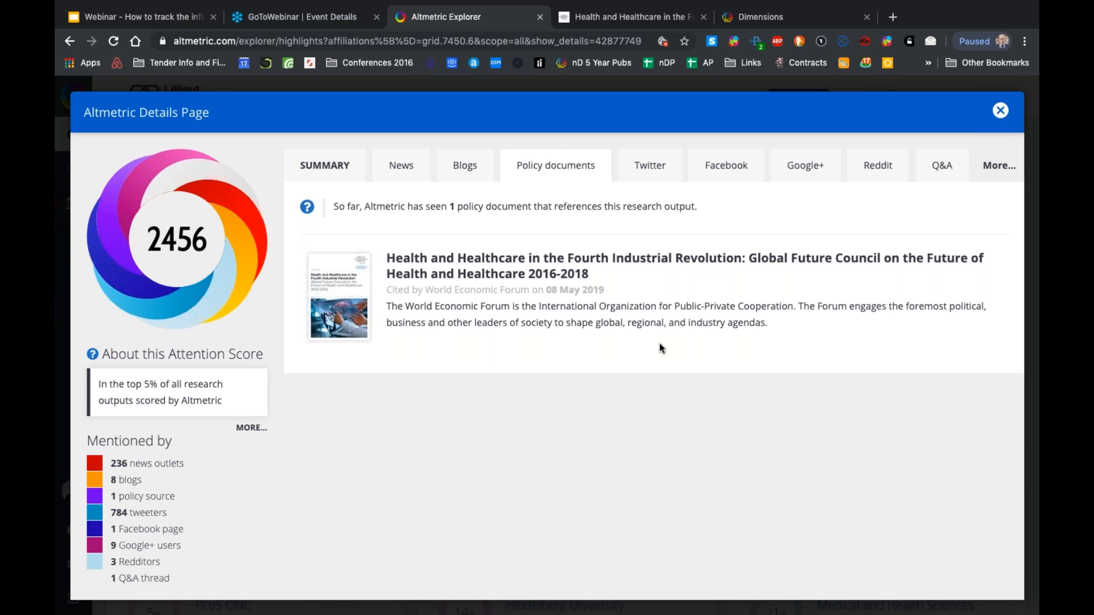
# Close the article's details to return to the Göttingen Highlights overview
pyautogui.click(999, 111)
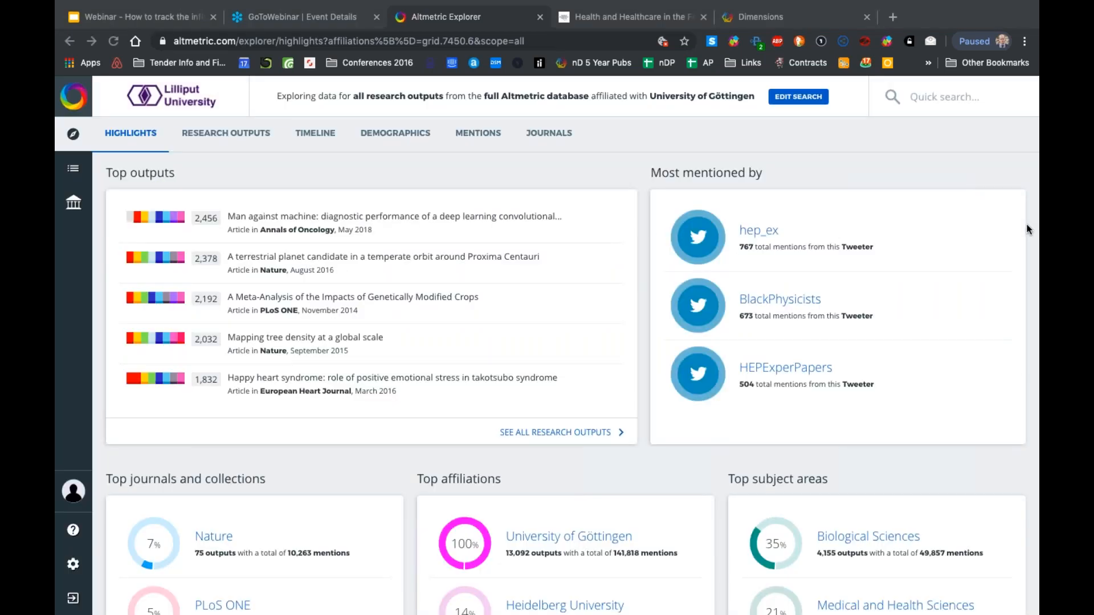
pyautogui.moveTo(548, 197)
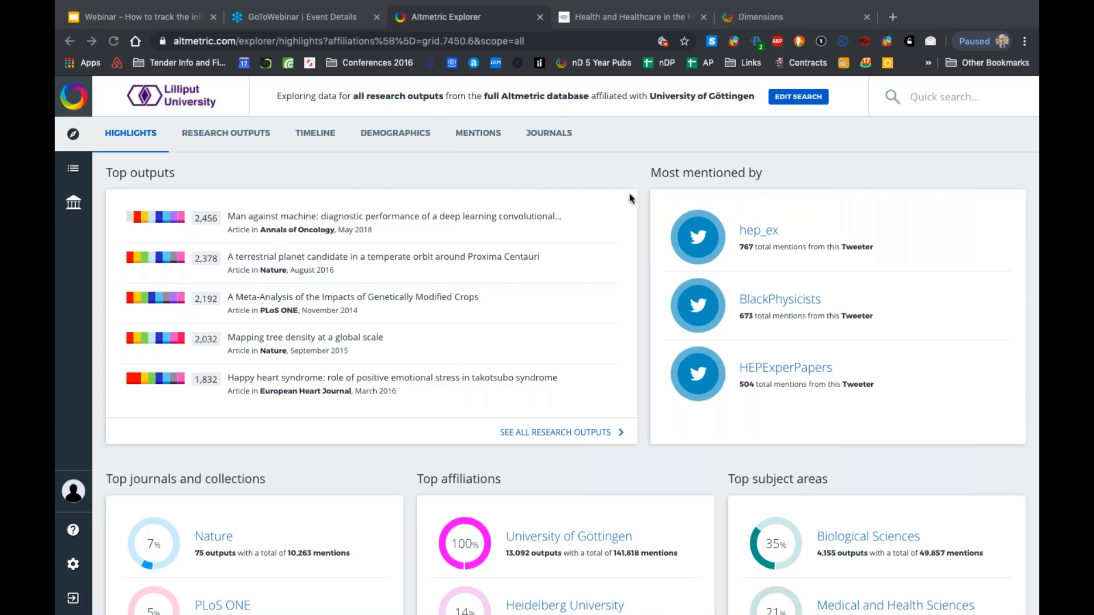
pyautogui.moveTo(396, 188)
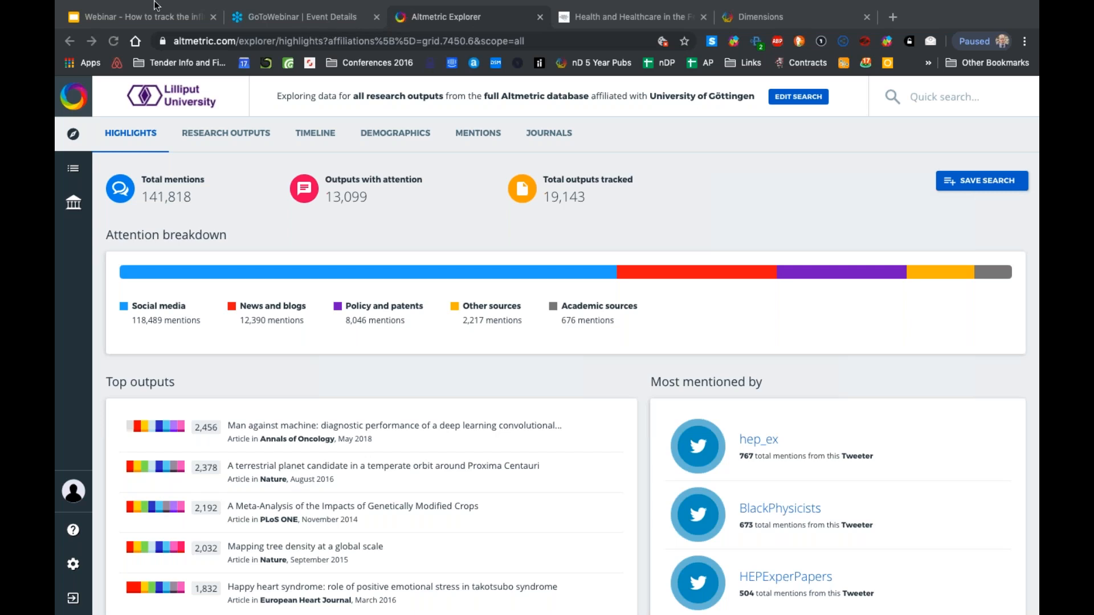
# Show slide 13 on global attention in Google Slides, then return to Altmetric Explorer
pyautogui.click(139, 17)
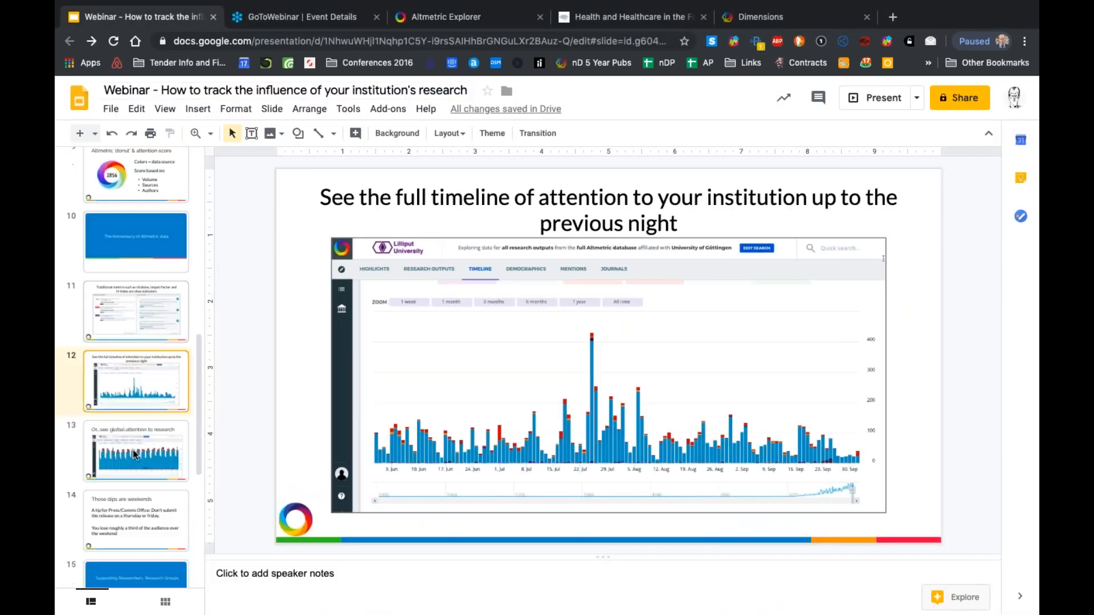
pyautogui.scroll(-3)
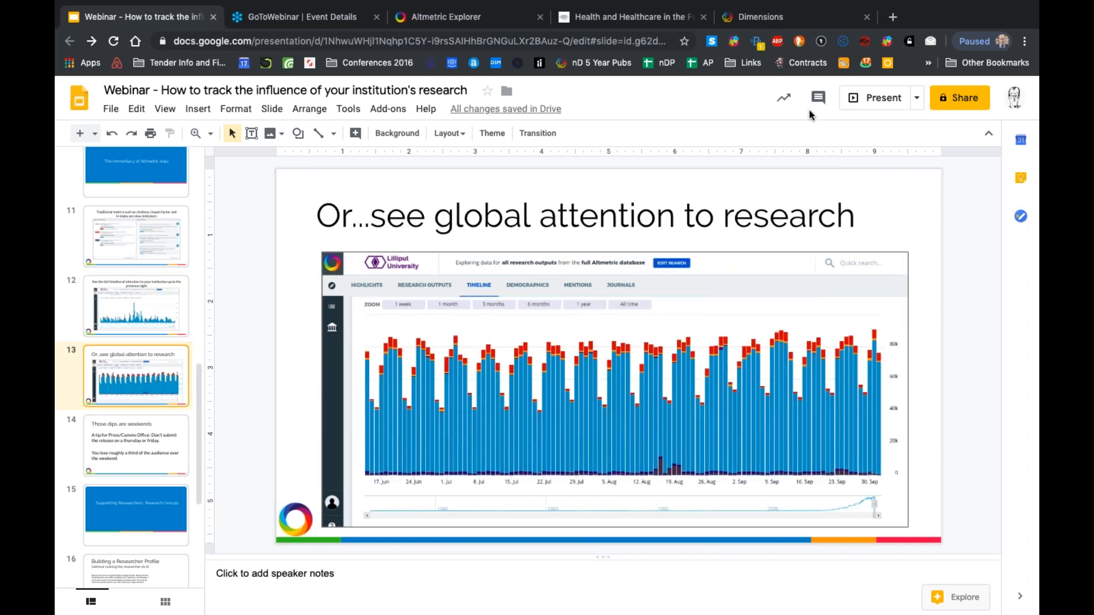
pyautogui.click(437, 17)
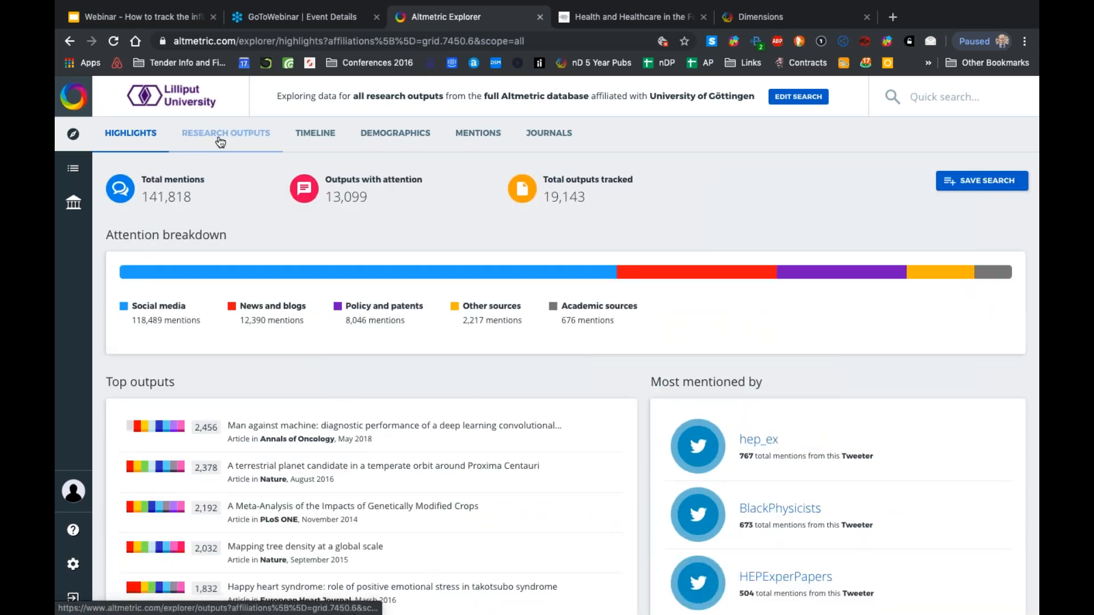
# Show the Göttingen research outputs' mentions Timeline chart
pyautogui.click(226, 134)
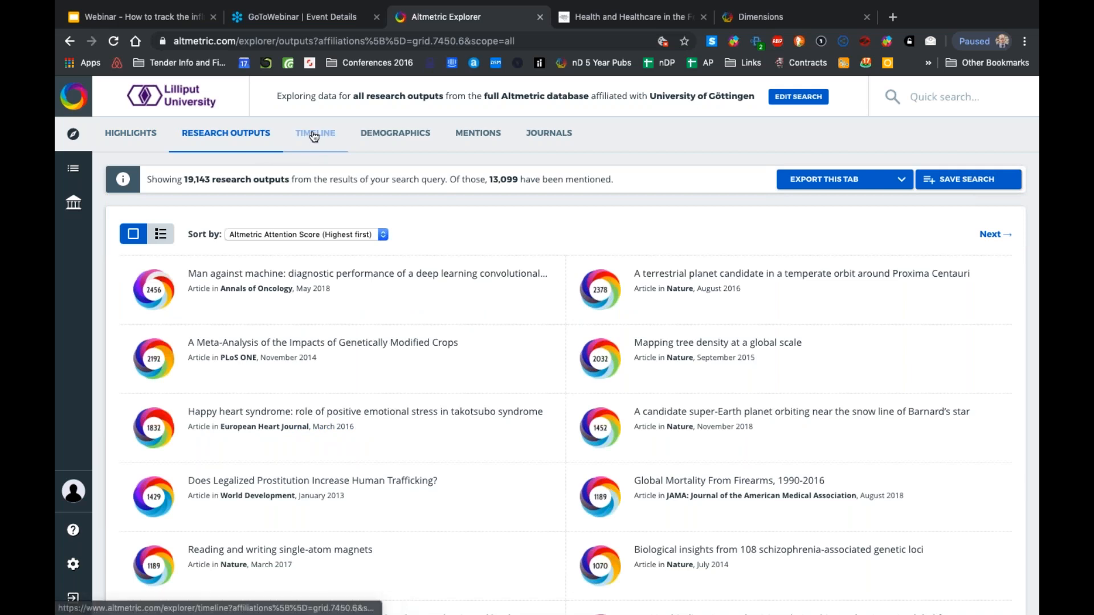
pyautogui.click(315, 132)
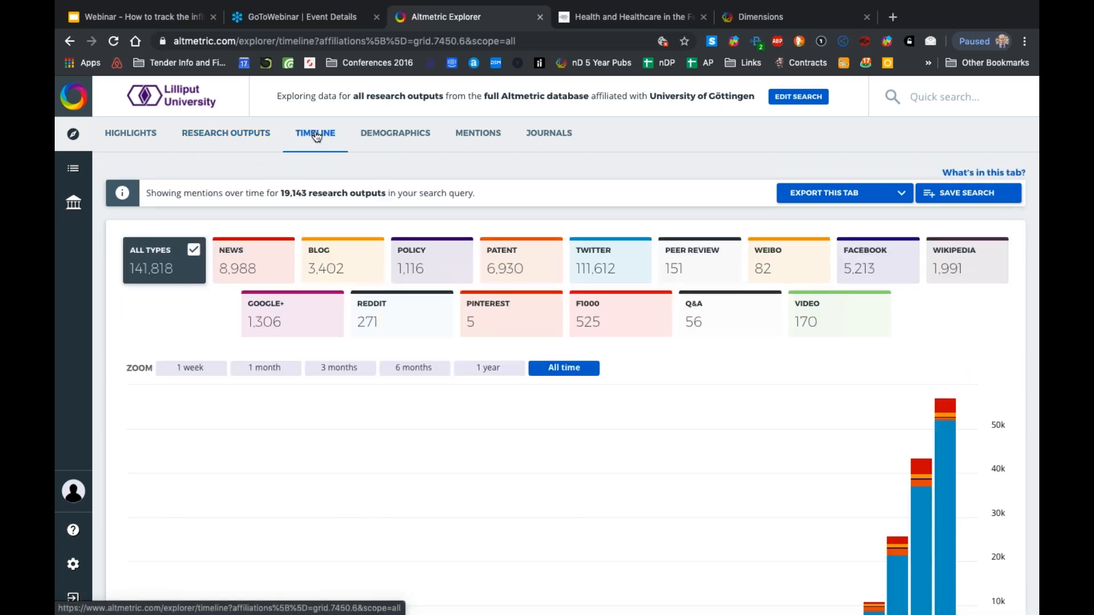
pyautogui.scroll(-3)
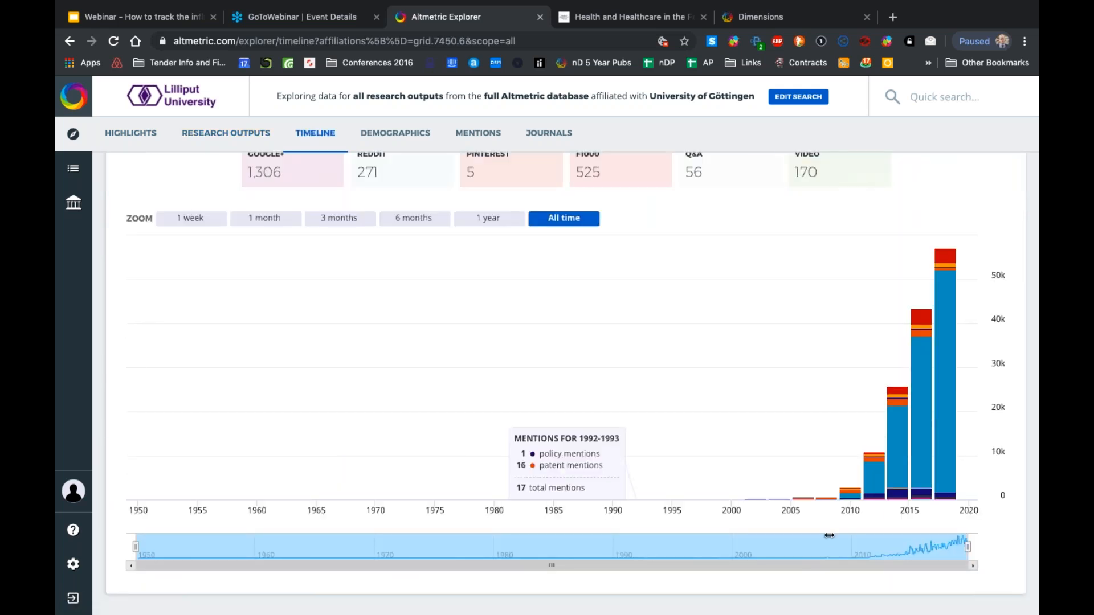
pyautogui.moveTo(946, 489)
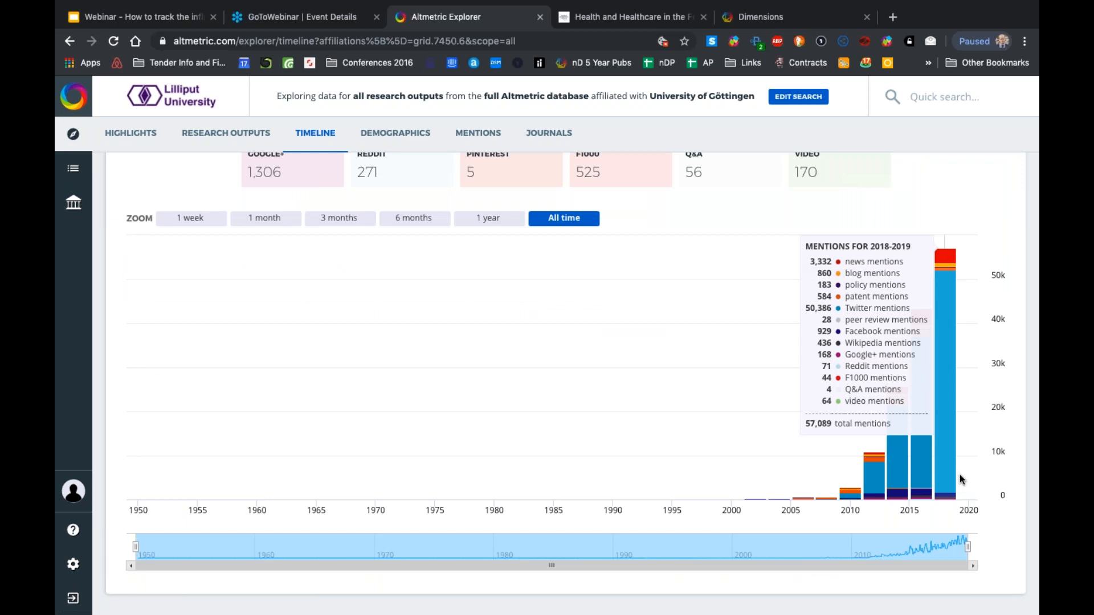
pyautogui.moveTo(284, 503)
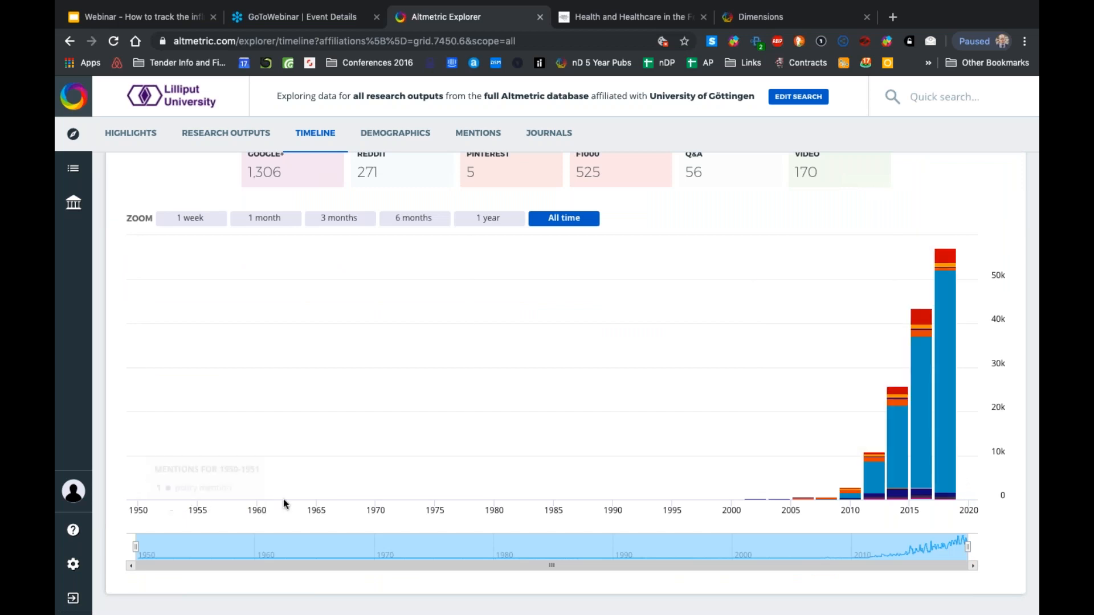
pyautogui.moveTo(641, 506)
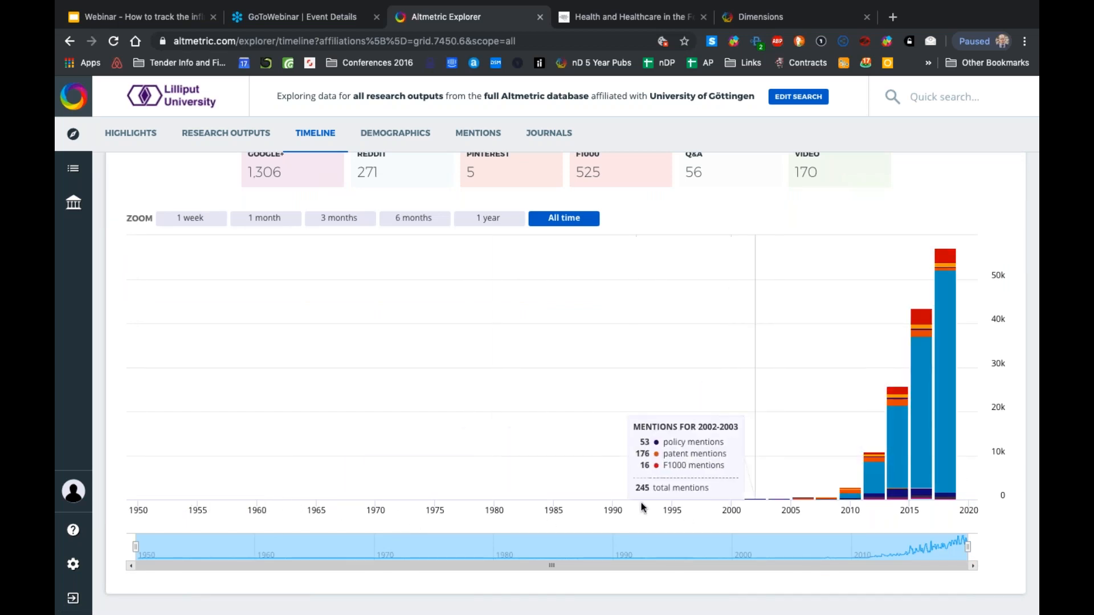
pyautogui.moveTo(611, 504)
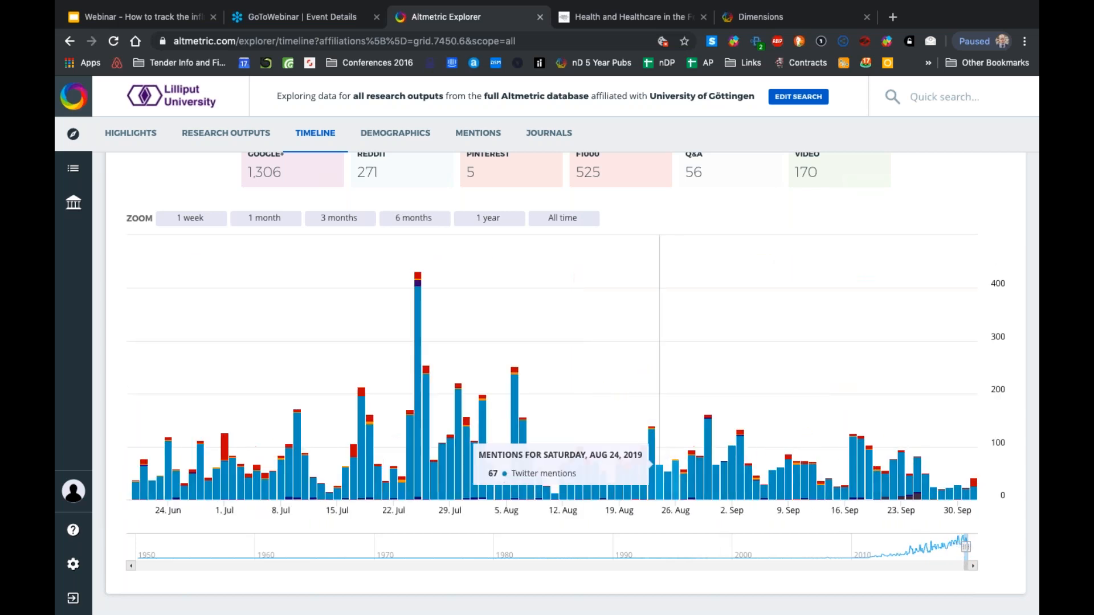
pyautogui.moveTo(415, 365)
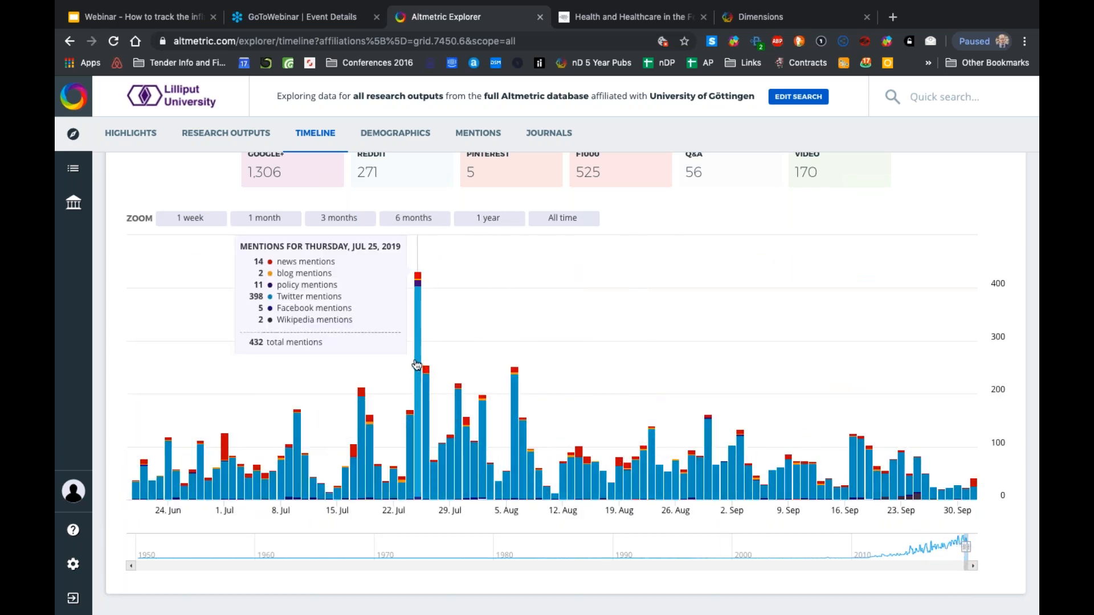
pyautogui.moveTo(689, 330)
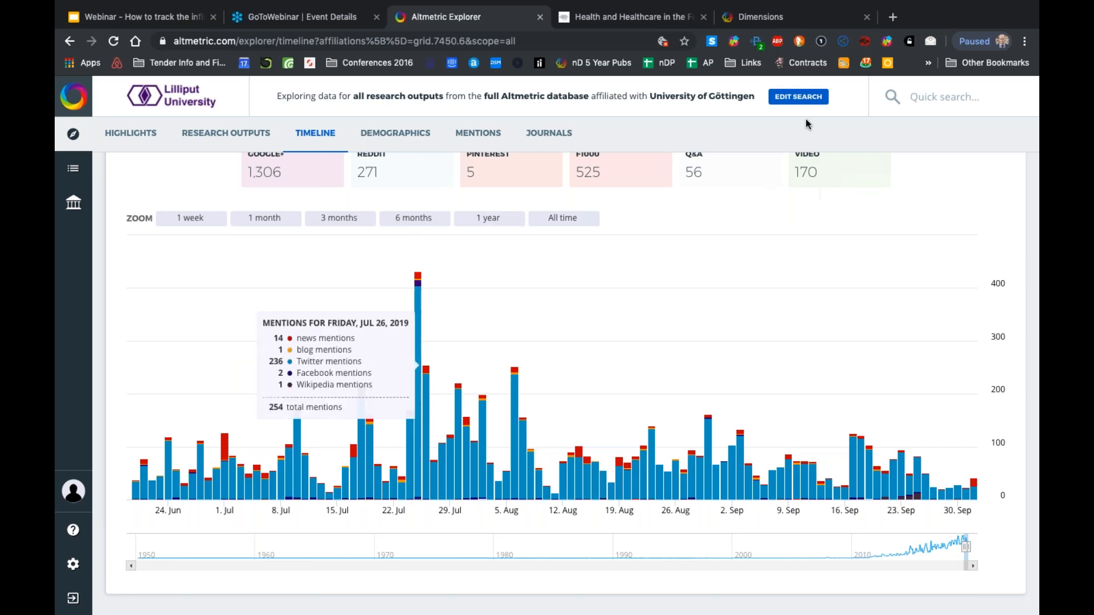
# Rerun the search with no affiliation filter and narrow the timeline to the latest months of 2019
pyautogui.click(798, 95)
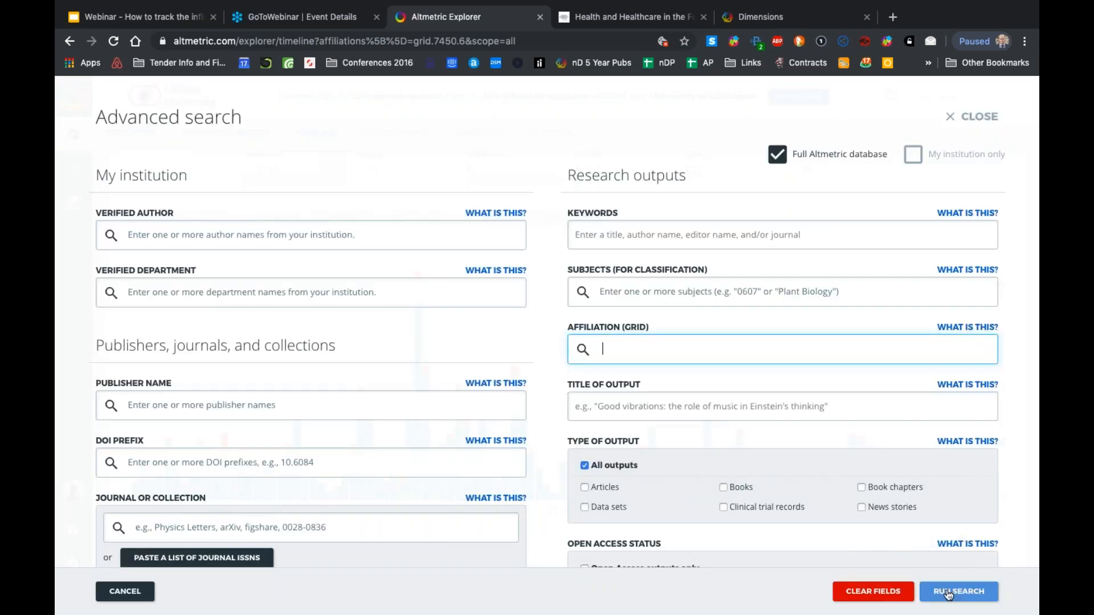
pyautogui.click(958, 591)
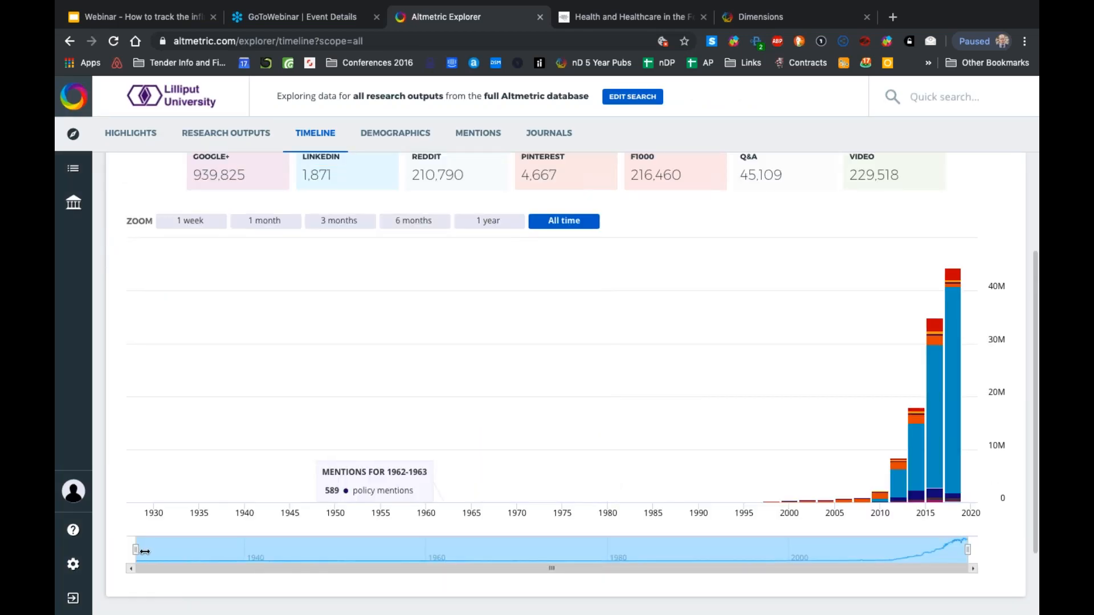
pyautogui.moveTo(135, 549); pyautogui.dragTo(786, 550)
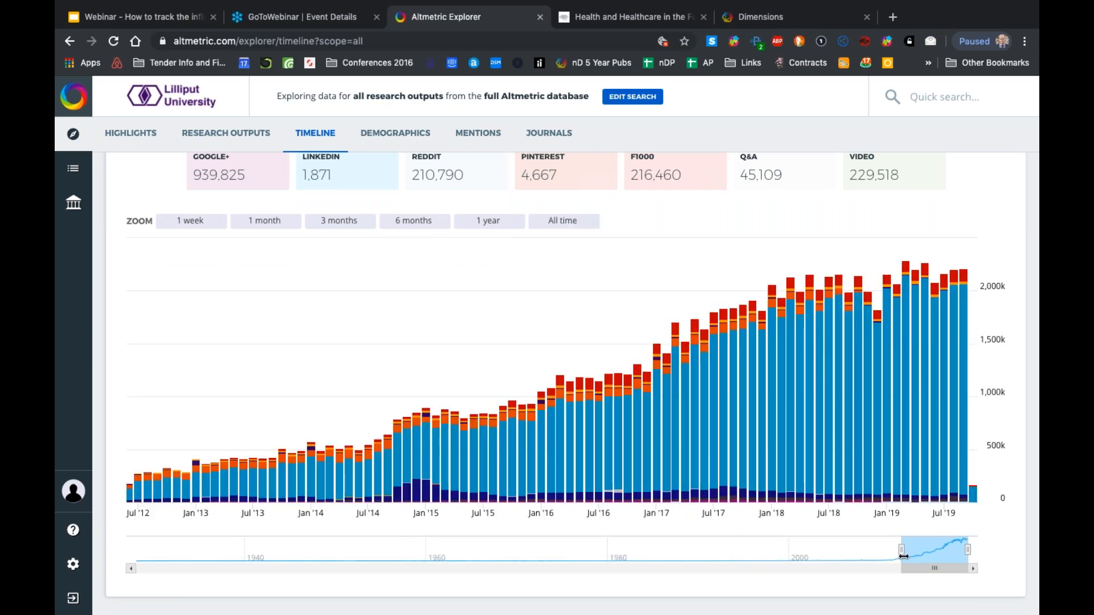
pyautogui.moveTo(900, 550); pyautogui.dragTo(946, 550)
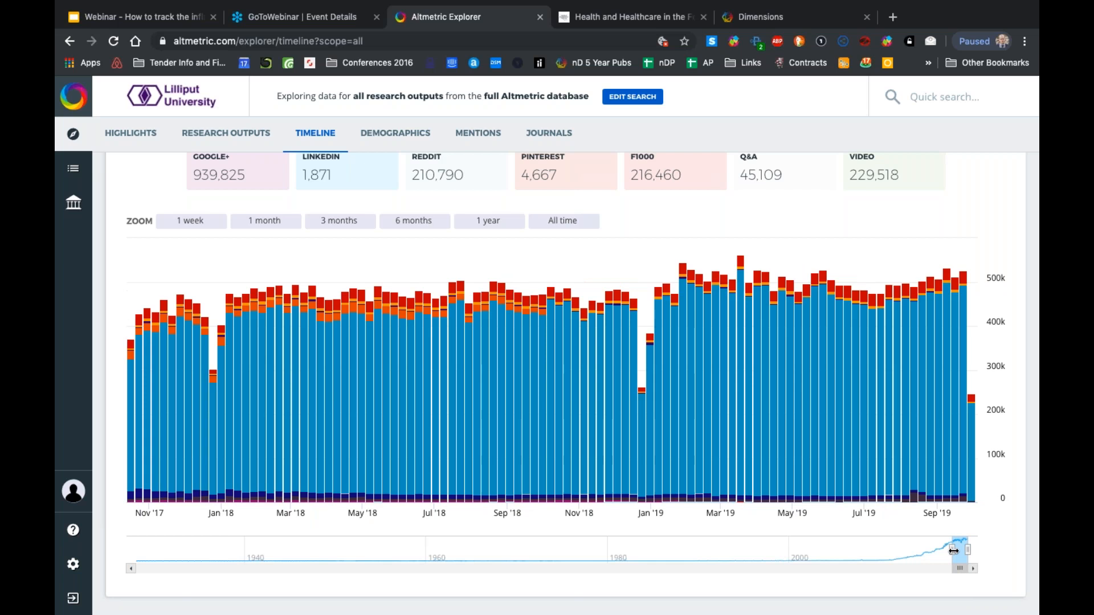
pyautogui.moveTo(952, 551); pyautogui.dragTo(963, 550)
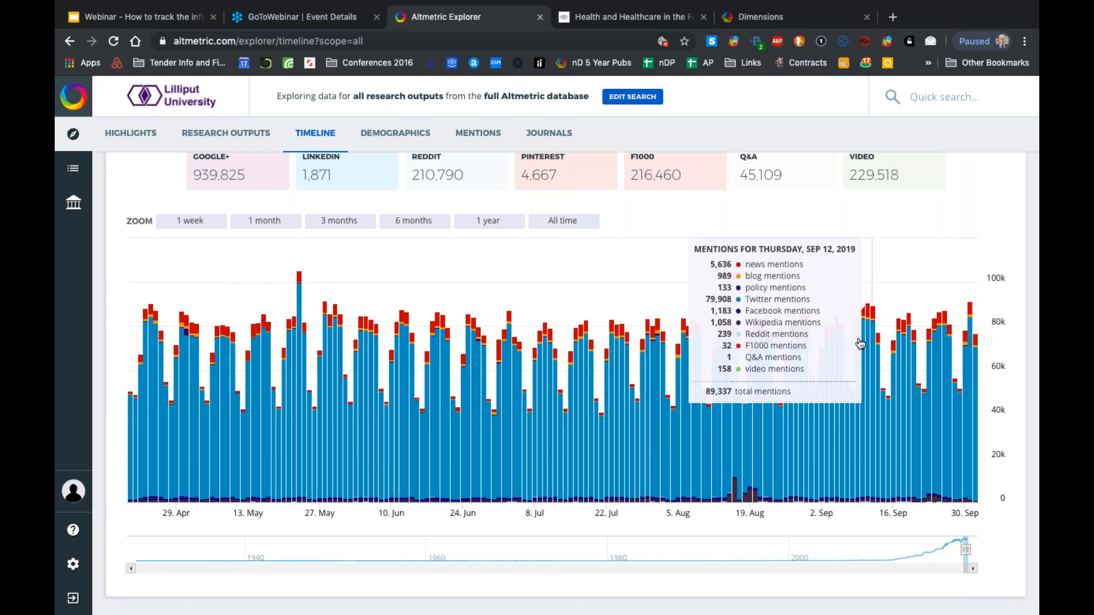
pyautogui.moveTo(164, 458)
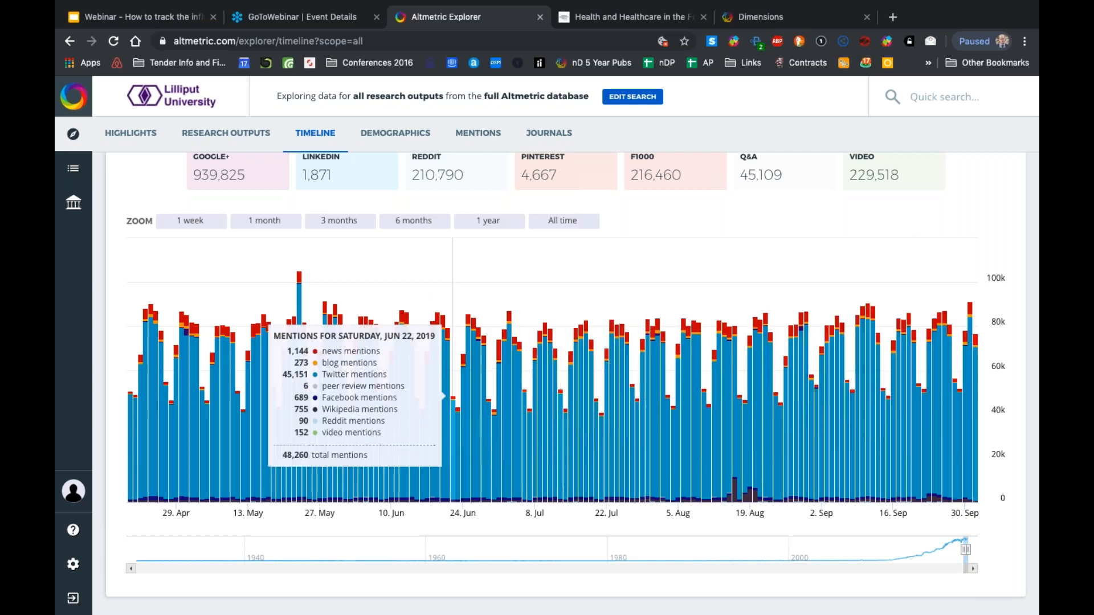
pyautogui.moveTo(436, 306)
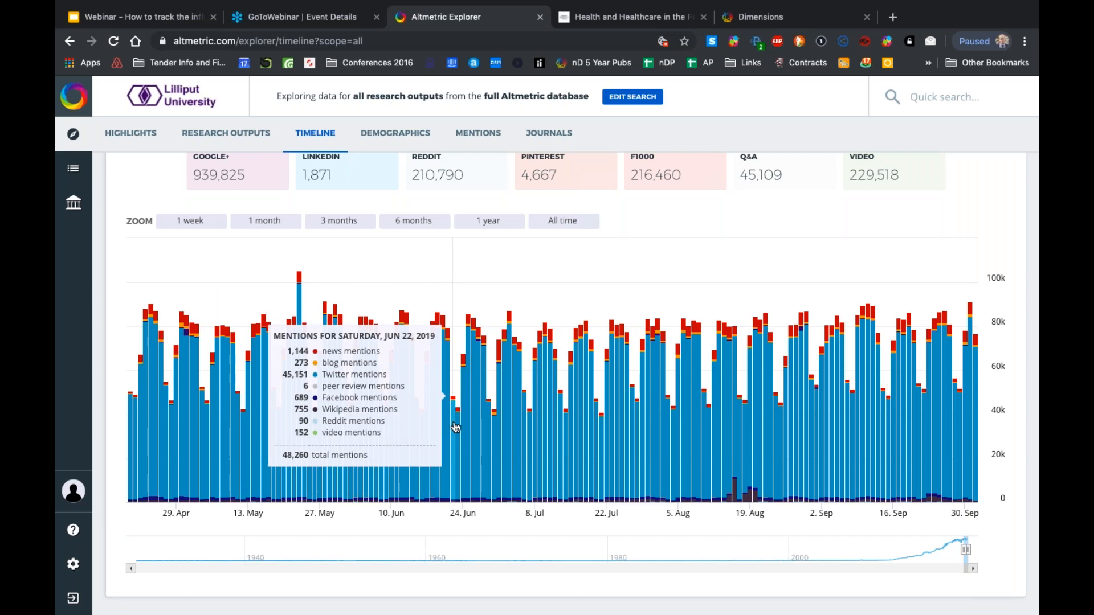
pyautogui.moveTo(603, 424)
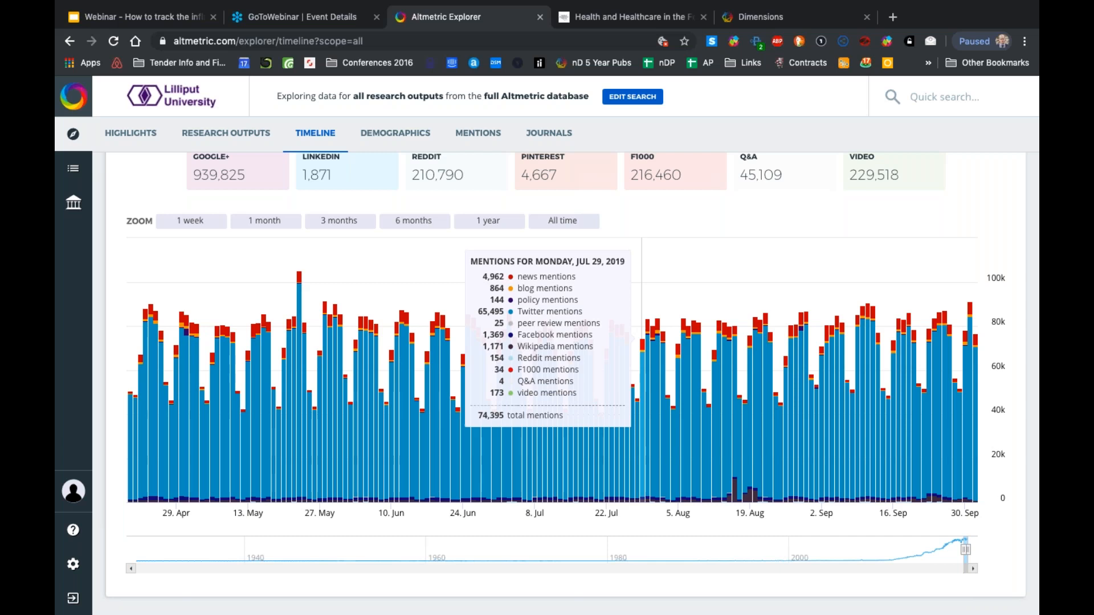
pyautogui.moveTo(685, 300)
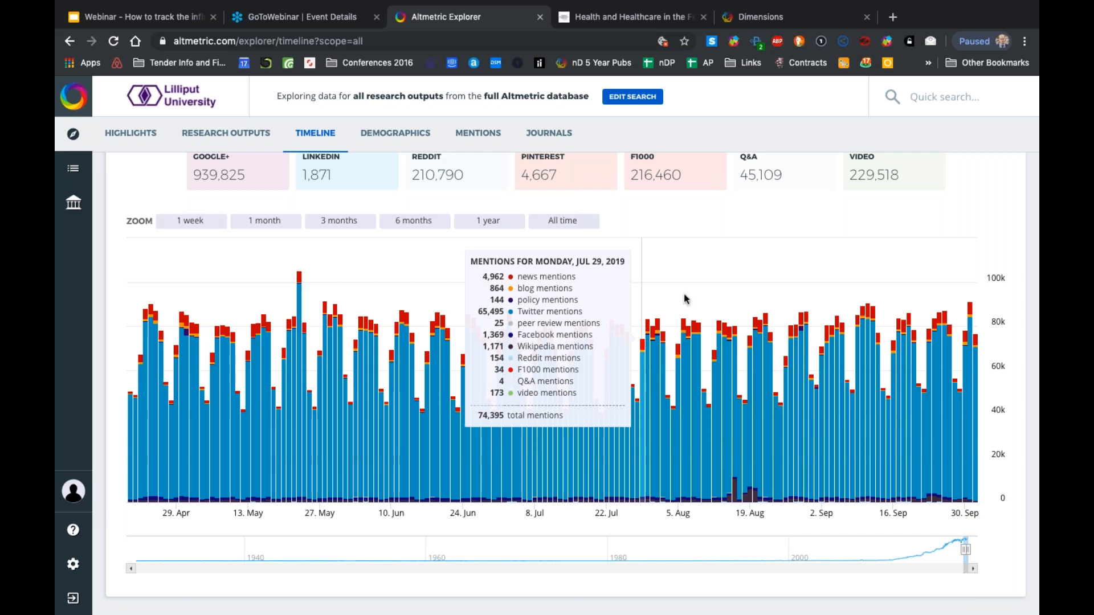
pyautogui.moveTo(672, 241)
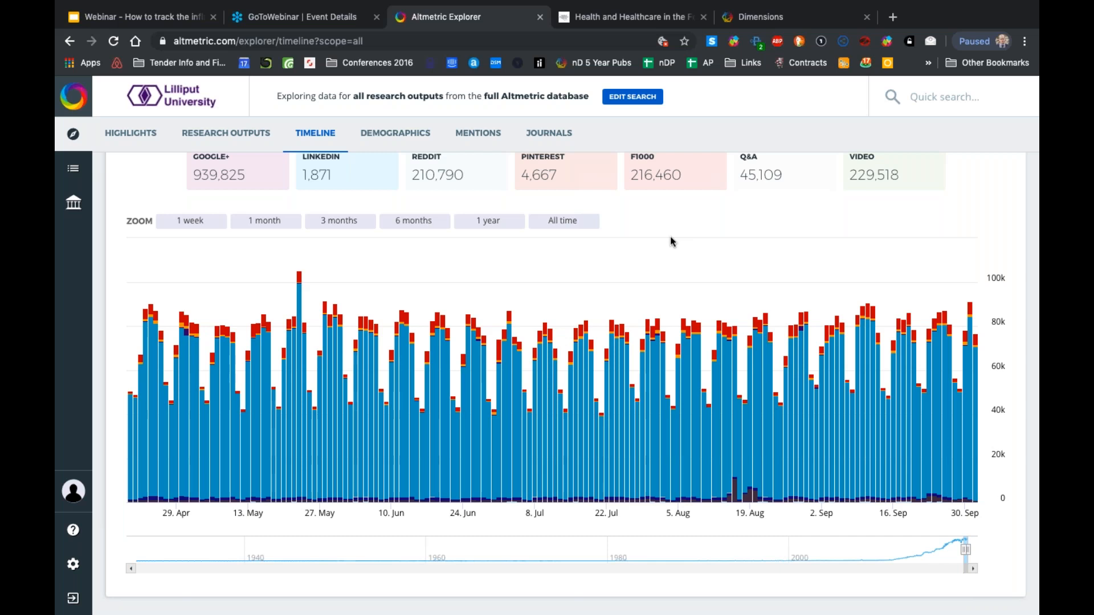
pyautogui.moveTo(735, 247)
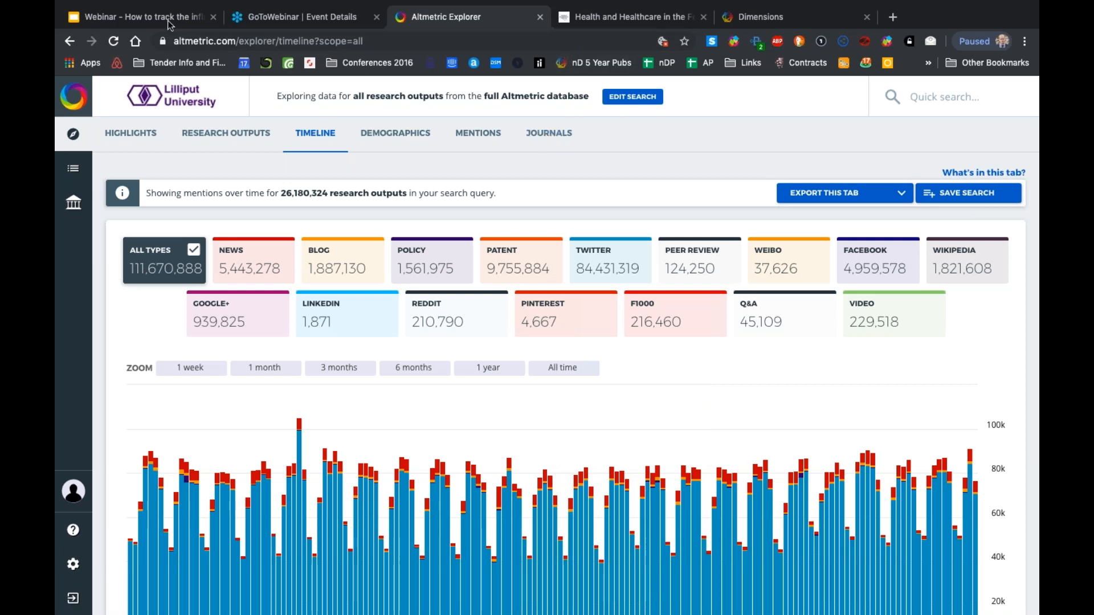
pyautogui.click(143, 16)
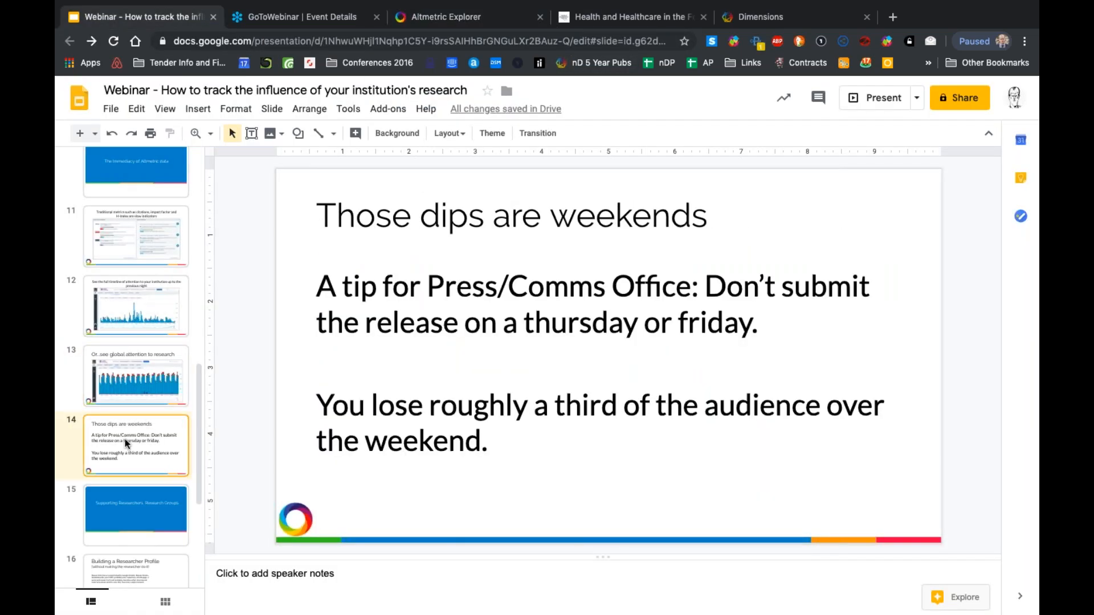
pyautogui.click(136, 537)
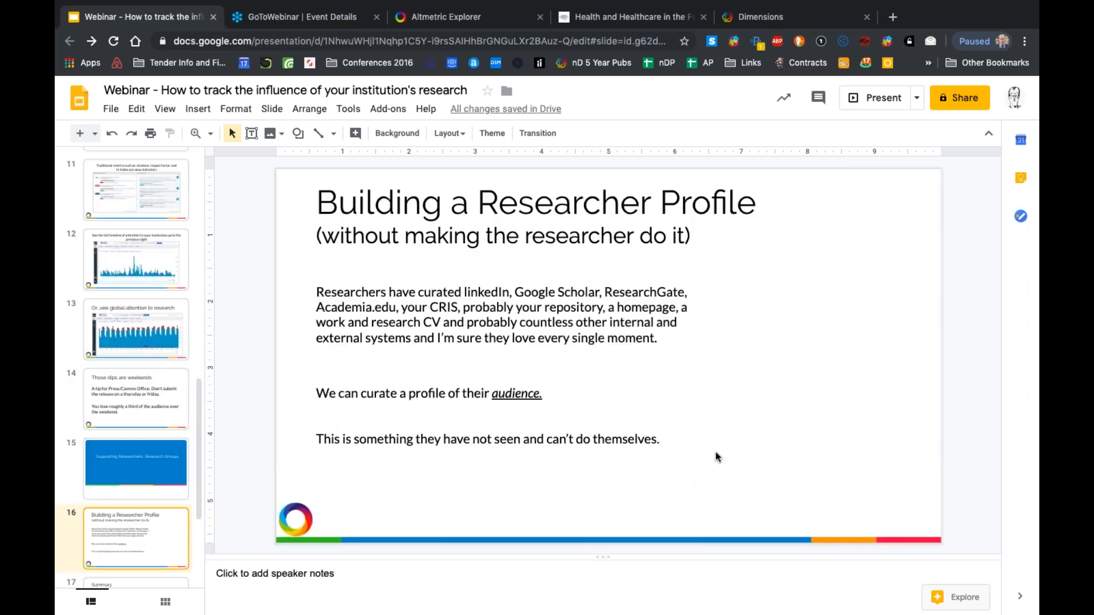
pyautogui.click(882, 98)
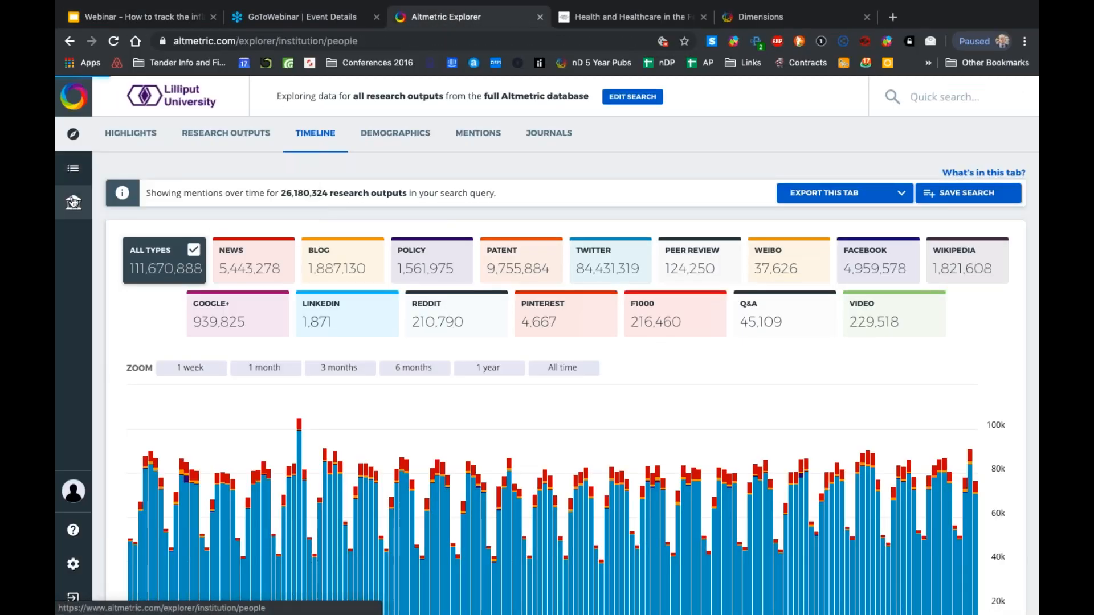
# View the first A author's outputs from My Institution, then list authors with surnames under K
pyautogui.click(72, 202)
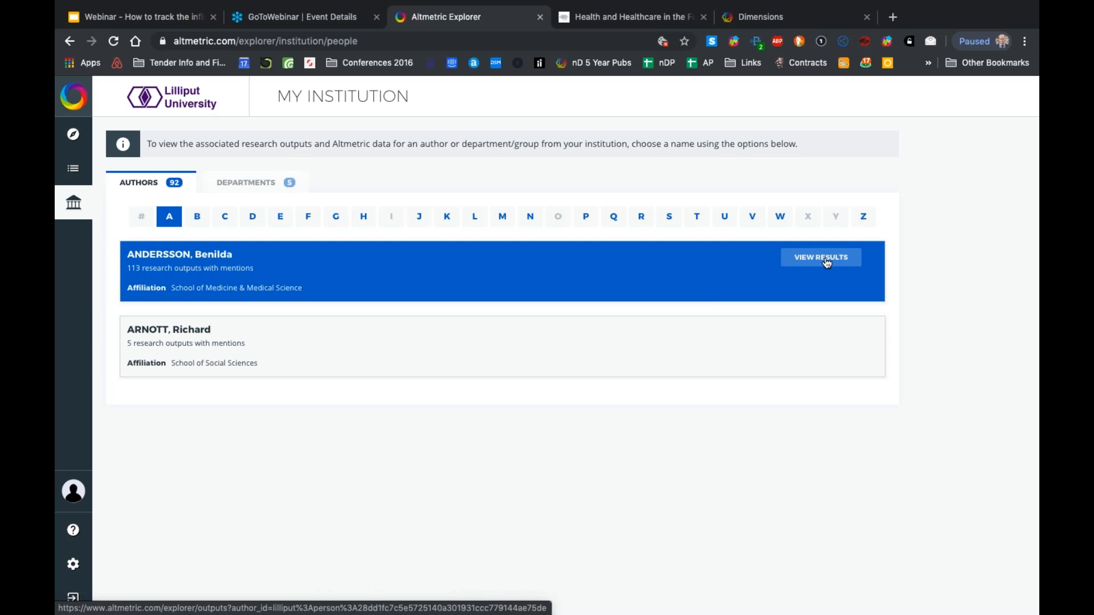
pyautogui.click(819, 256)
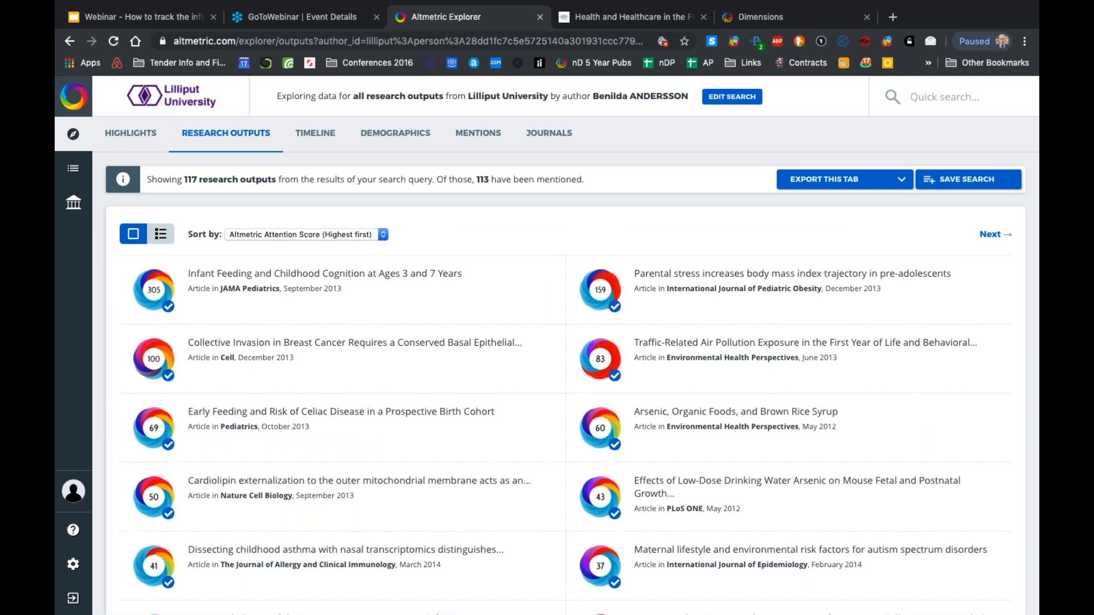
pyautogui.moveTo(73, 202)
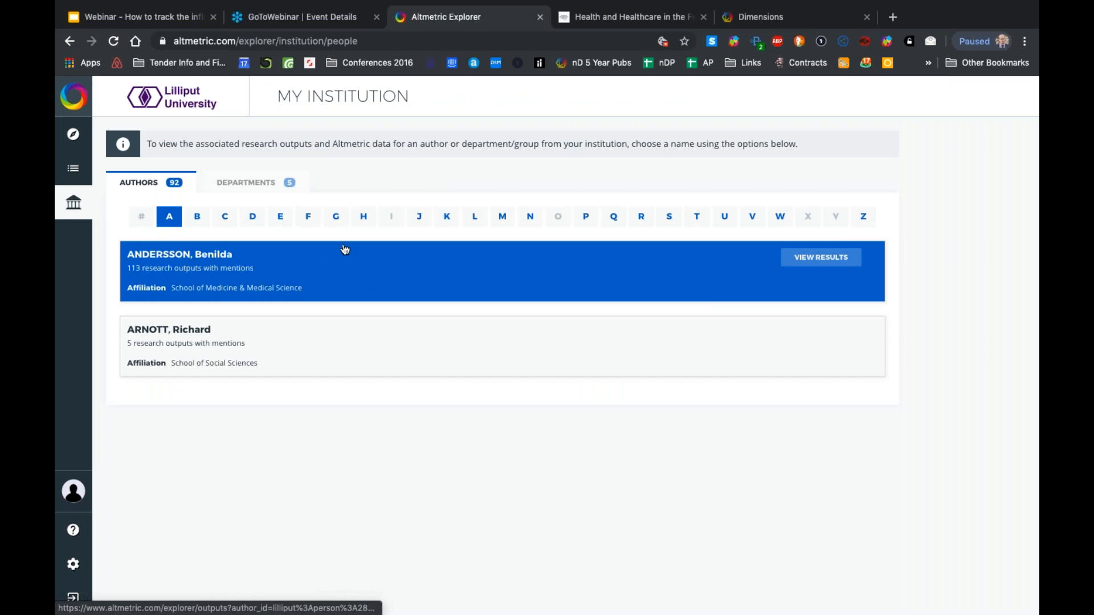
pyautogui.click(447, 216)
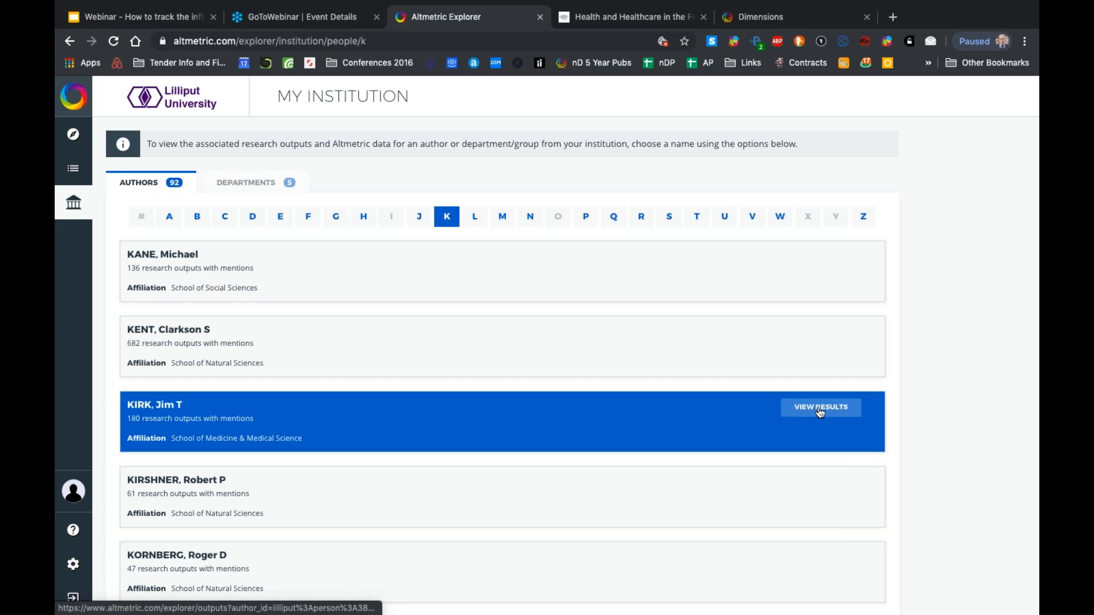
# View the research outputs of KIRK, Jim T, the author with 180 mentioned outputs
pyautogui.click(820, 407)
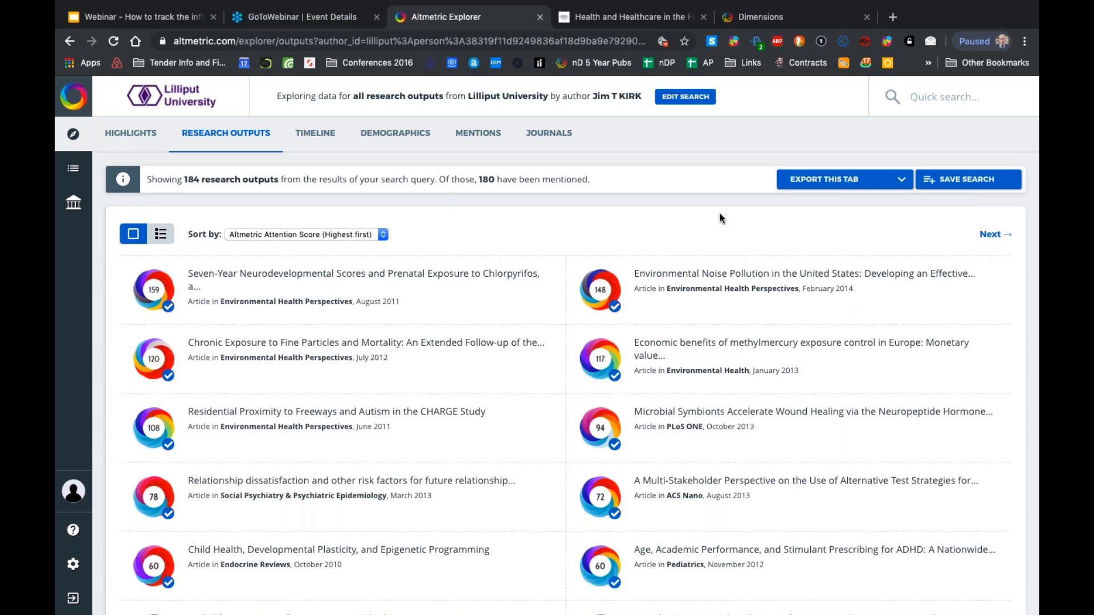
pyautogui.moveTo(523, 176)
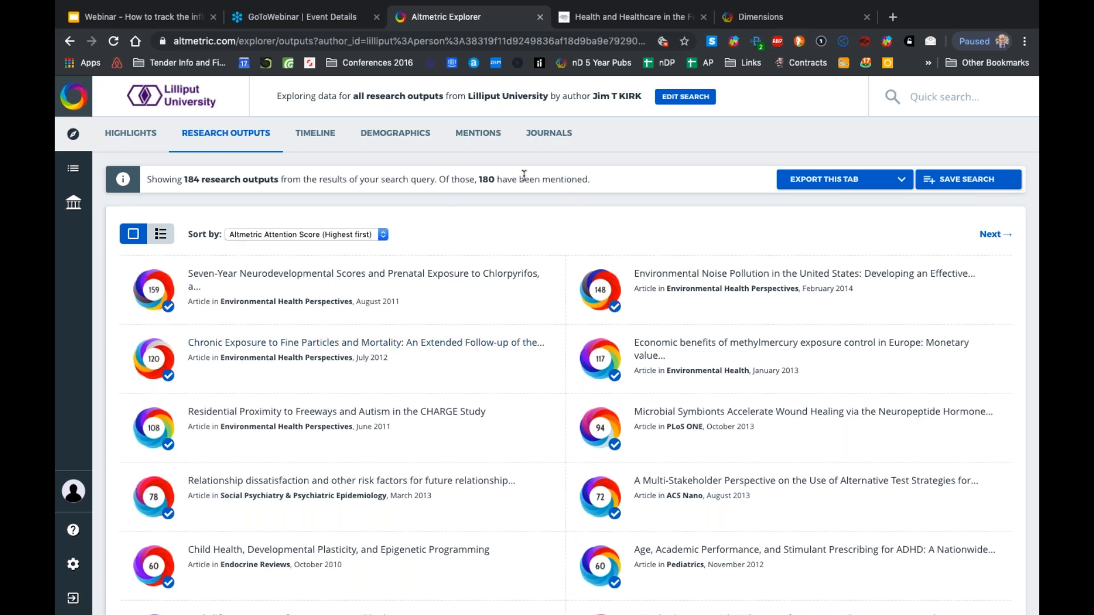
pyautogui.moveTo(557, 423)
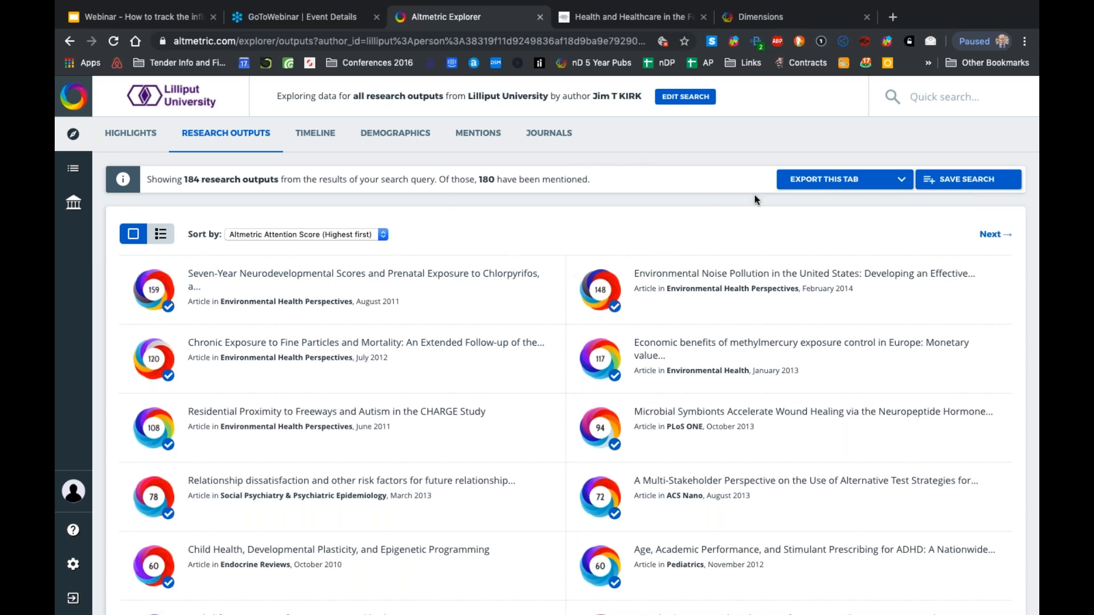
# Export Kirk's research outputs as CSV and save the author search
pyautogui.click(837, 179)
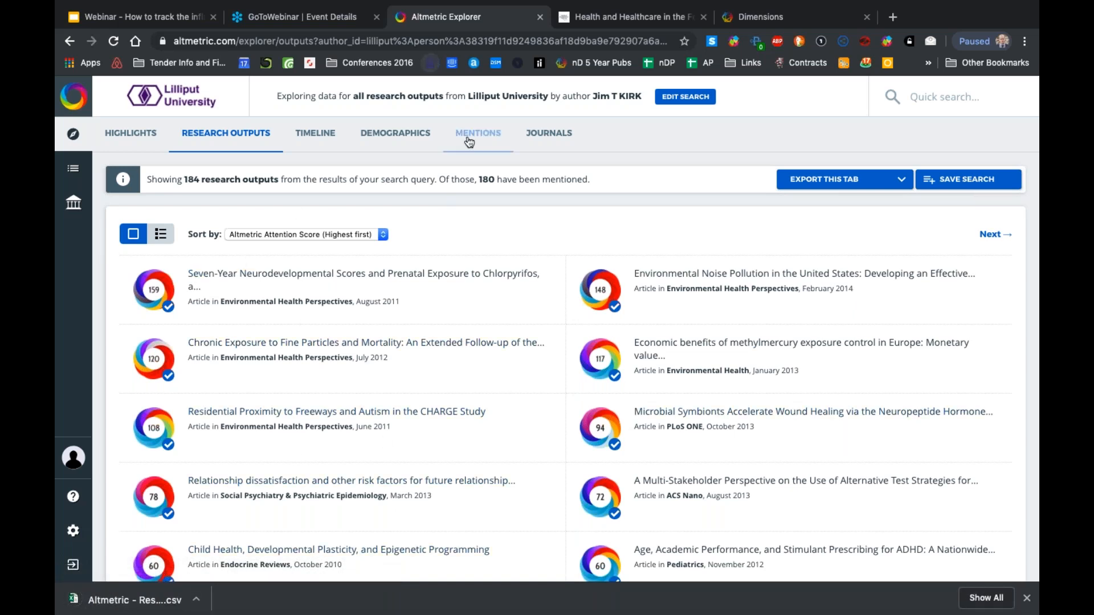
pyautogui.moveTo(474, 144)
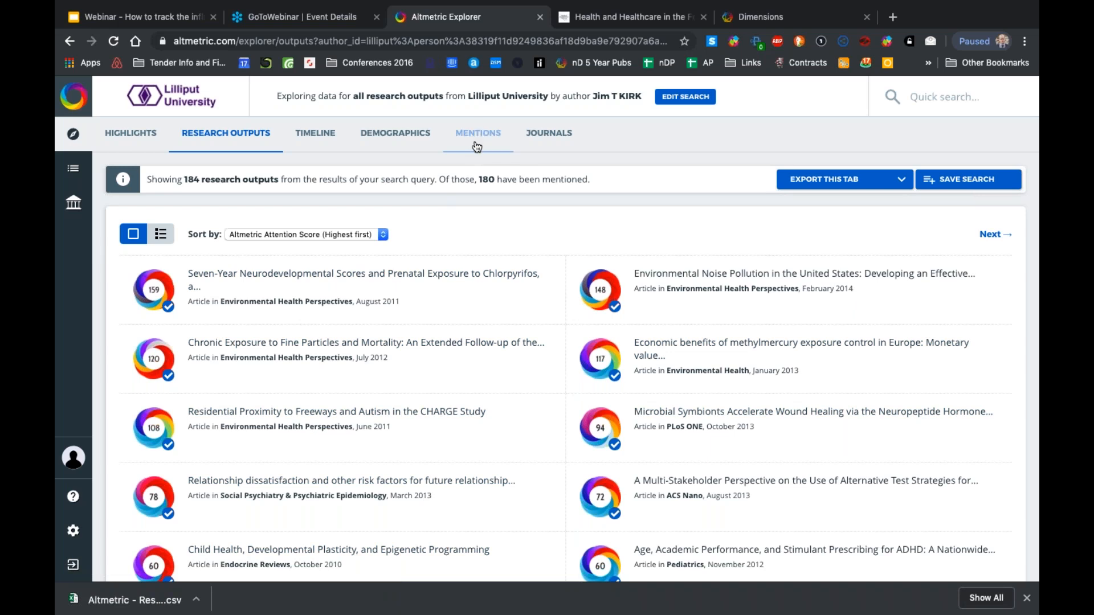
pyautogui.moveTo(472, 171)
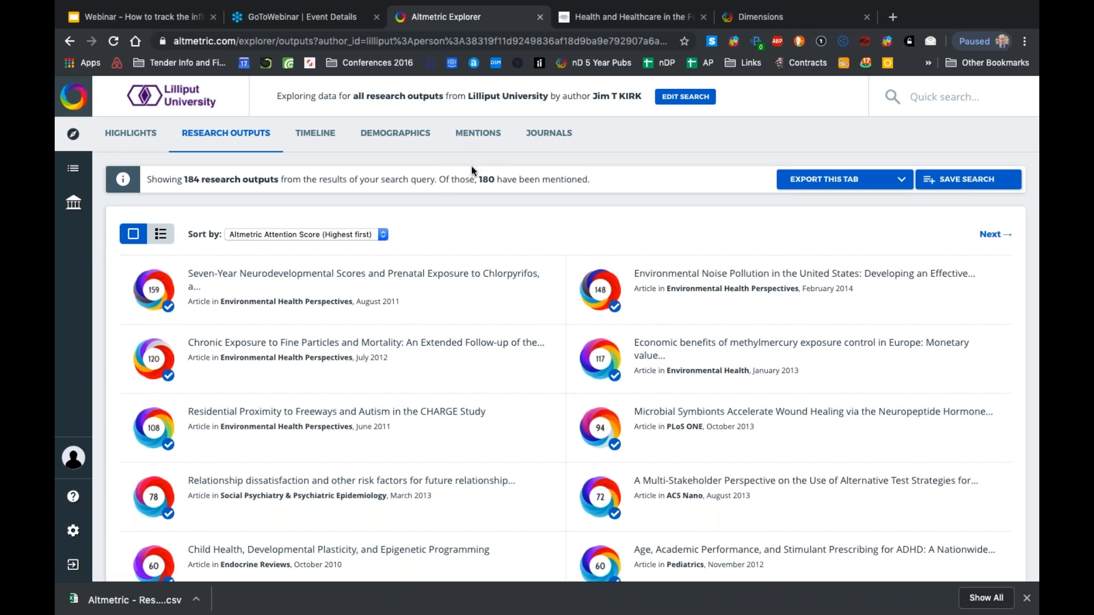
pyautogui.moveTo(604, 201)
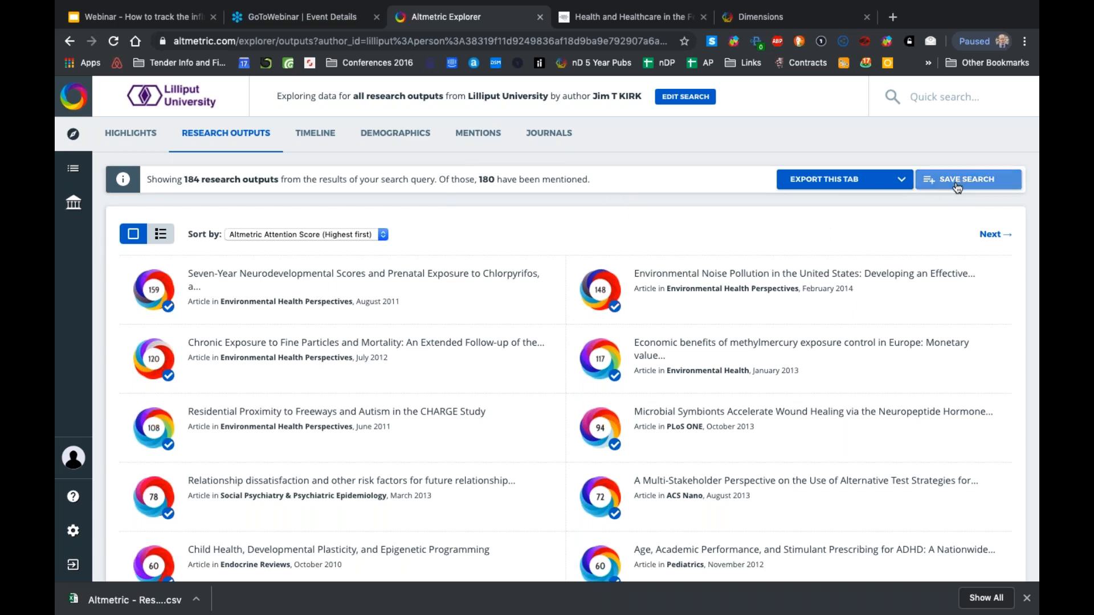
pyautogui.click(968, 179)
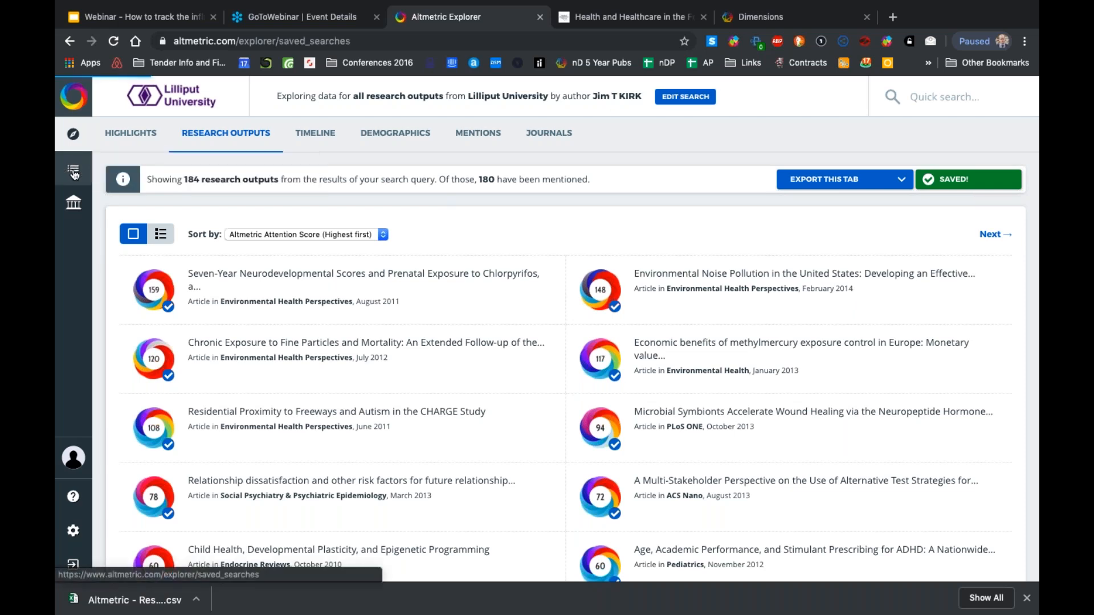
# Switch on daily email reporting for the Jim T Kirk saved search
pyautogui.click(73, 171)
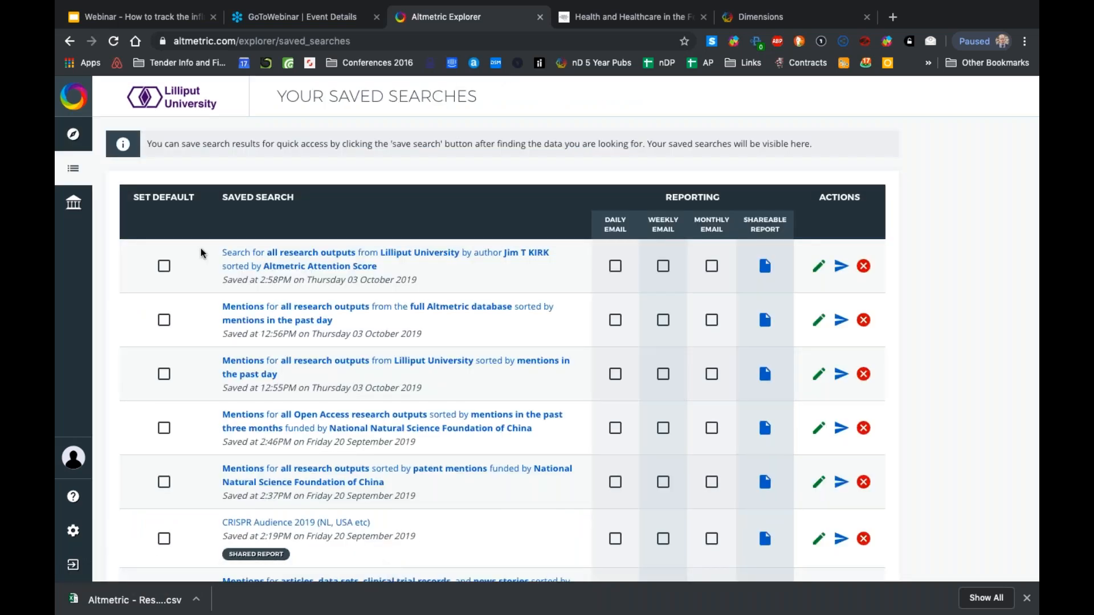
pyautogui.click(614, 265)
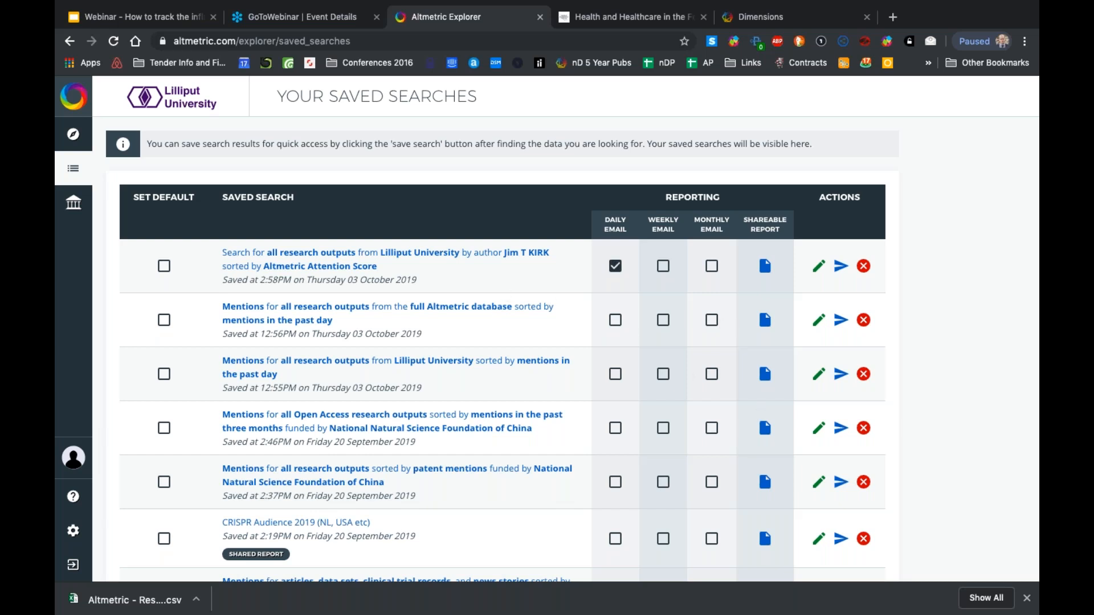
pyautogui.moveTo(330, 253)
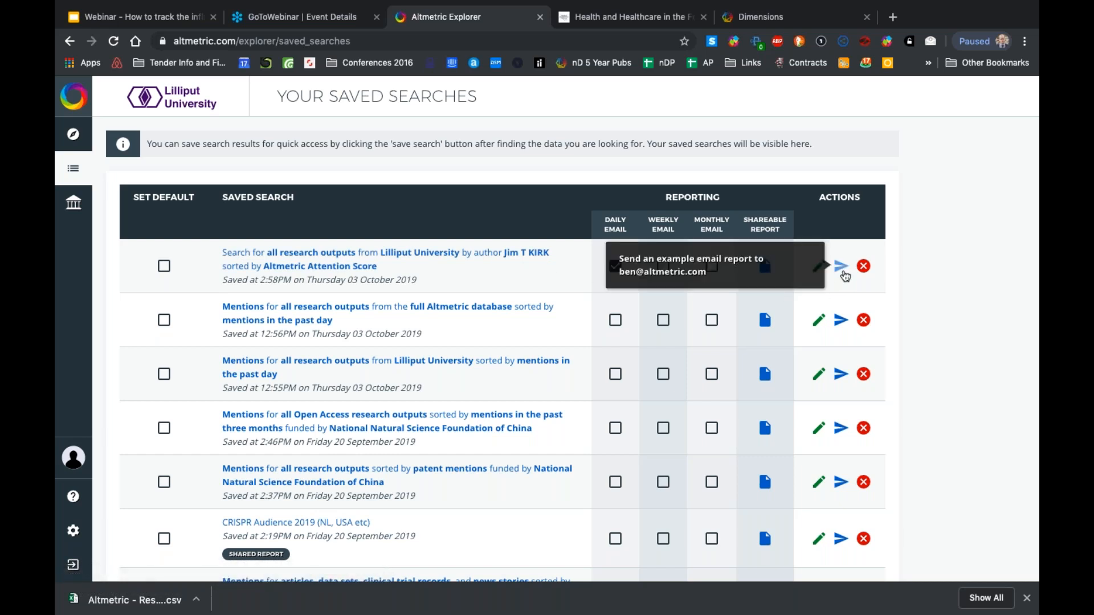
# Send an example email report for the Jim T Kirk saved search
pyautogui.click(614, 266)
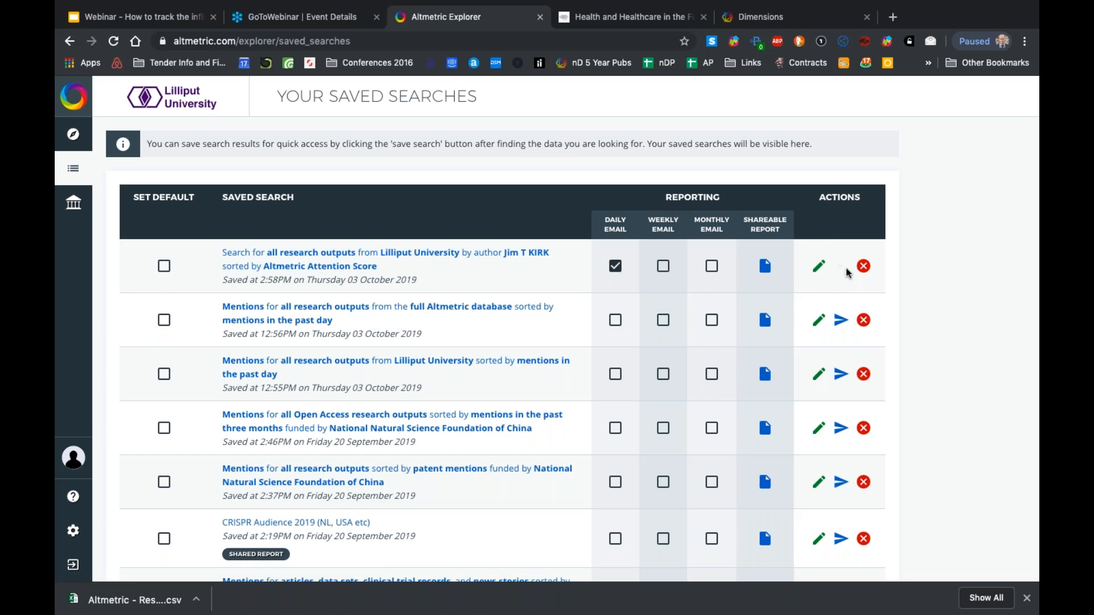
pyautogui.moveTo(916, 266)
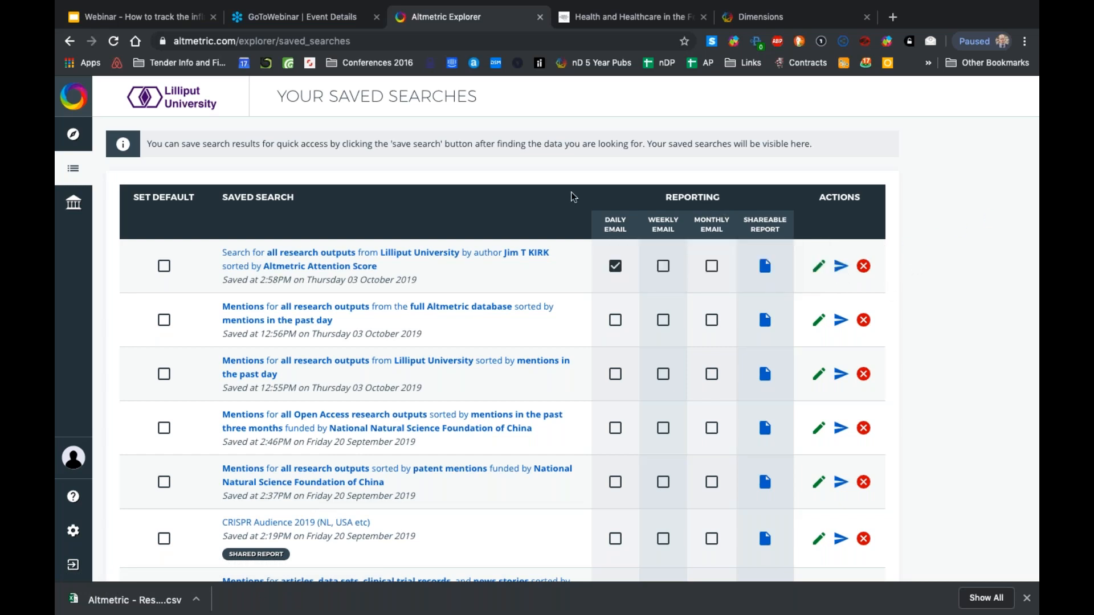
pyautogui.moveTo(277, 241)
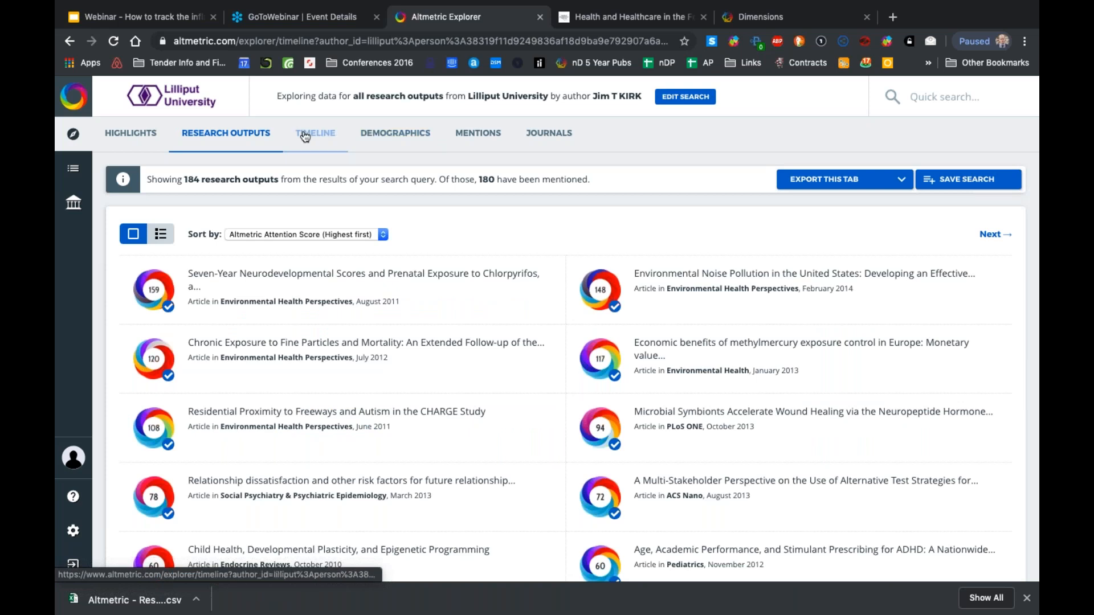
# Filter Kirk's mentions timeline to policy only and list the September 2017 policy mentions
pyautogui.click(314, 132)
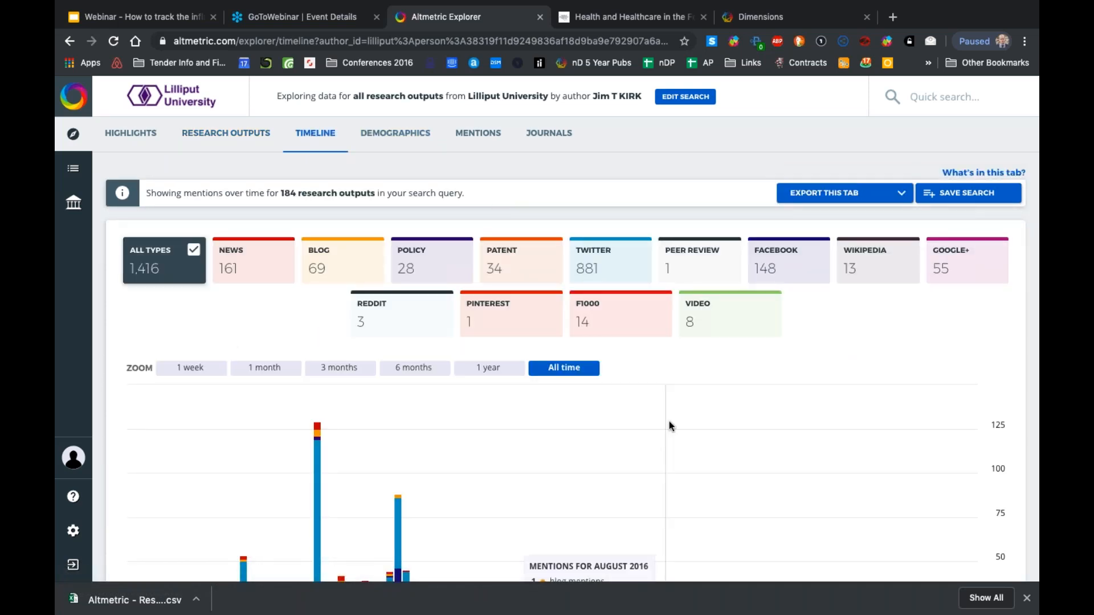
pyautogui.scroll(-3)
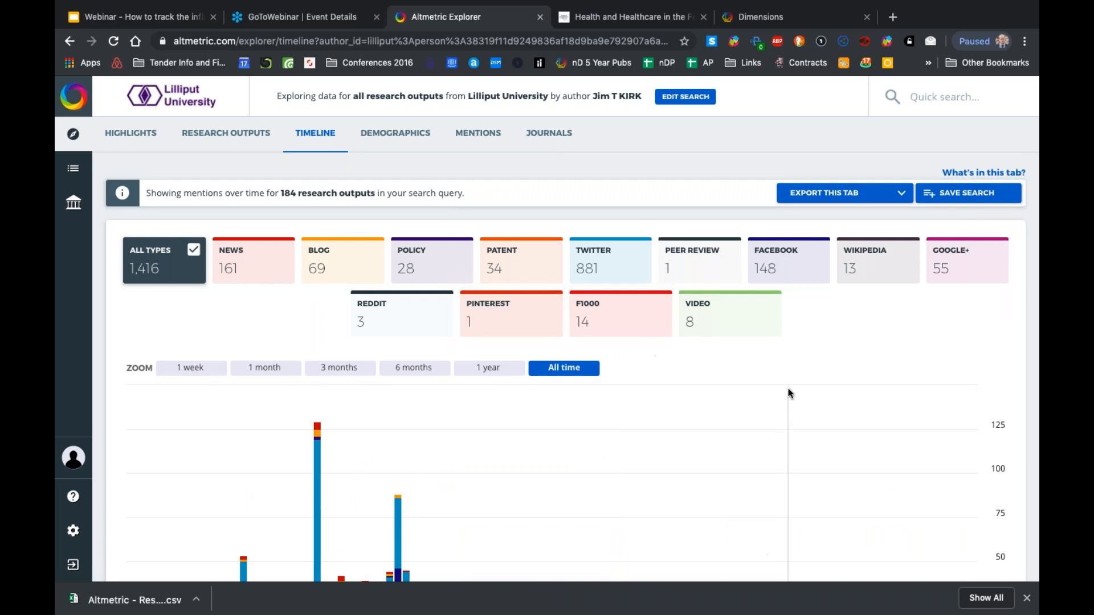
pyautogui.scroll(-3)
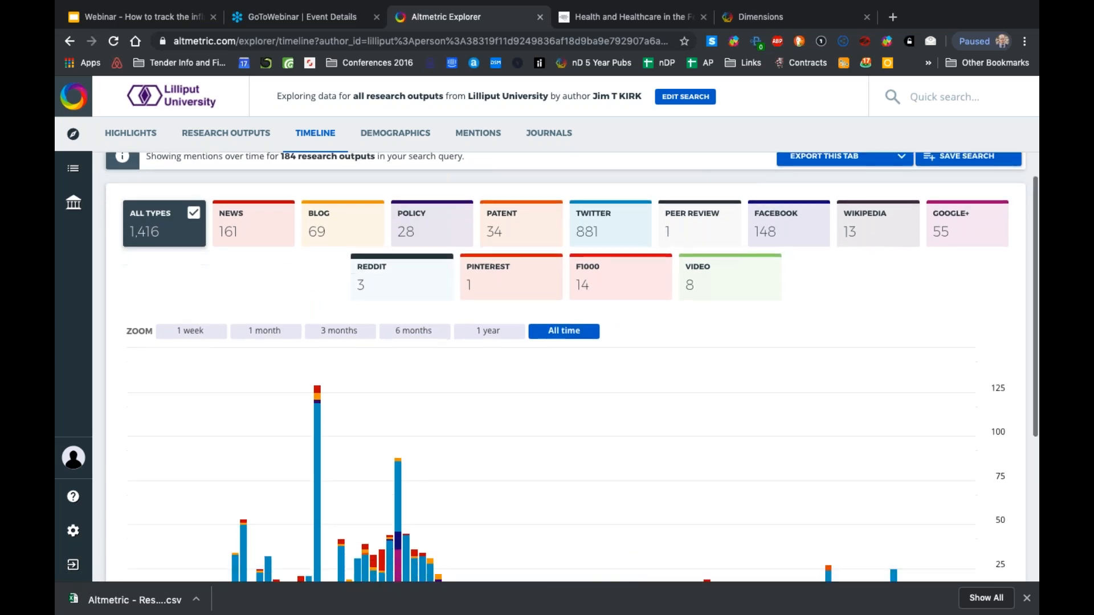
pyautogui.scroll(-3)
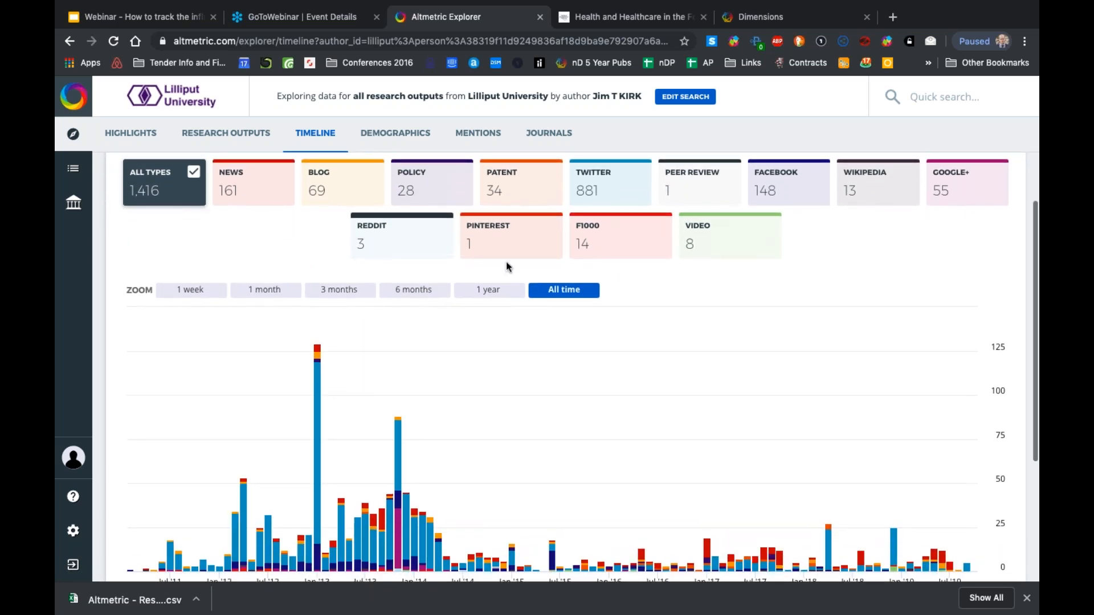
pyautogui.click(431, 182)
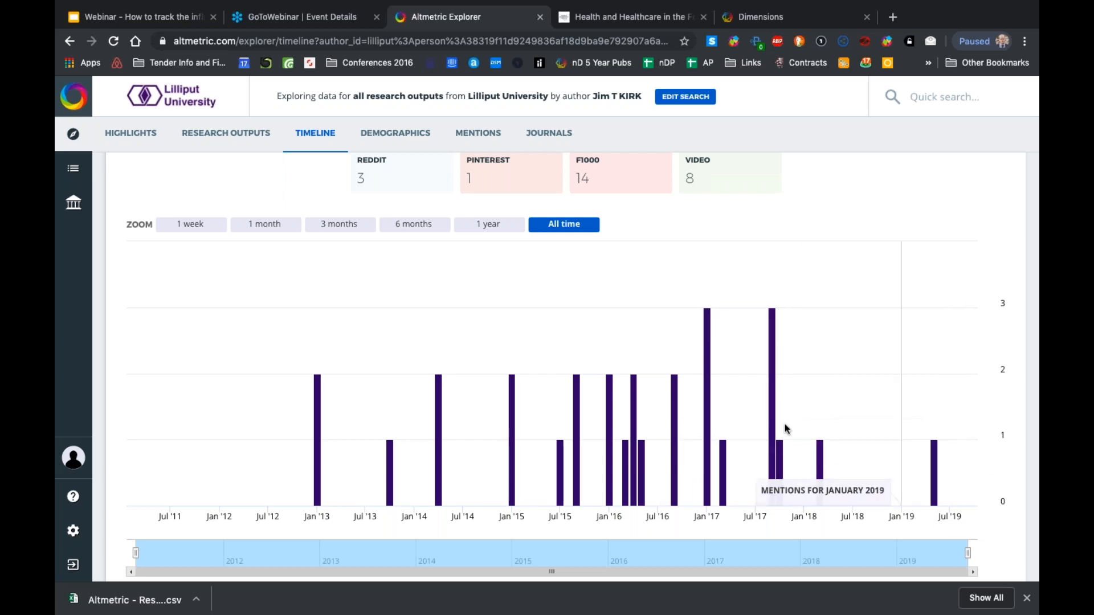
pyautogui.click(477, 133)
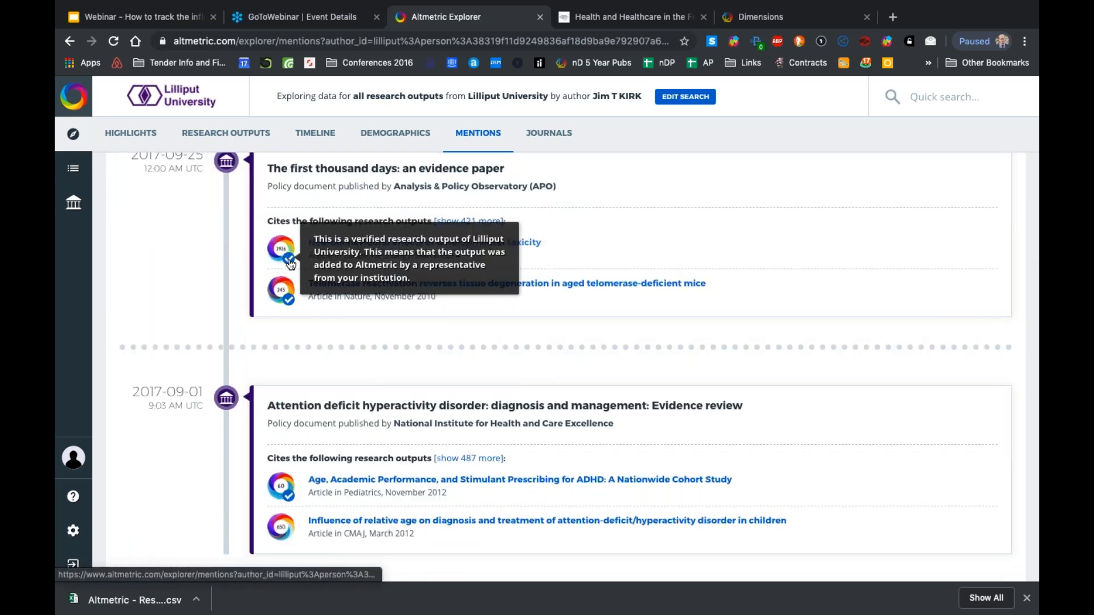
# Expand the 487 more outputs cited by the NICE ADHD evidence review and browse the full list
pyautogui.scroll(-3)
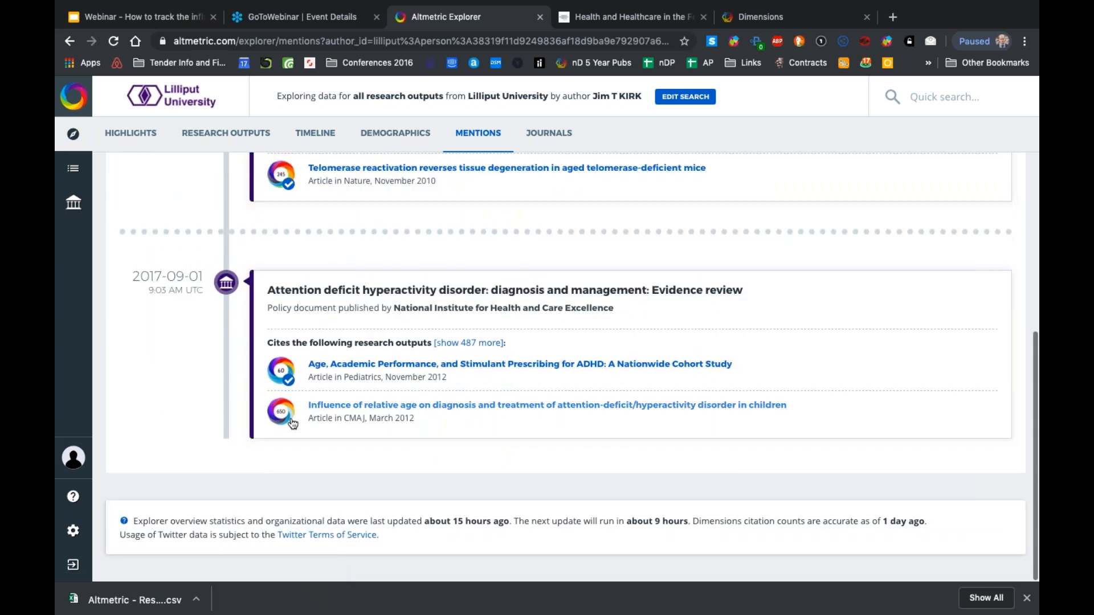
pyautogui.moveTo(289, 377)
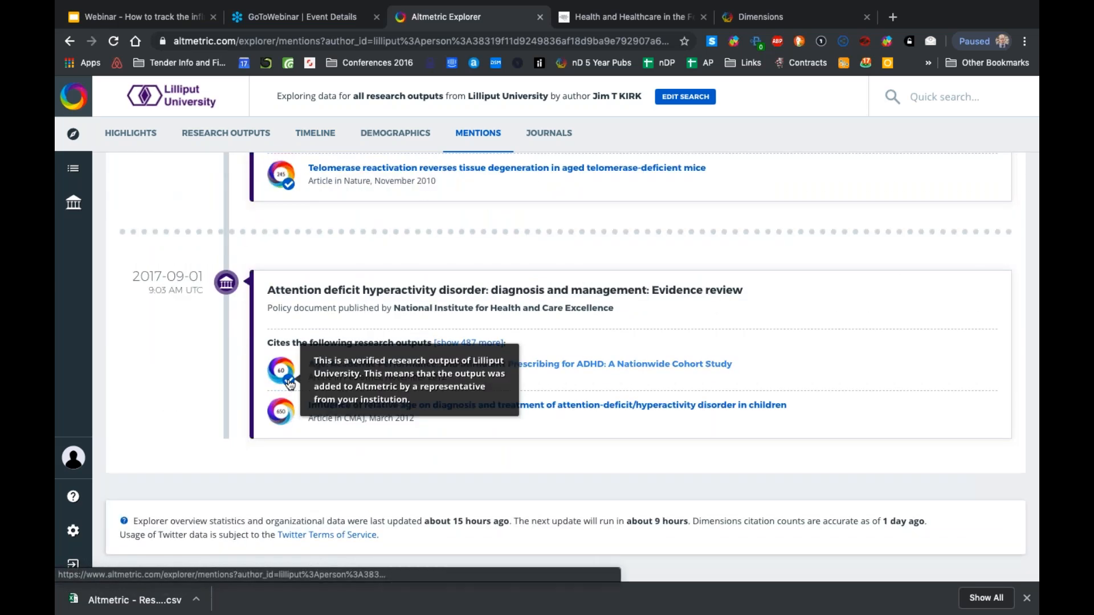
pyautogui.moveTo(291, 439)
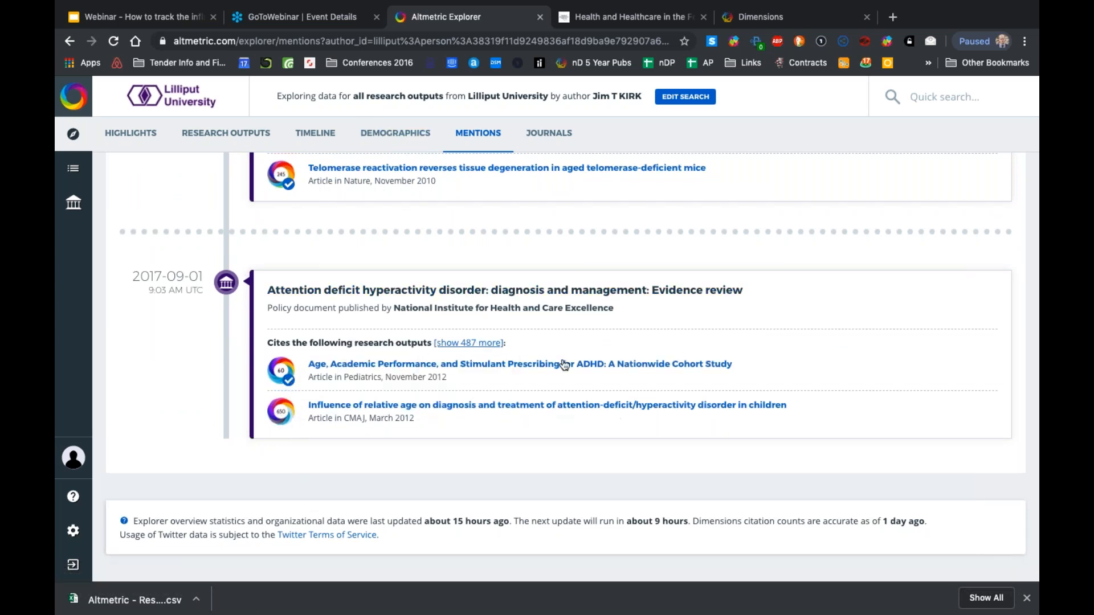
pyautogui.click(469, 343)
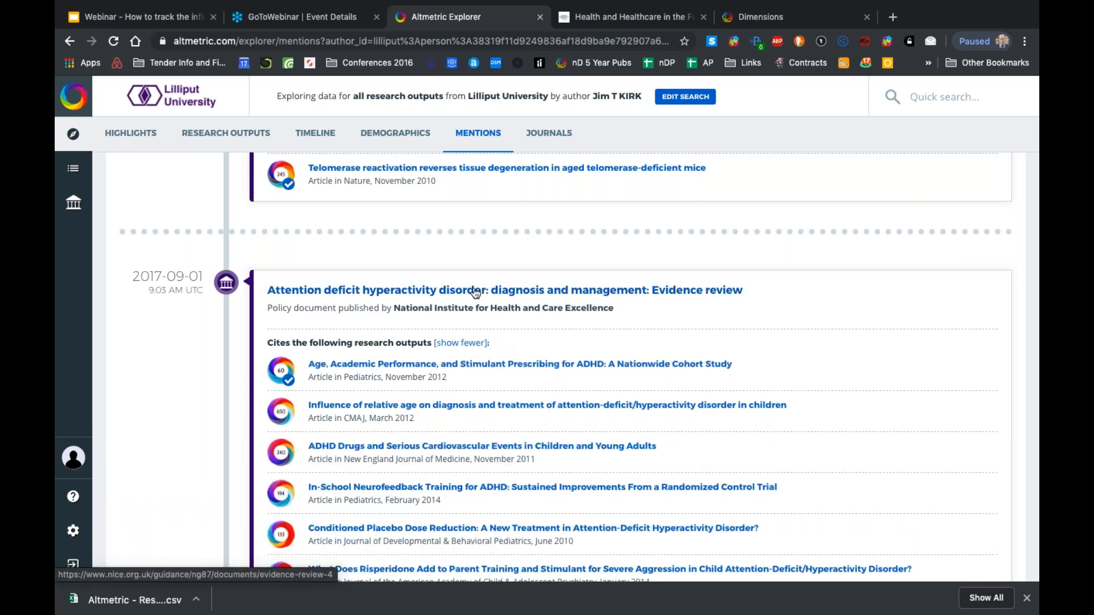
pyautogui.moveTo(280, 369)
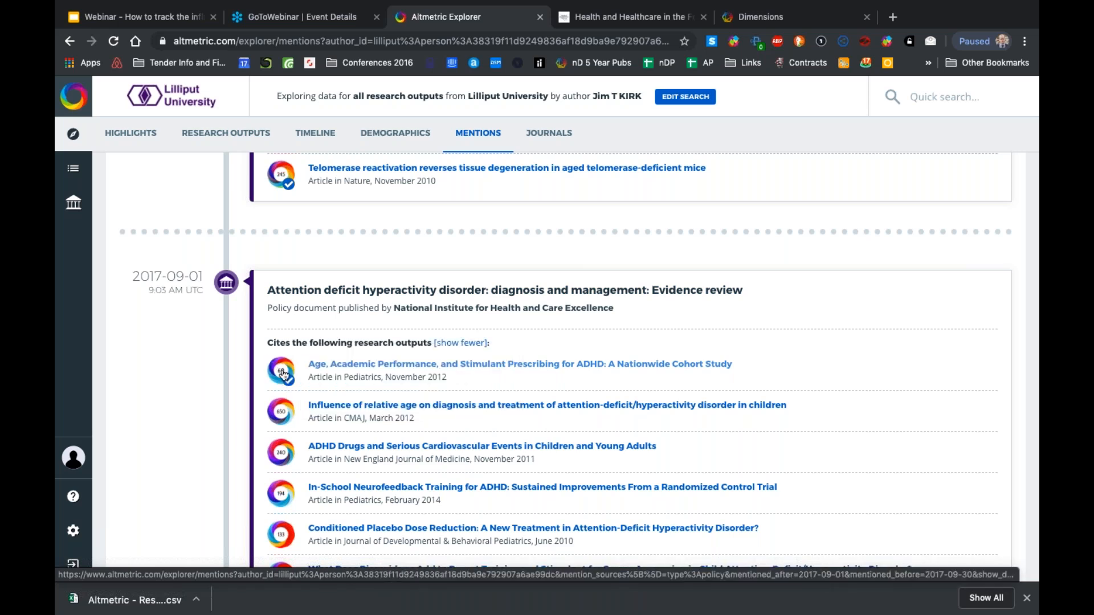
pyautogui.scroll(-3)
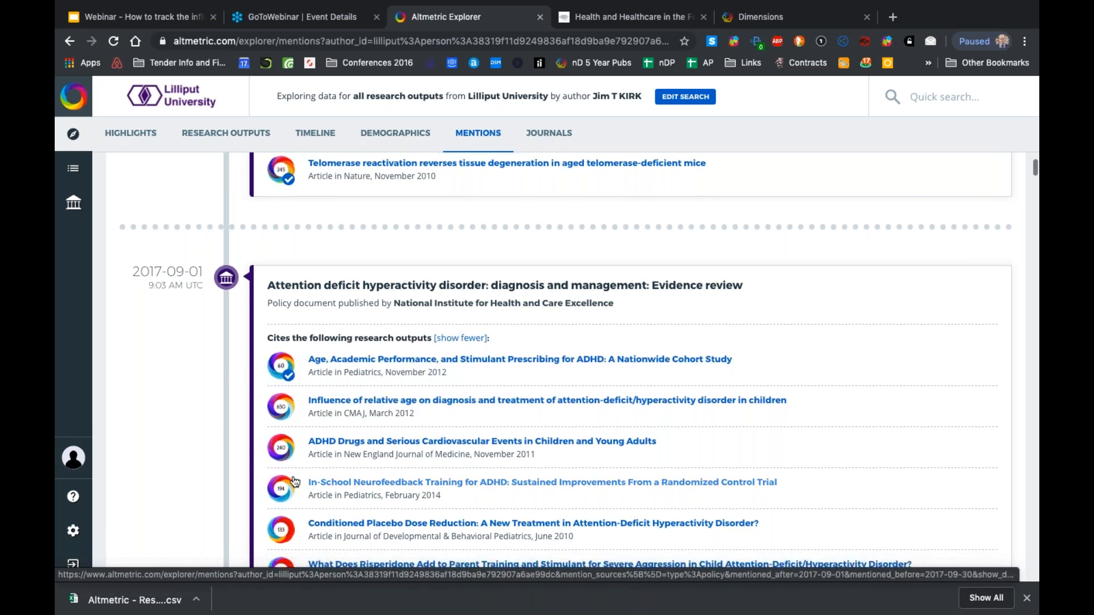
pyautogui.scroll(-3)
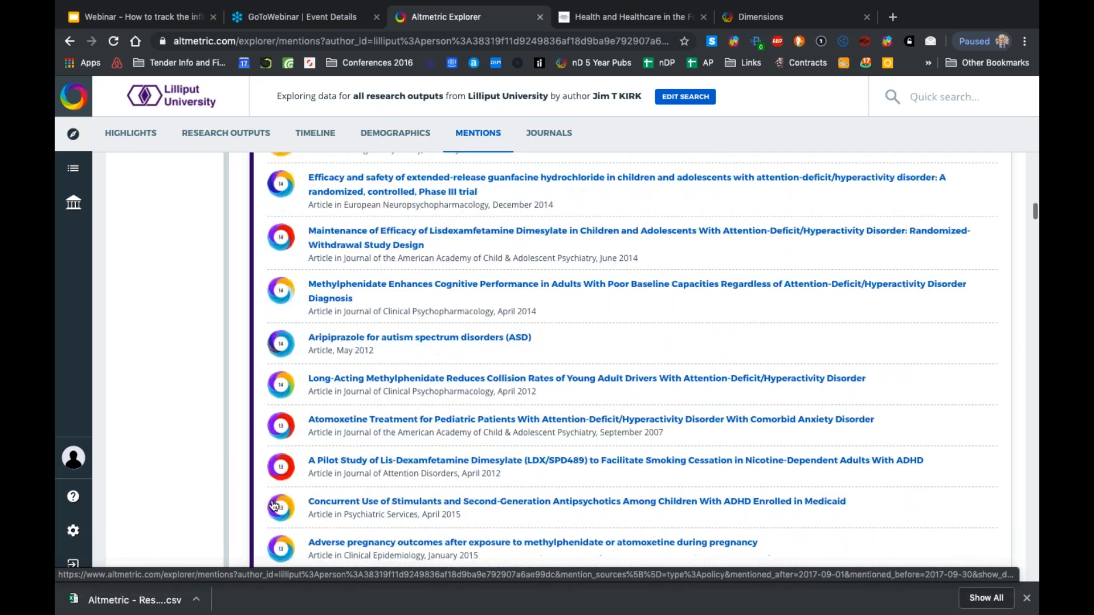
pyautogui.scroll(-3)
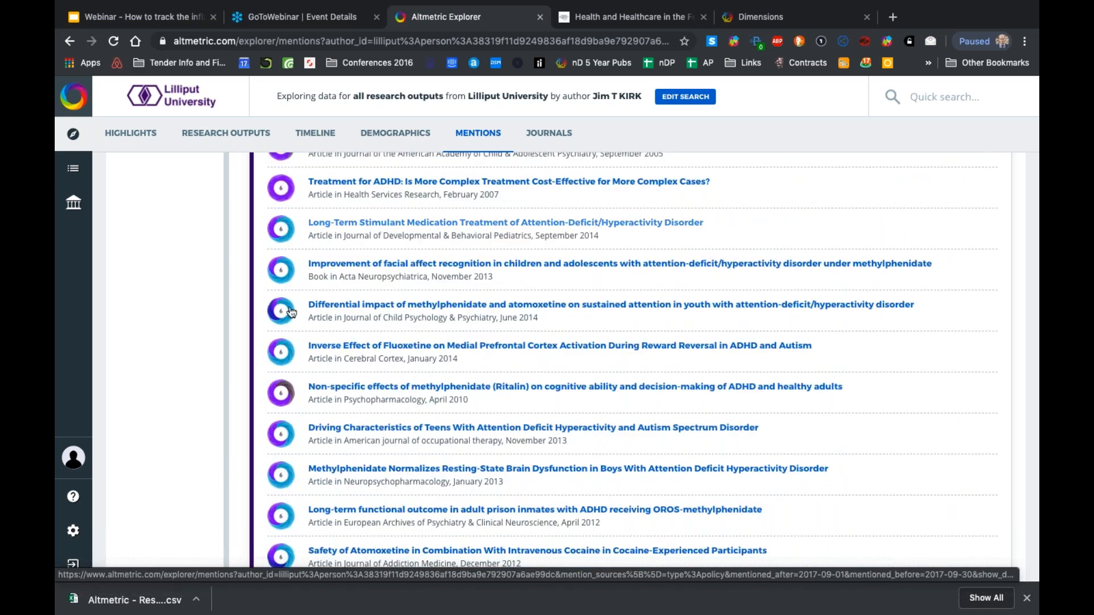
pyautogui.scroll(-3)
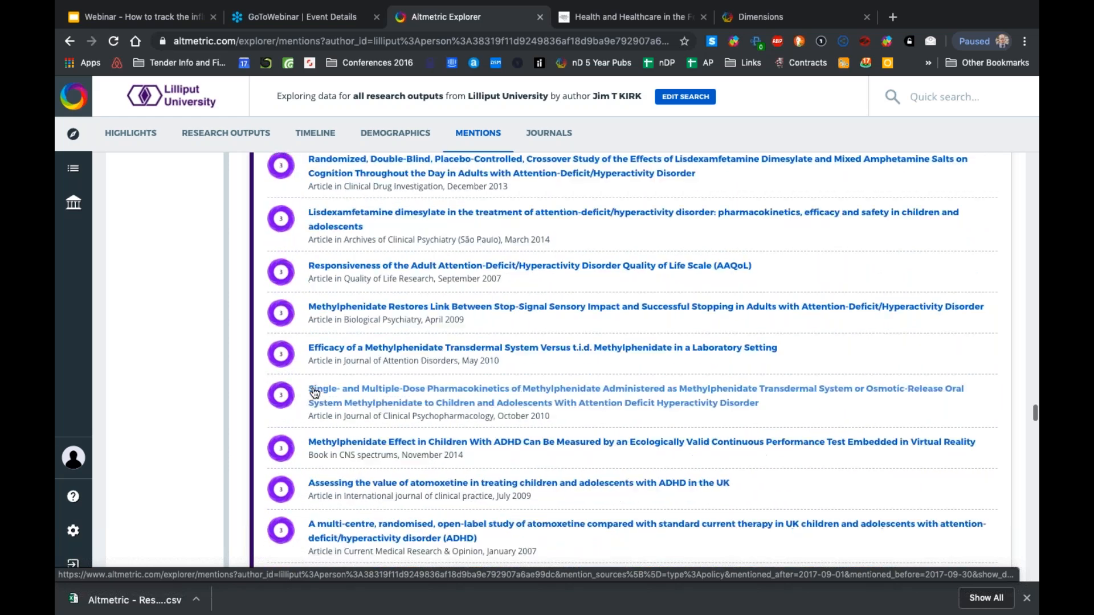
pyautogui.scroll(-3)
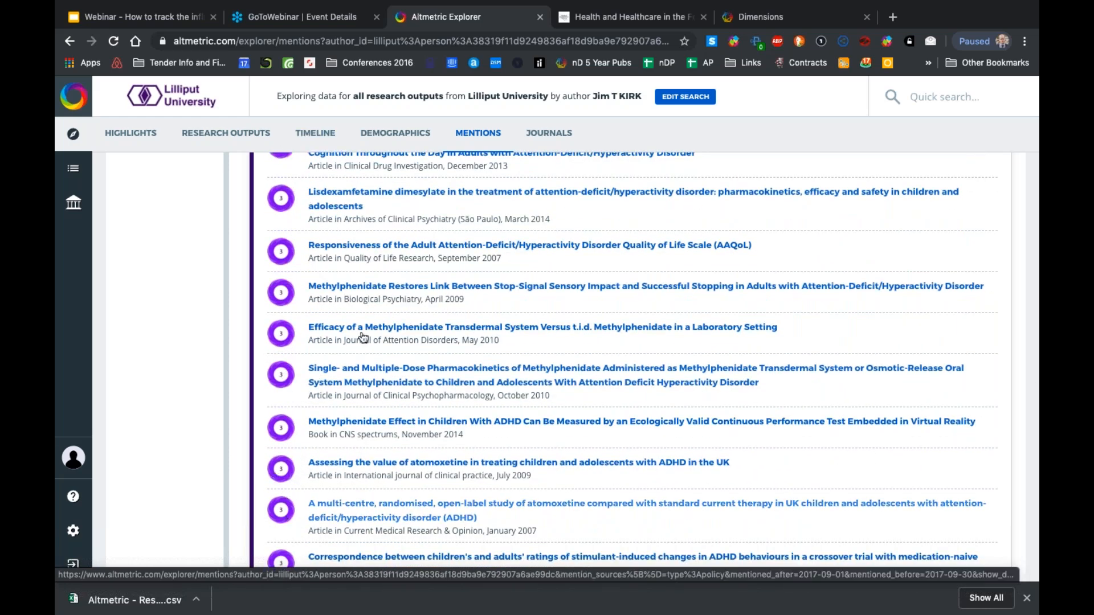
pyautogui.scroll(-3)
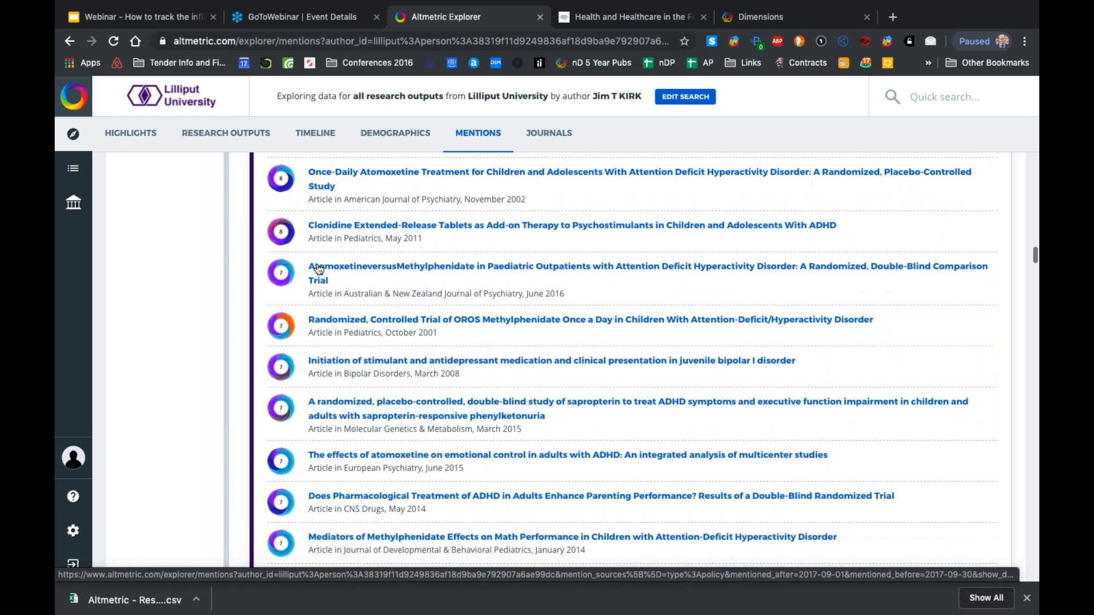
# Rank Kirk's 132 journals by total then policy mentions, then view the Twitter demographics map
pyautogui.click(548, 132)
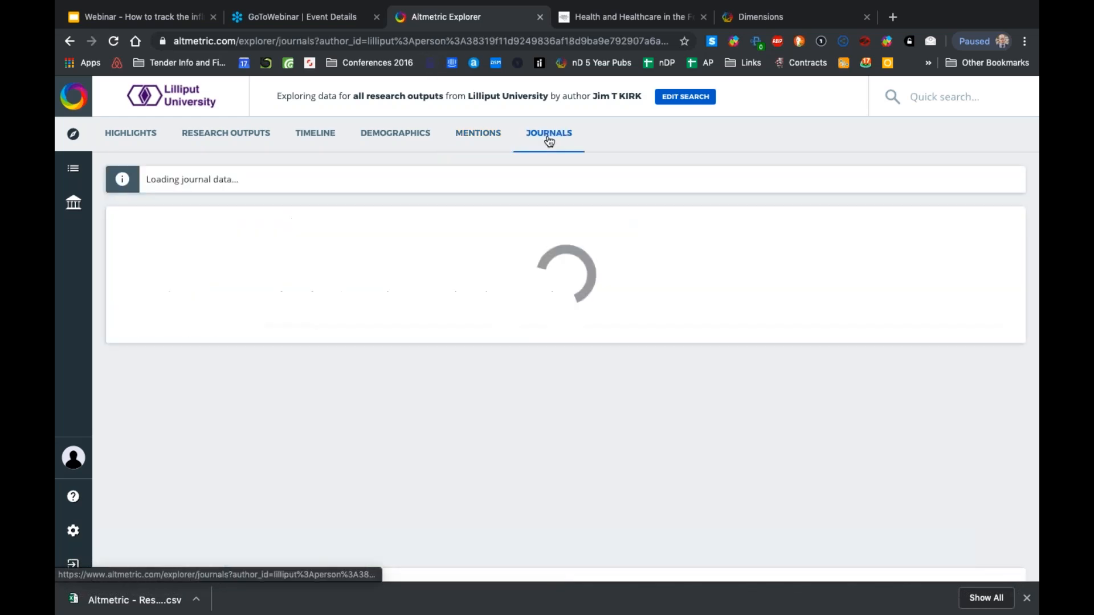
pyautogui.click(548, 134)
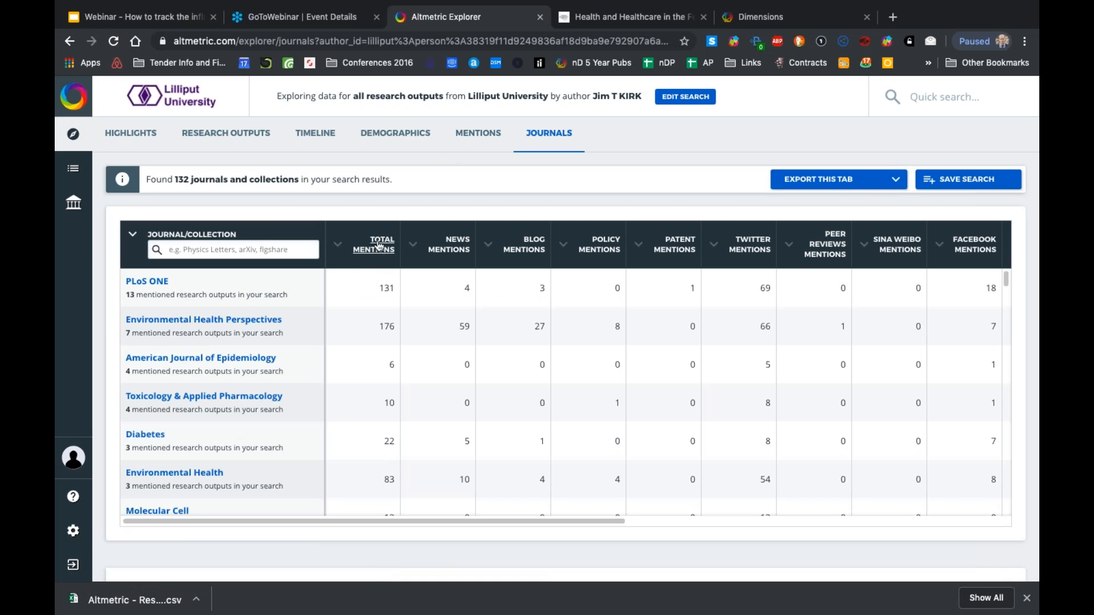
pyautogui.click(374, 244)
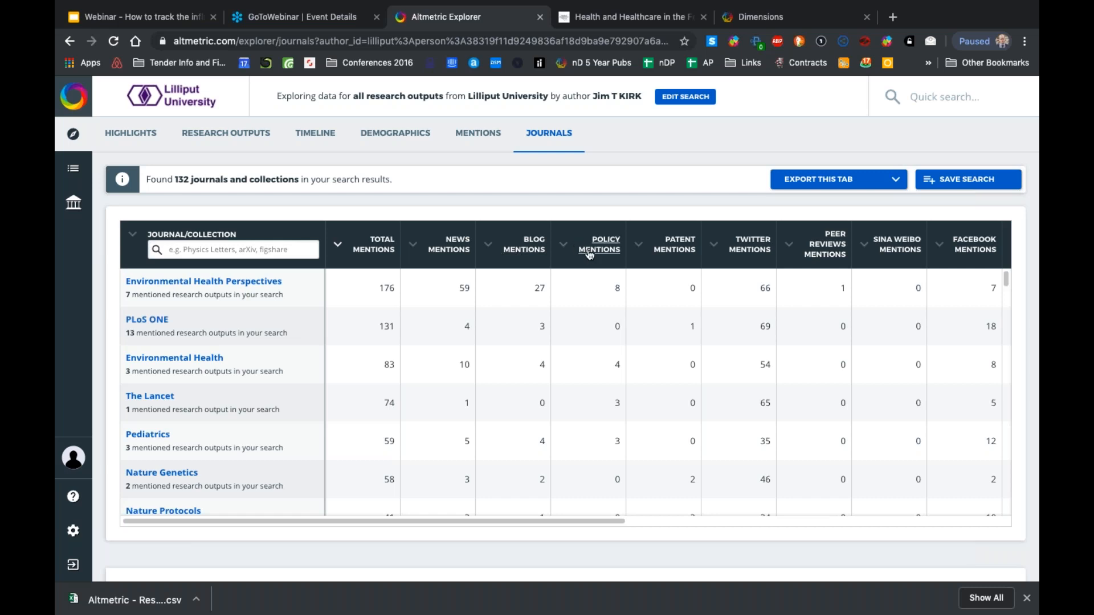
pyautogui.click(598, 243)
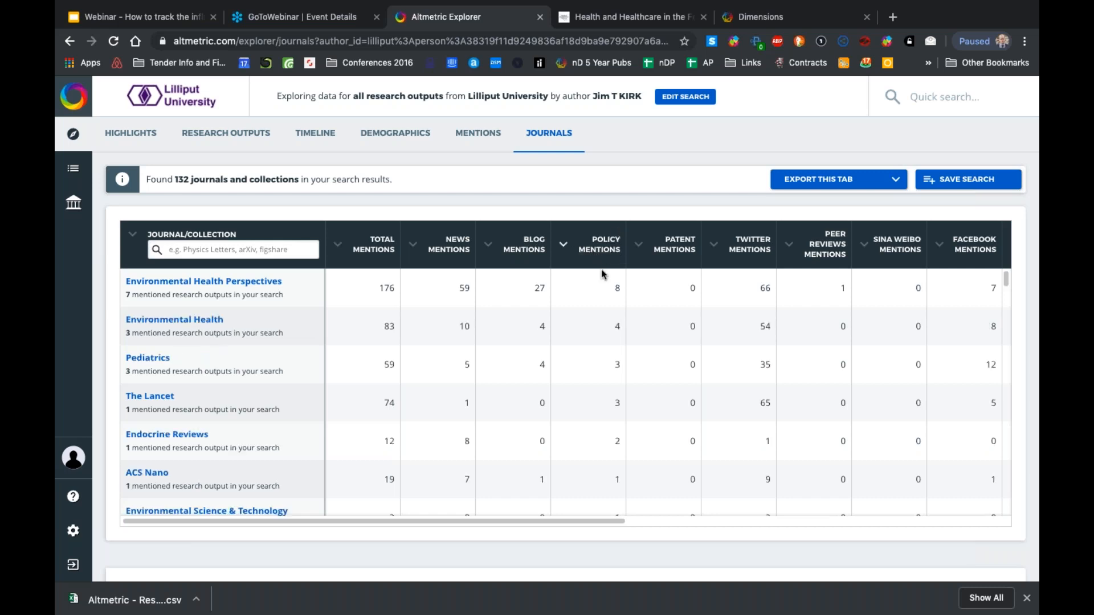
pyautogui.moveTo(134, 330)
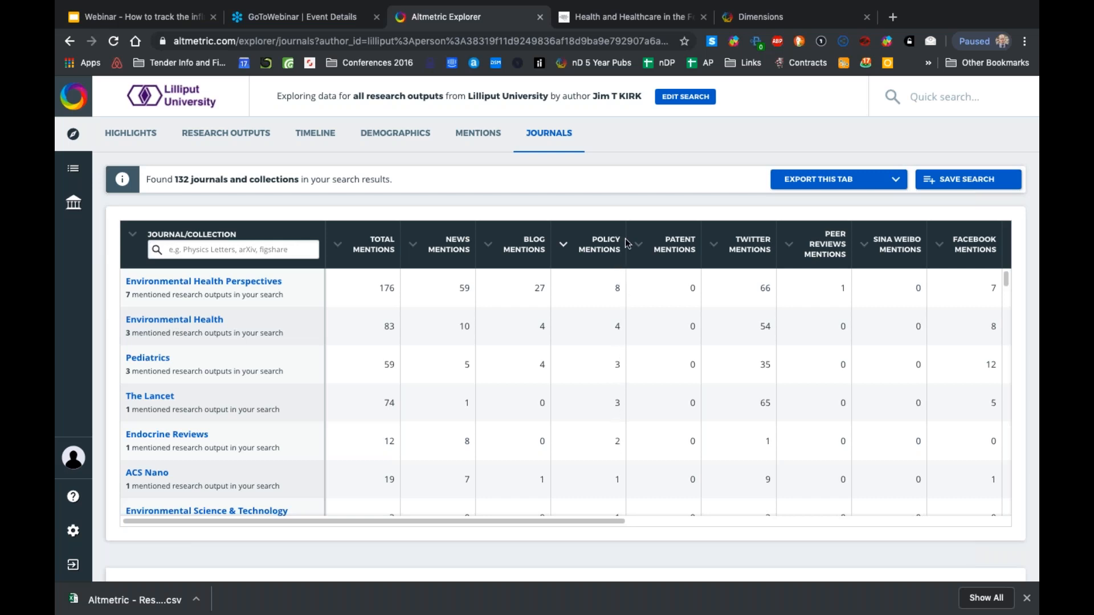
pyautogui.moveTo(564, 211)
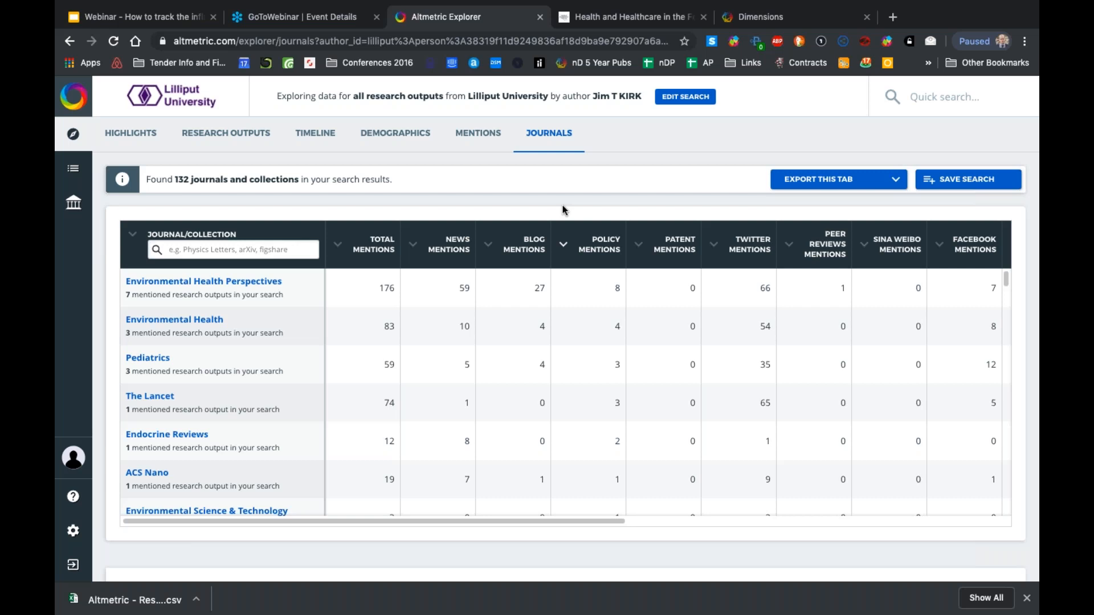
pyautogui.moveTo(644, 186)
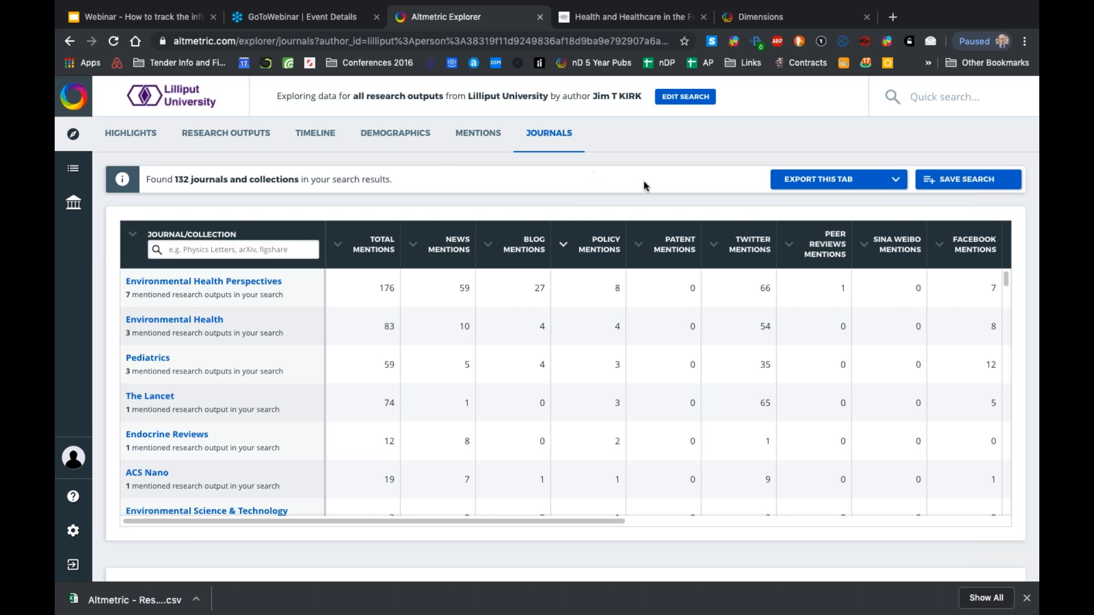
pyautogui.click(395, 133)
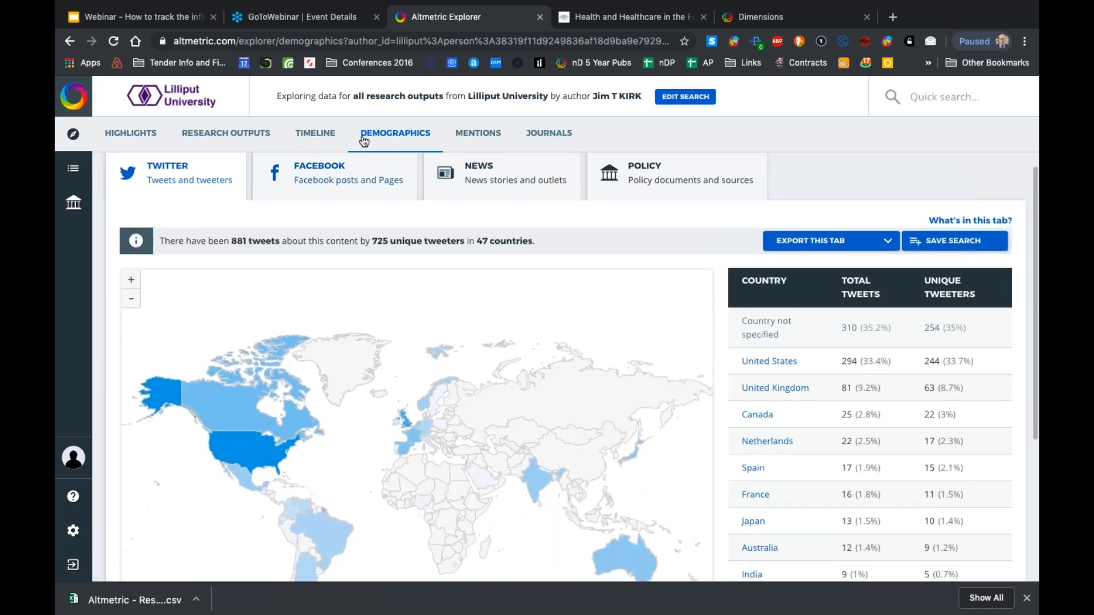
# View the Facebook and news demographics maps, then the policy map of 28 documents in 7 countries
pyautogui.click(335, 174)
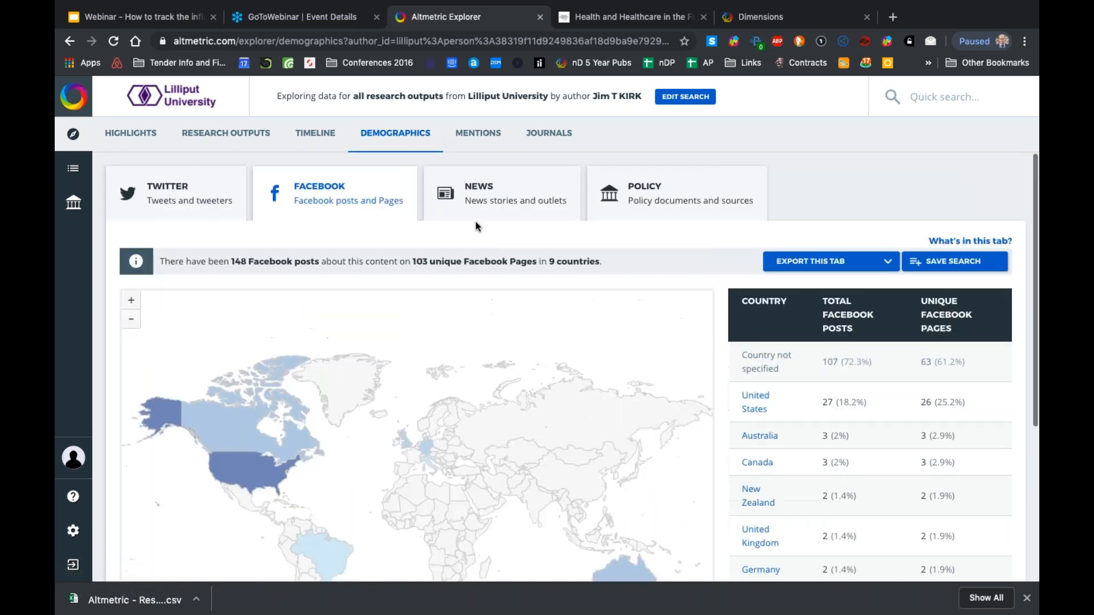
pyautogui.click(502, 194)
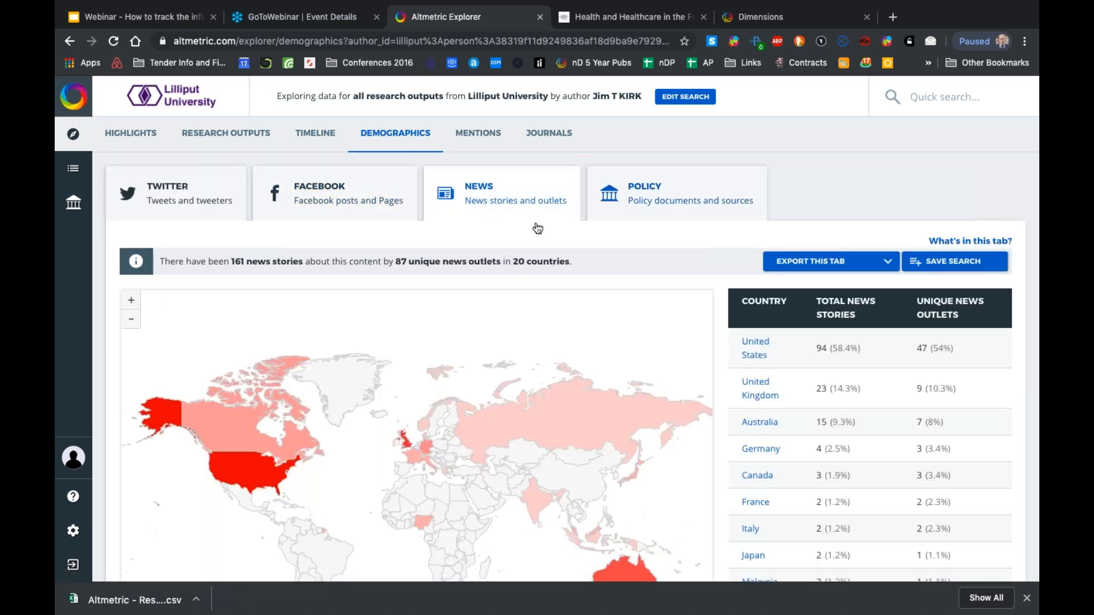
pyautogui.scroll(-3)
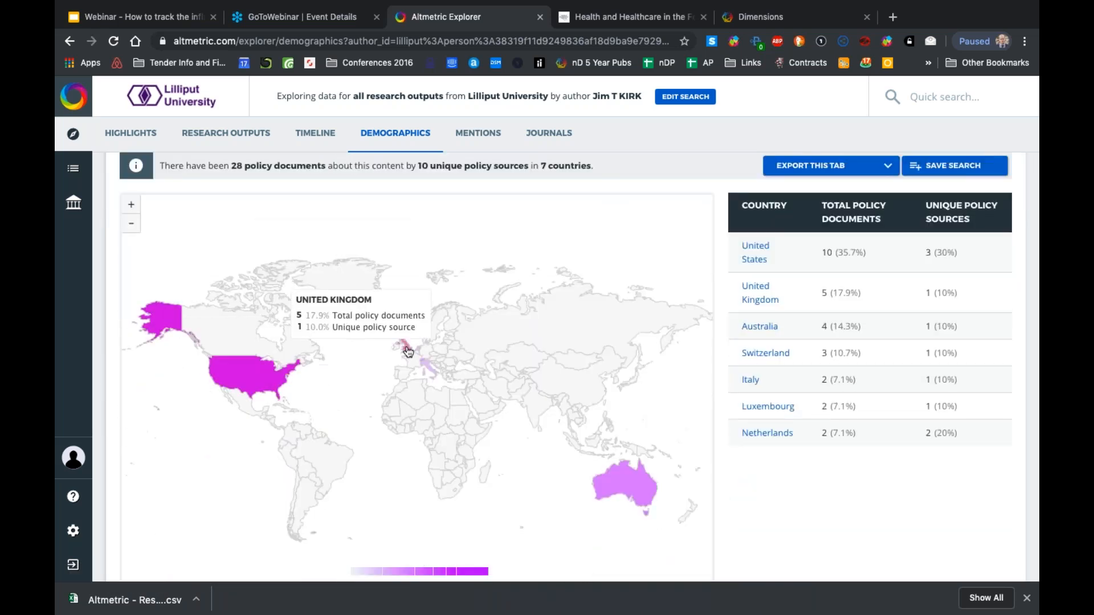
pyautogui.moveTo(625, 493)
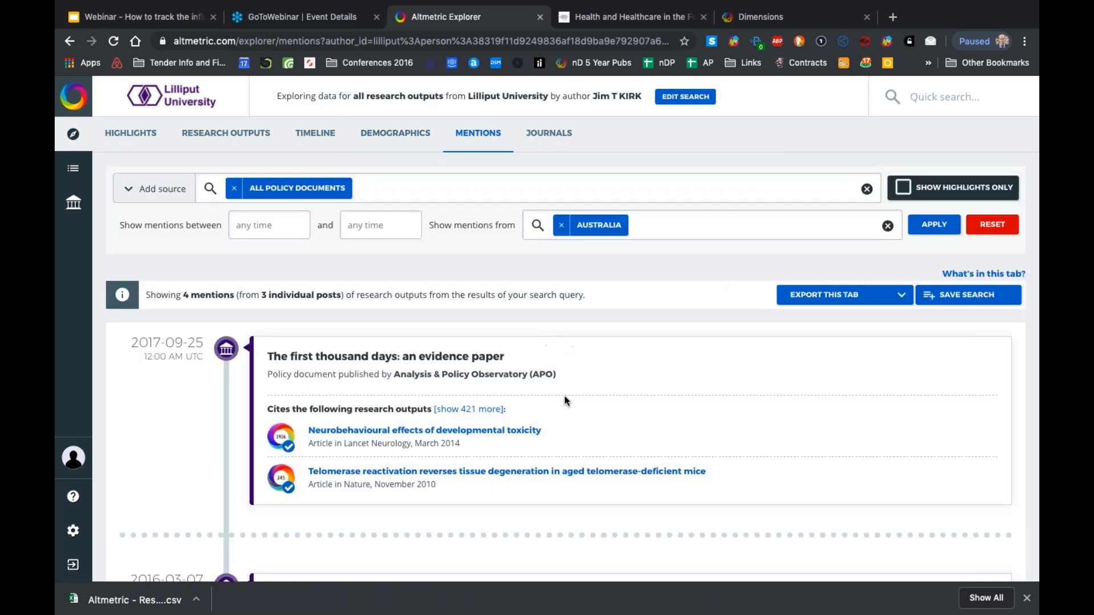
pyautogui.moveTo(384, 356)
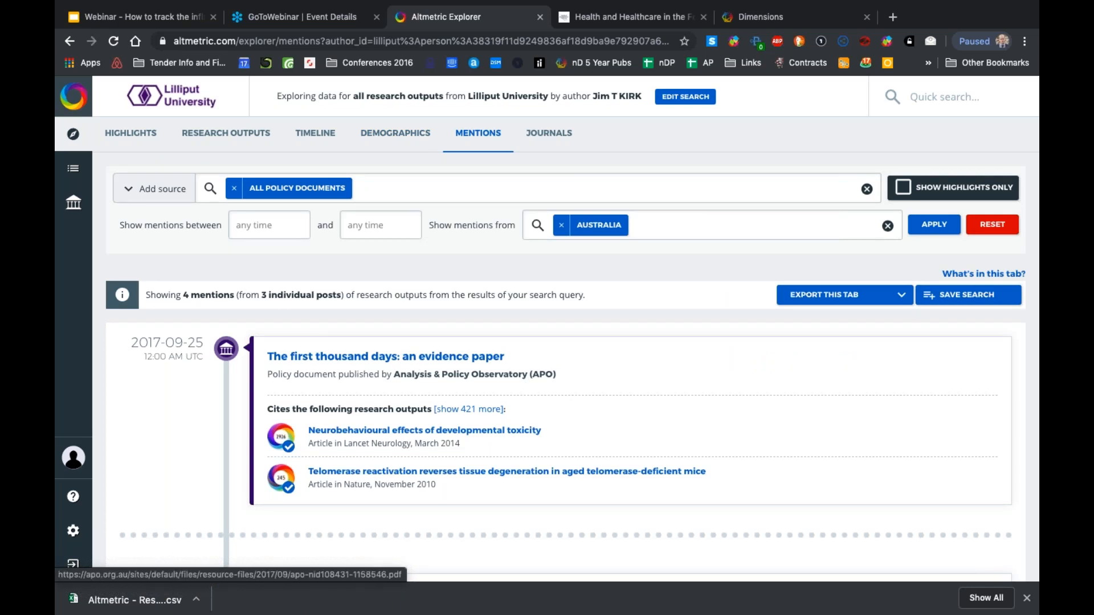
pyautogui.moveTo(607, 296)
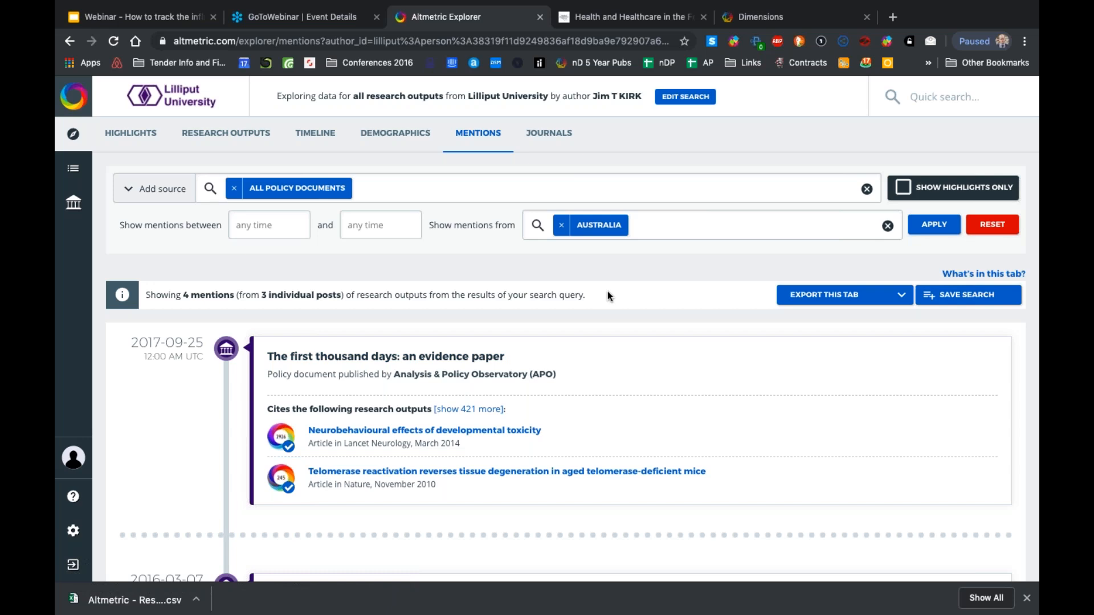
pyautogui.moveTo(701, 170)
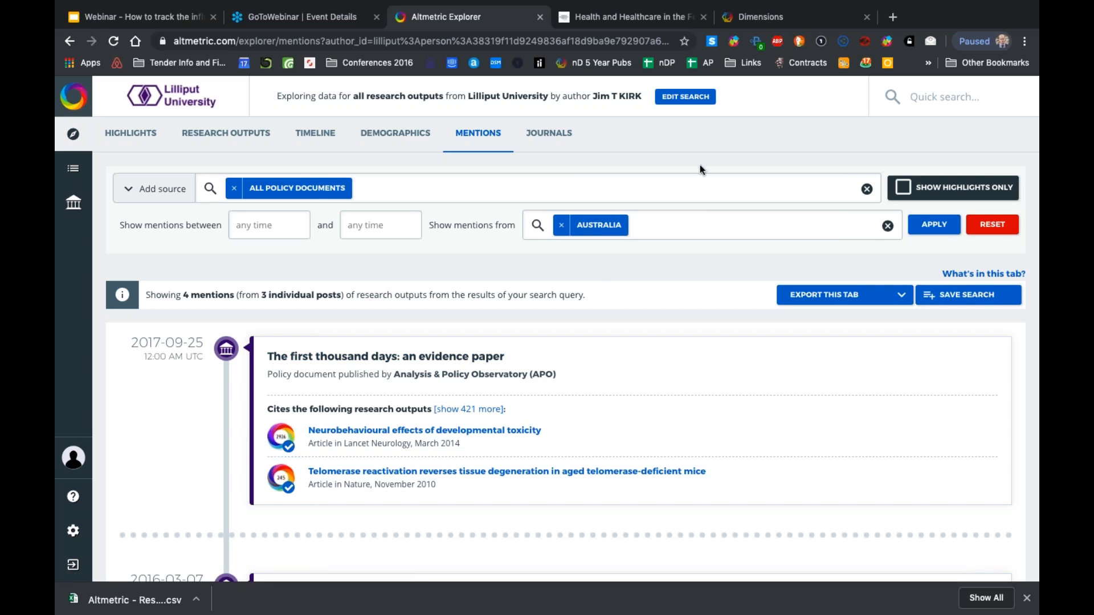
pyautogui.moveTo(701, 127)
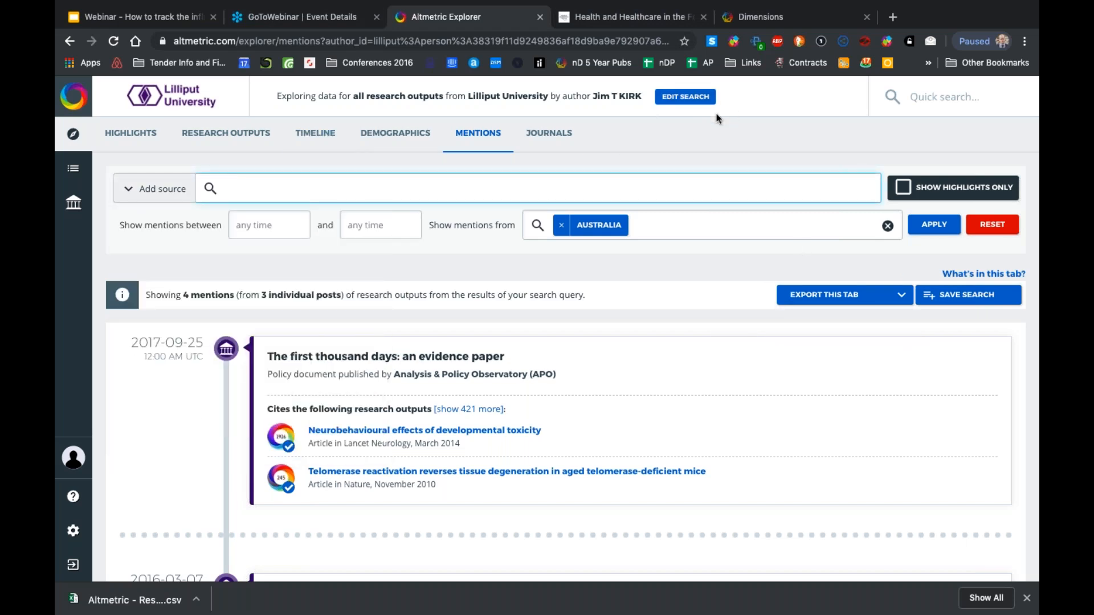
# Add three more verified authors (banner, ken, smith) in advanced search and run it for all four
pyautogui.click(685, 95)
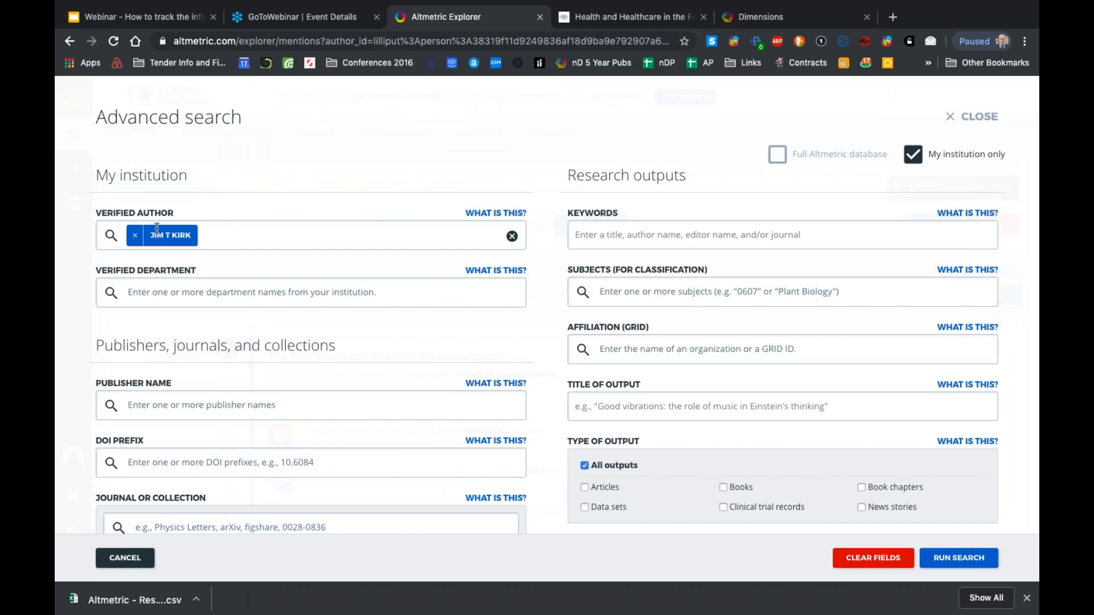
pyautogui.click(234, 235)
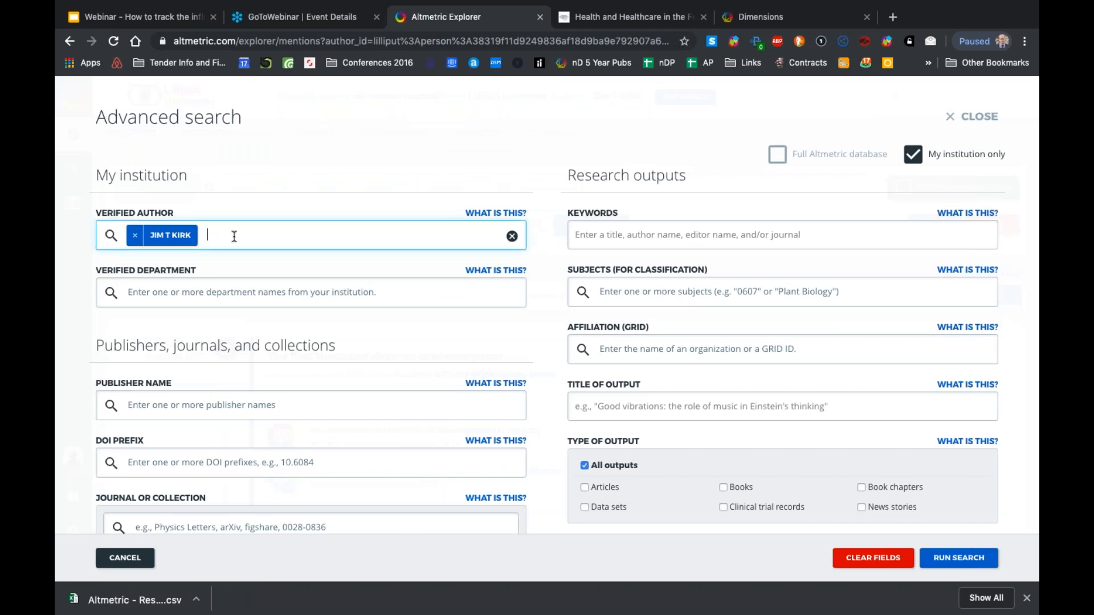
pyautogui.write('banner')
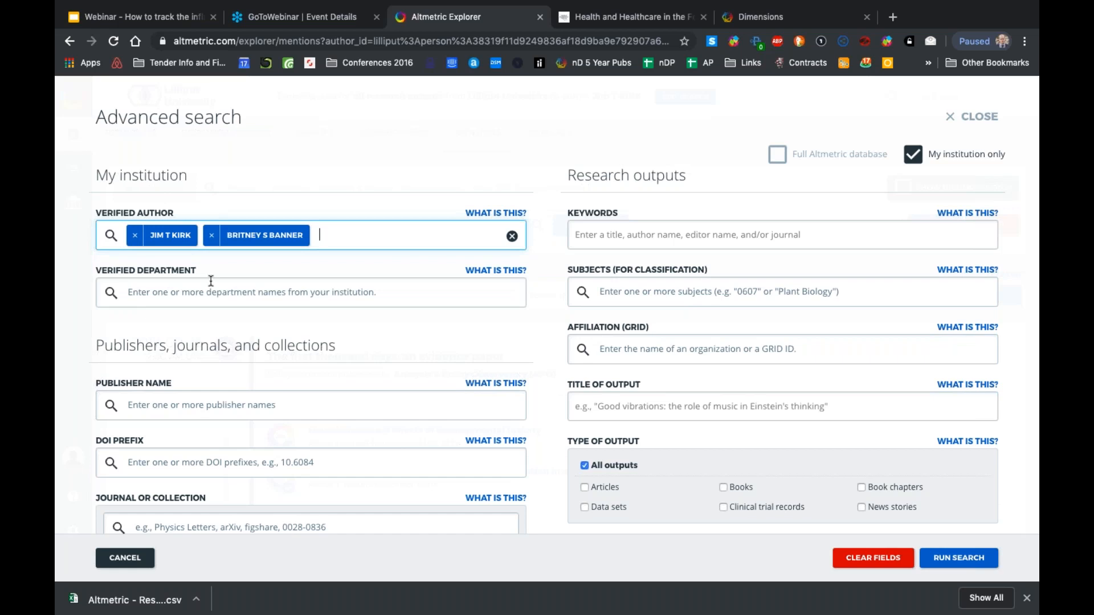
pyautogui.write('ken')
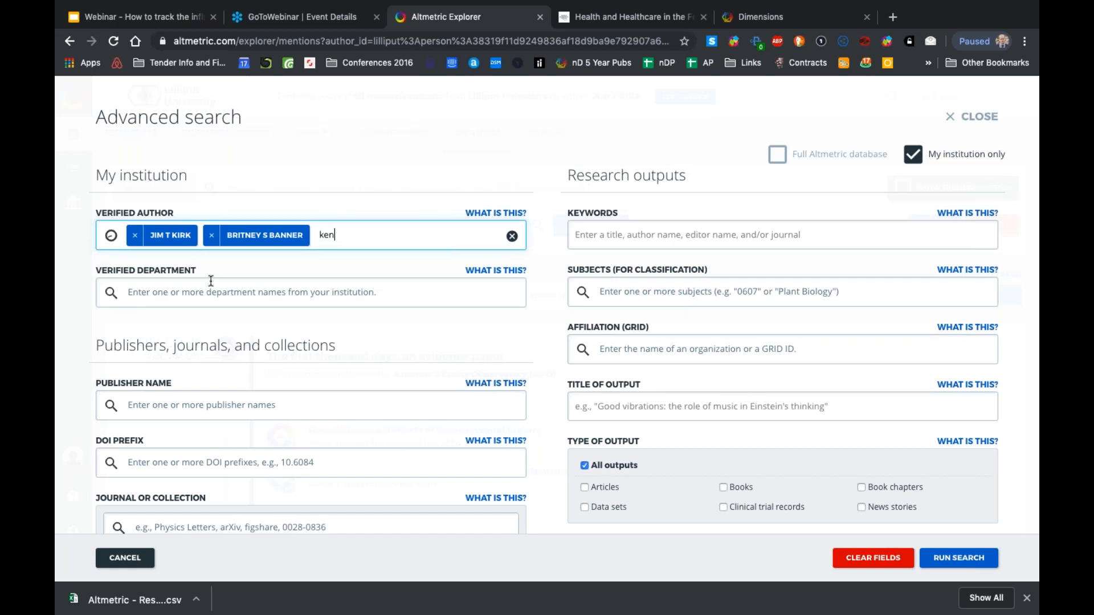
pyautogui.click(375, 235)
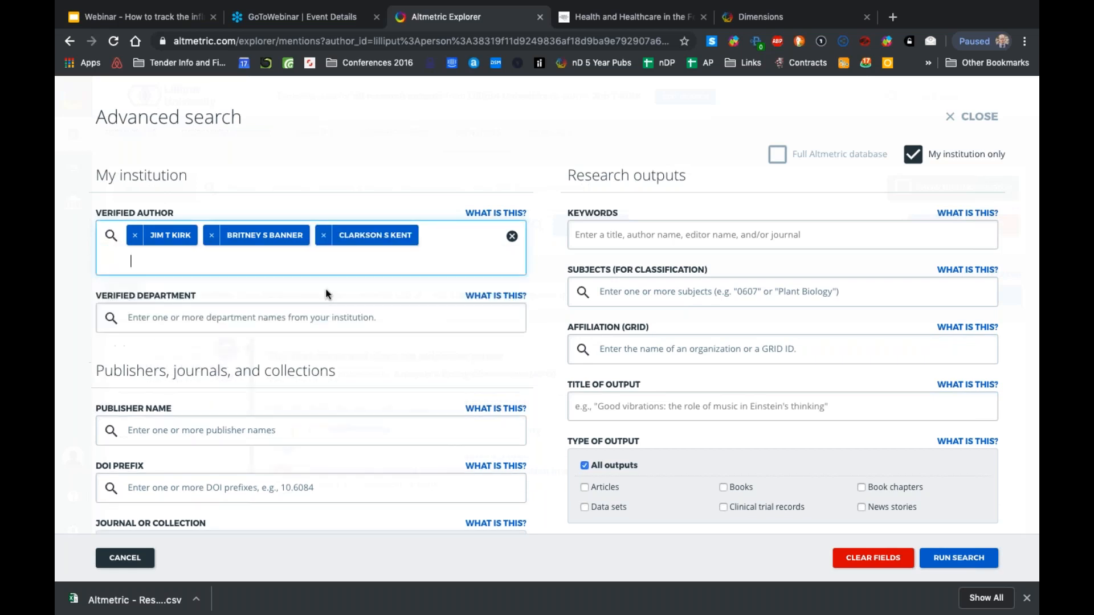
pyautogui.write('smith')
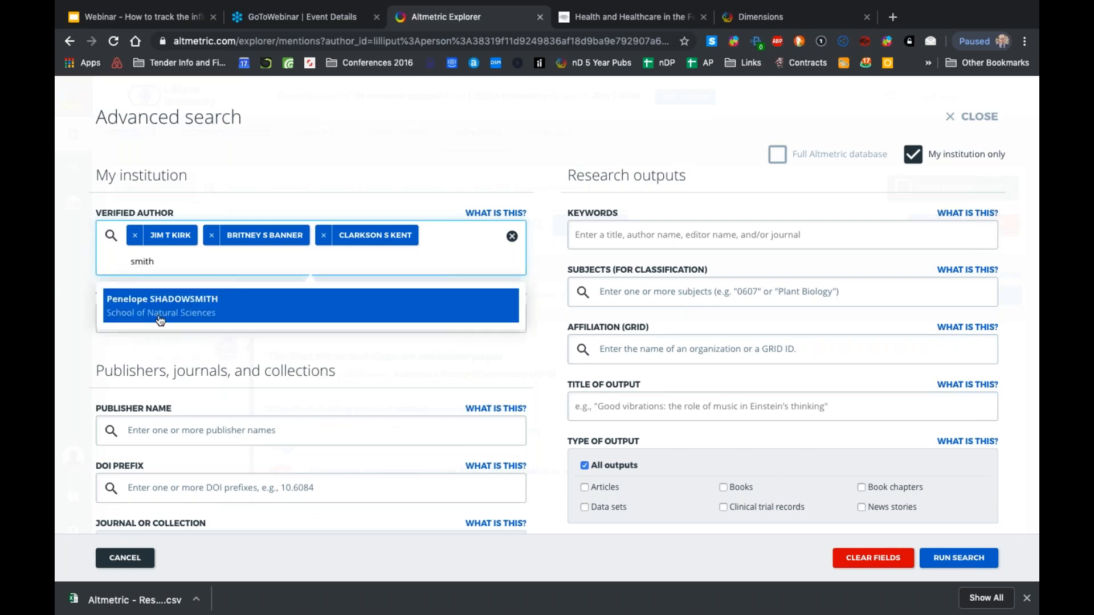
pyautogui.click(162, 306)
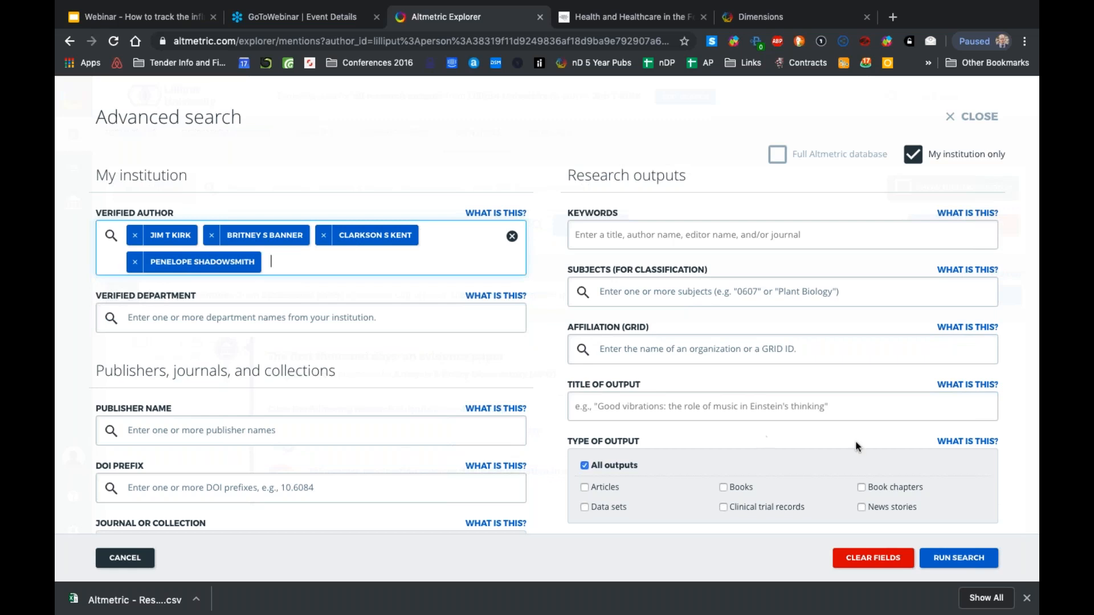
pyautogui.click(957, 558)
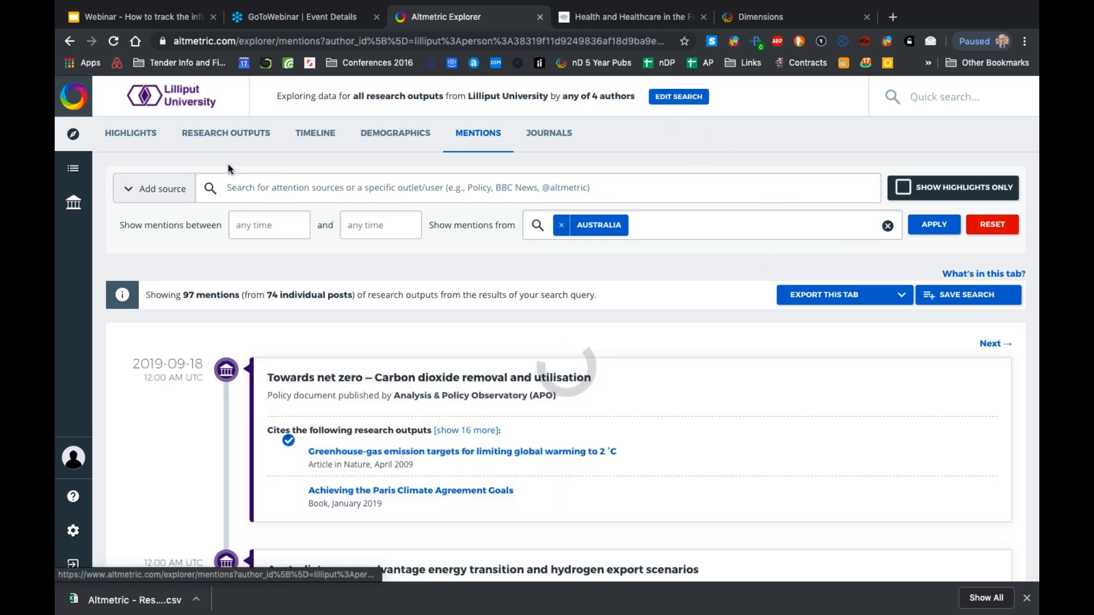
# View the 1,465 research outputs for the four authors and save the search
pyautogui.click(225, 132)
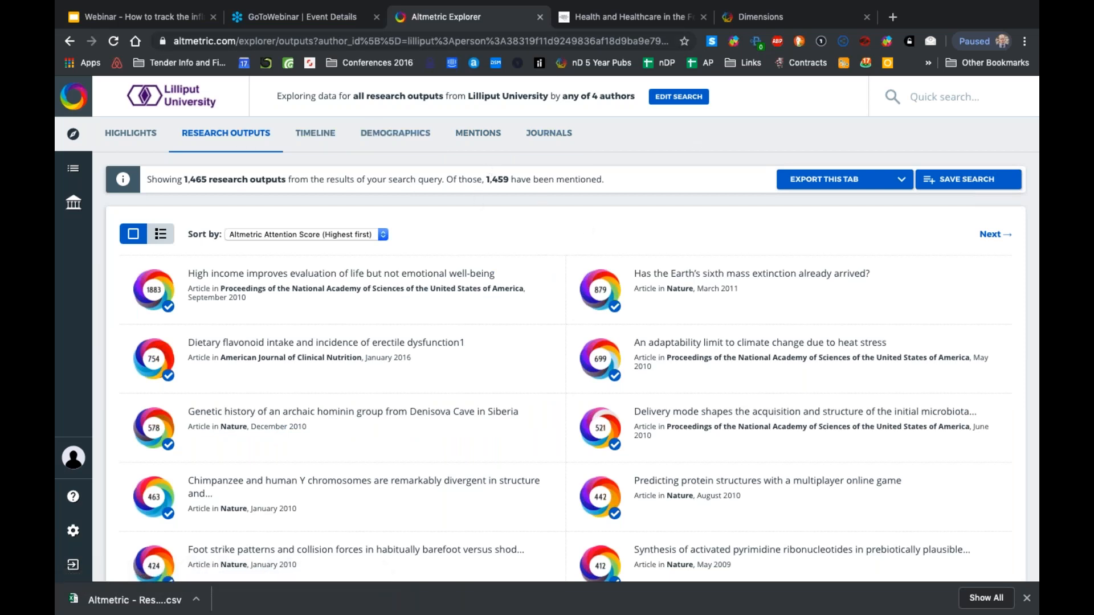
pyautogui.click(967, 179)
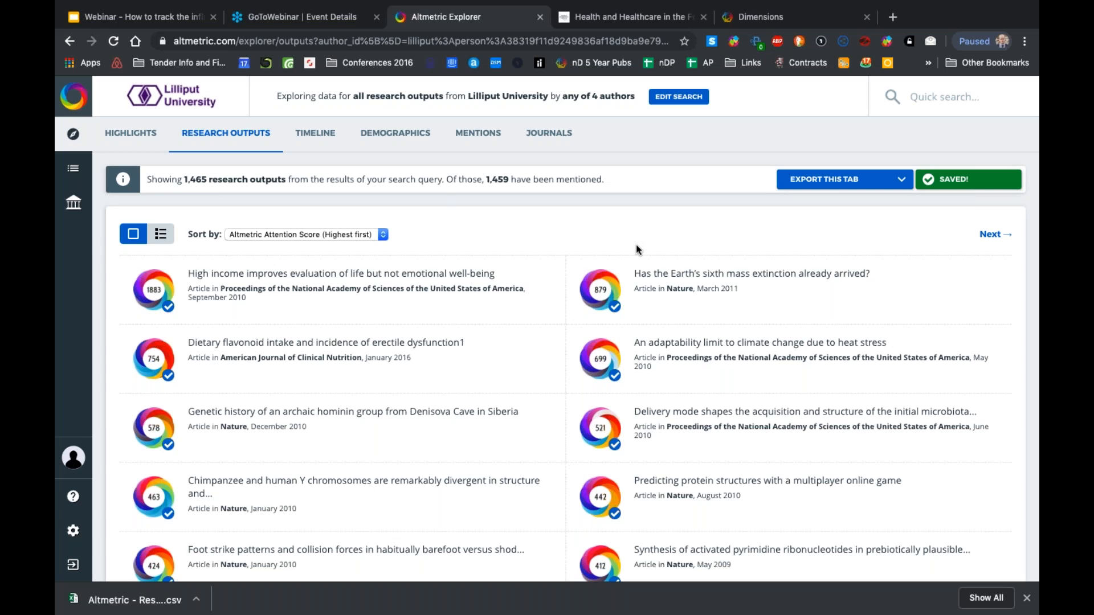
pyautogui.moveTo(502, 204)
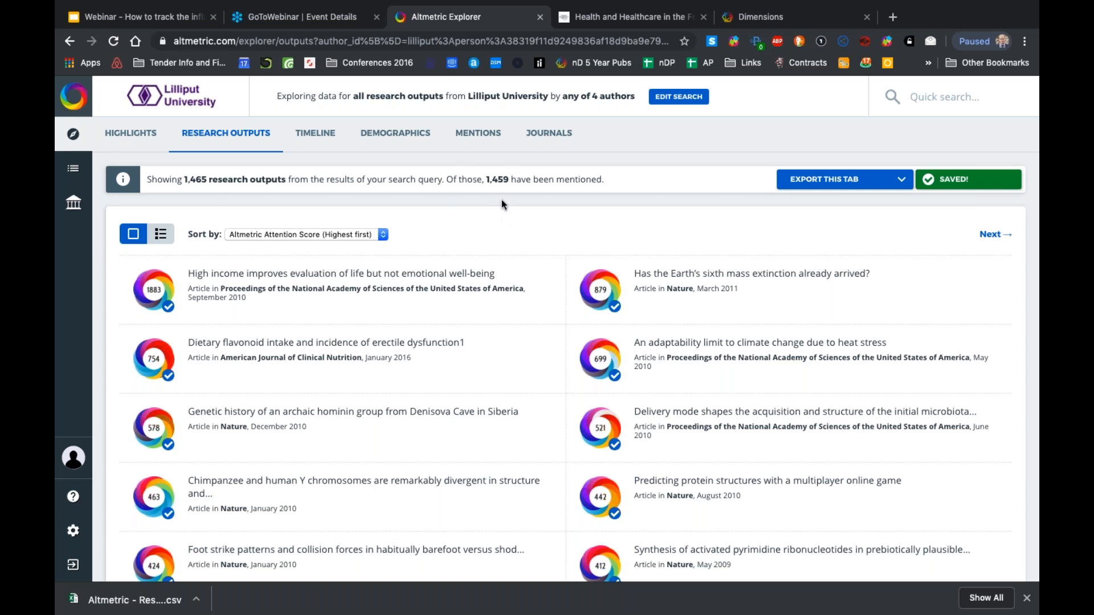
pyautogui.moveTo(518, 194)
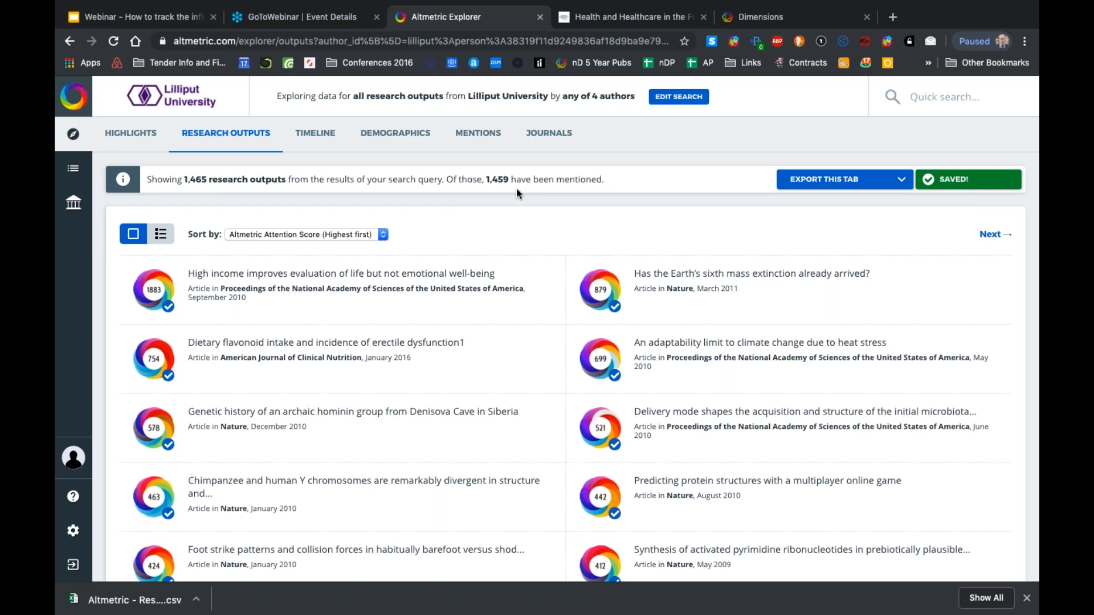
pyautogui.moveTo(558, 232)
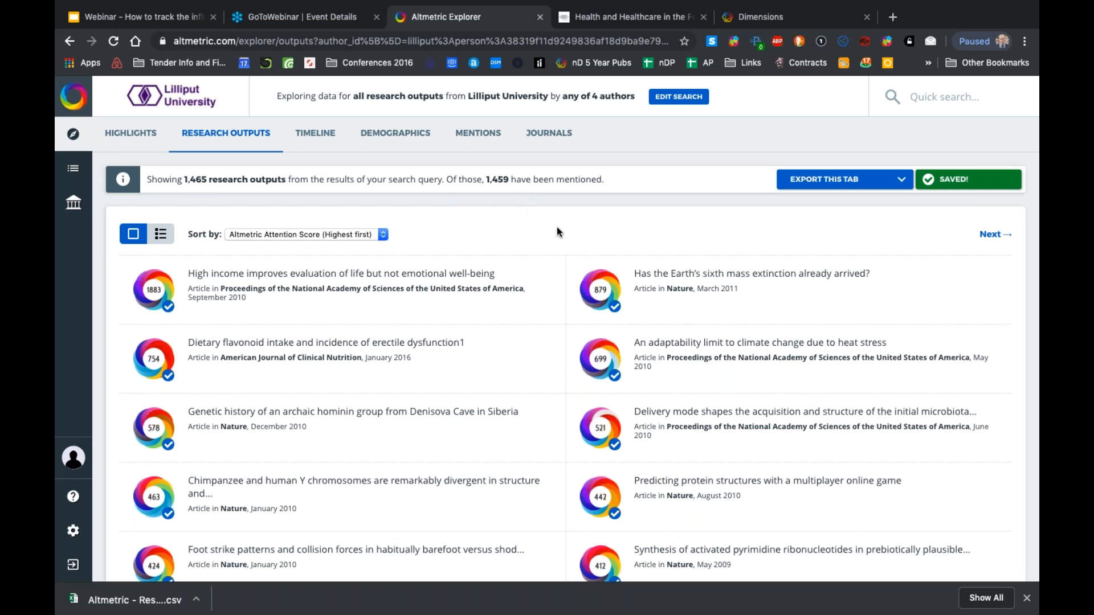
pyautogui.moveTo(192, 123)
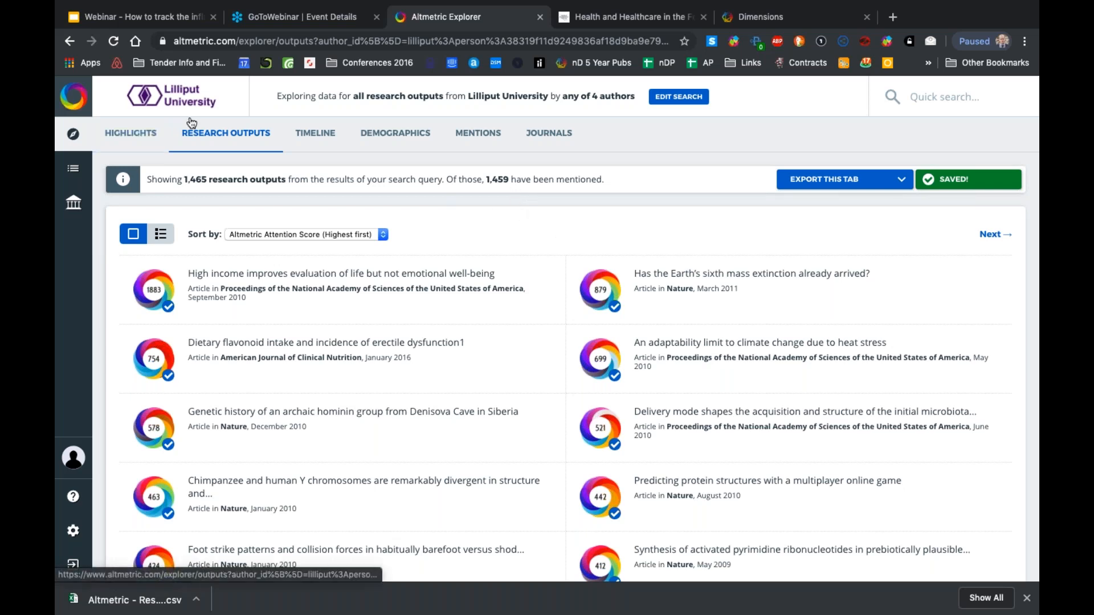
pyautogui.moveTo(678, 296)
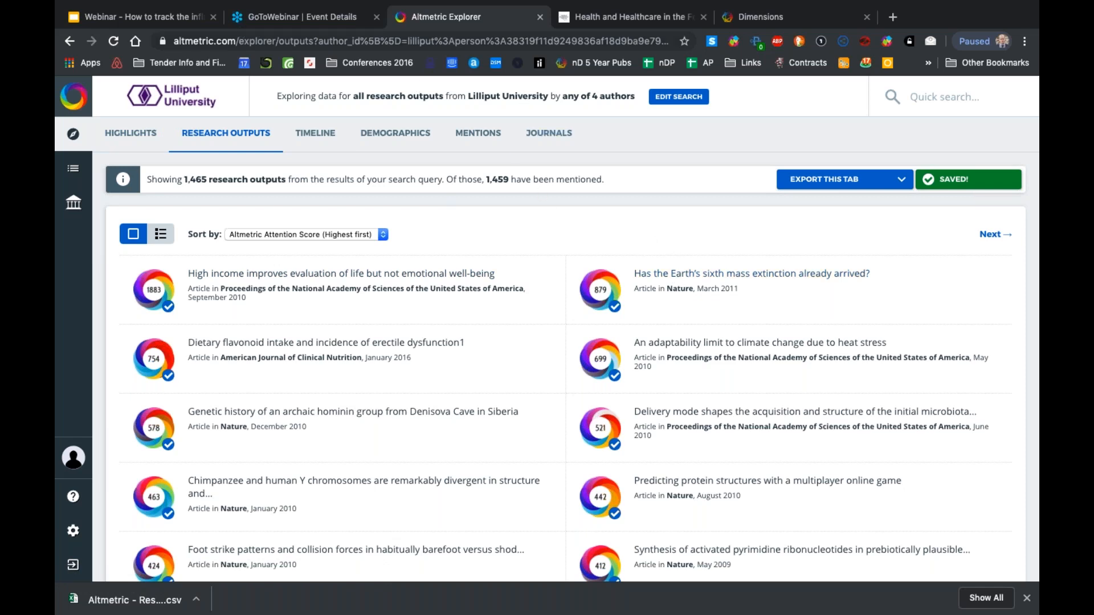
# Return to the webinar deck and go to slide 18, 'Benchmark your Institution'
pyautogui.click(139, 17)
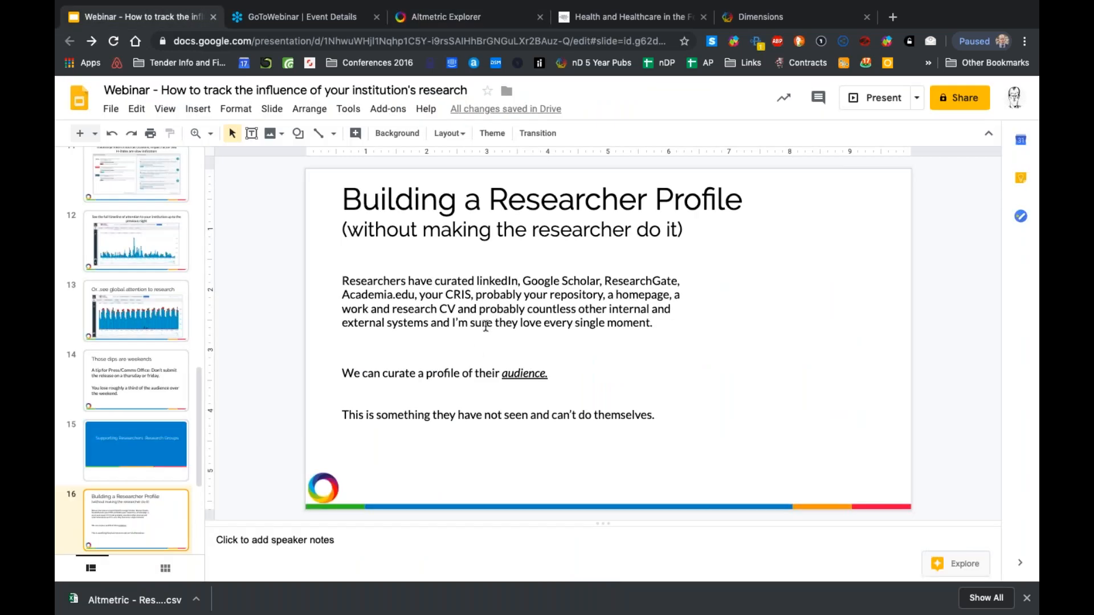
pyautogui.moveTo(132, 473)
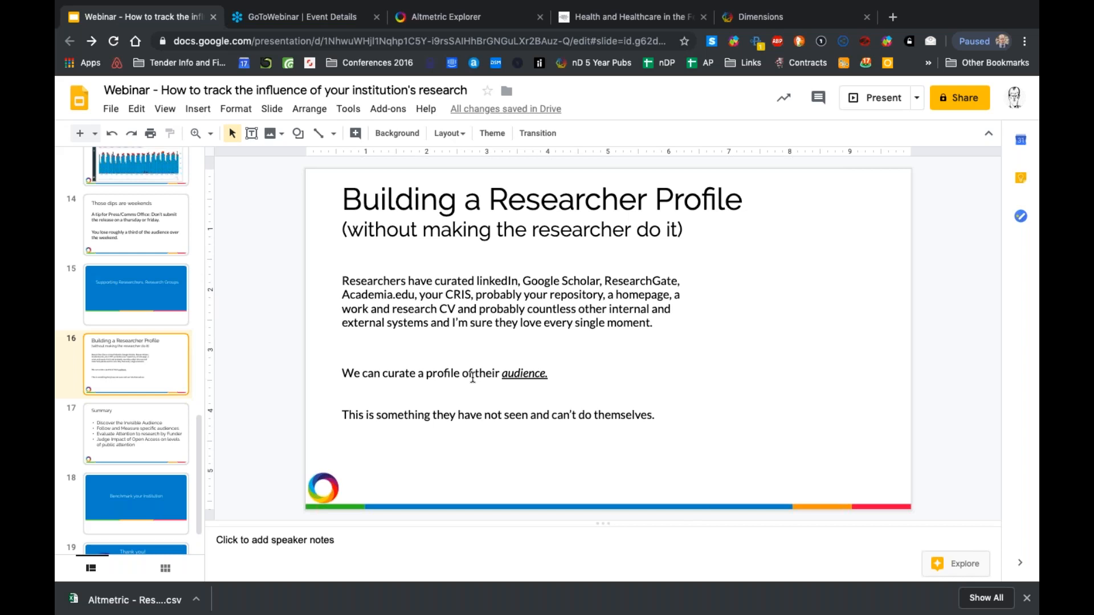
pyautogui.click(135, 503)
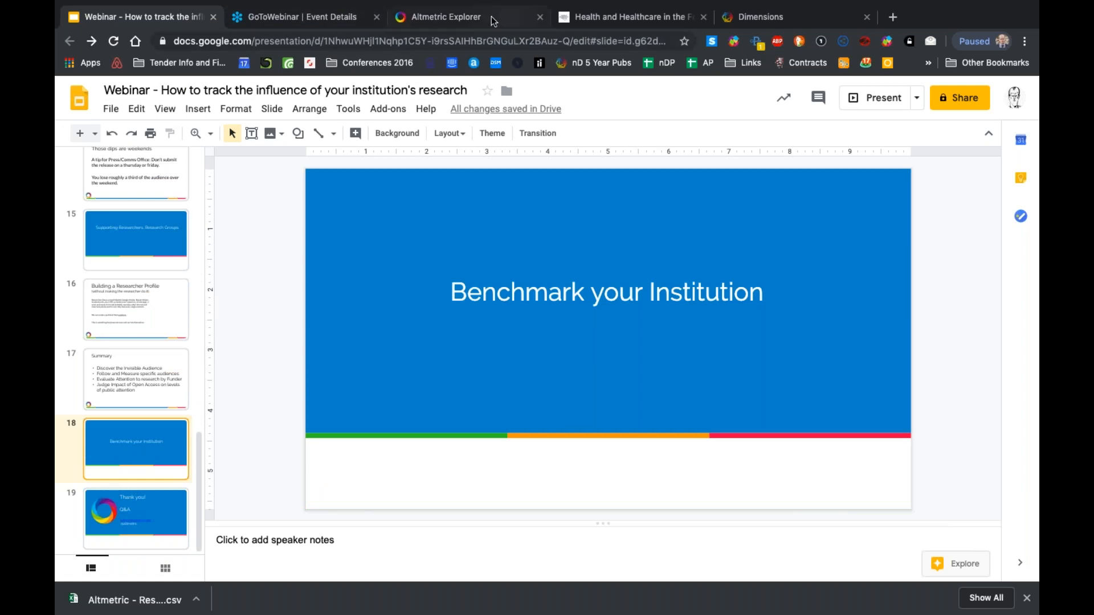
# Search the full Altmetric database with University of Cambridge as the GRID affiliation
pyautogui.click(446, 17)
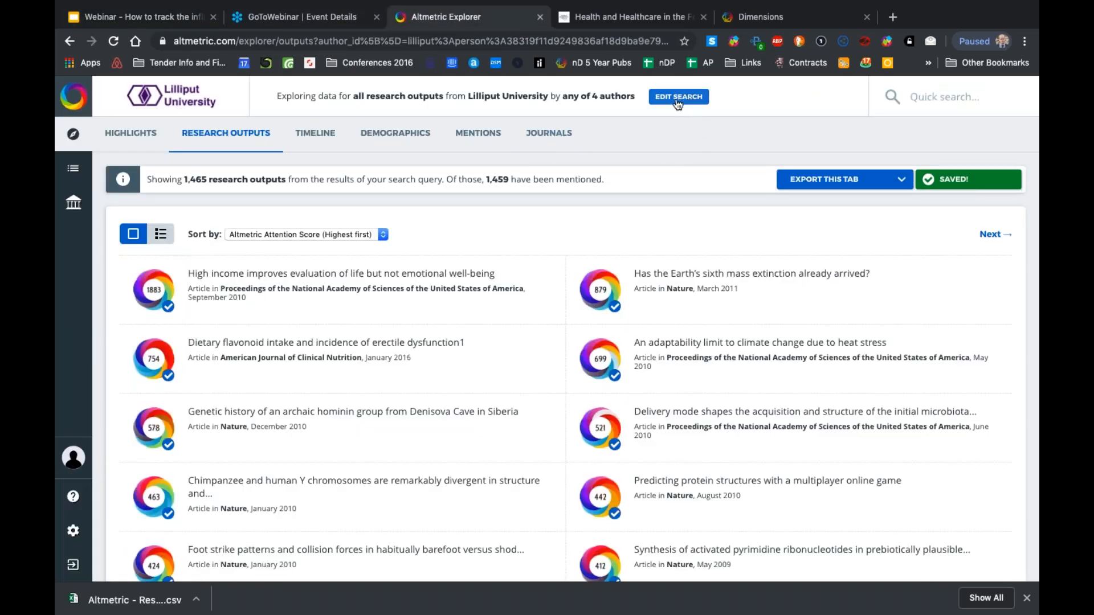
pyautogui.click(677, 96)
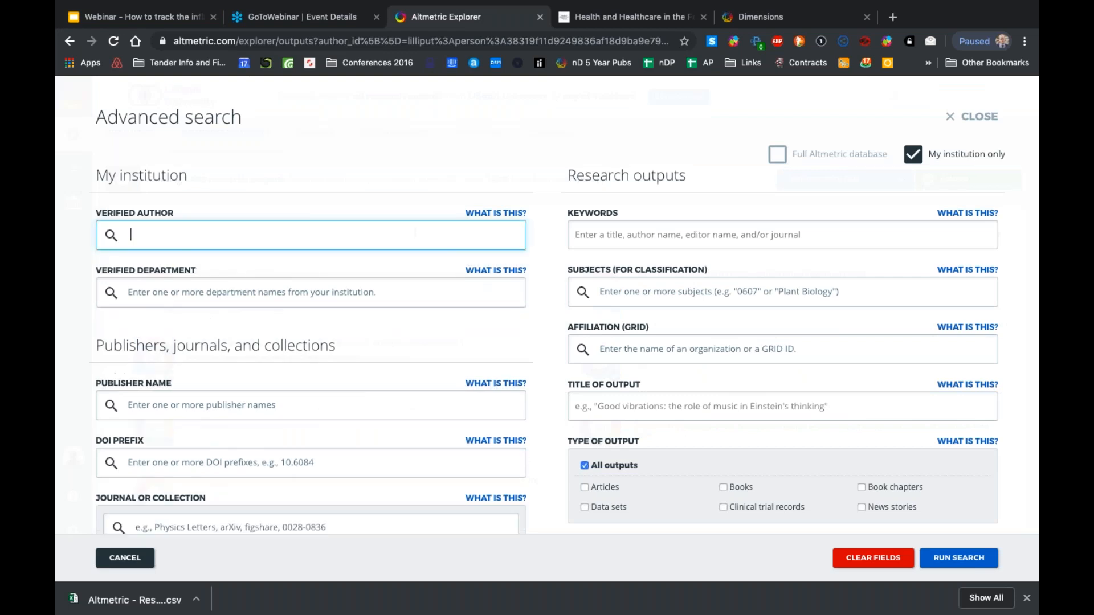
pyautogui.click(781, 349)
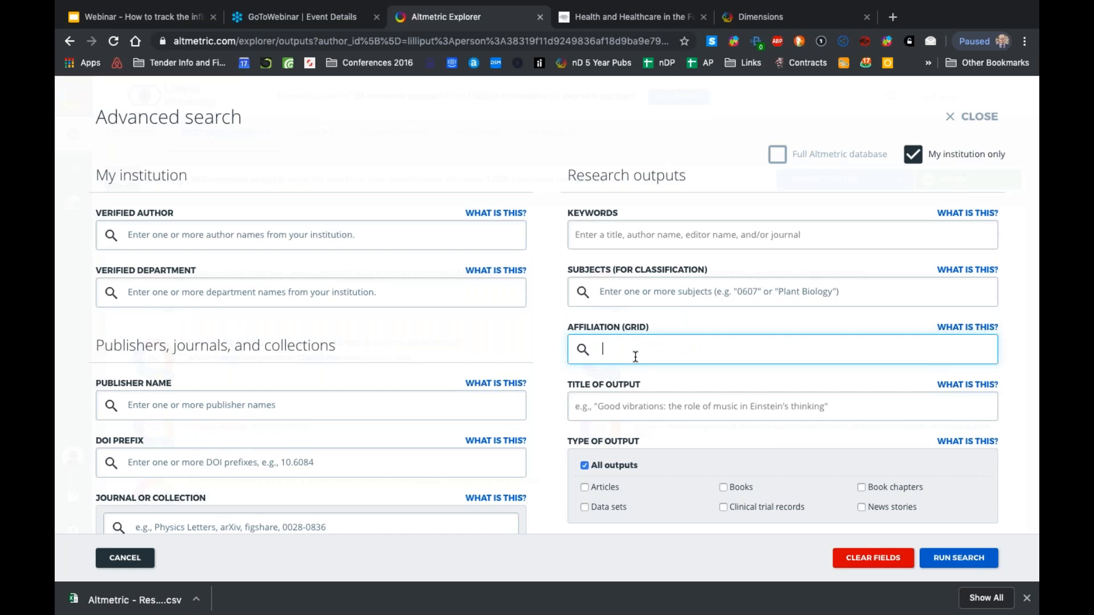
pyautogui.write('cambr')
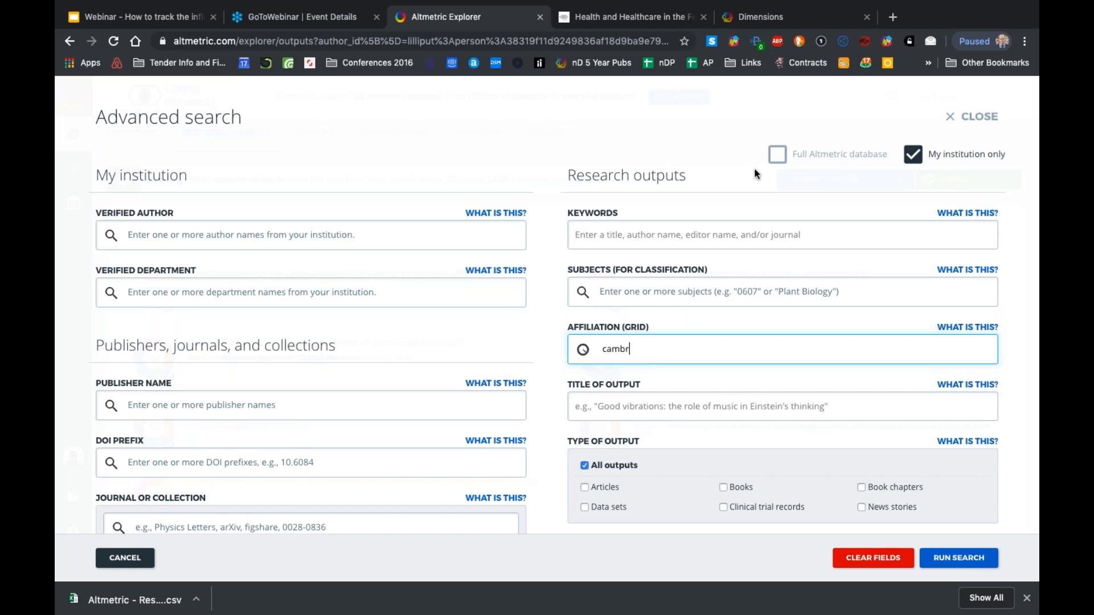
pyautogui.click(777, 154)
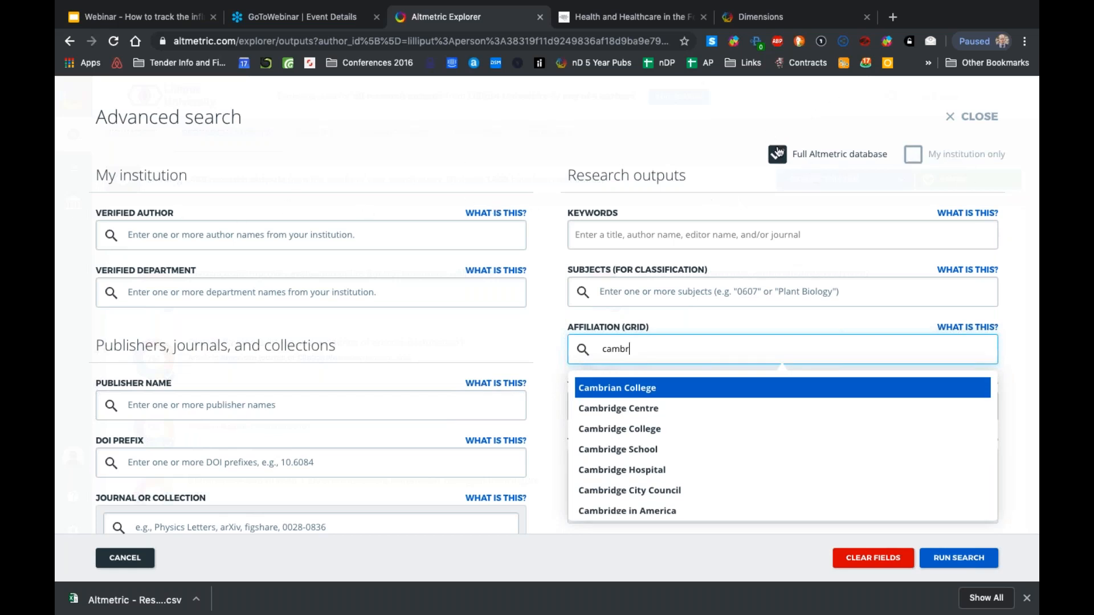
pyautogui.click(777, 154)
pyautogui.write('idge University')
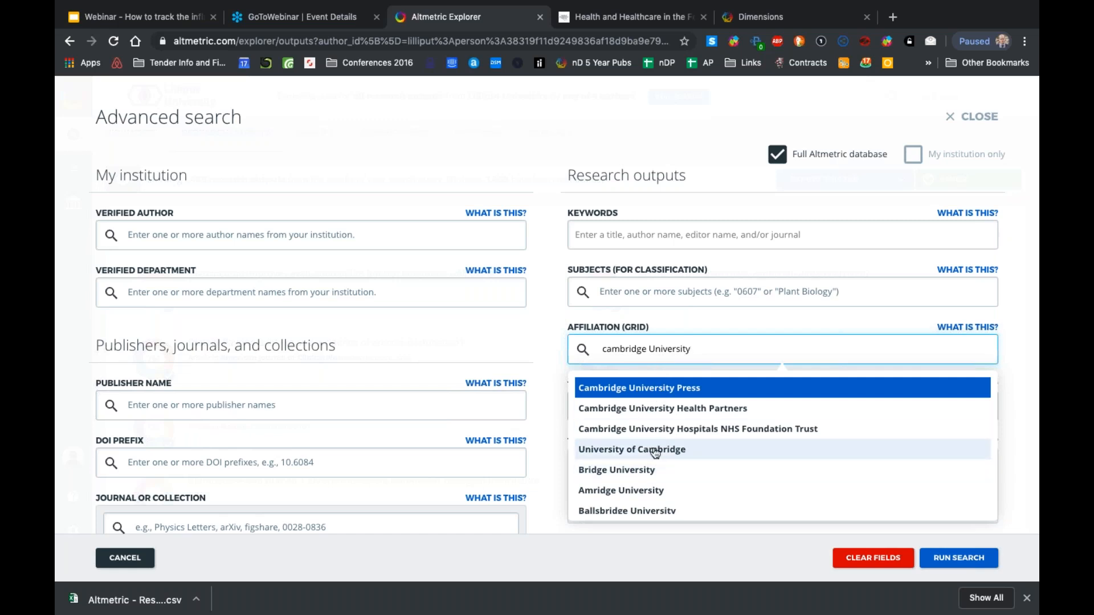
pyautogui.click(630, 449)
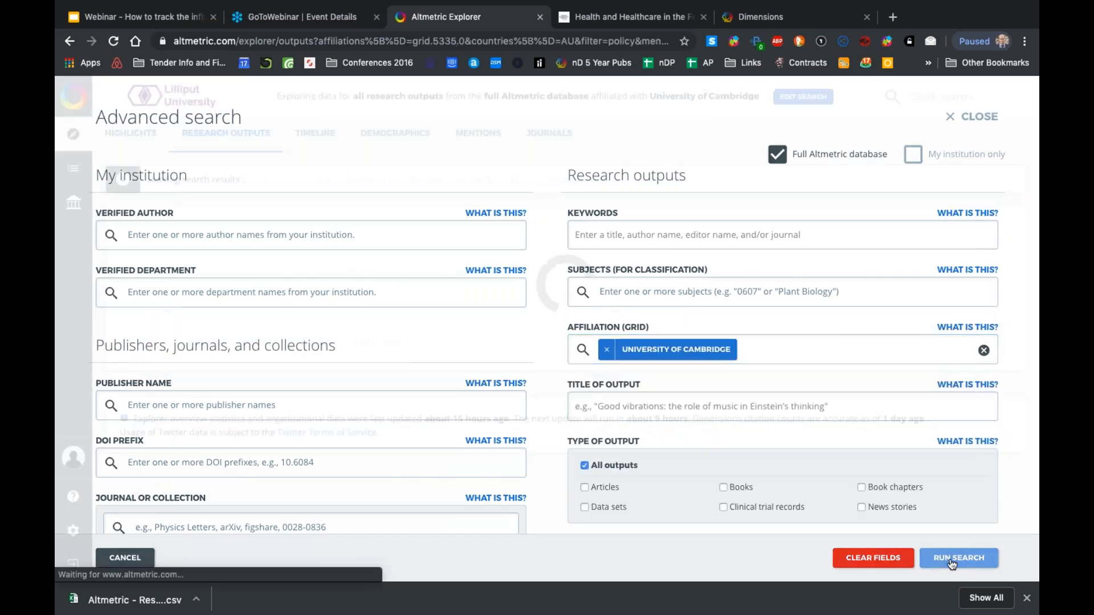
# Run the search to list 145,471 Cambridge outputs, 65,418 of them mentioned
pyautogui.click(958, 557)
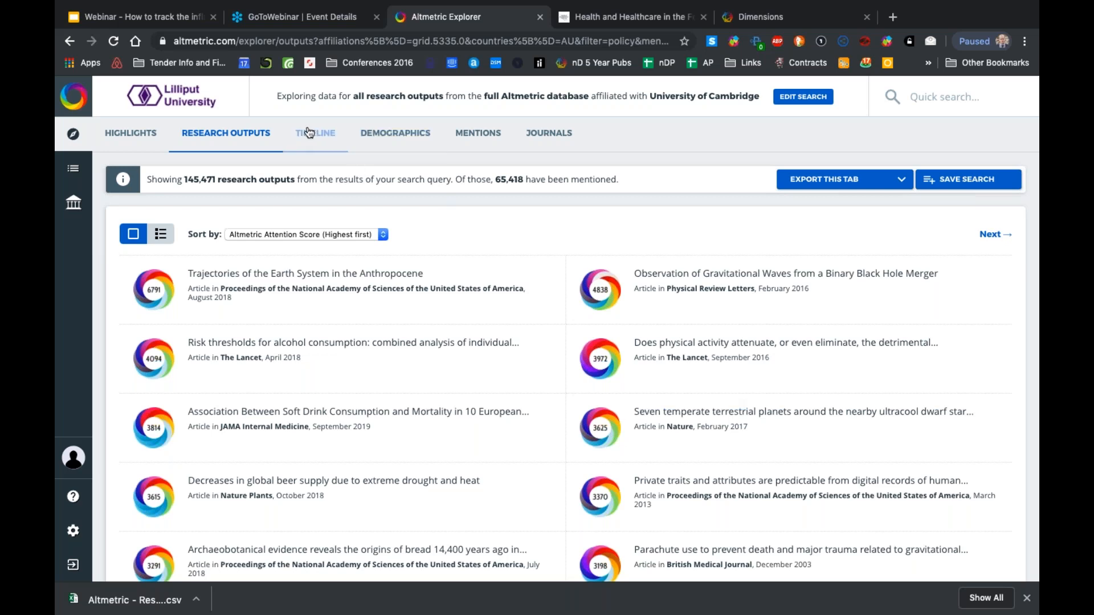
# Show the patent-only timeline and list the 2018 patent mentions, finding none
pyautogui.click(314, 133)
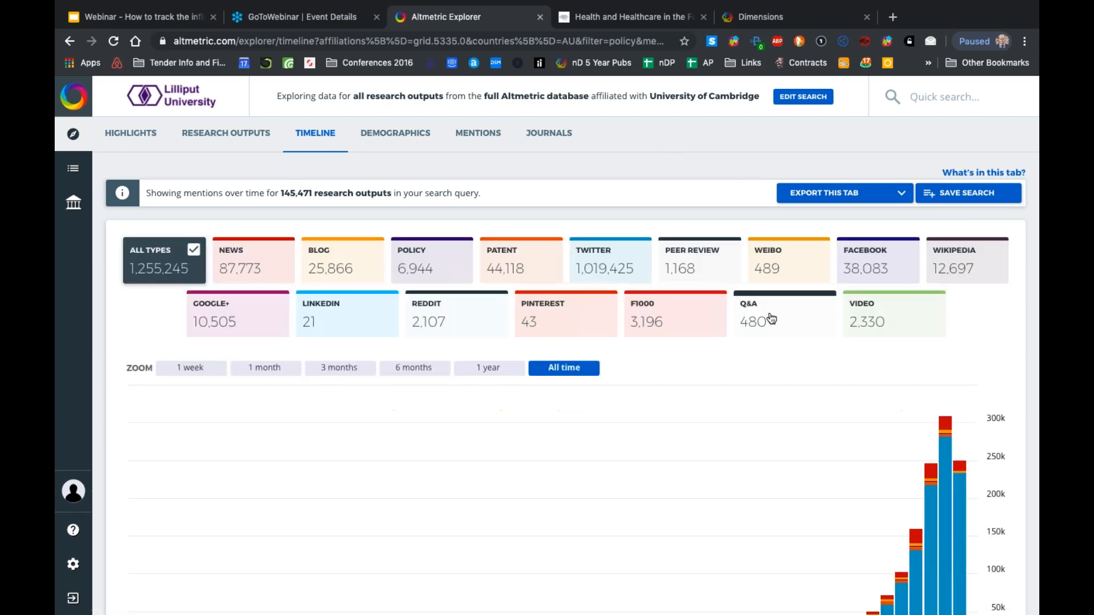
pyautogui.moveTo(459, 217)
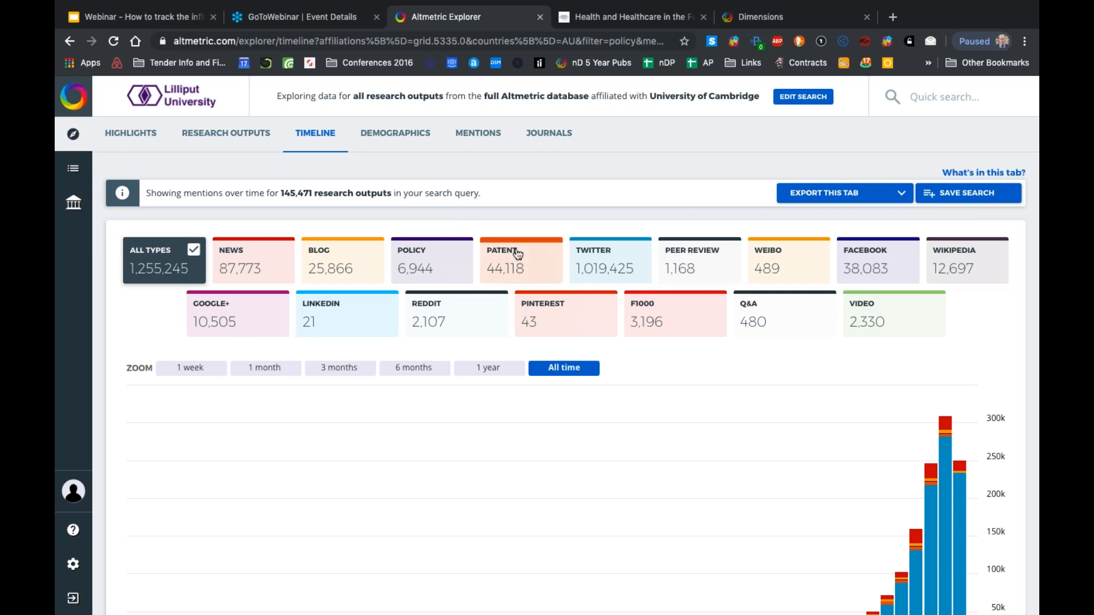
pyautogui.click(520, 260)
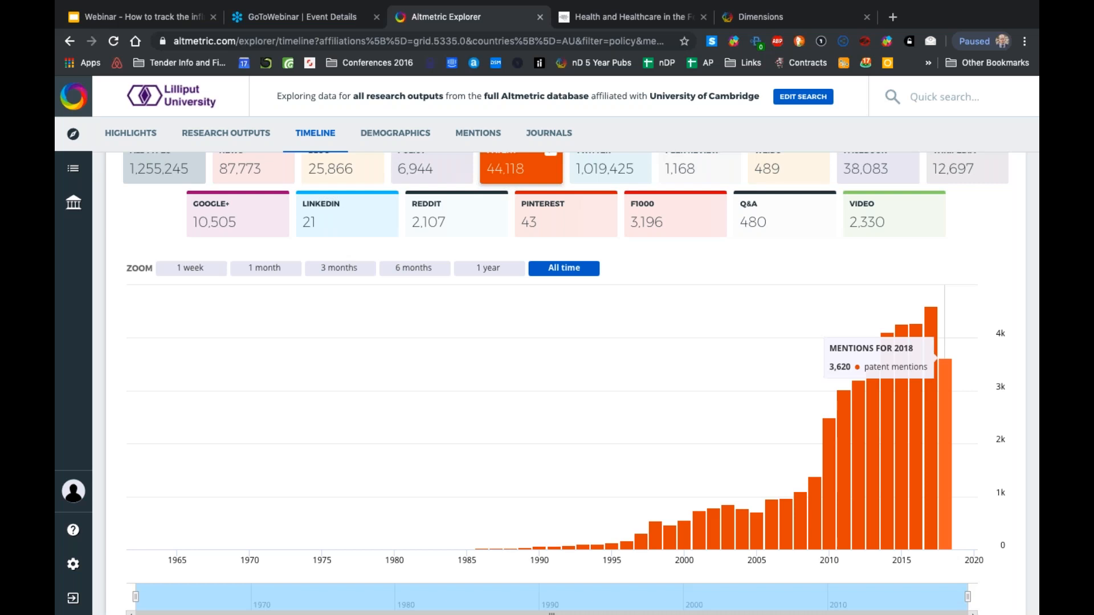
pyautogui.click(477, 132)
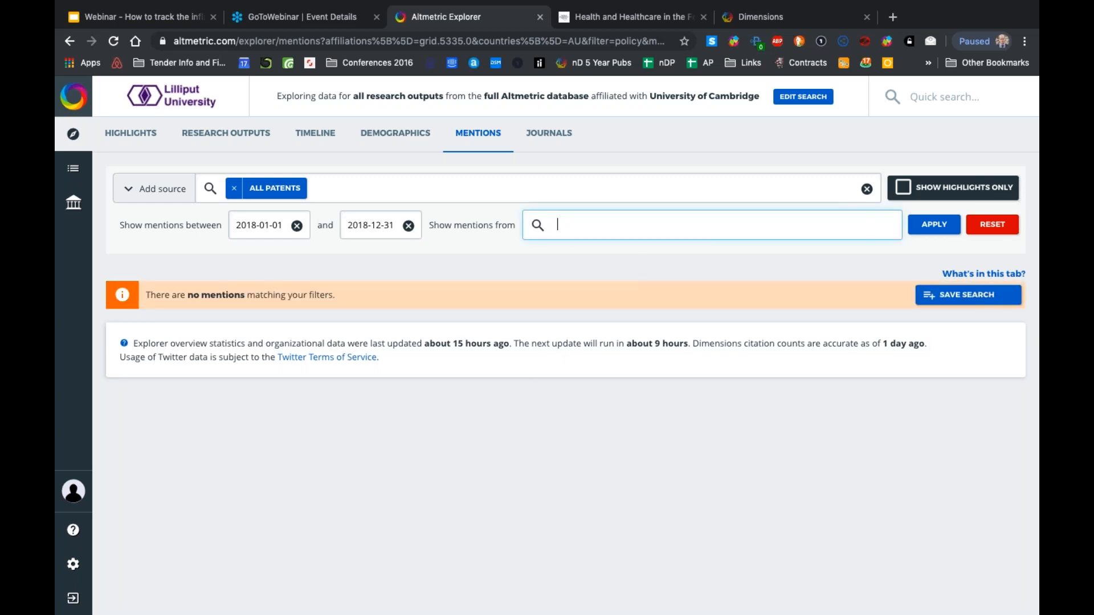
# Clear the 2018 date range and return to the timeline of all 1,255,245 Cambridge mentions
pyautogui.click(934, 224)
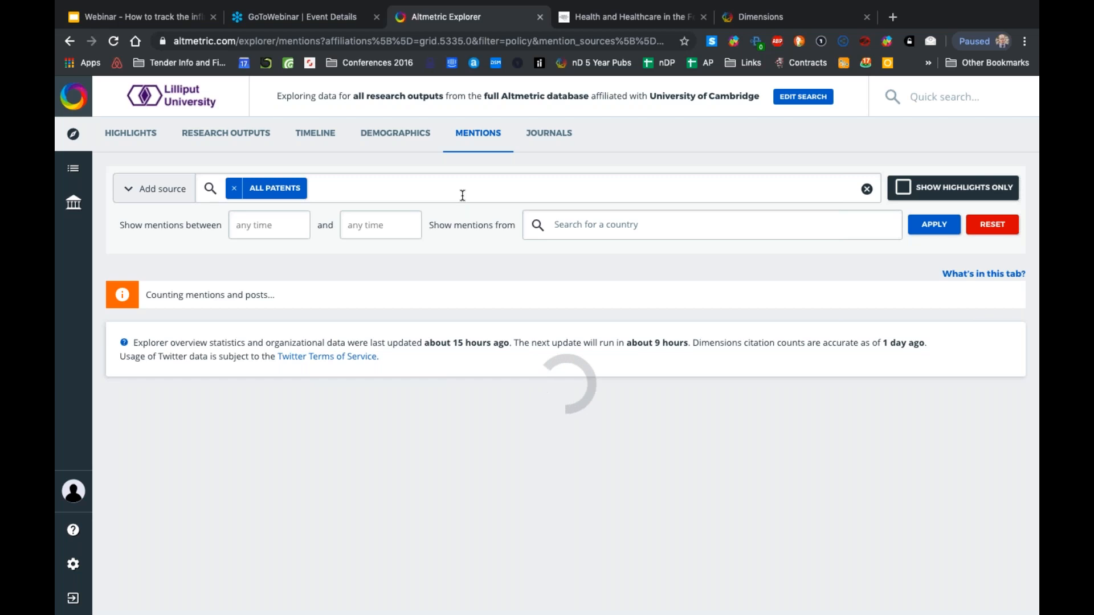
pyautogui.moveTo(352, 128)
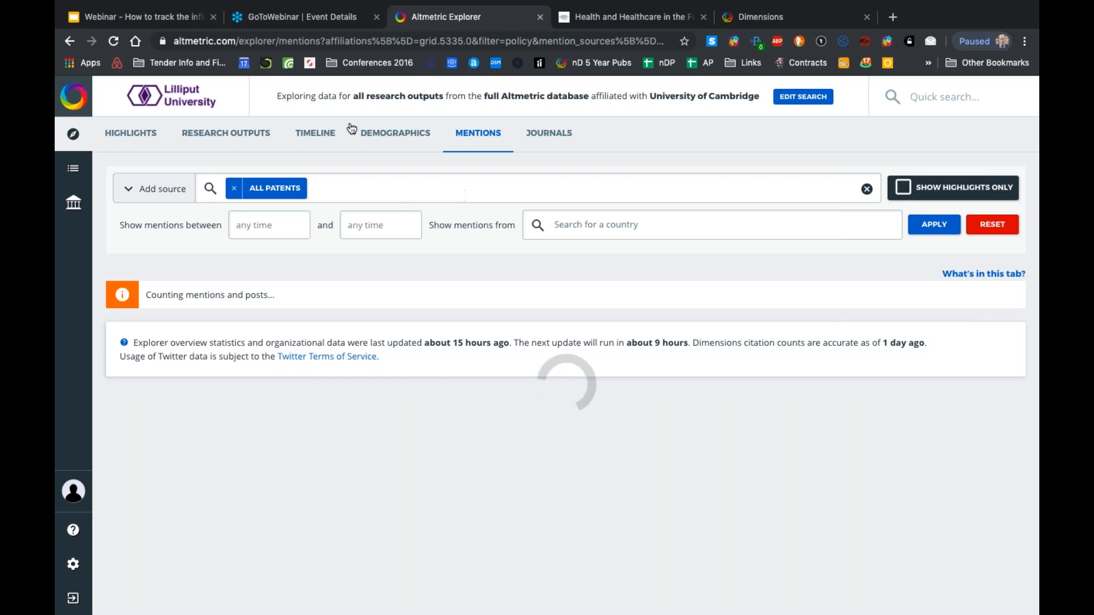
pyautogui.click(314, 133)
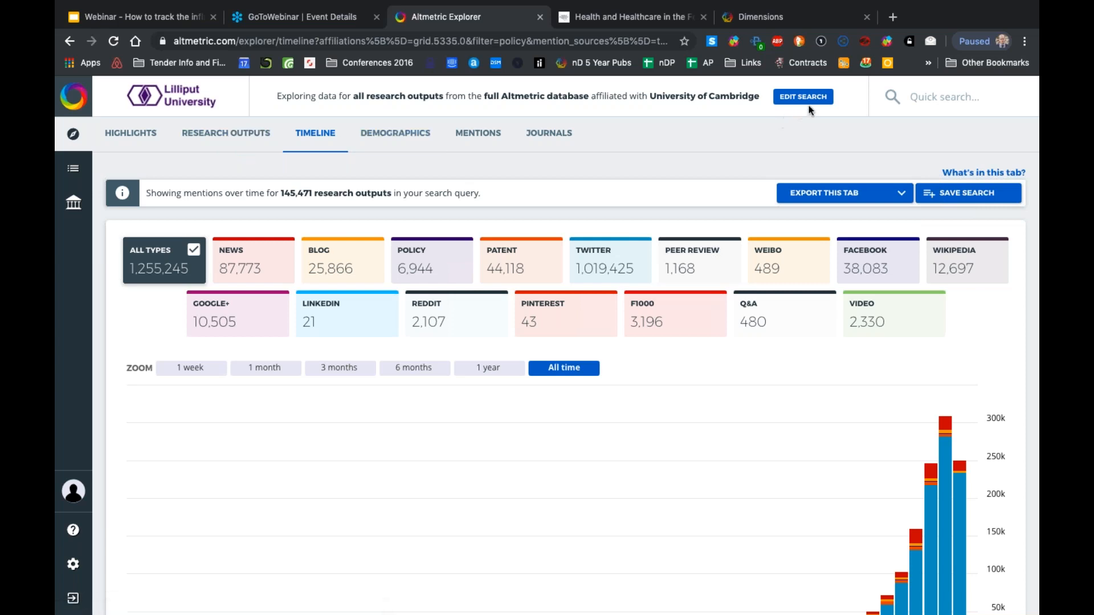
# Remove the Cambridge affiliation and rerun the search across all 26,180,324 outputs
pyautogui.click(802, 96)
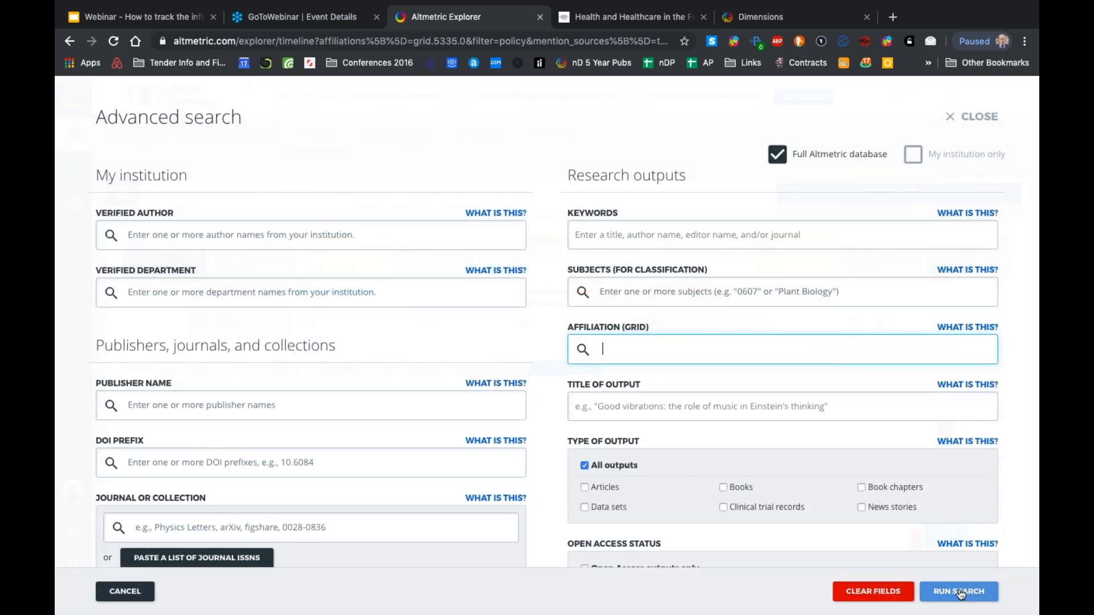
pyautogui.click(958, 591)
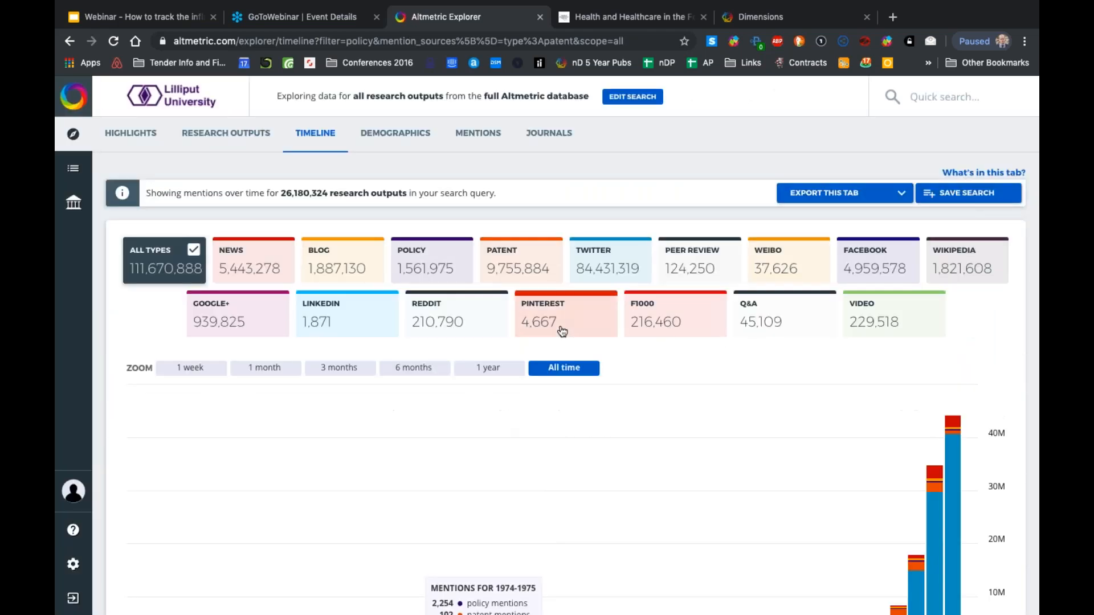
pyautogui.scroll(-3)
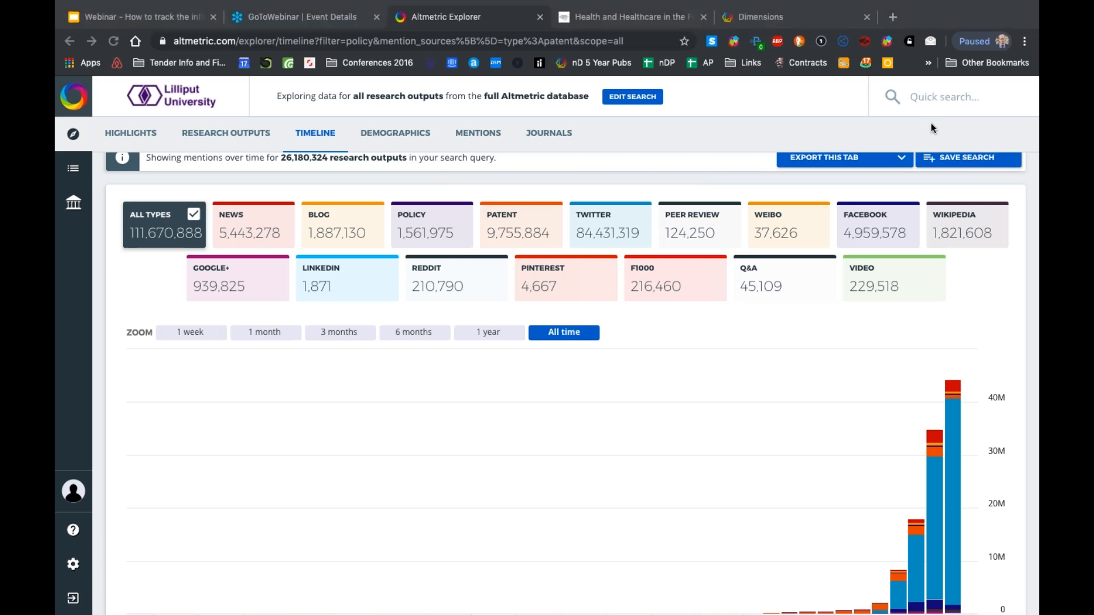
pyautogui.moveTo(943, 237)
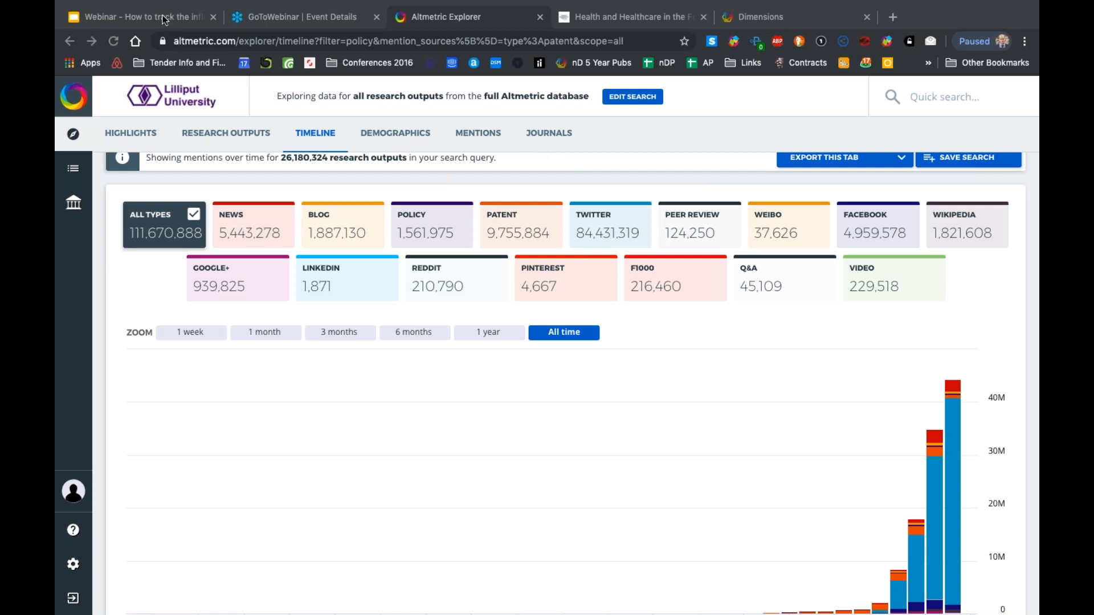
# Present the closing 'Thank you! Q&A' slide, then leave full-screen presentation
pyautogui.click(139, 17)
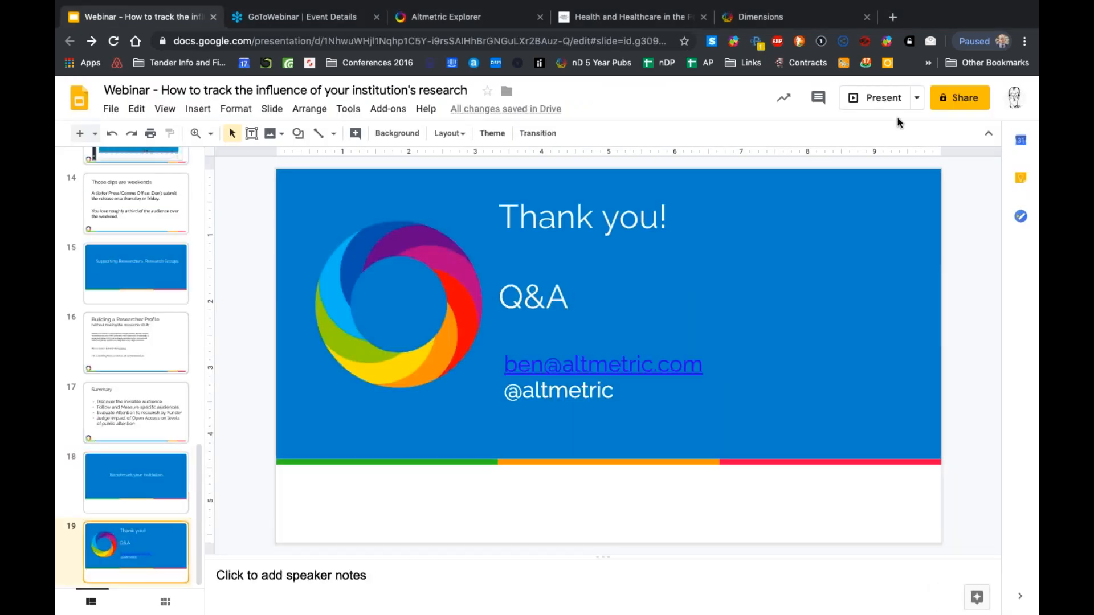
pyautogui.click(882, 98)
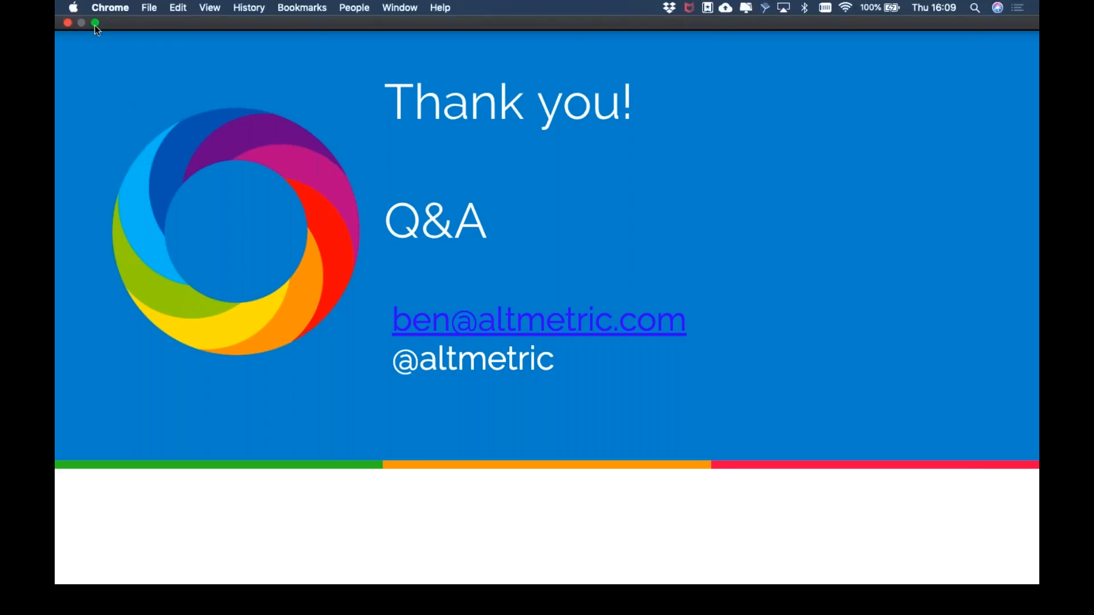
pyautogui.click(94, 22)
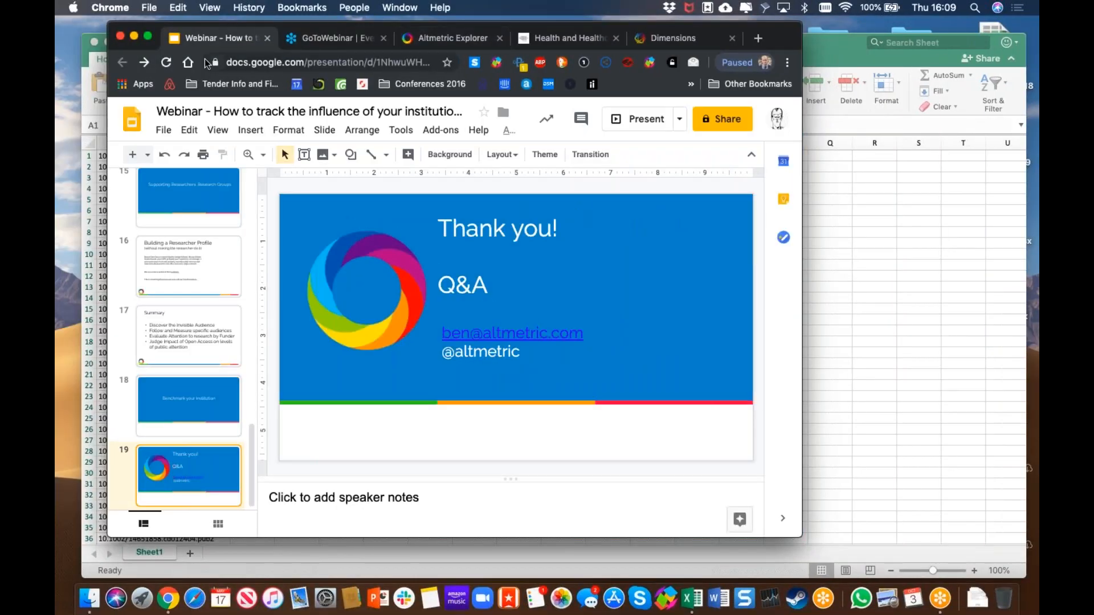
# Visit altmetric.com's Free tools page and scroll to Institutional Repository badges
pyautogui.click(757, 37)
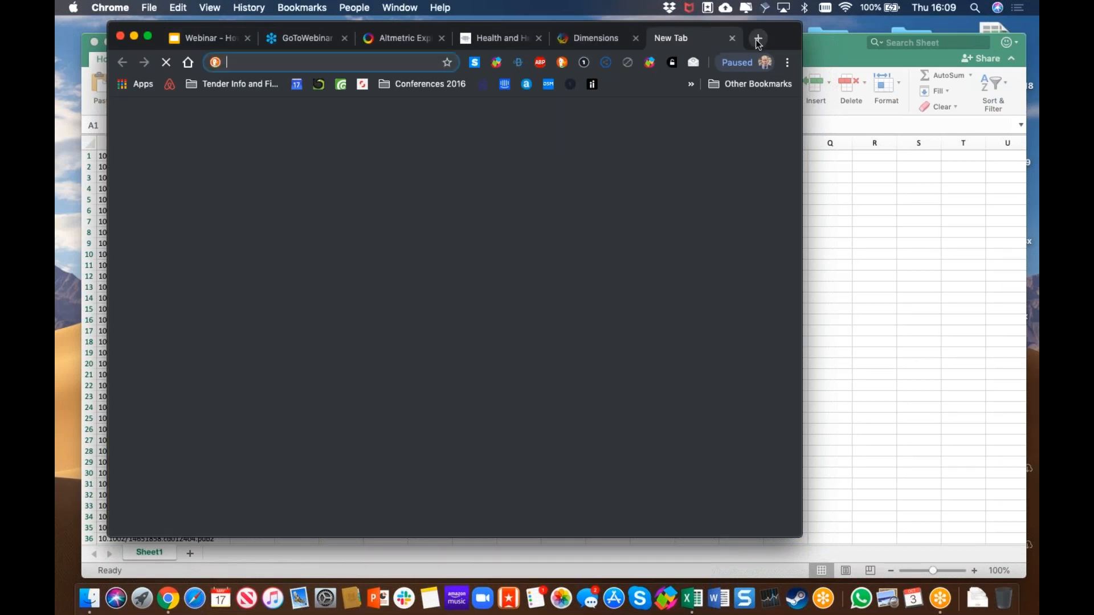
pyautogui.write('altmetric.com')
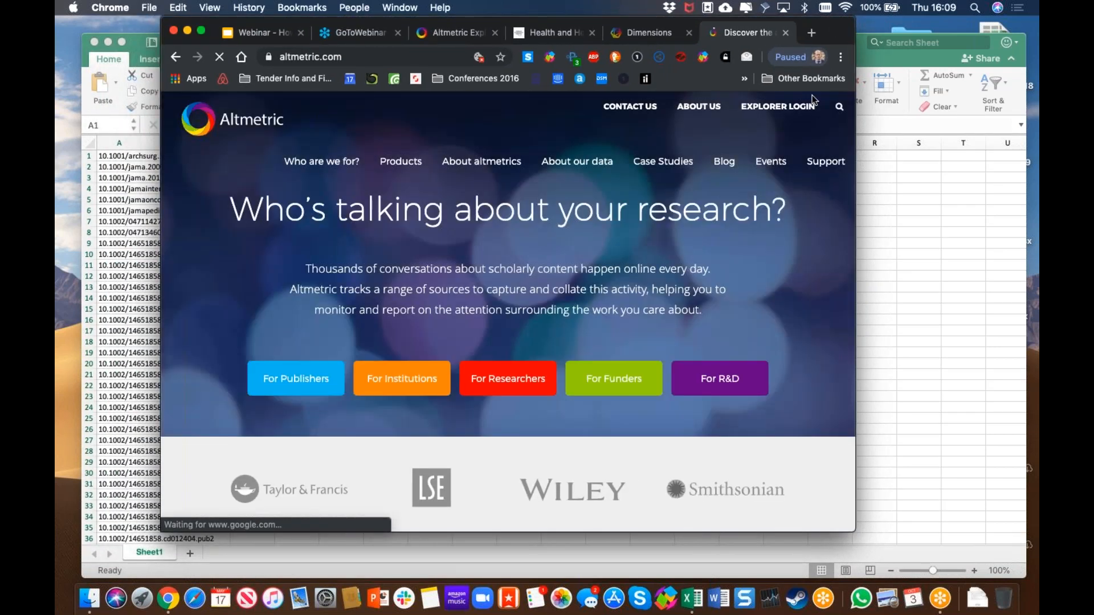
pyautogui.click(400, 161)
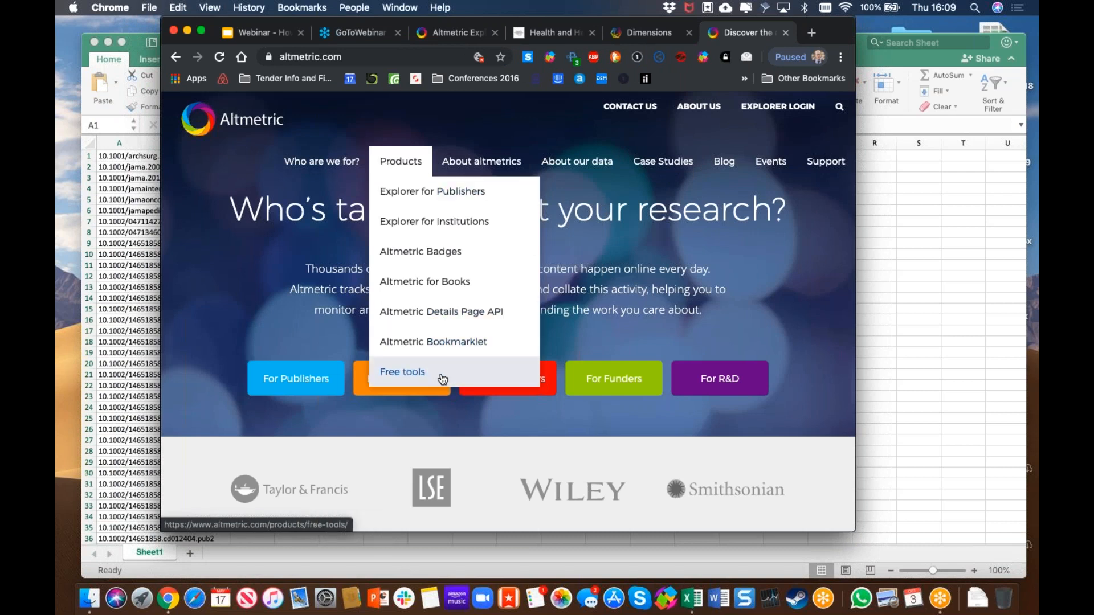
pyautogui.moveTo(451, 373)
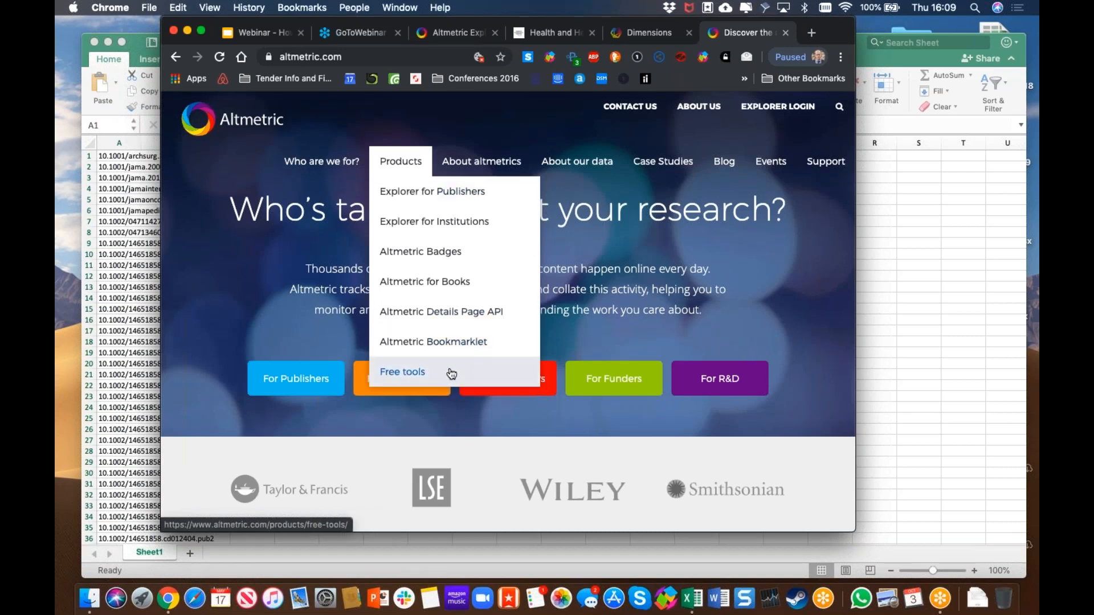
pyautogui.click(402, 371)
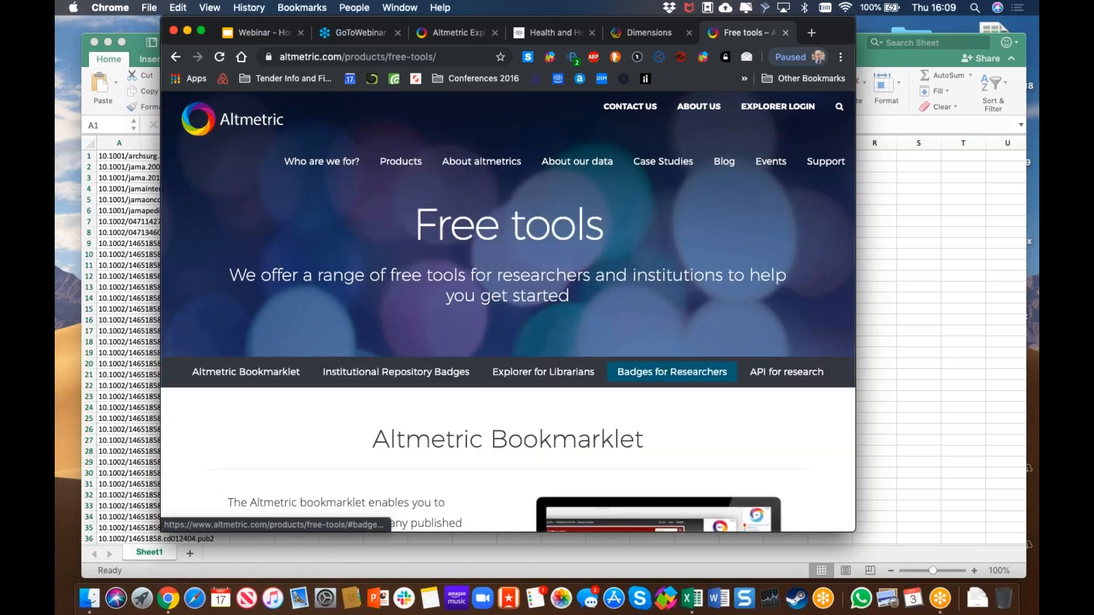
pyautogui.scroll(-3)
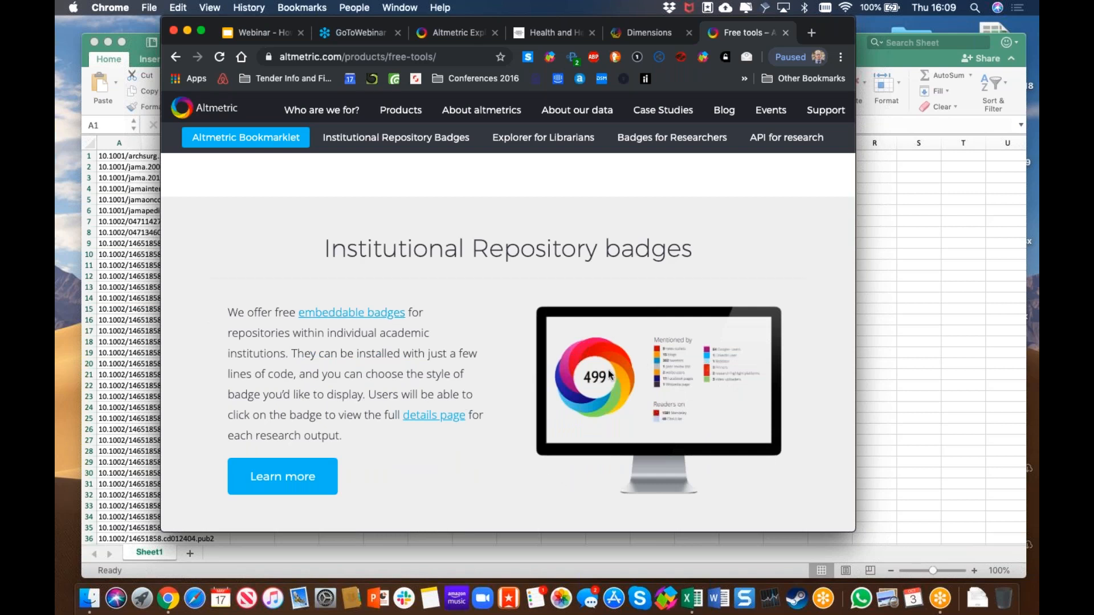
pyautogui.moveTo(575, 389)
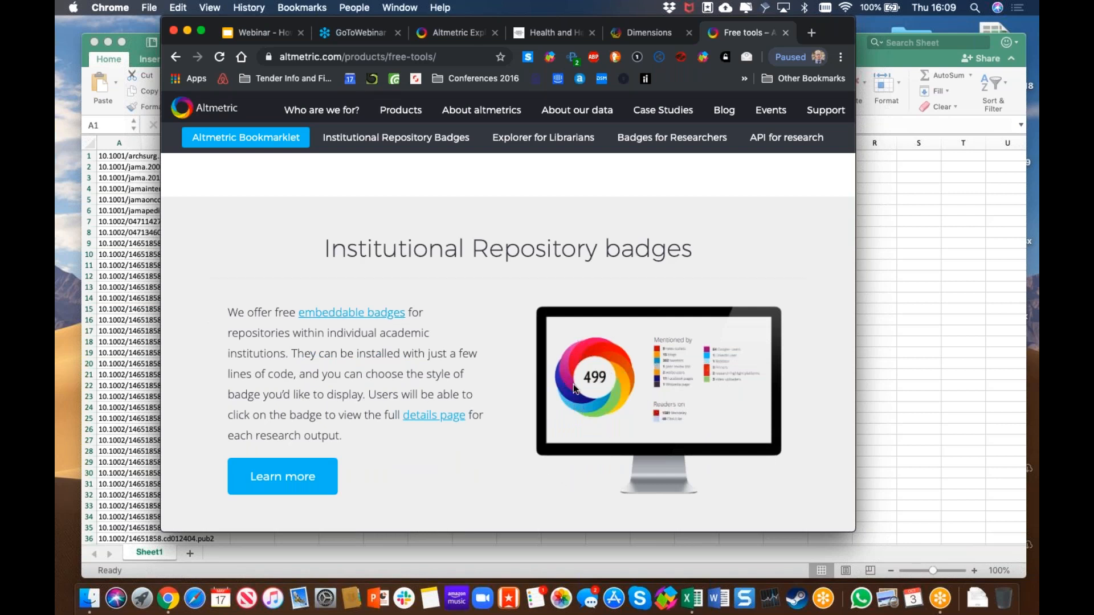
pyautogui.moveTo(643, 319)
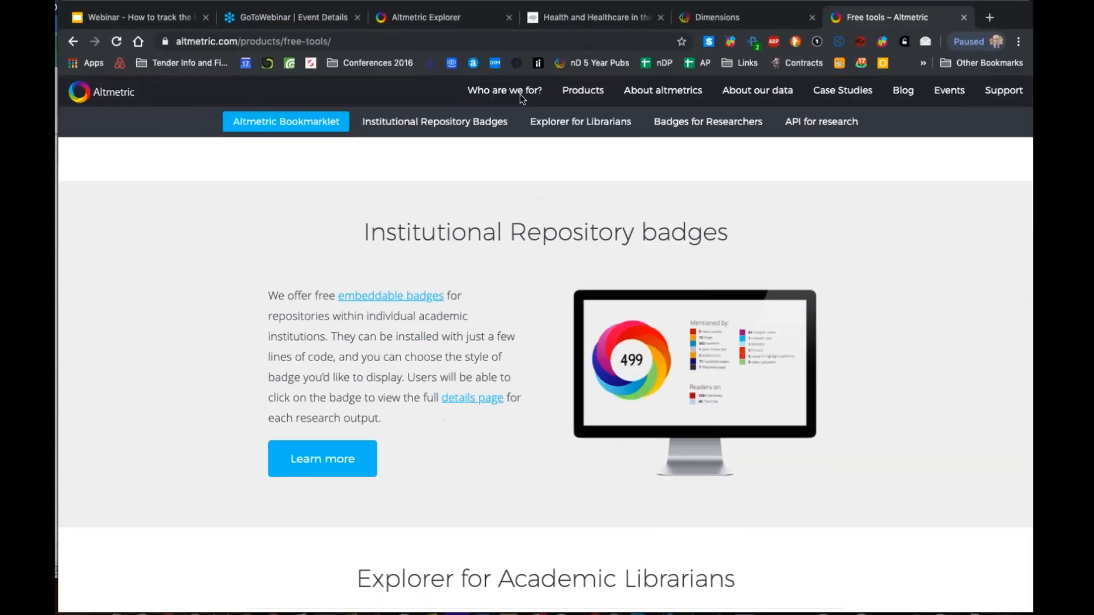
# Load the ZORA record zora.uzh.ch/99651 in a new tab and reach its Citations and Altmetrics badges
pyautogui.click(989, 17)
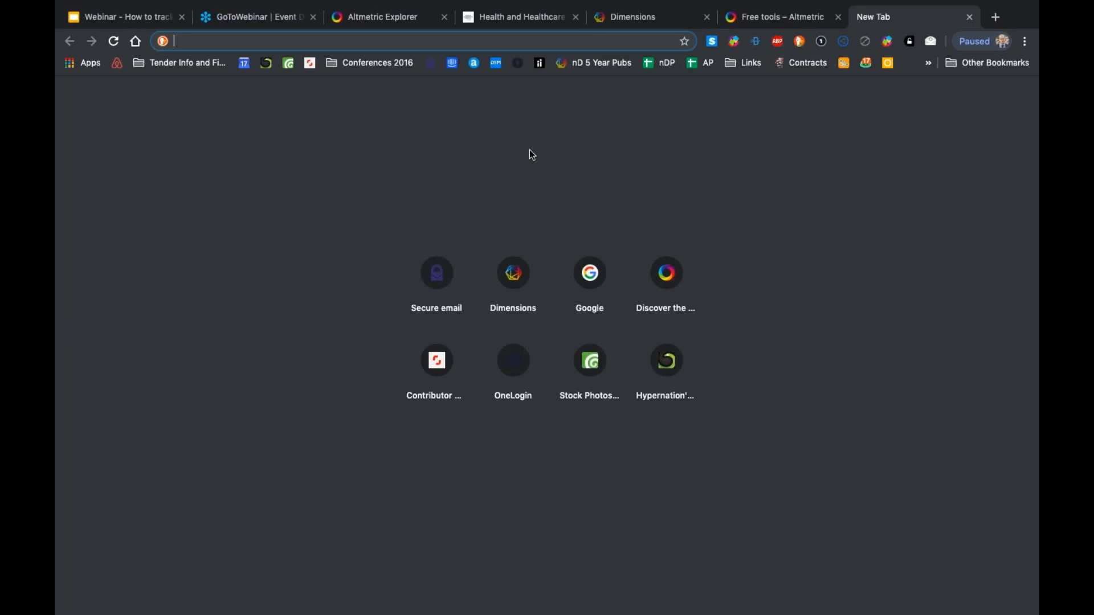
pyautogui.write('zora.uzh.ch/99651')
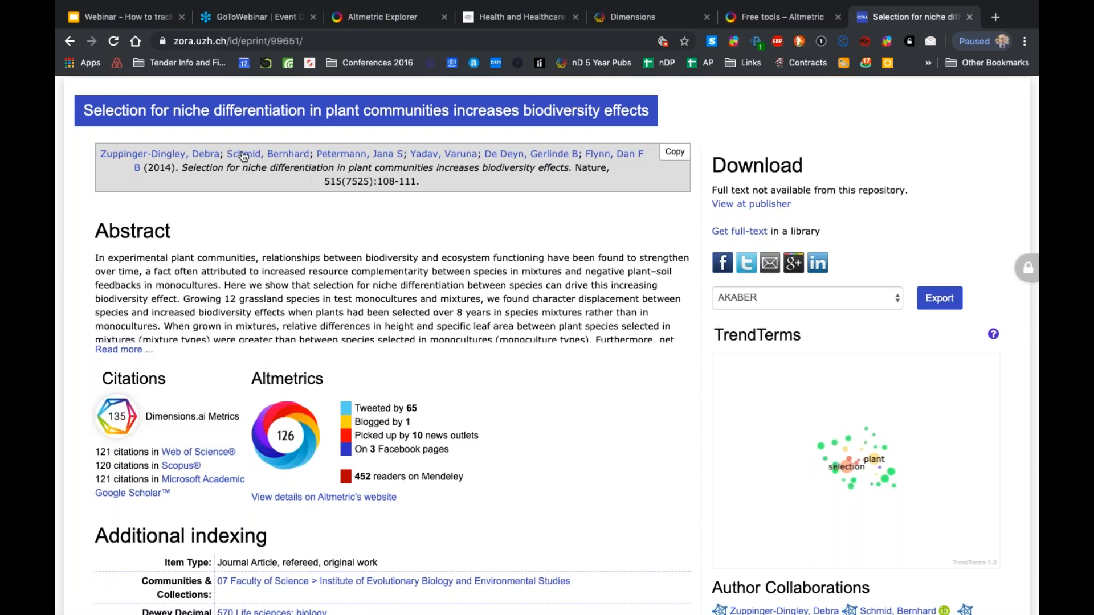
pyautogui.scroll(-3)
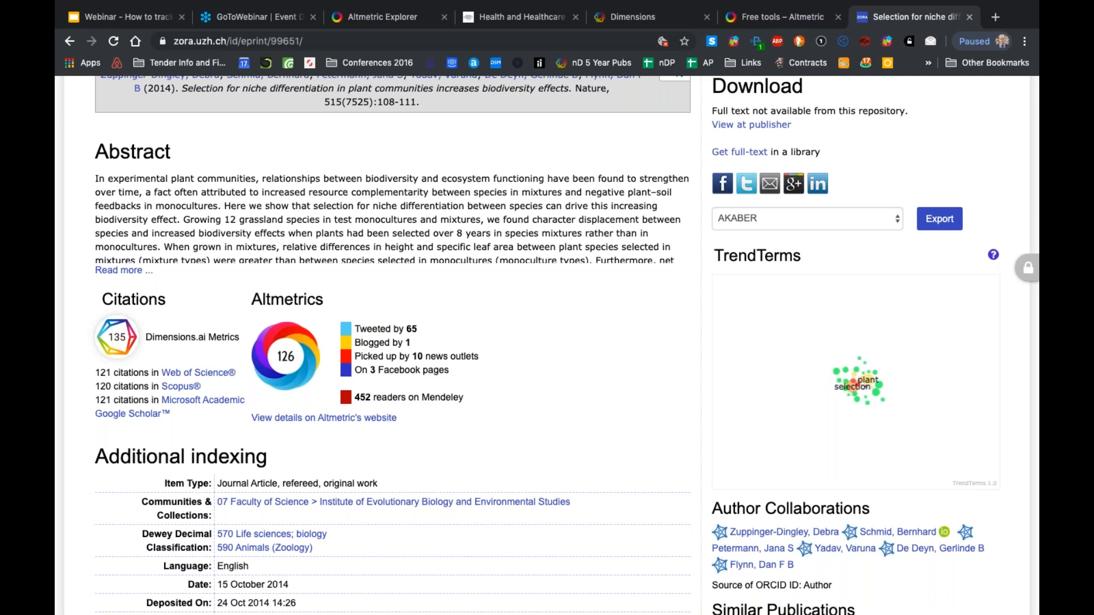
pyautogui.write('embeds.html')
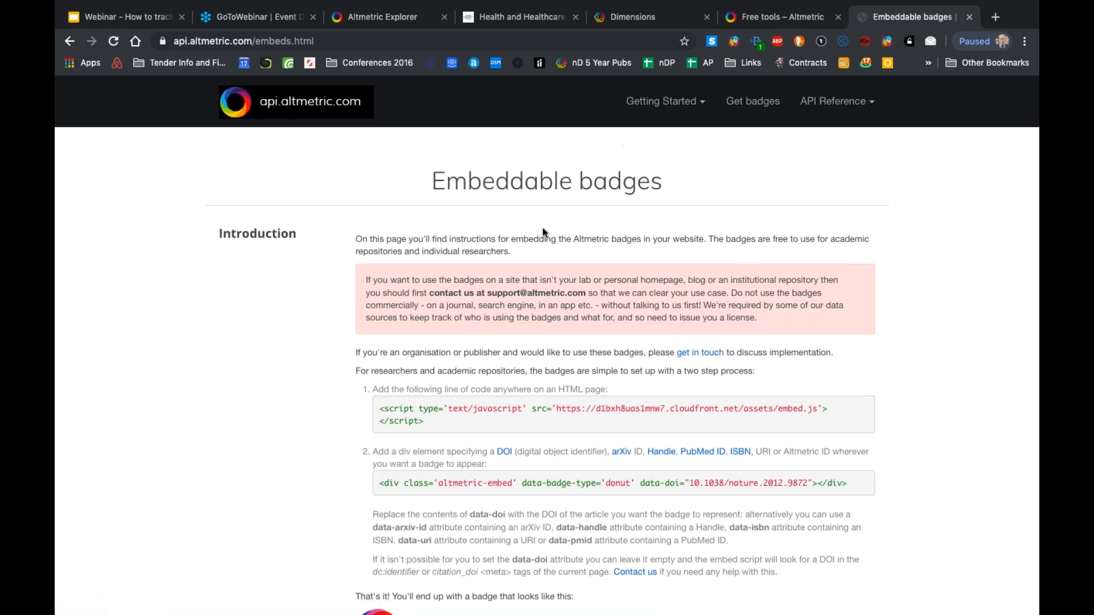
pyautogui.moveTo(508, 292)
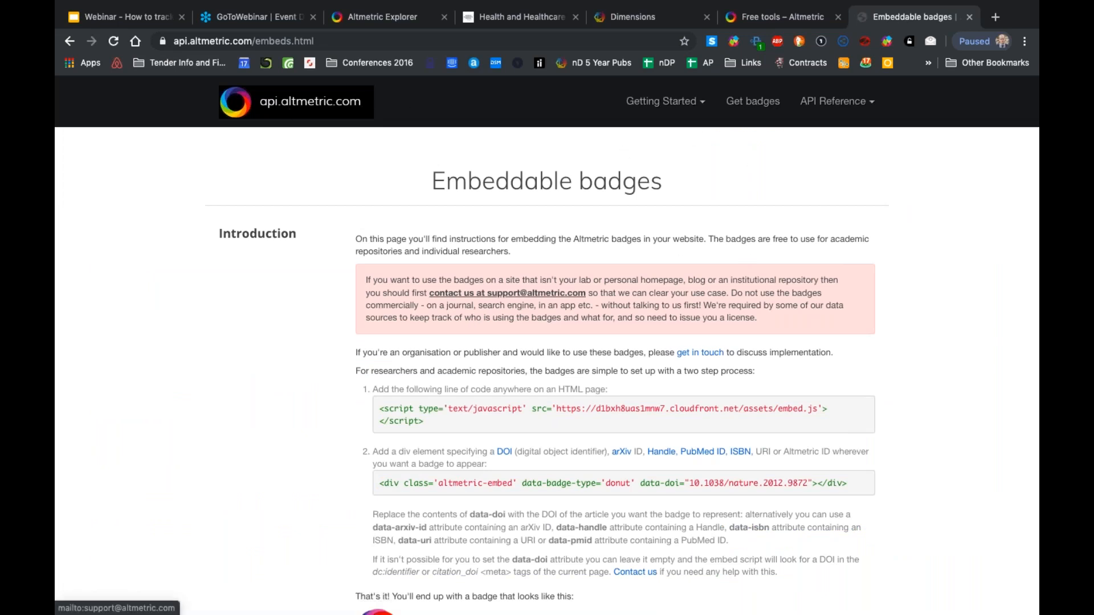
# Move down the Embeddable badges page to the Build your own badge tool
pyautogui.scroll(-3)
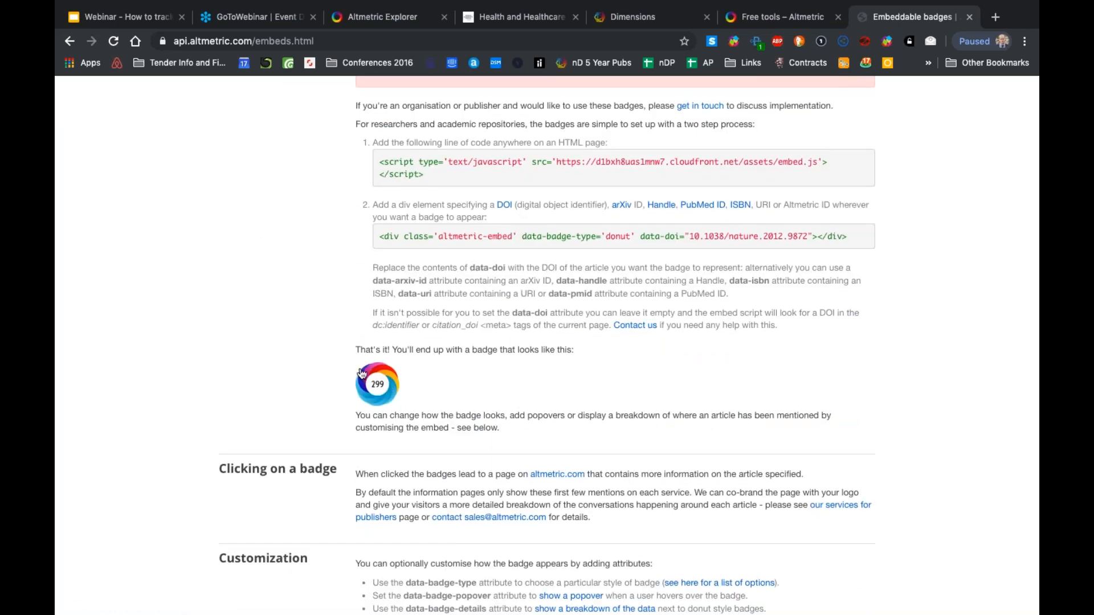
pyautogui.scroll(-3)
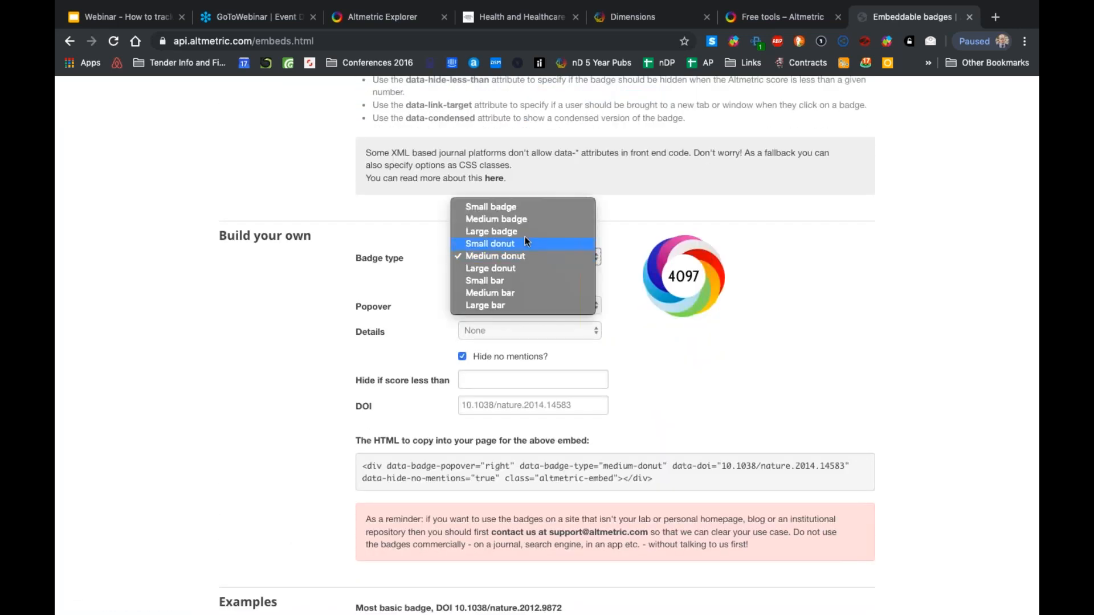
# Preview the Small donut and Medium bar badge types, then settle on Large badge
pyautogui.click(490, 244)
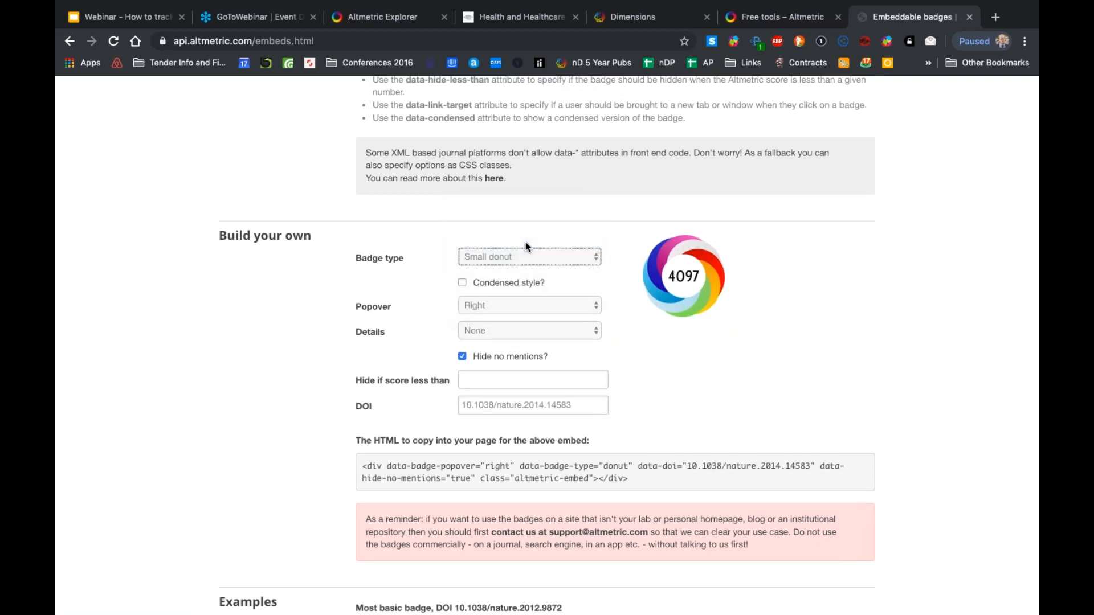
pyautogui.click(527, 257)
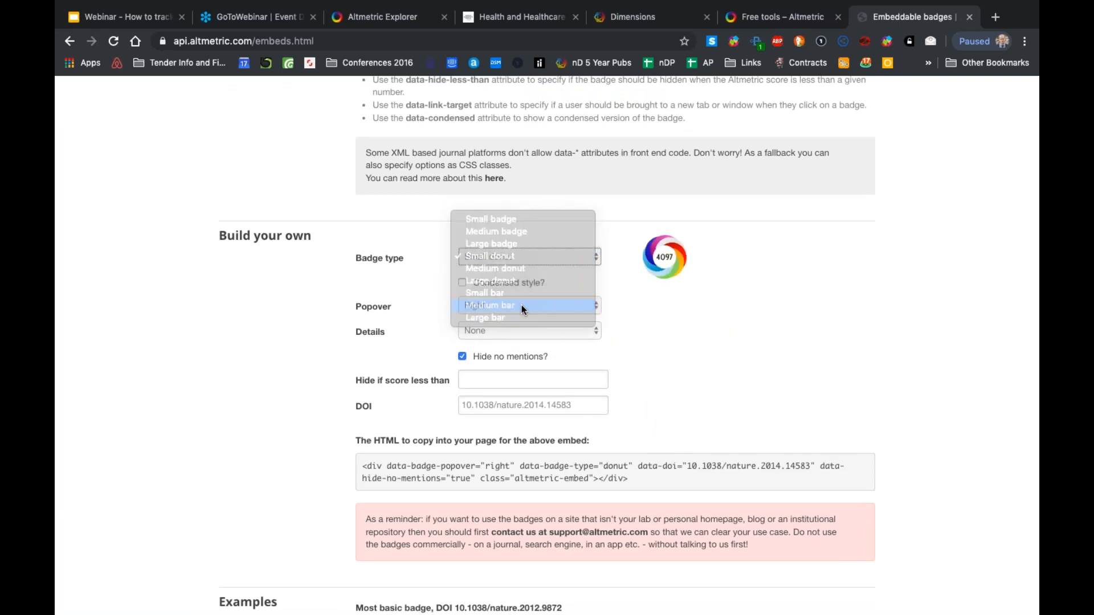
pyautogui.click(488, 305)
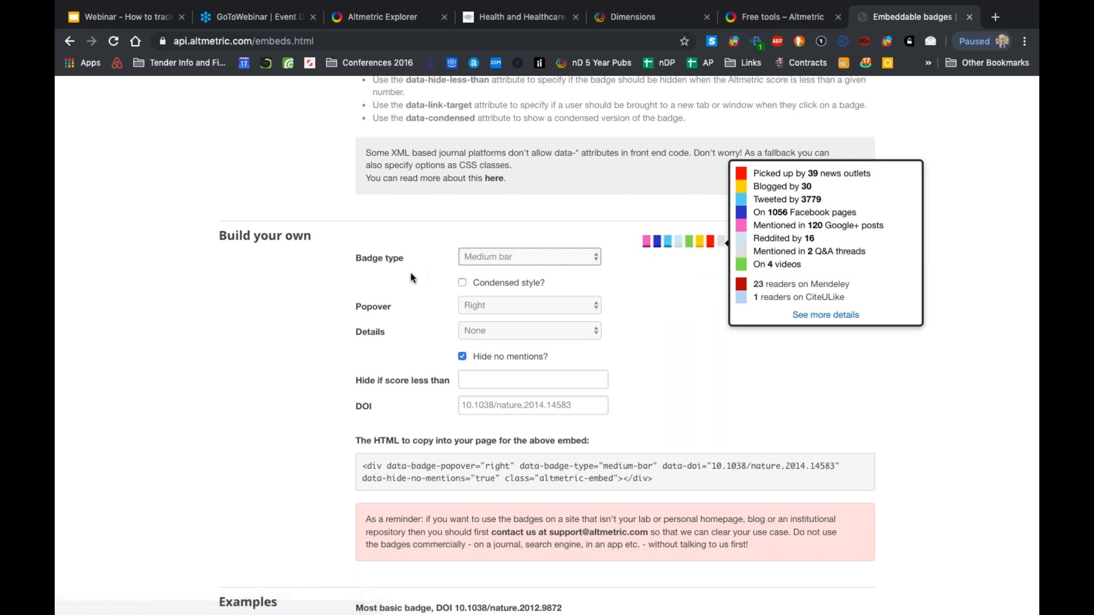
pyautogui.click(527, 256)
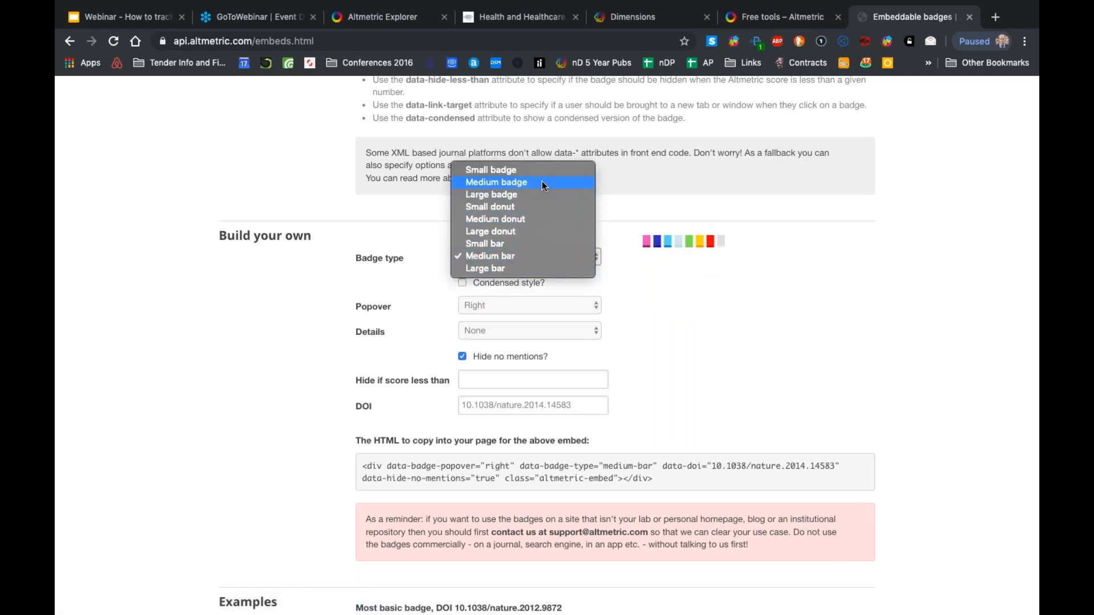
pyautogui.click(491, 194)
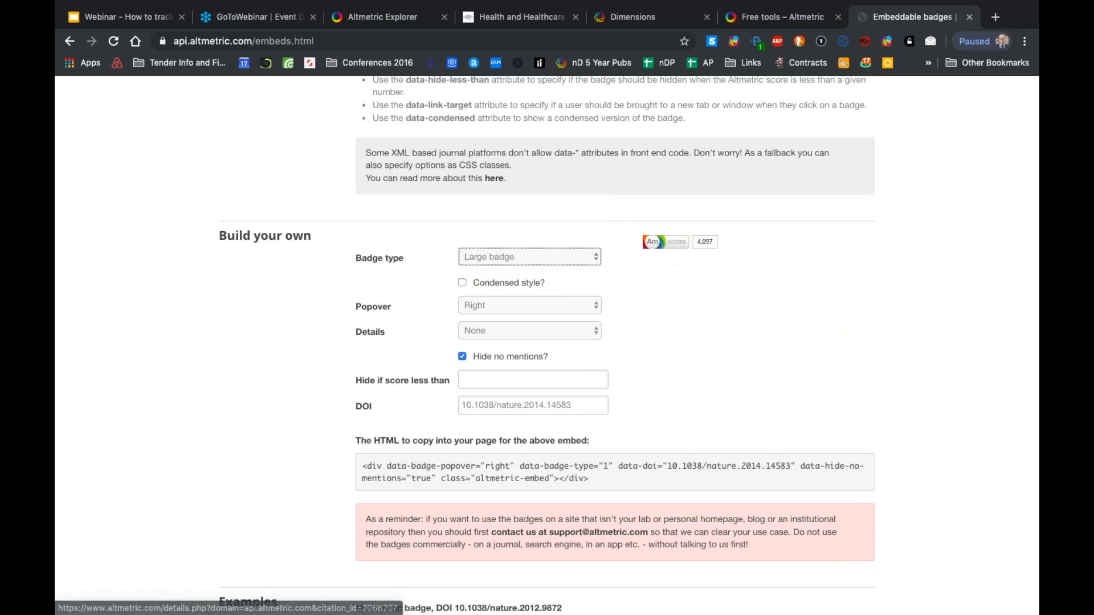
# Set the popover to Left and review the resulting embed HTML before returning to the top
pyautogui.click(528, 305)
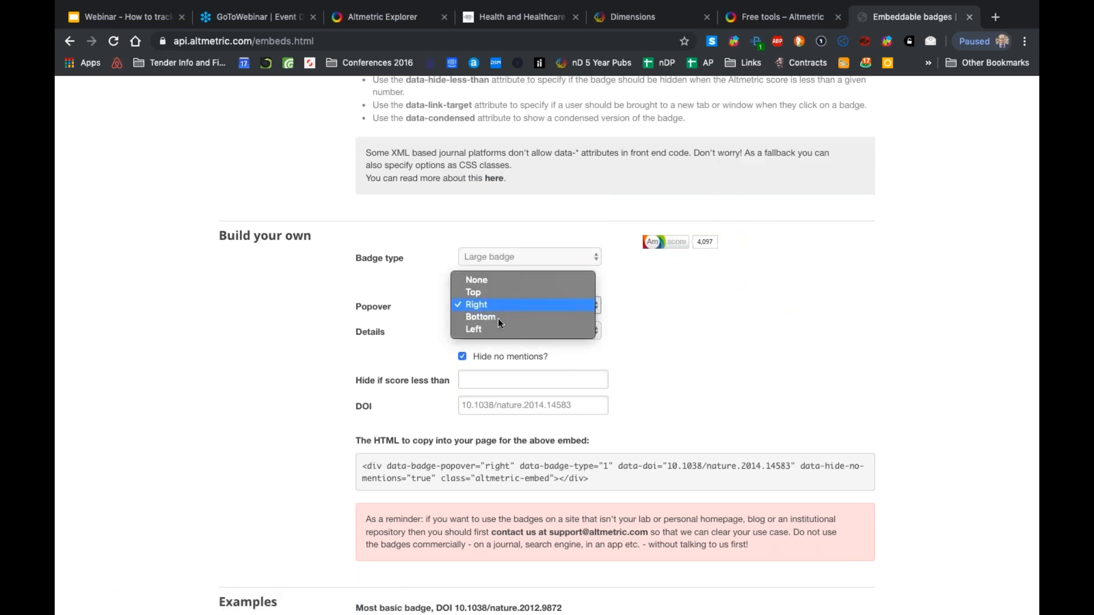
pyautogui.click(473, 328)
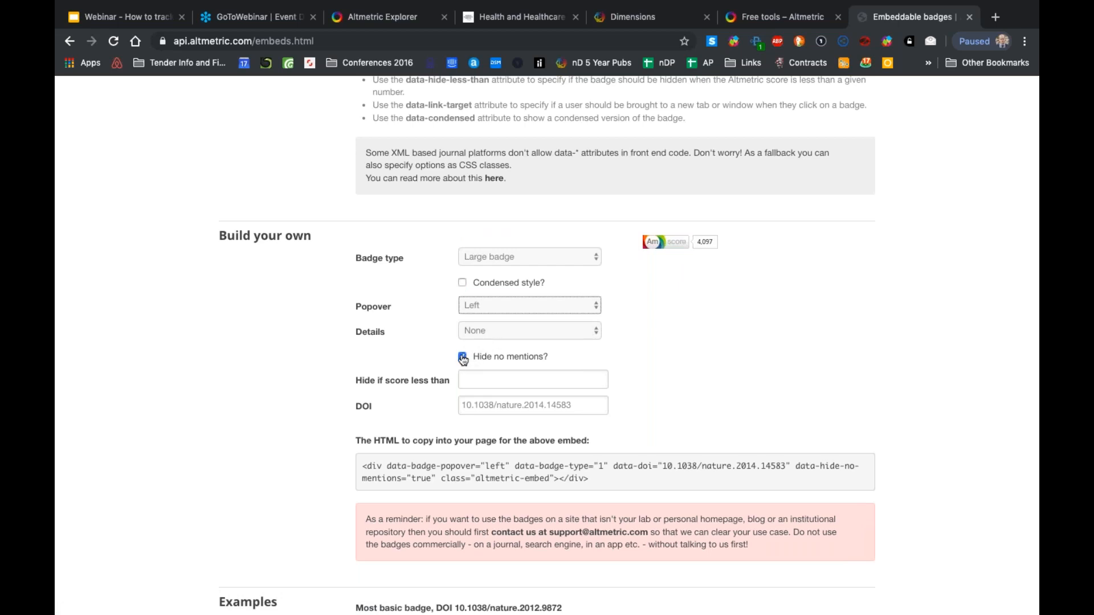
pyautogui.click(462, 356)
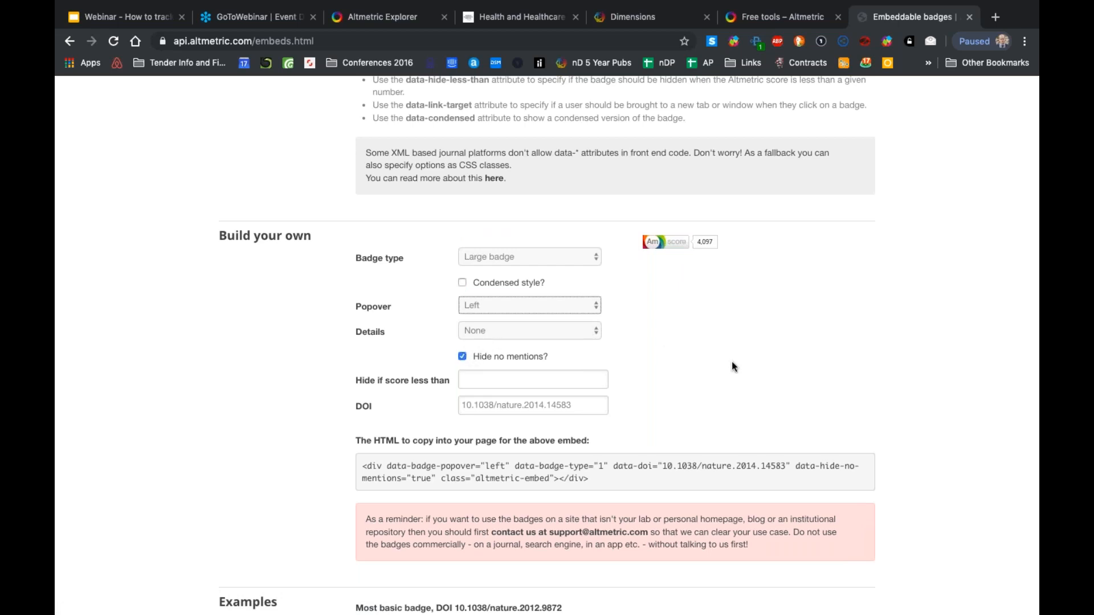
pyautogui.scroll(-3)
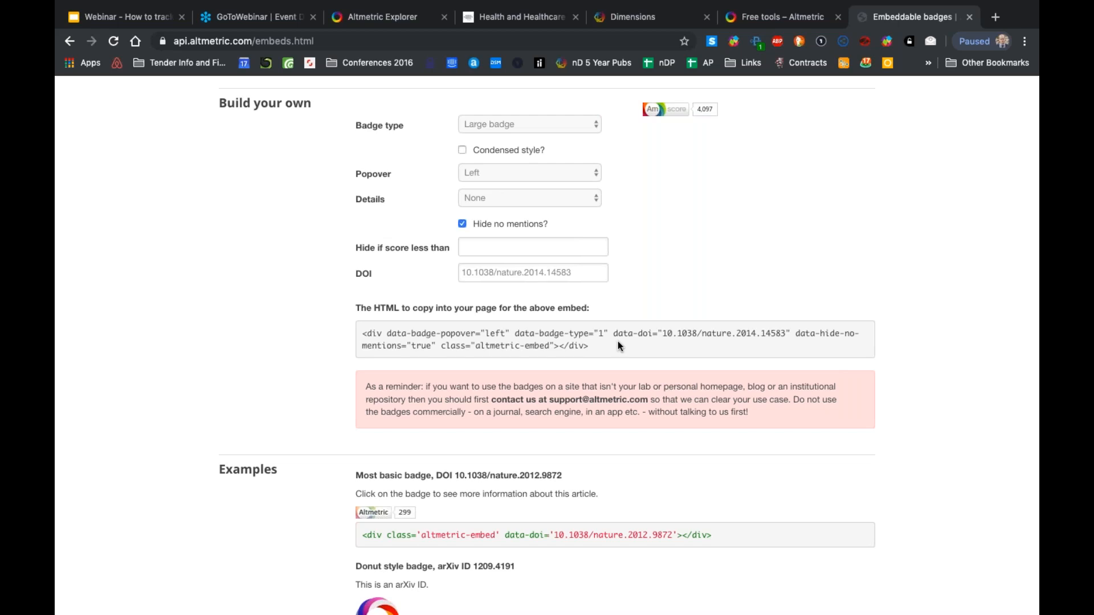
pyautogui.scroll(3)
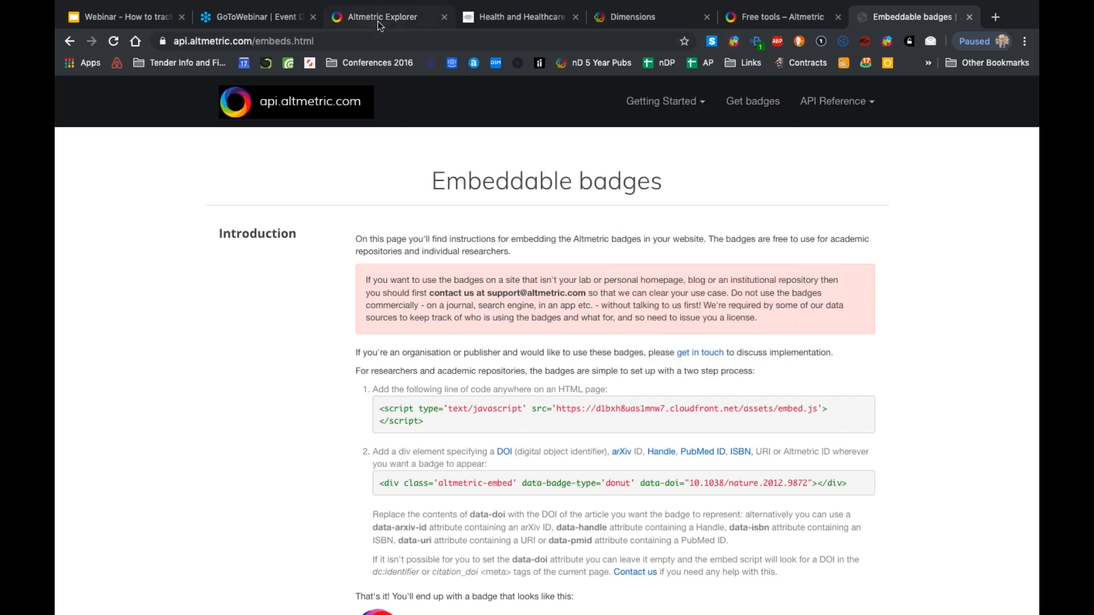
# Revisit the Altmetric free tools and Dimensions search tabs, then return to the ZORA 'Selection for niche…' record
pyautogui.click(774, 17)
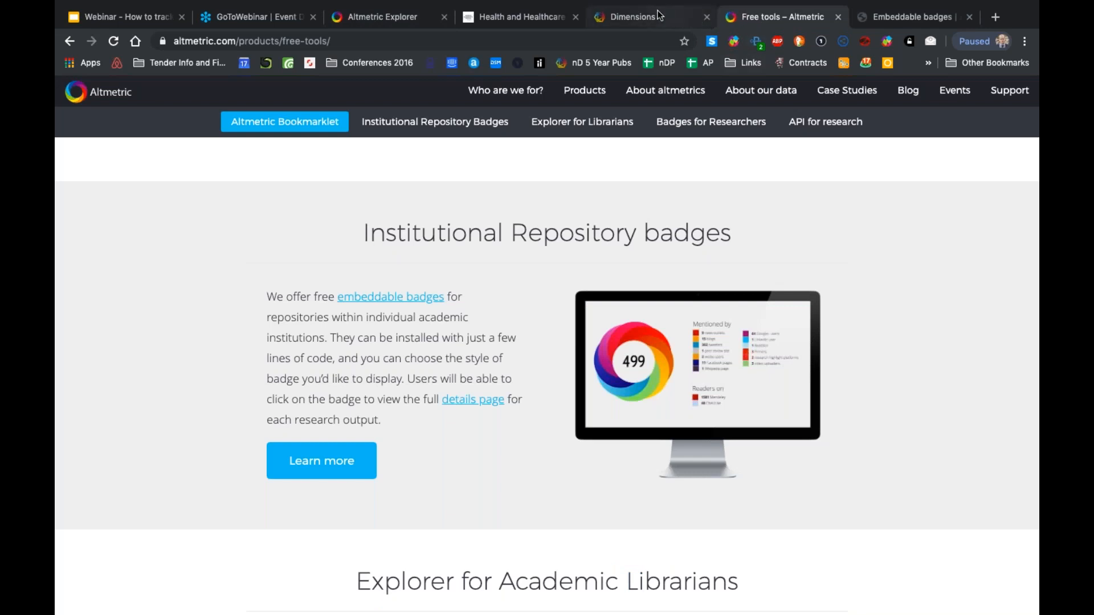
pyautogui.click(631, 17)
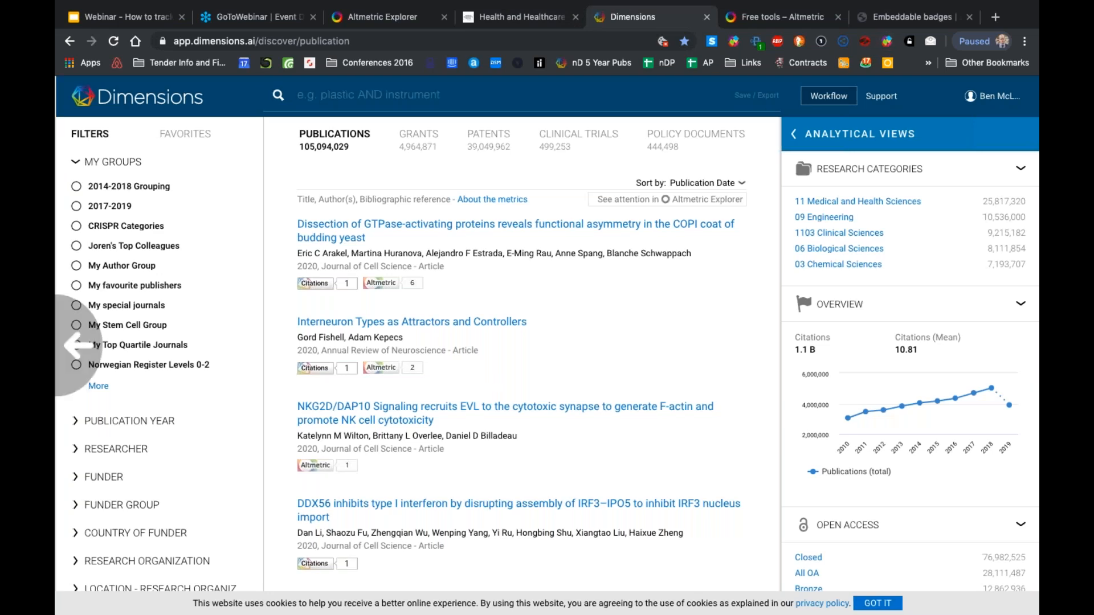
pyautogui.click(910, 16)
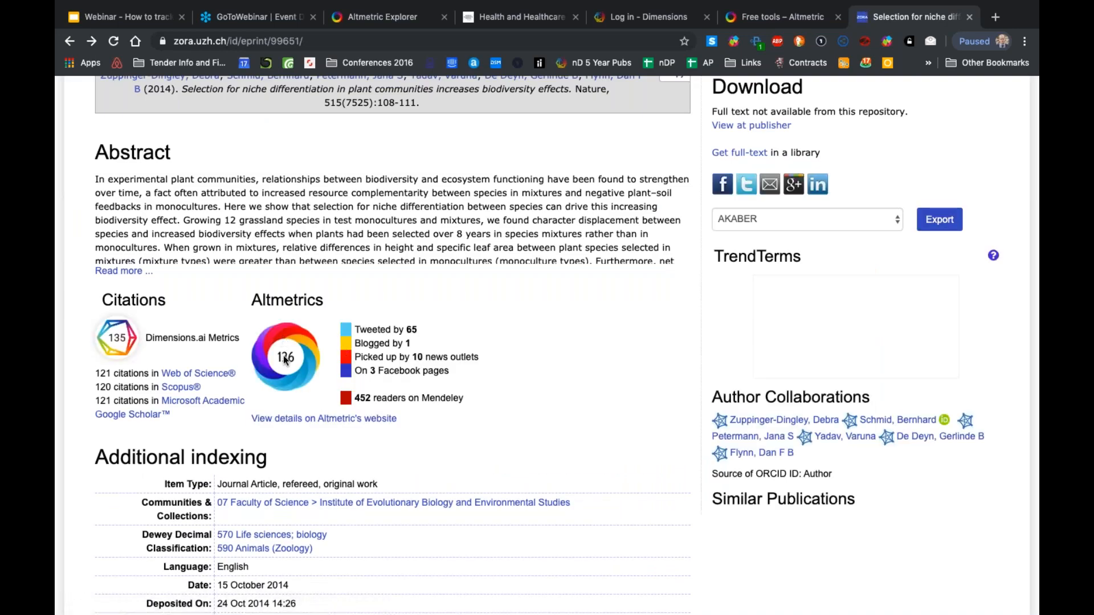
# Follow the Altmetric 126 donut to the article's full Altmetric details page
pyautogui.click(286, 357)
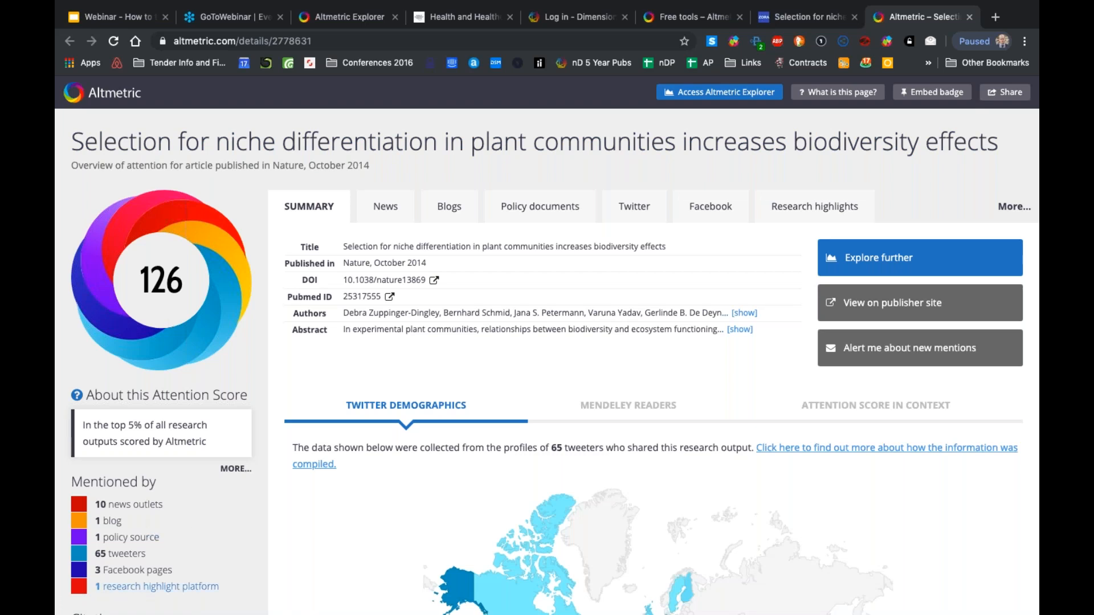
# Review the article's news coverage on the details page, then close it to return to ZORA
pyautogui.click(385, 206)
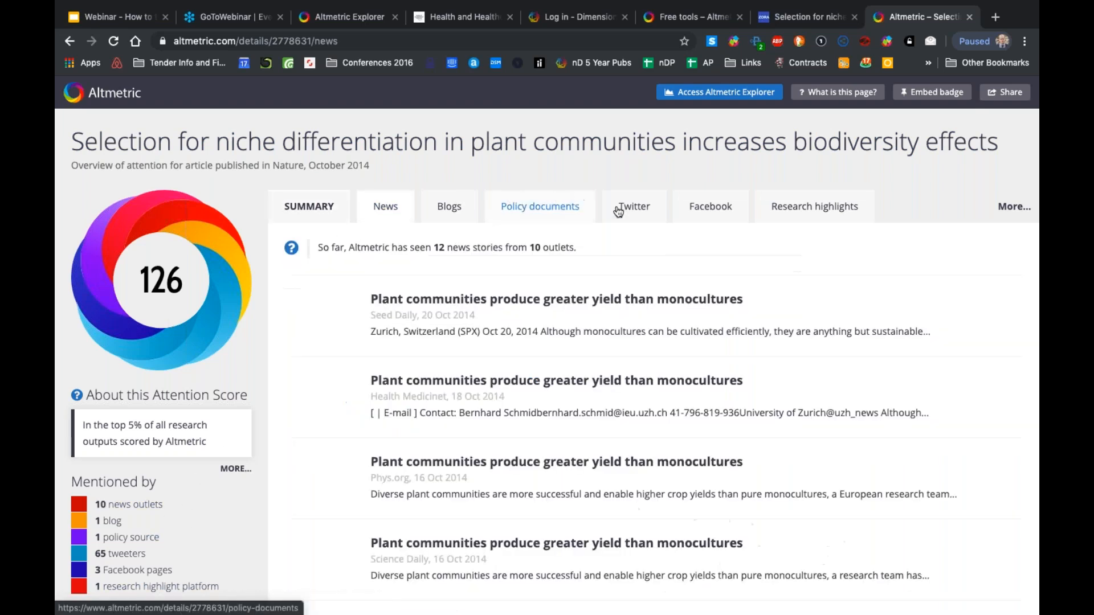
pyautogui.scroll(-3)
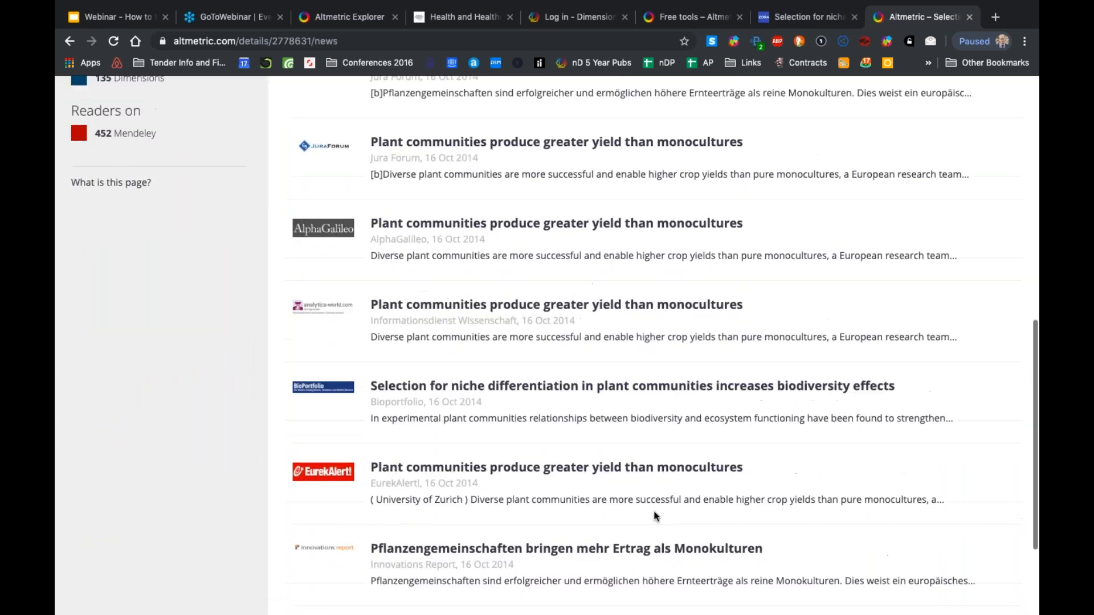
pyautogui.click(814, 206)
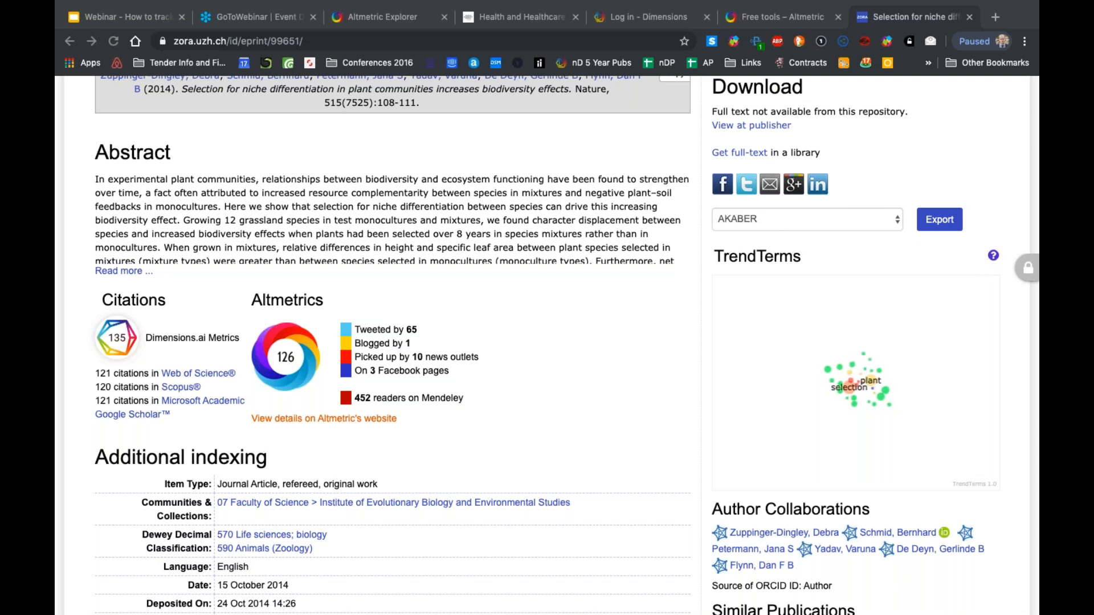
# Bring up the GRID homepage, grid.ac, in a new tab
pyautogui.click(382, 17)
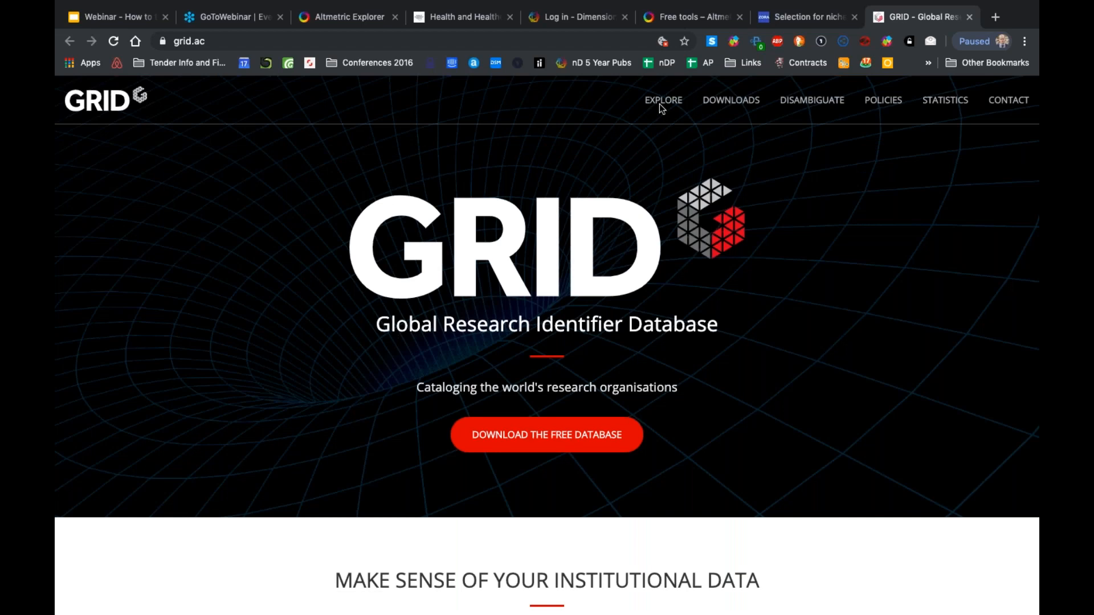
pyautogui.moveTo(665, 105)
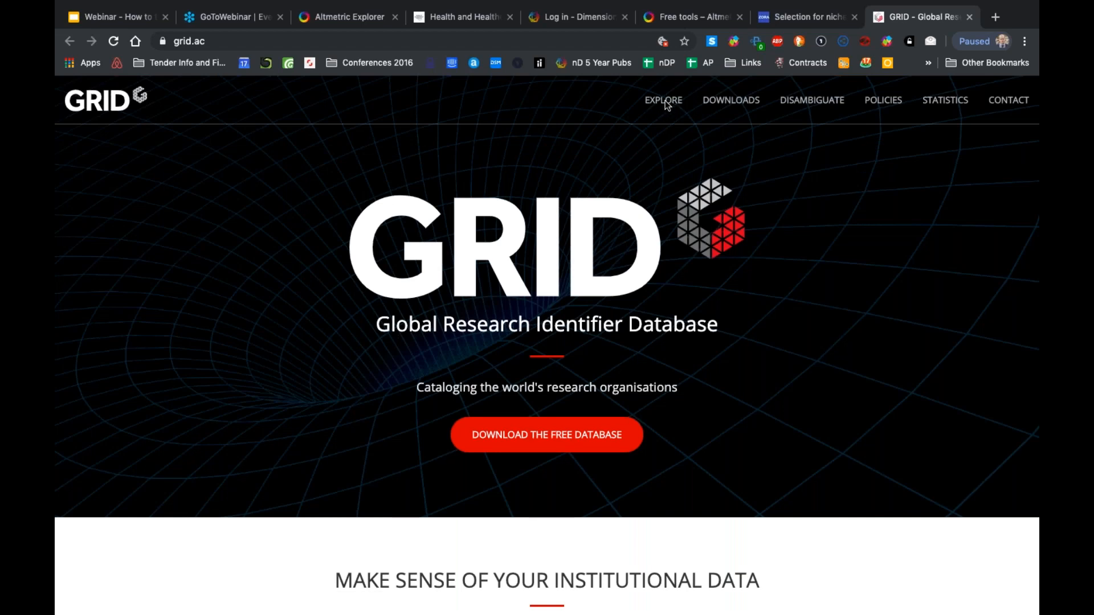
# Filter GRID's Explore Institutes list by the name pfizer and browse the 18 Pfizer results
pyautogui.click(661, 100)
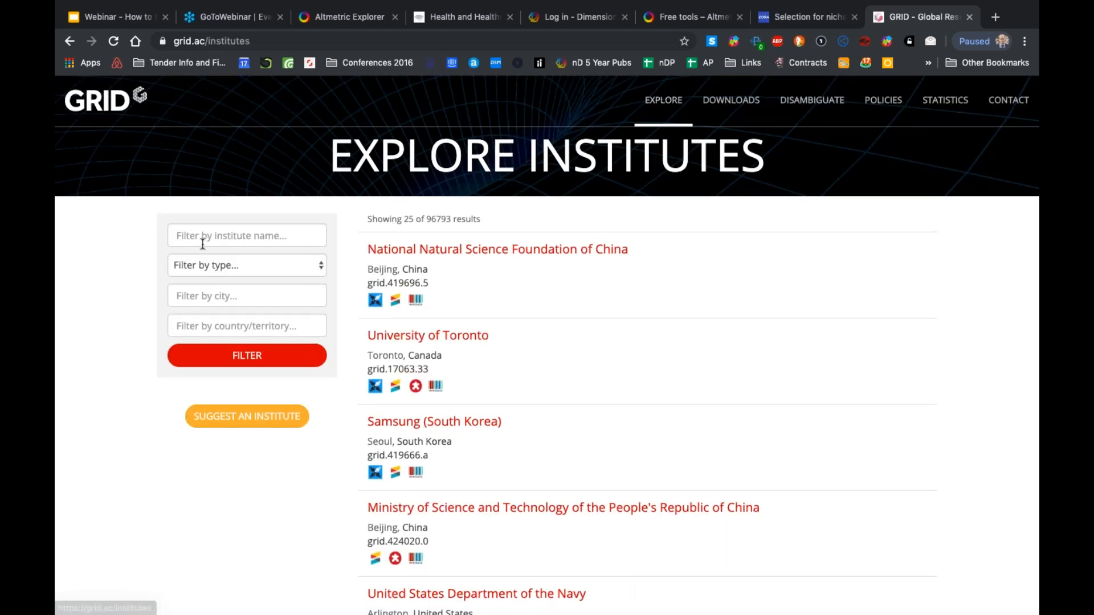
pyautogui.click(246, 234)
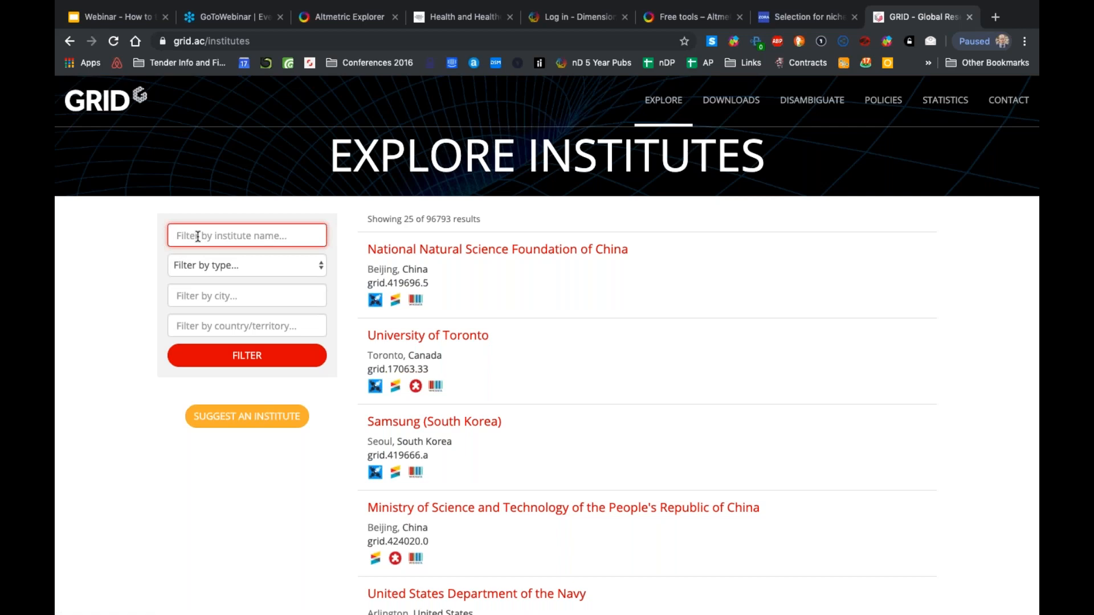
pyautogui.write('pfizer')
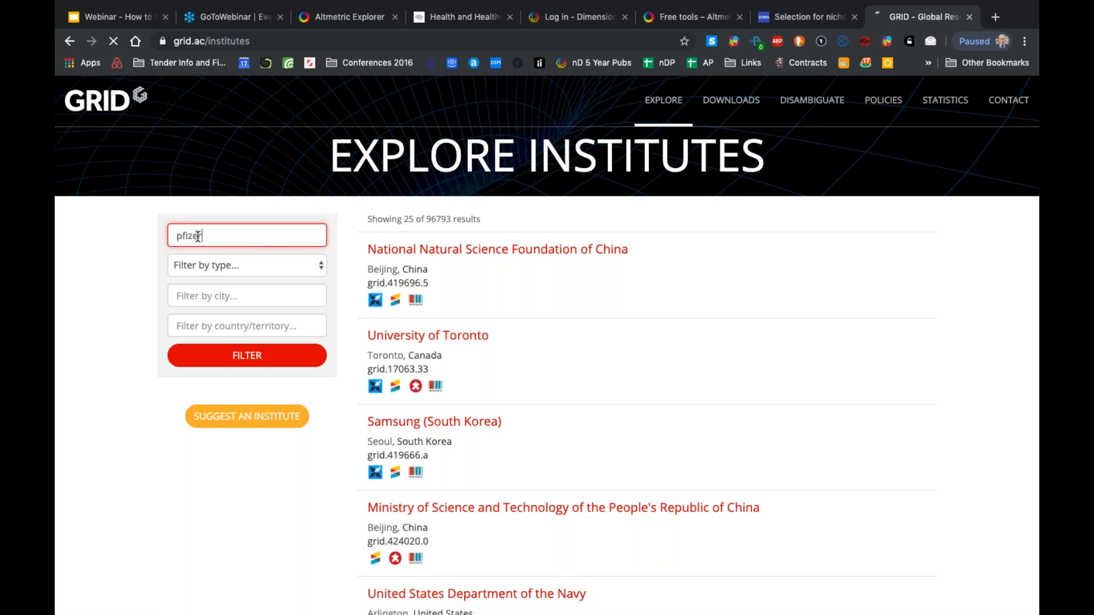
pyautogui.click(246, 356)
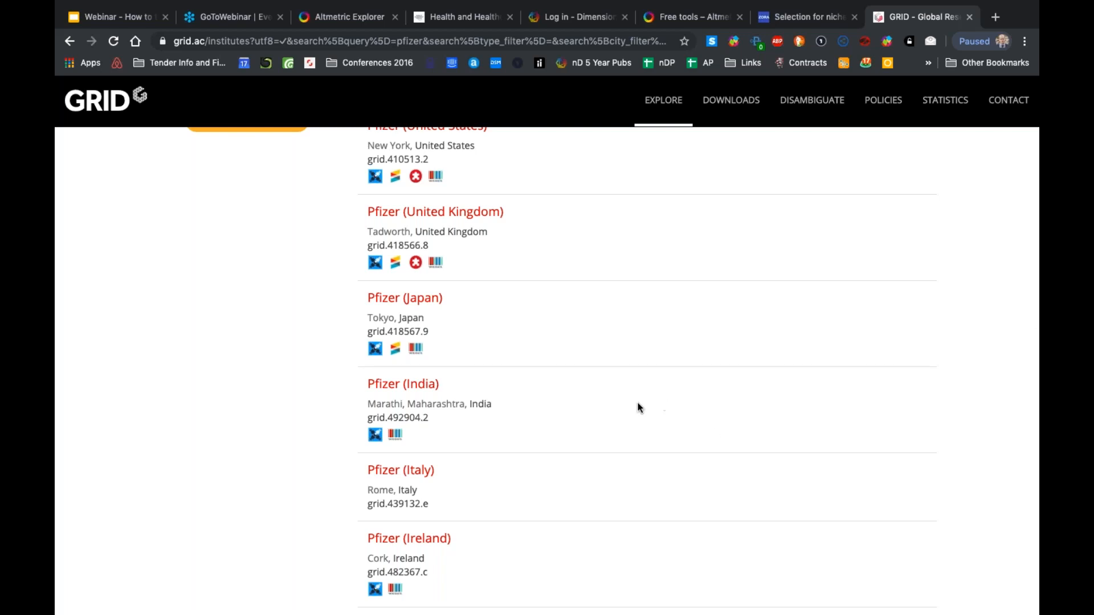
pyautogui.scroll(-3)
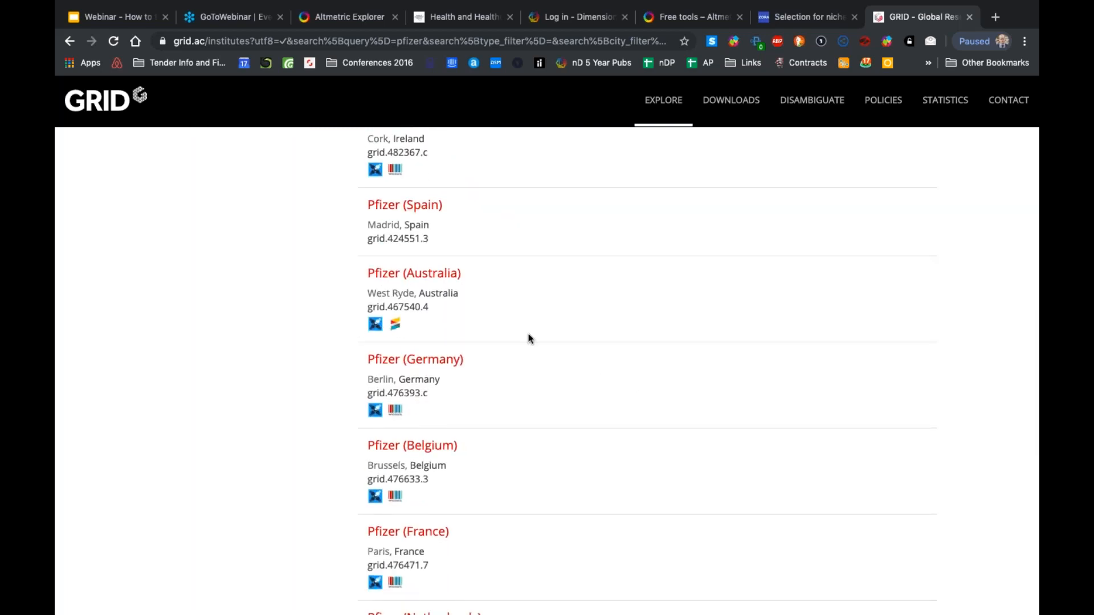
pyautogui.scroll(-3)
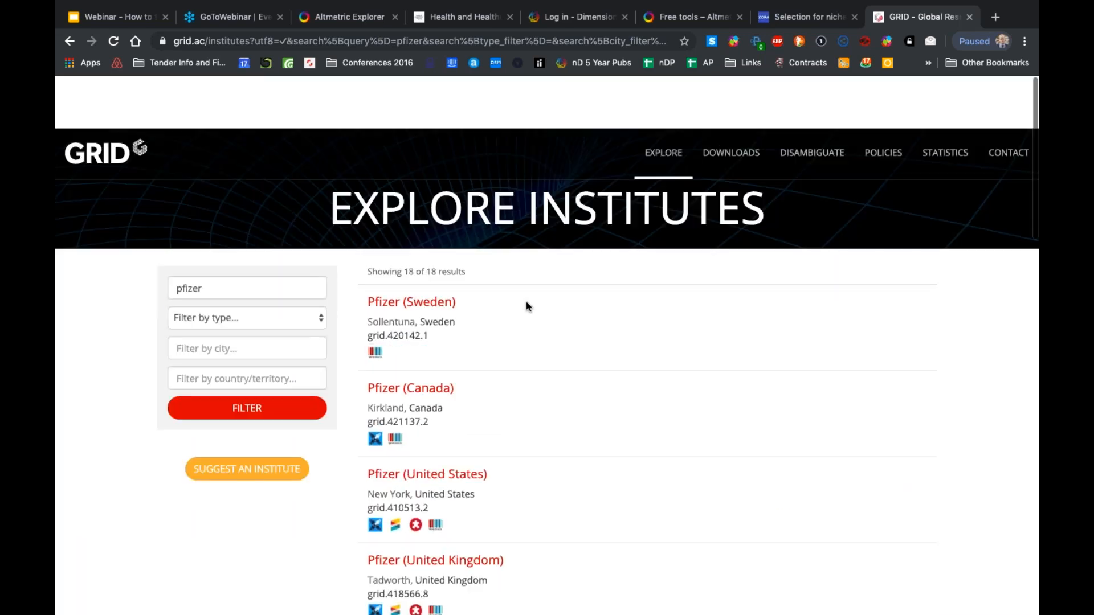
pyautogui.scroll(-3)
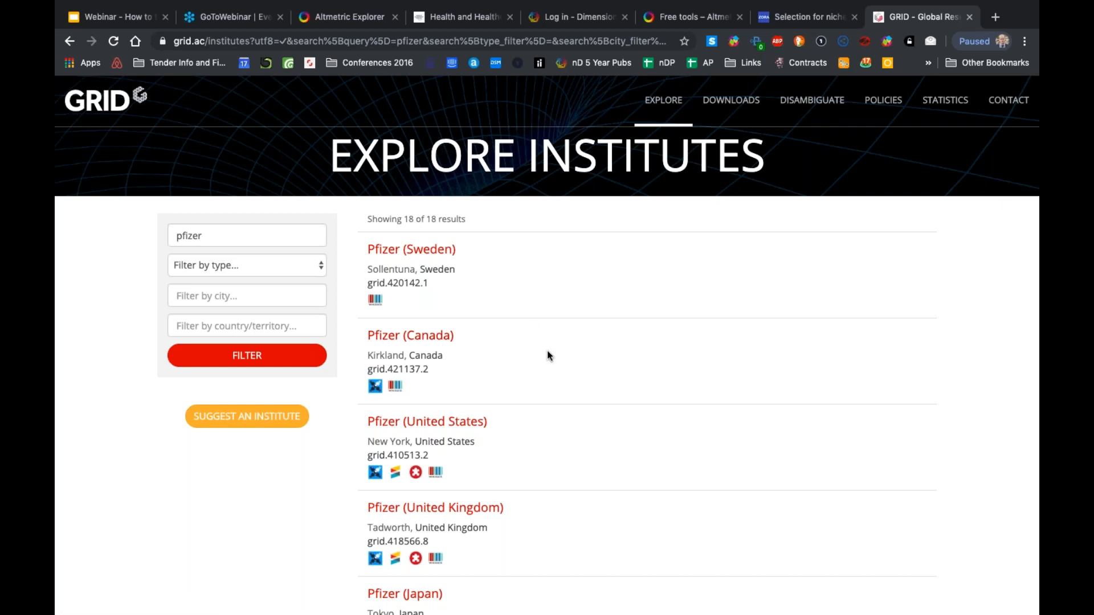
# Replace the pfizer name search with government, then clear the name filter
pyautogui.click(247, 235)
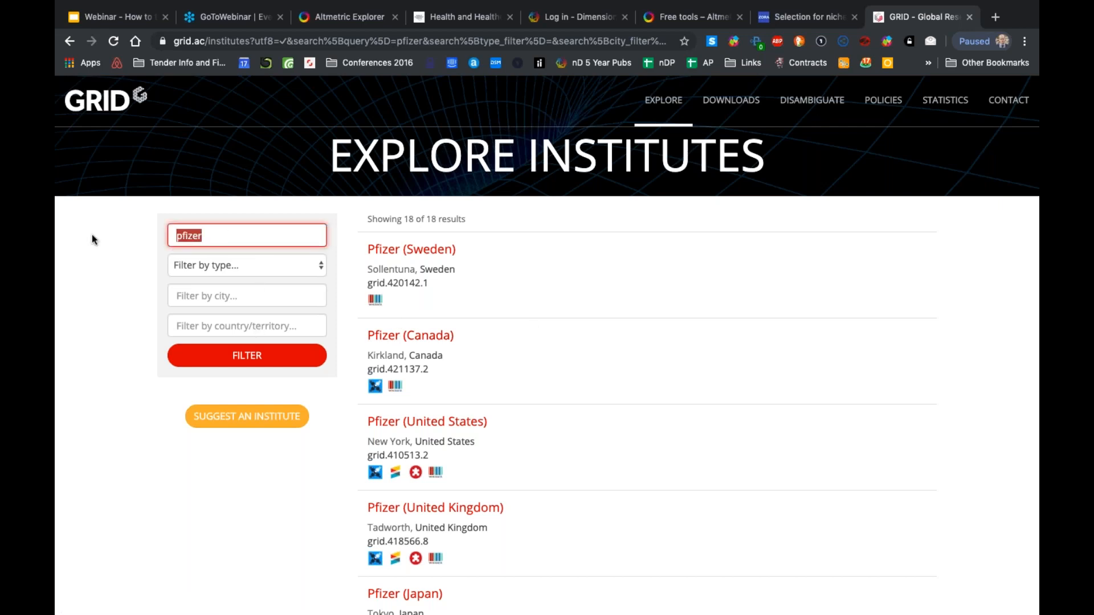
pyautogui.write('government')
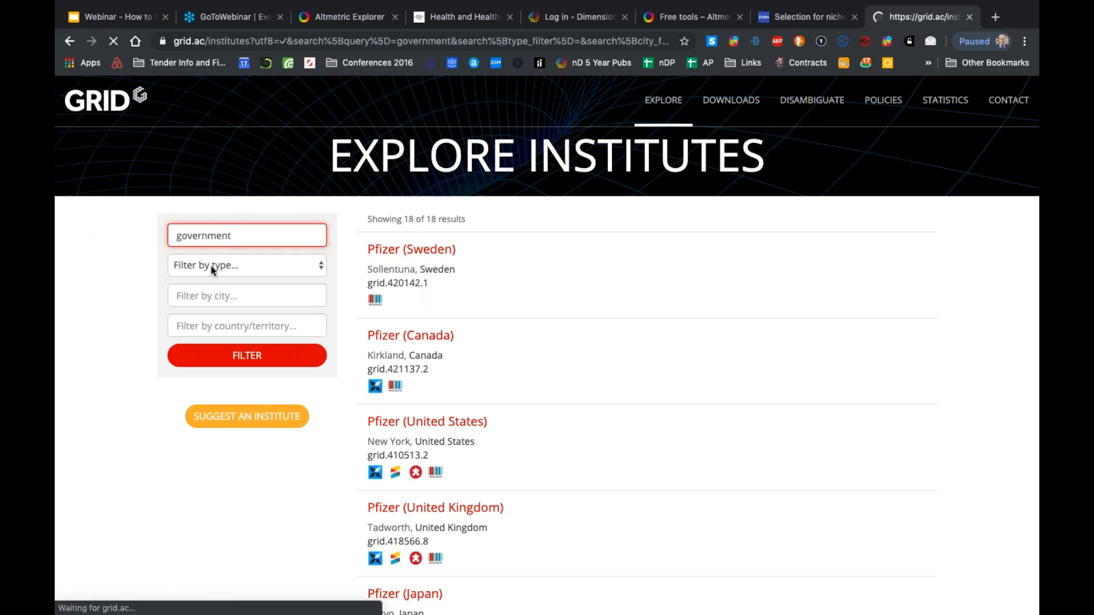
pyautogui.click(247, 356)
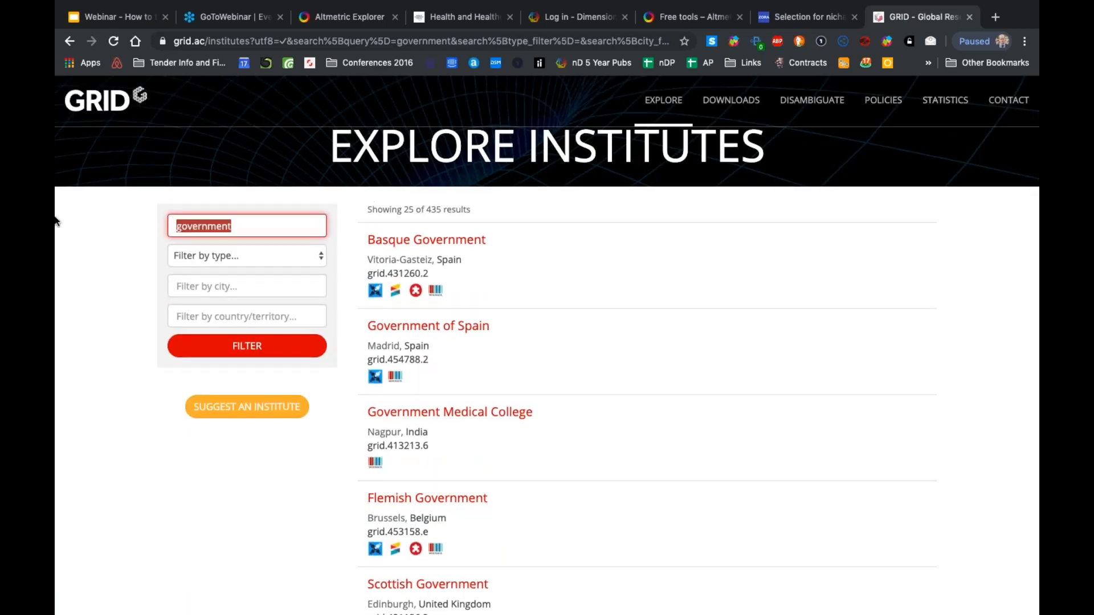
# Filter institutes by type Government, then by type Other, listing 7,611 results
pyautogui.click(246, 255)
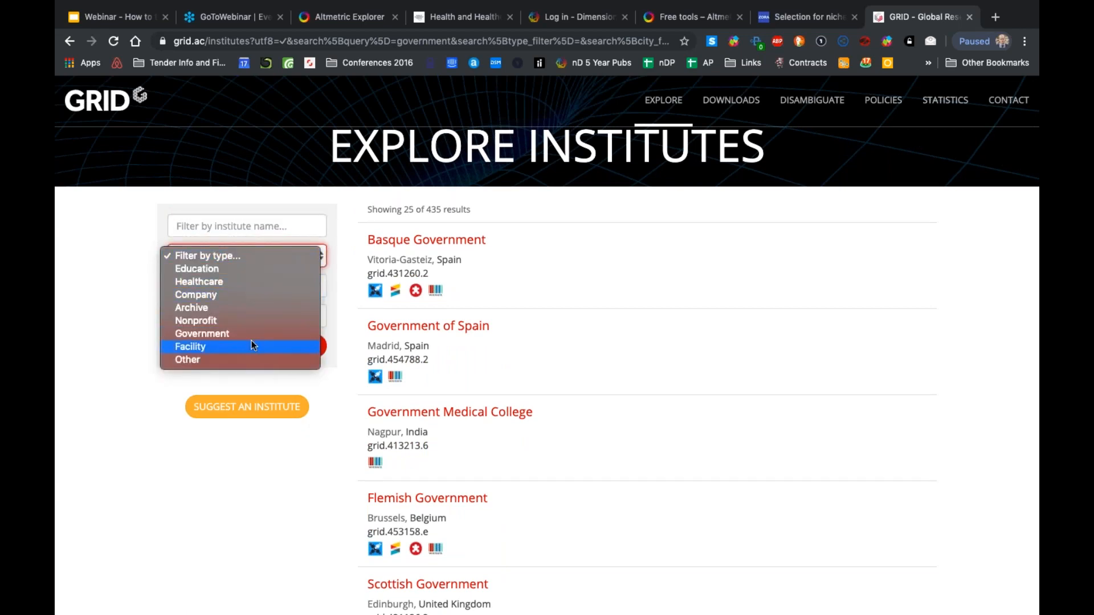
pyautogui.click(202, 334)
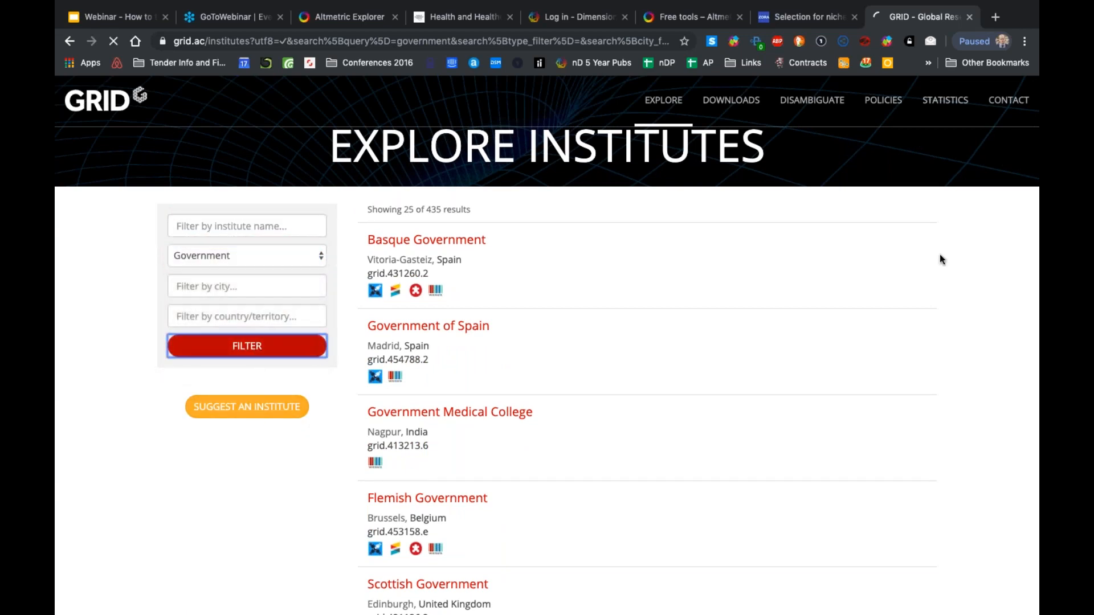
pyautogui.click(246, 346)
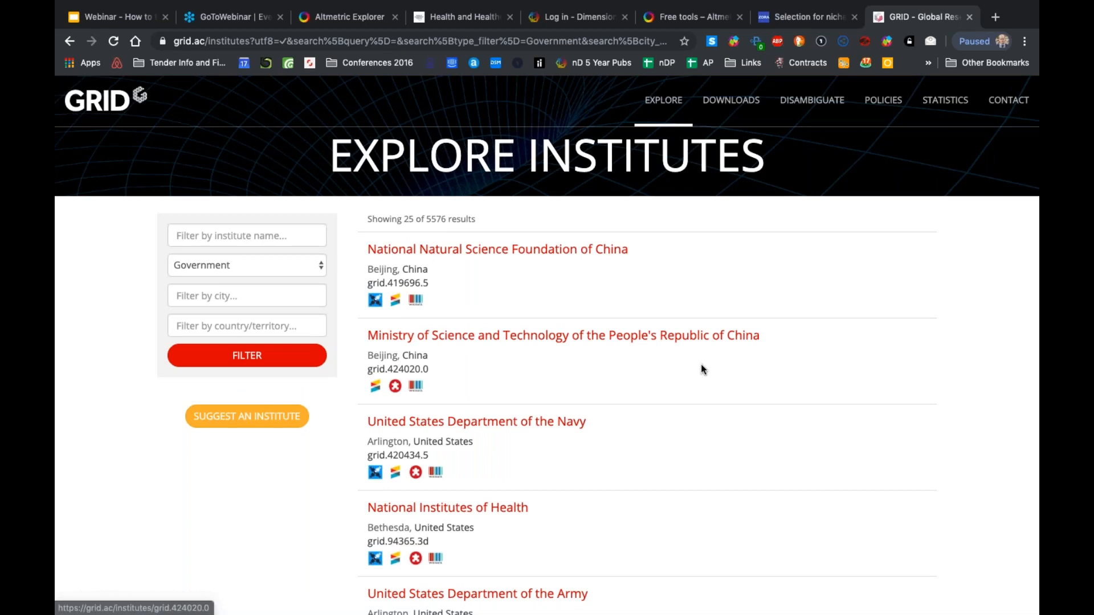
pyautogui.click(246, 265)
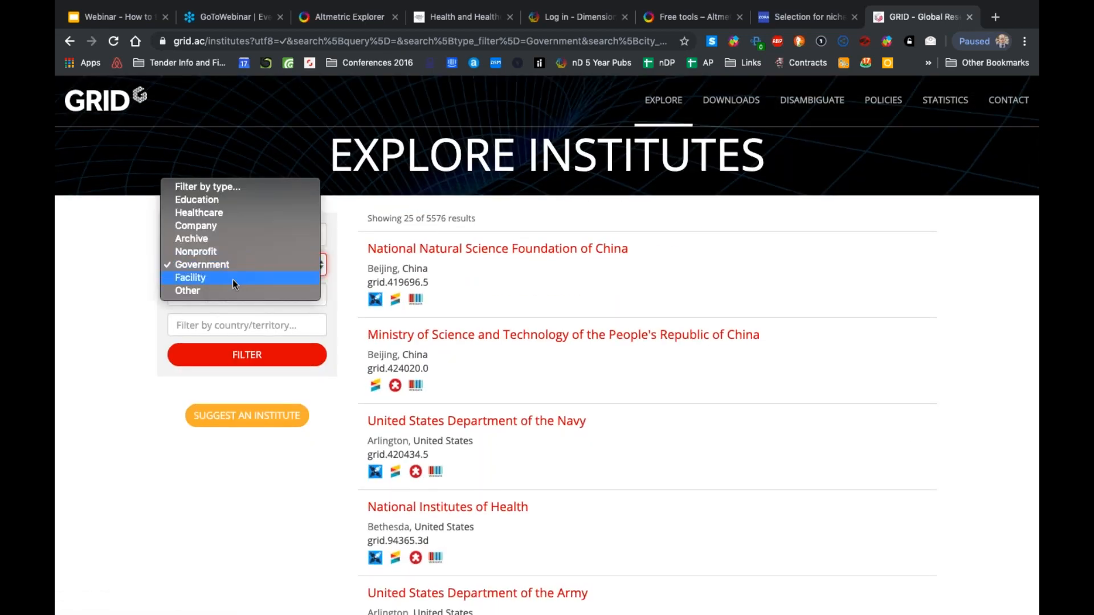
pyautogui.moveTo(244, 213)
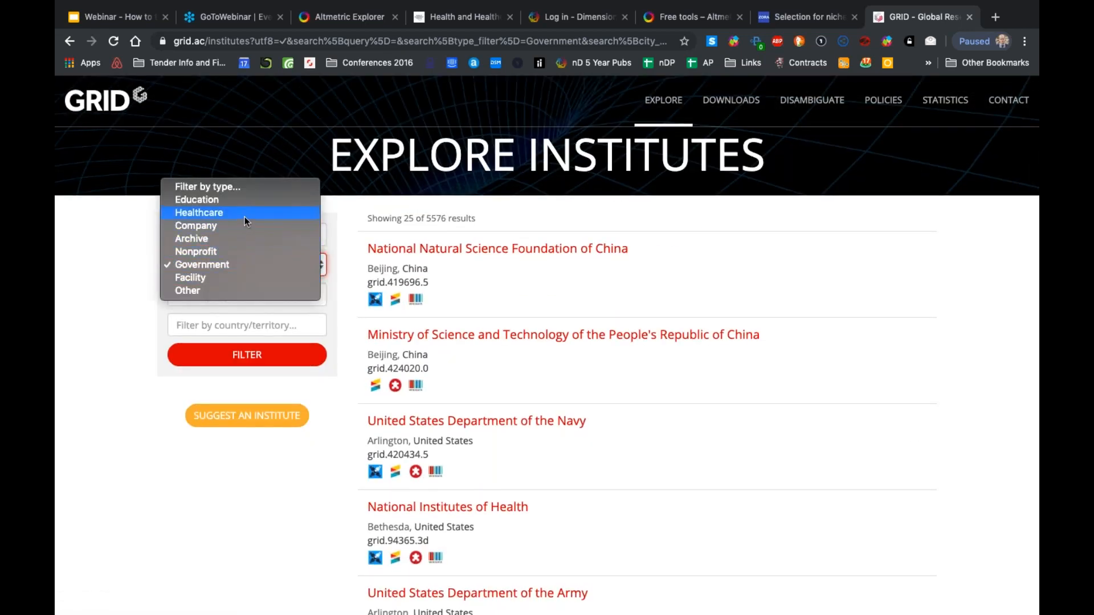
pyautogui.moveTo(213, 271)
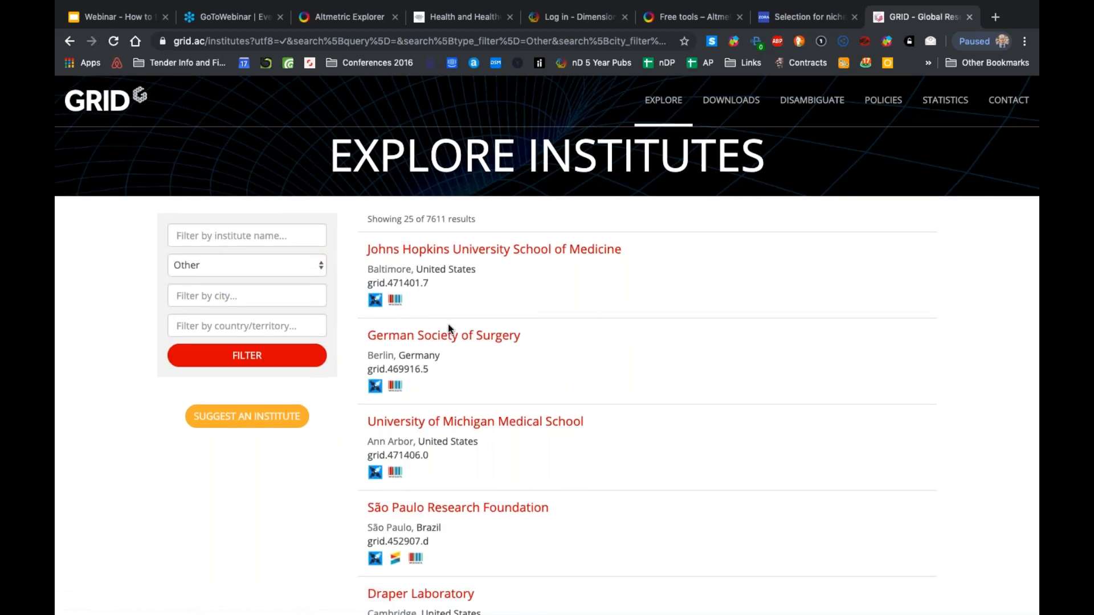
pyautogui.scroll(-3)
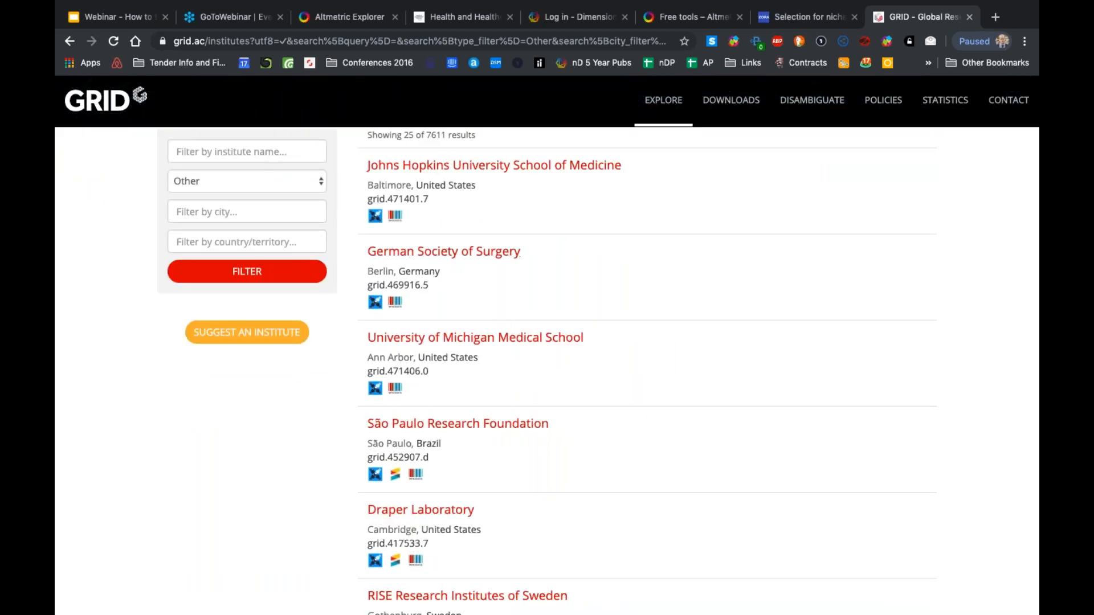
pyautogui.moveTo(592, 292)
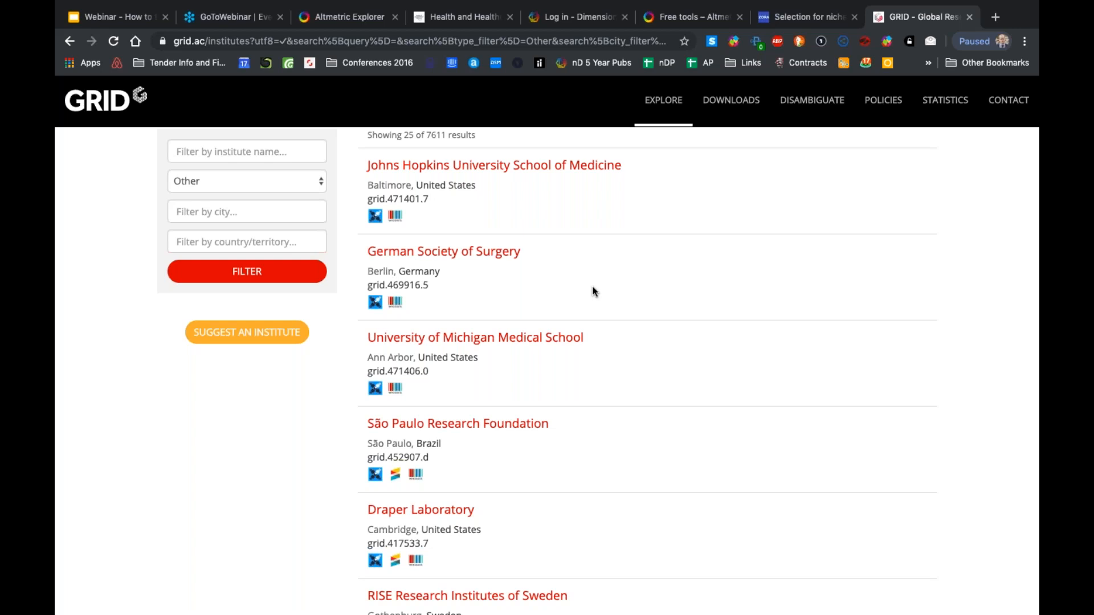
pyautogui.moveTo(616, 361)
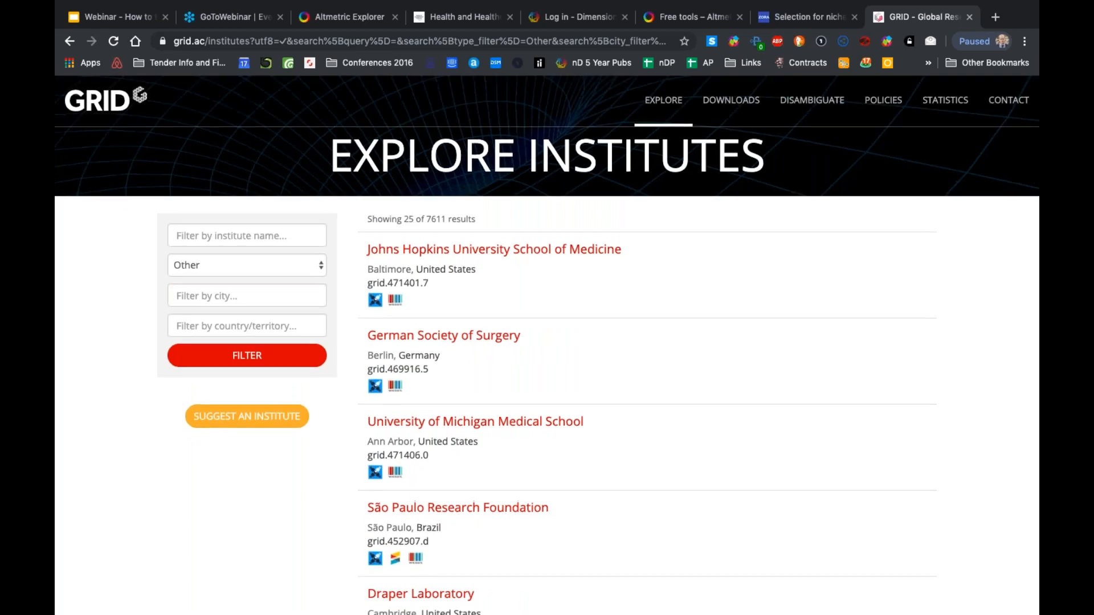
# View GRID's Statistics page with 96,793 institutes and the By Type counts
pyautogui.click(945, 100)
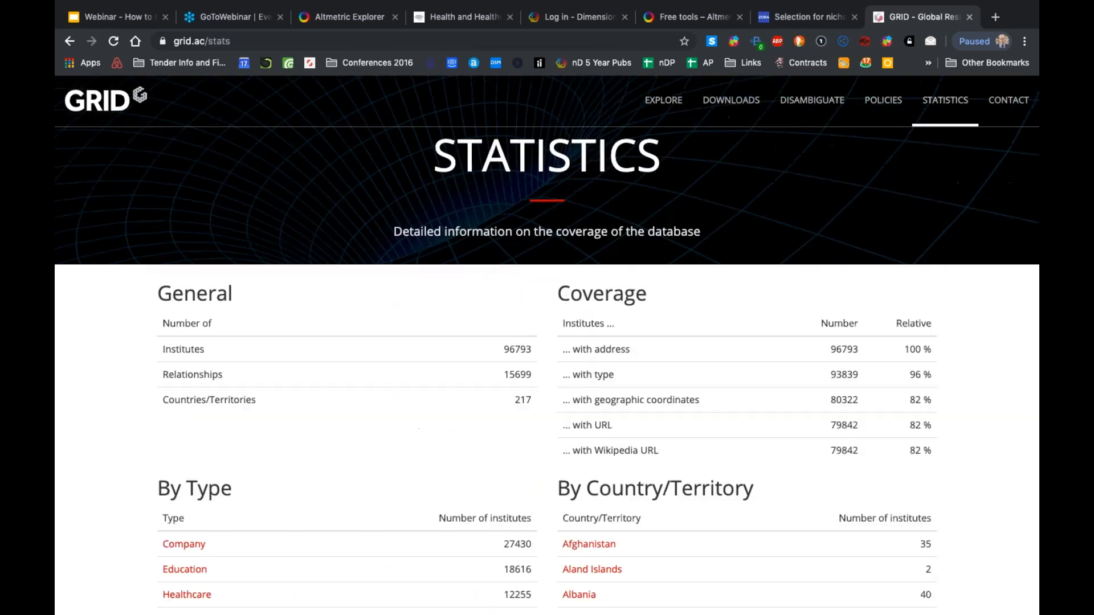
pyautogui.scroll(-3)
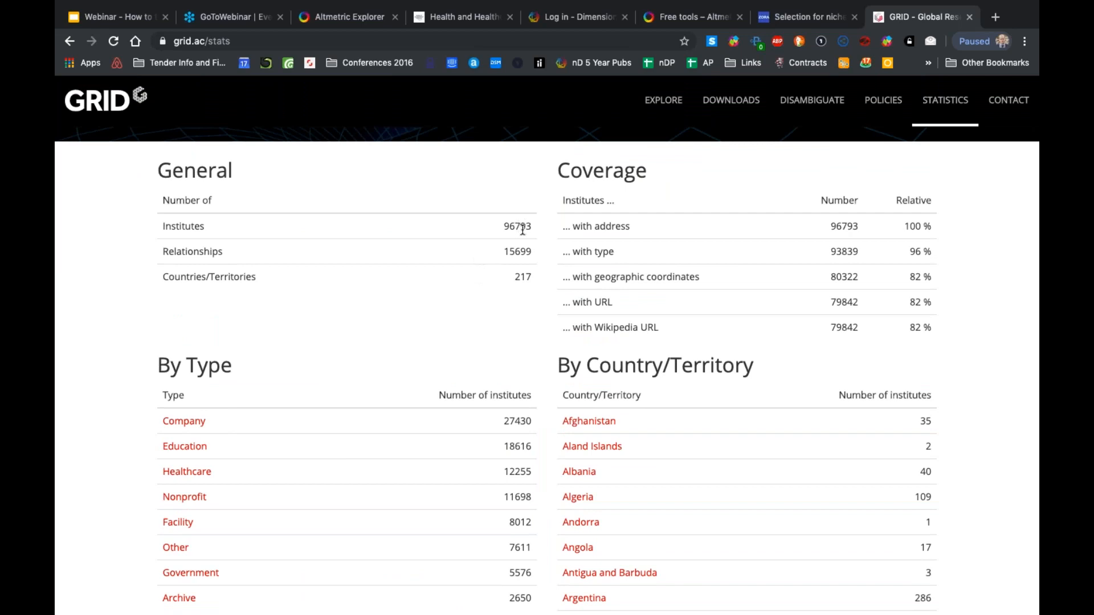
pyautogui.moveTo(595, 297)
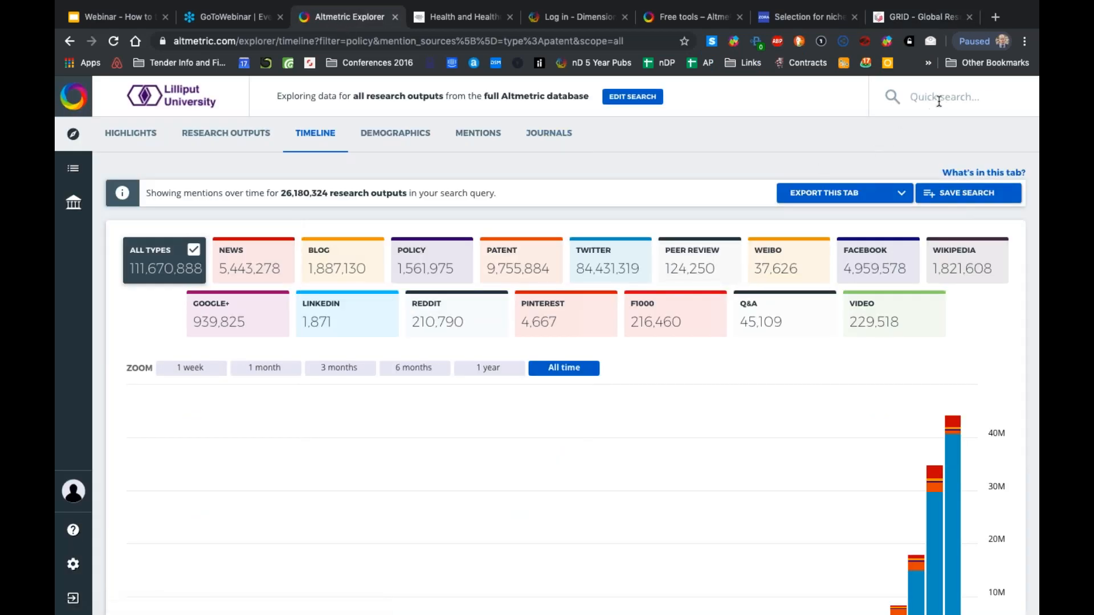
# Quick-search 'National Institutes of health' and browse the suggestions down to the Funder name entries
pyautogui.write('National Institutes of heal')
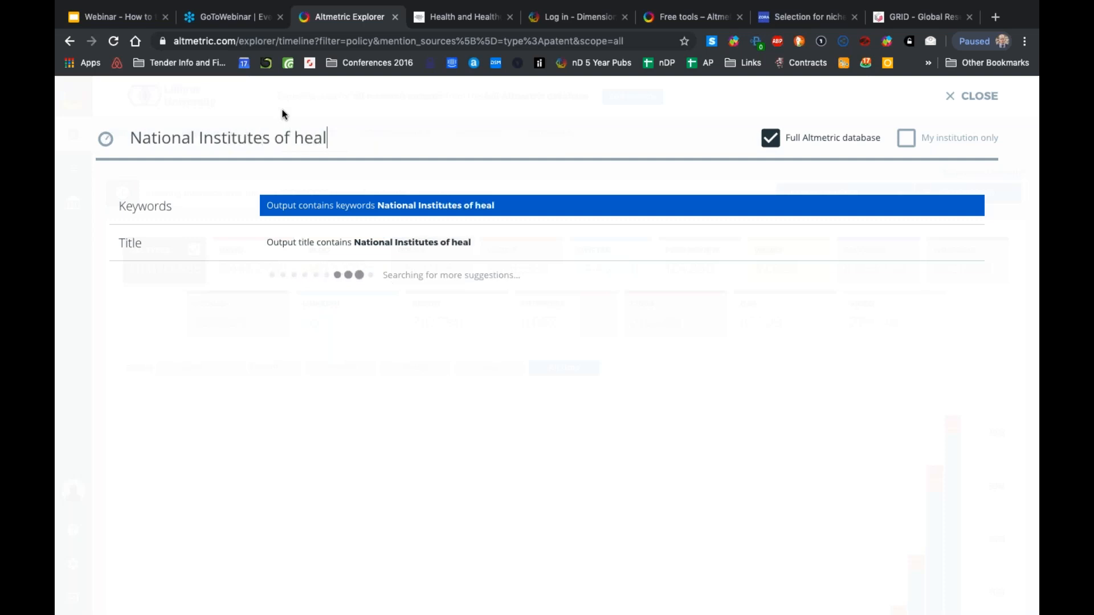
pyautogui.write('th')
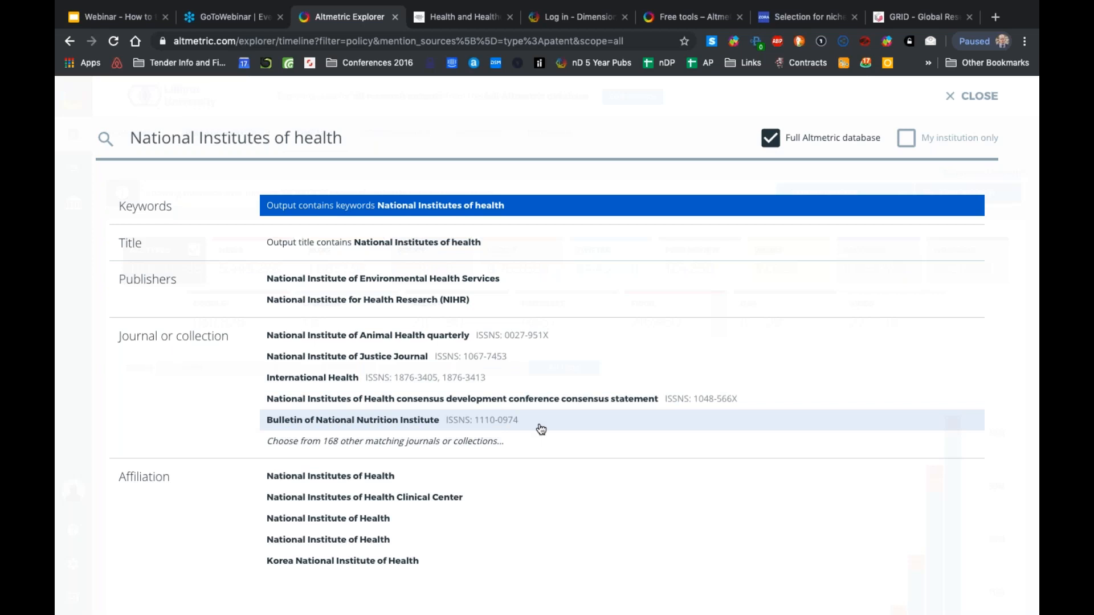
pyautogui.scroll(-3)
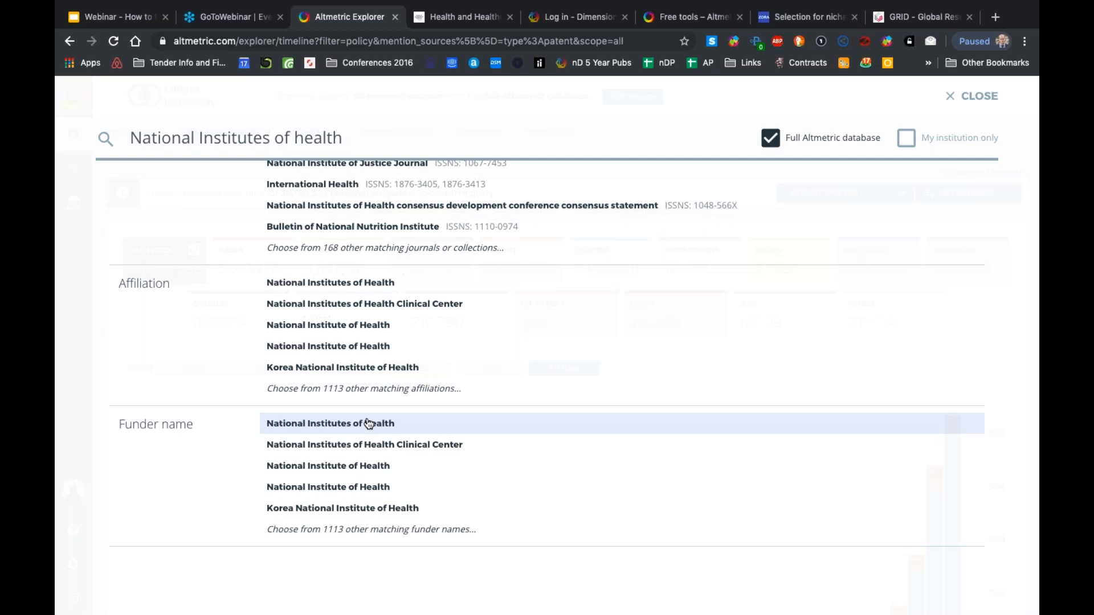
# Search outputs funded by National Institutes of Health and review the Highlights: 294 mentions, 9 tracked outputs
pyautogui.click(330, 424)
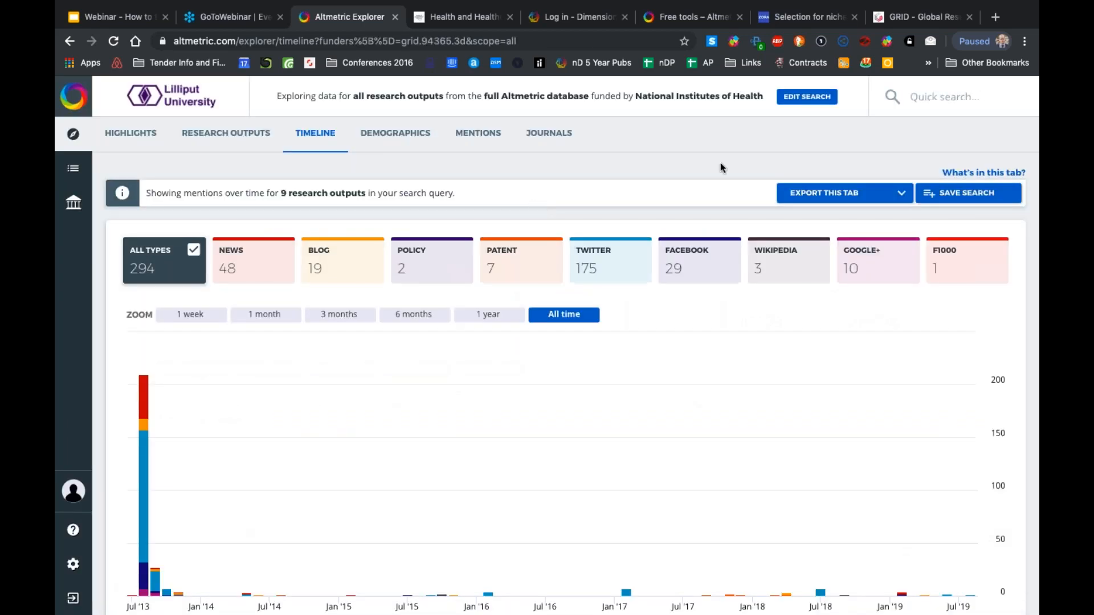
pyautogui.moveTo(806, 96)
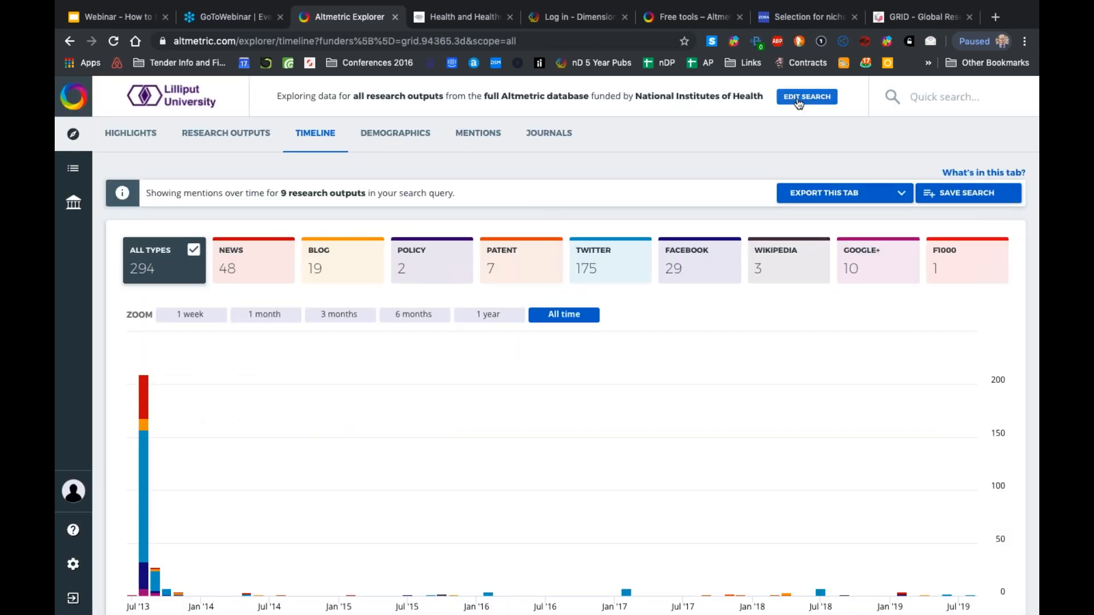
pyautogui.moveTo(130, 134)
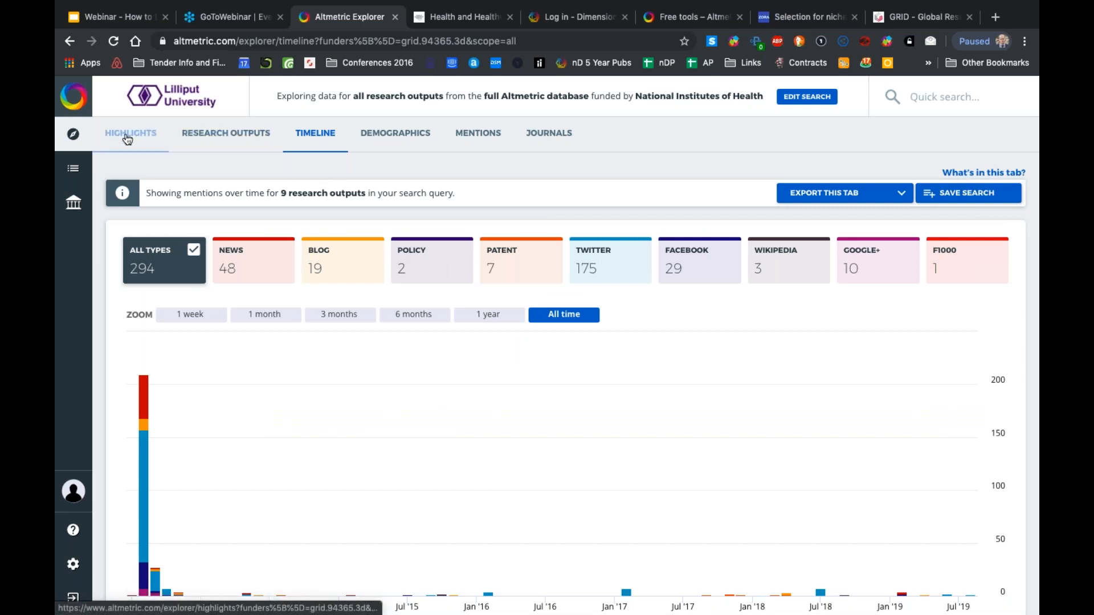
pyautogui.click(130, 132)
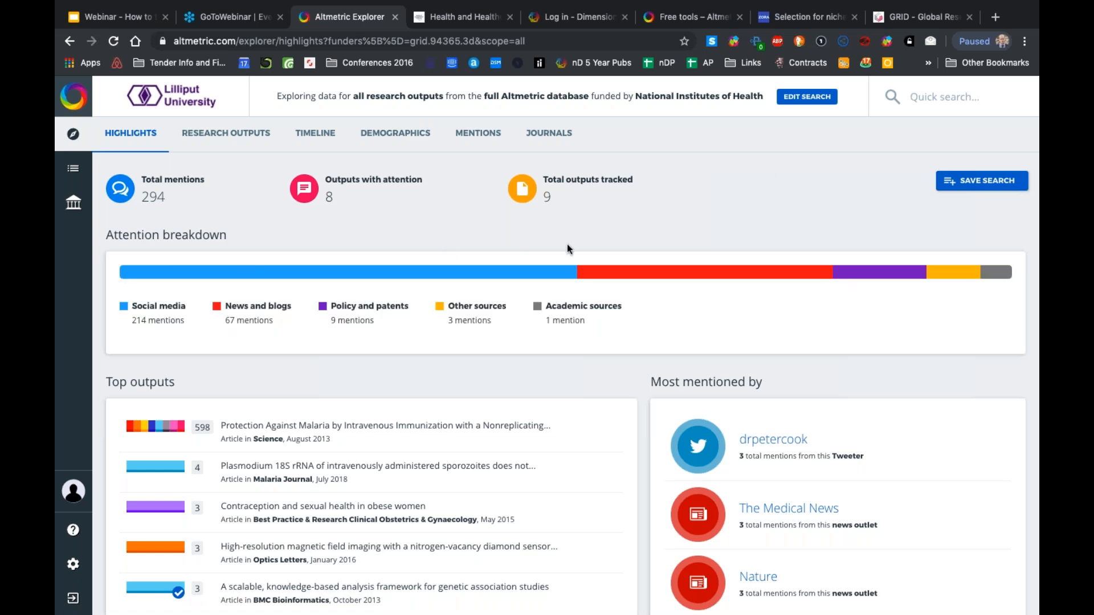
pyautogui.scroll(-3)
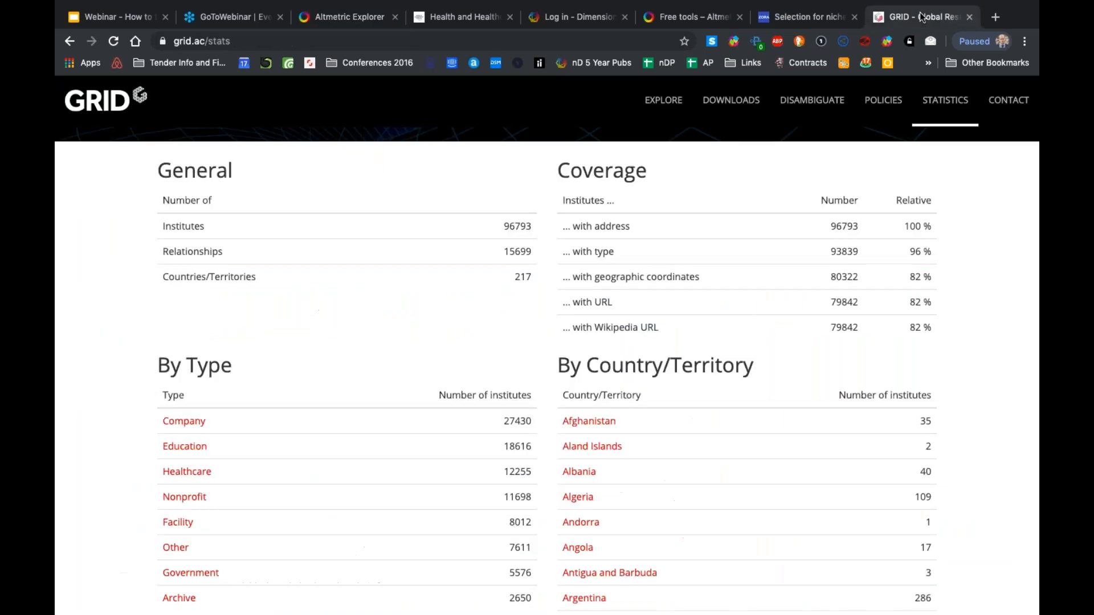
# Browse the GRID Statistics page down through the country counts and back to the top
pyautogui.scroll(-3)
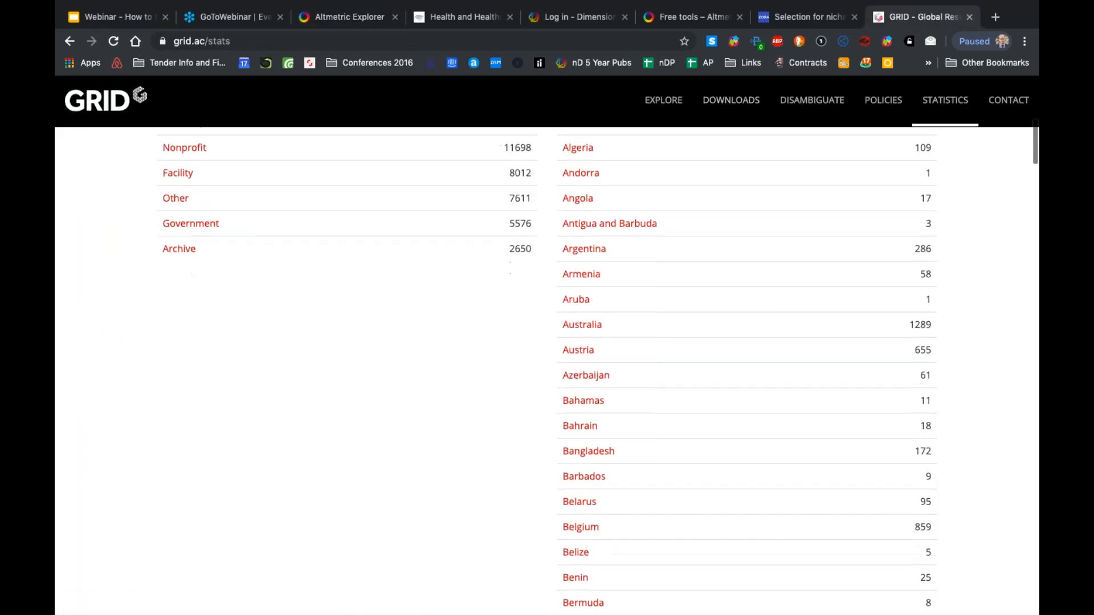
pyautogui.scroll(3)
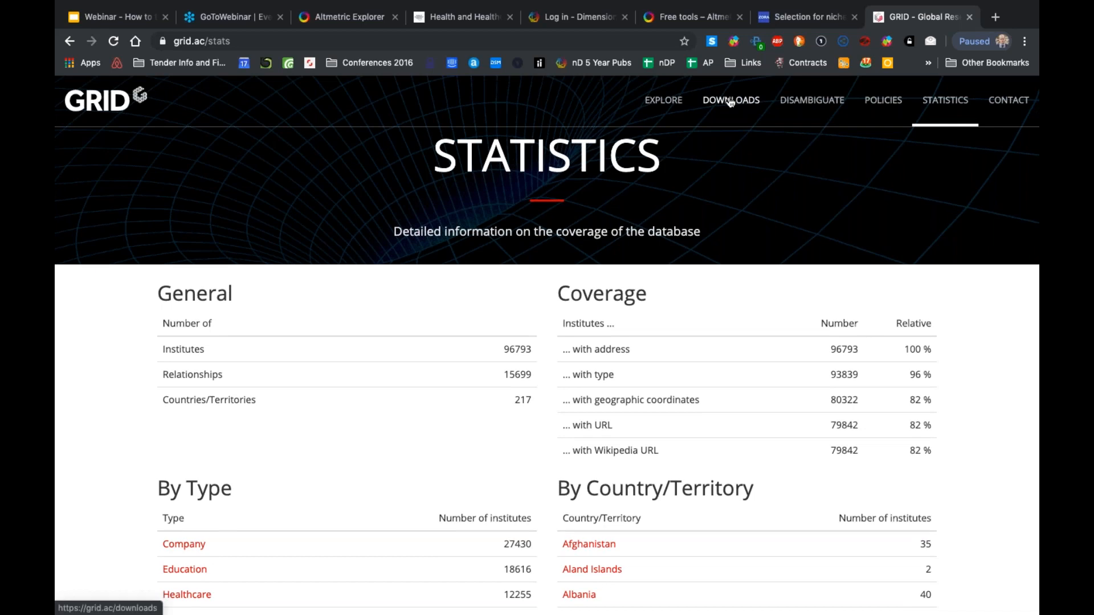
pyautogui.moveTo(602, 5)
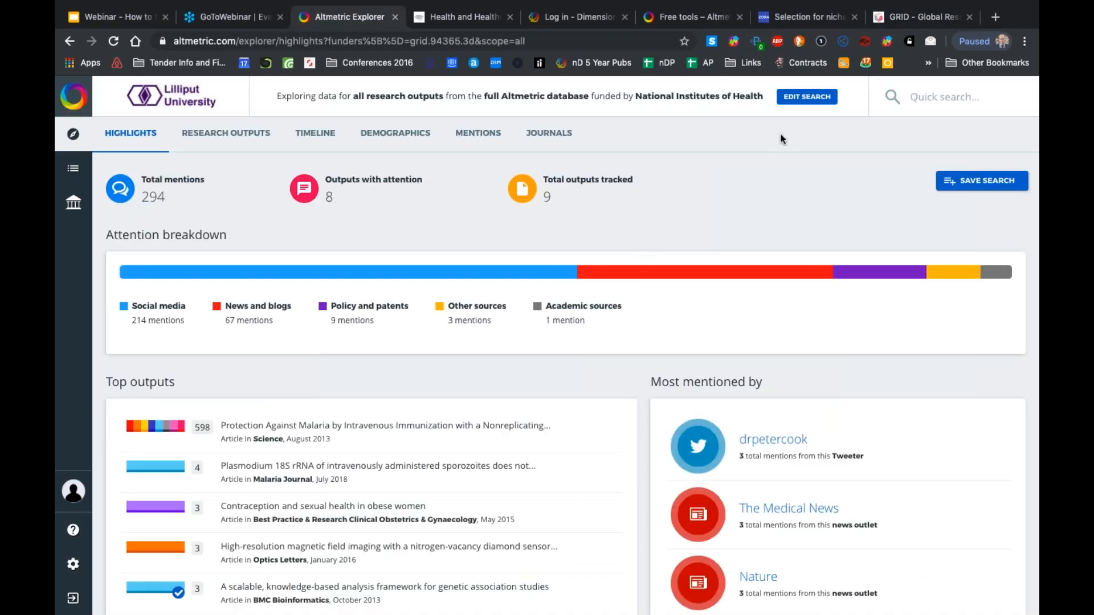
# Edit the search and enter 'national institutes of hea' as the GRID affiliation to get organisation suggestions
pyautogui.click(806, 95)
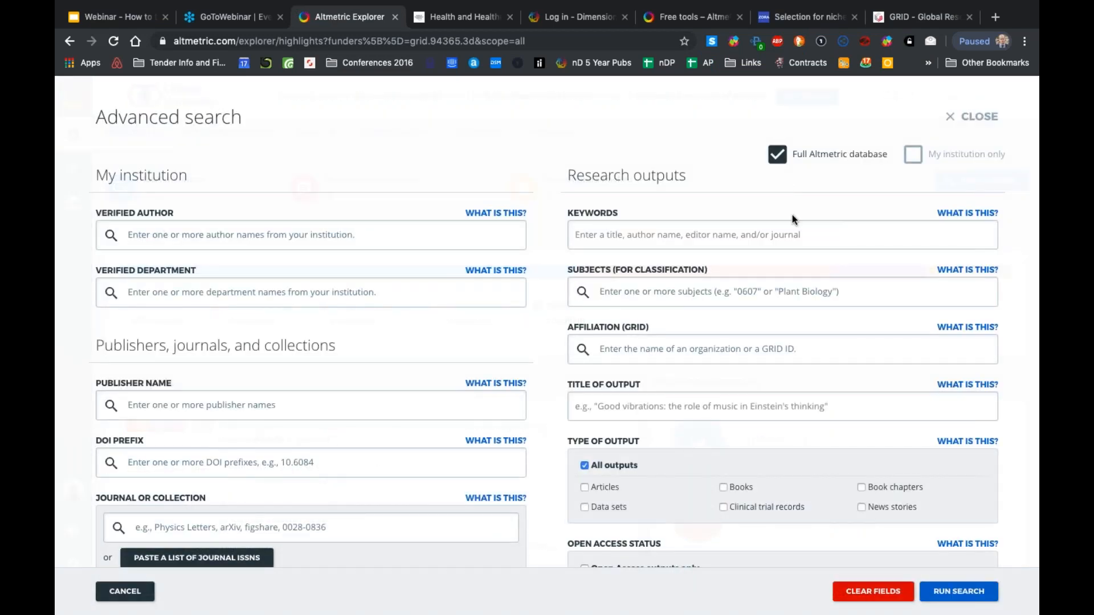
pyautogui.scroll(-3)
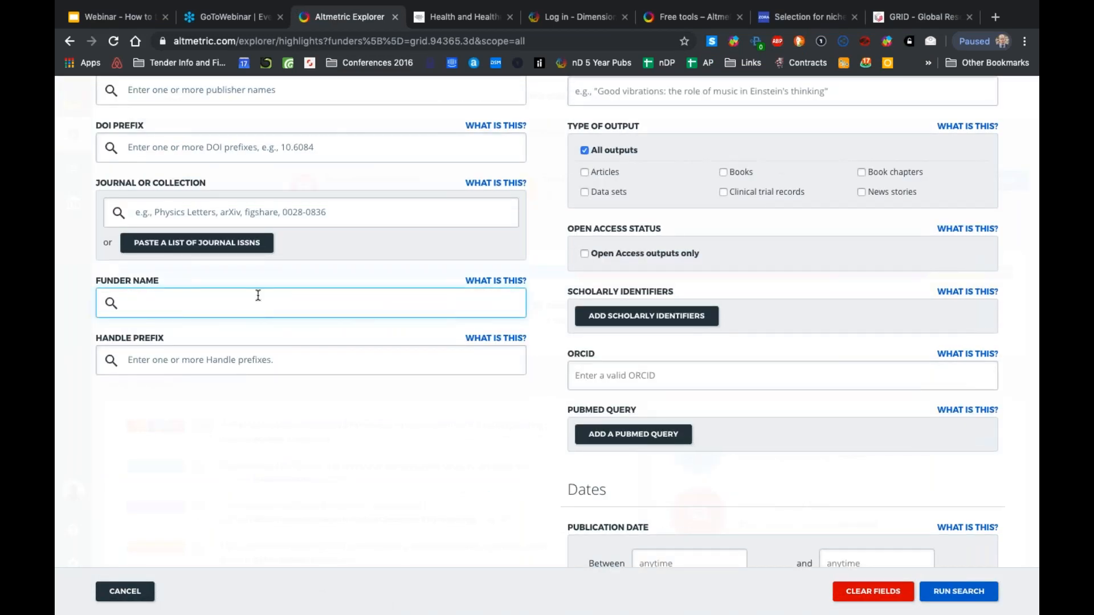
pyautogui.scroll(-3)
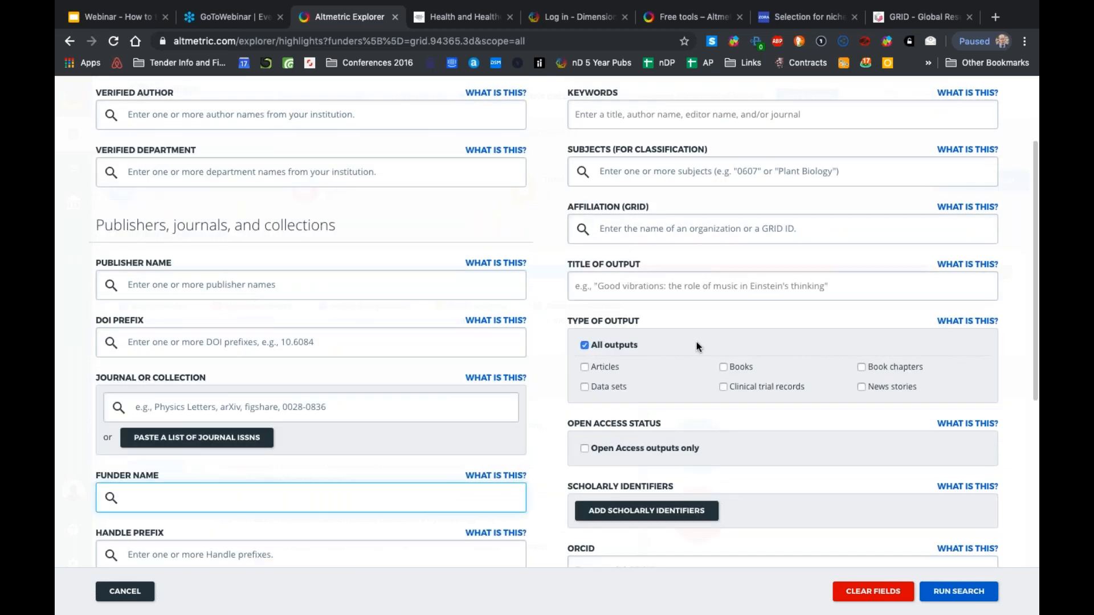
pyautogui.write('na')
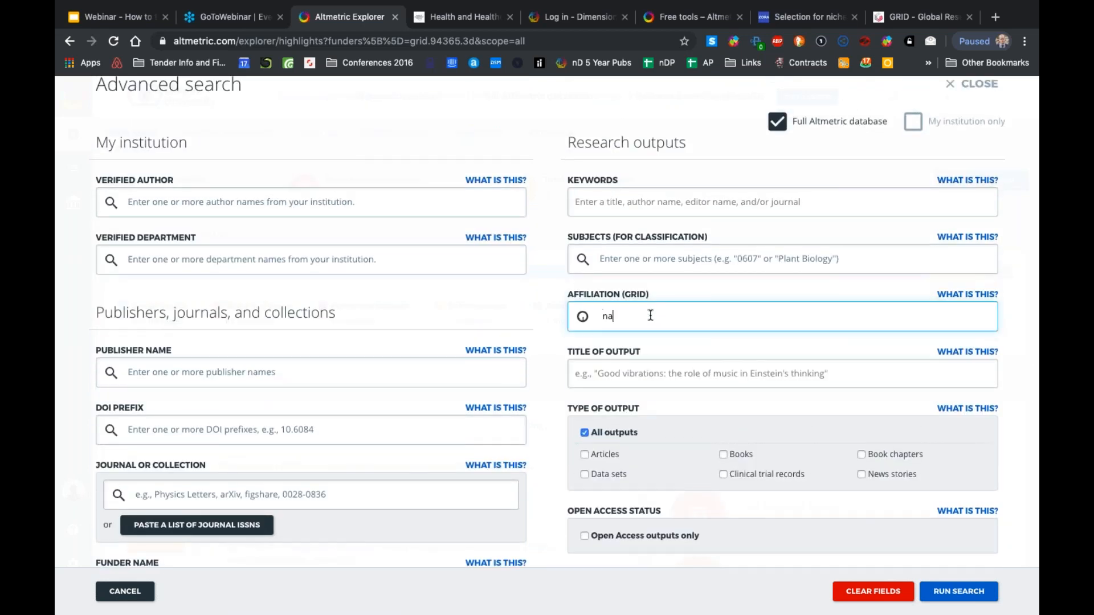
pyautogui.write('national institutes of hea')
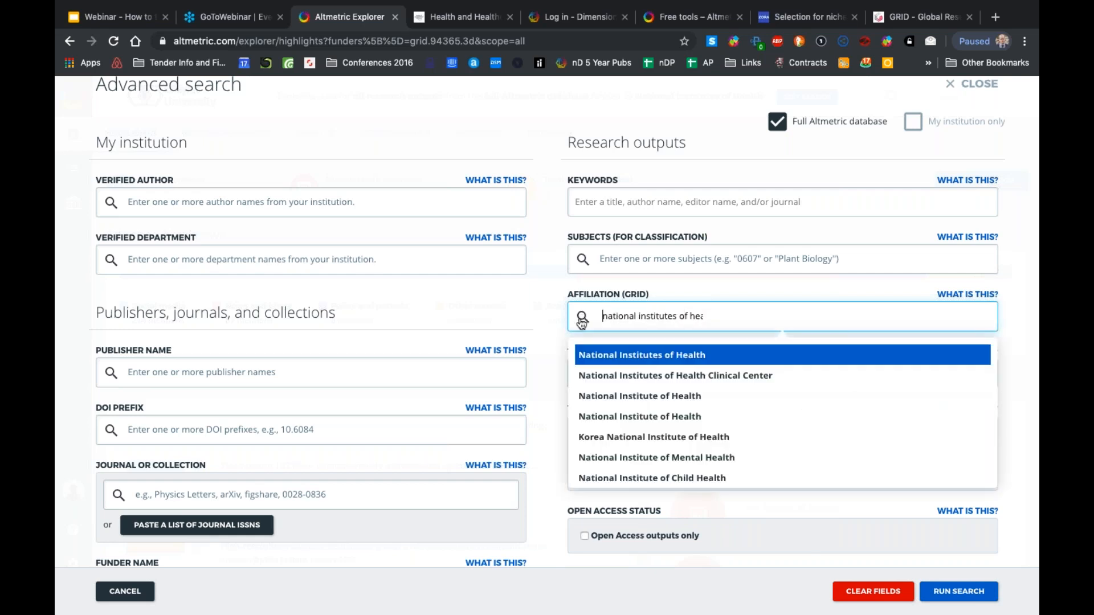
# Run the search filtered to the National Institutes of Health affiliation: 267,724 mentions, 28,947 tracked outputs
pyautogui.click(640, 354)
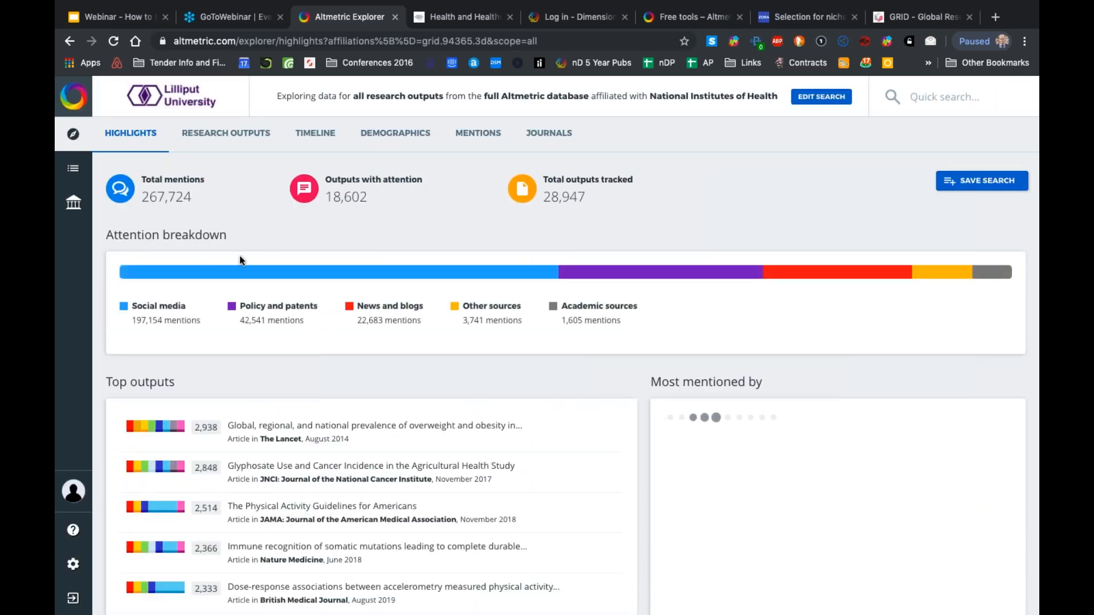
pyautogui.moveTo(753, 258)
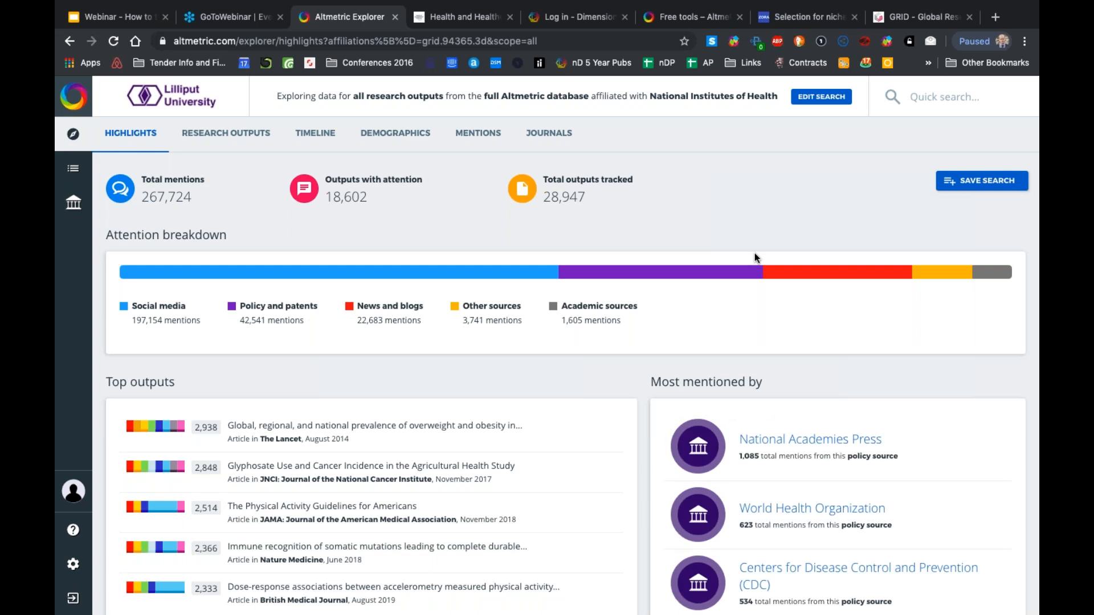
pyautogui.moveTo(1016, 58)
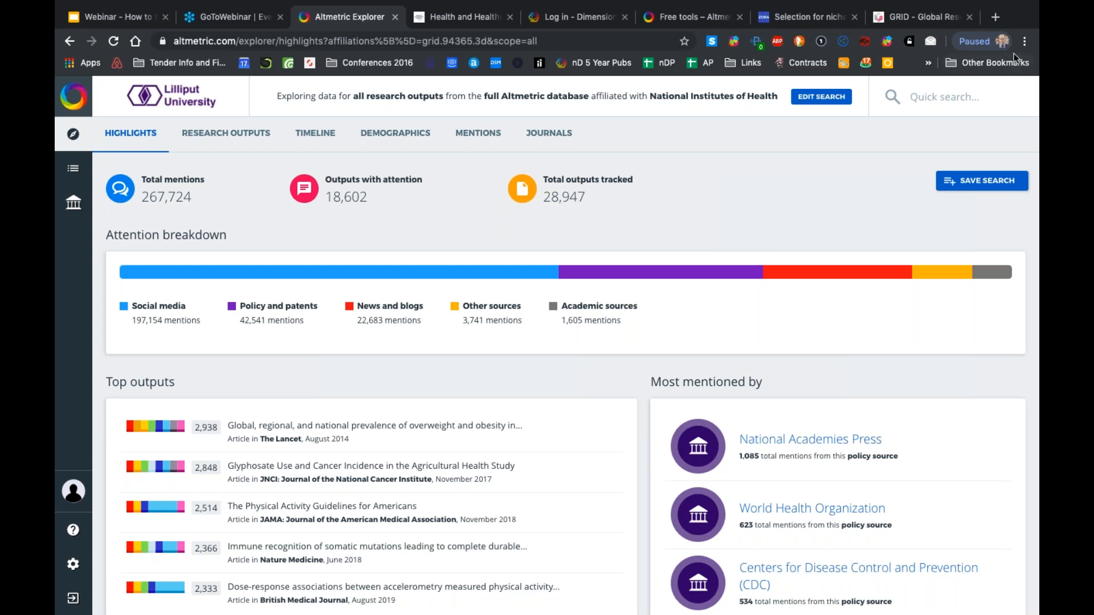
pyautogui.moveTo(829, 160)
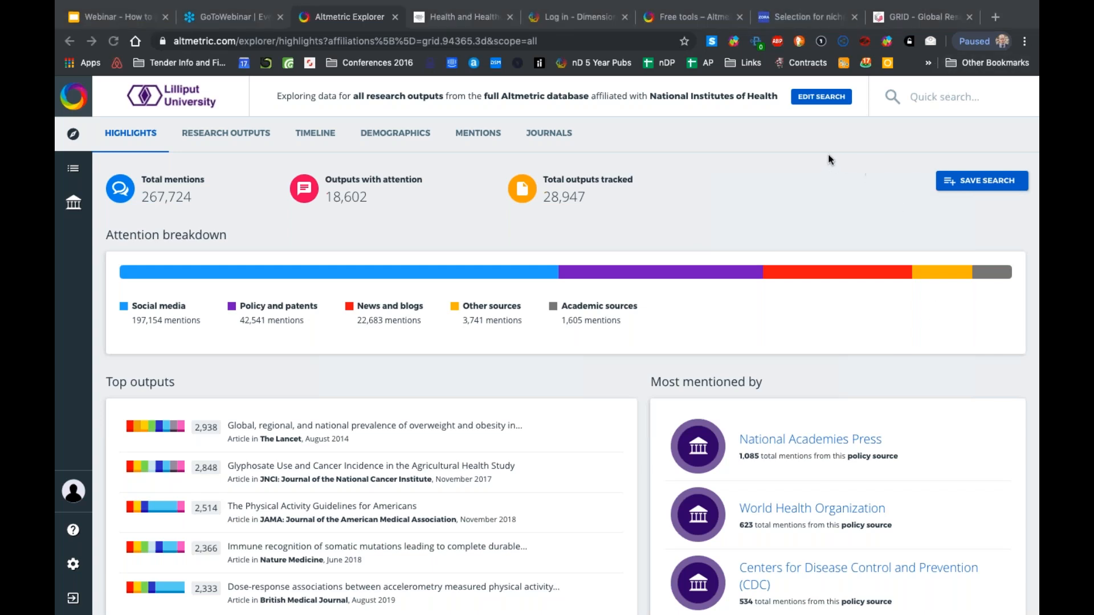
pyautogui.moveTo(816, 212)
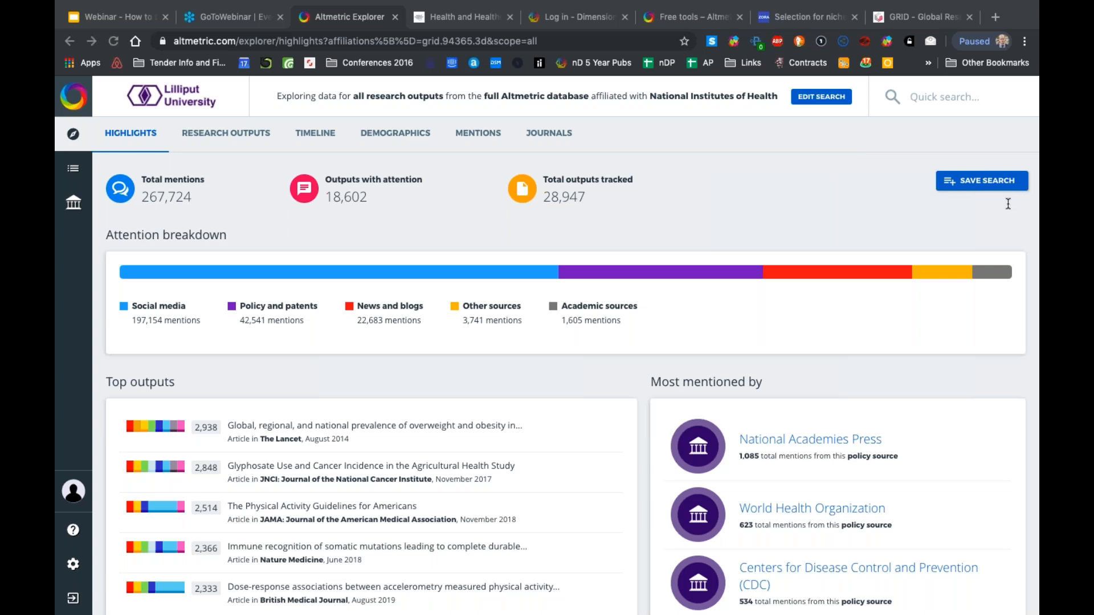
pyautogui.moveTo(994, 213)
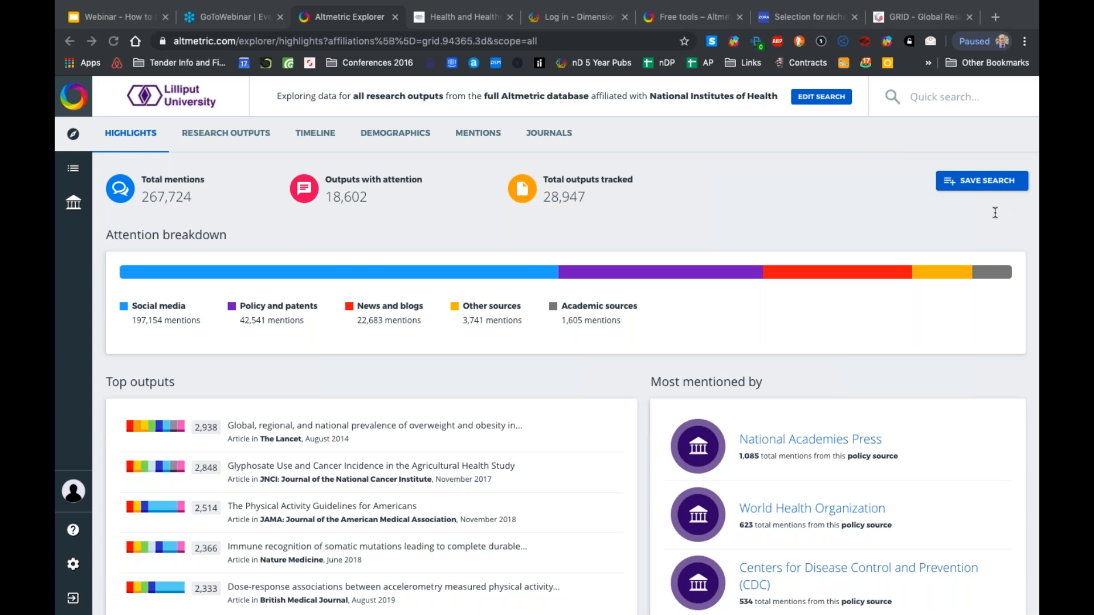
pyautogui.moveTo(847, 176)
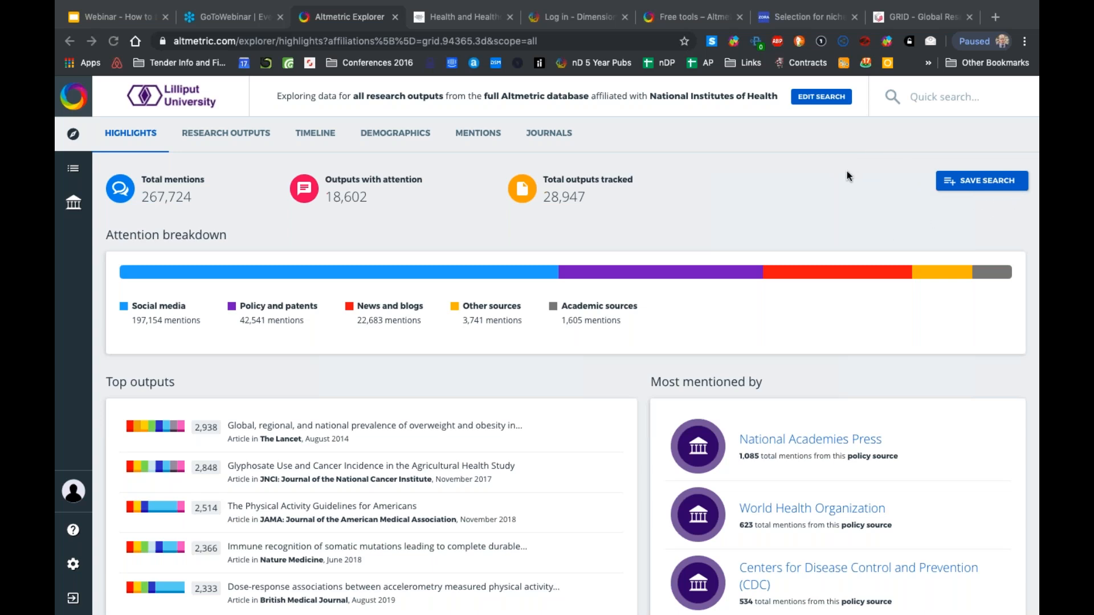
pyautogui.moveTo(827, 160)
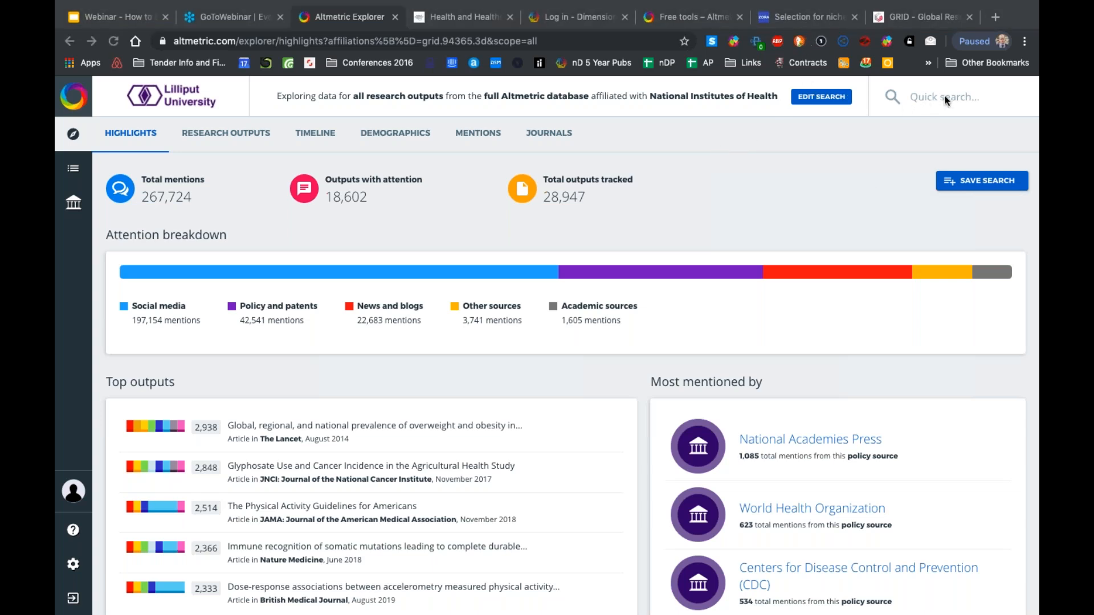
# Quick-search 'university hospital' and browse the matching suggestions
pyautogui.click(945, 95)
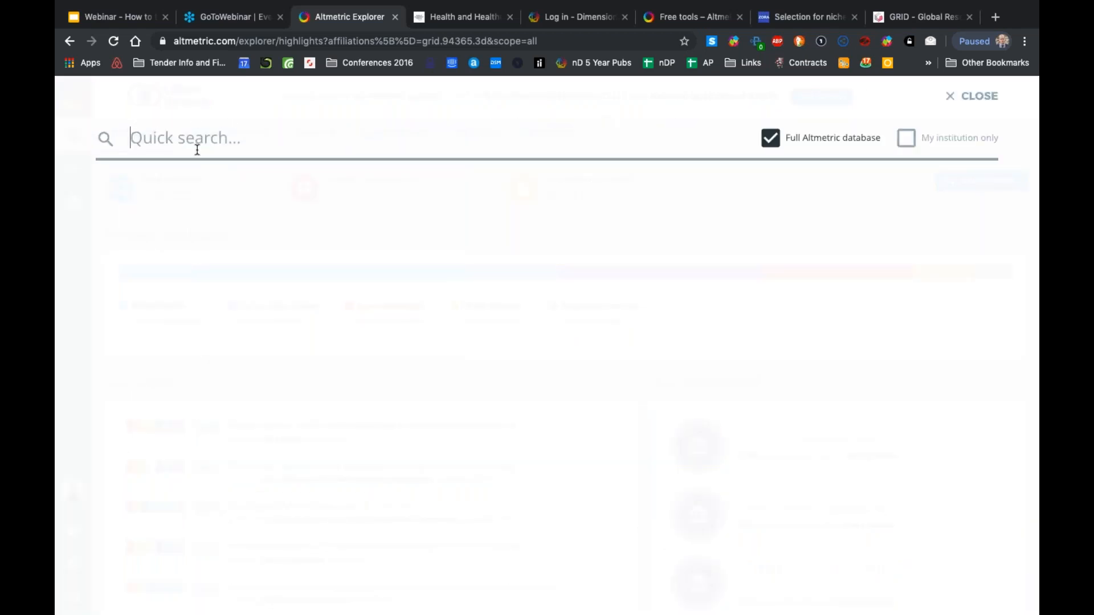
pyautogui.write('university')
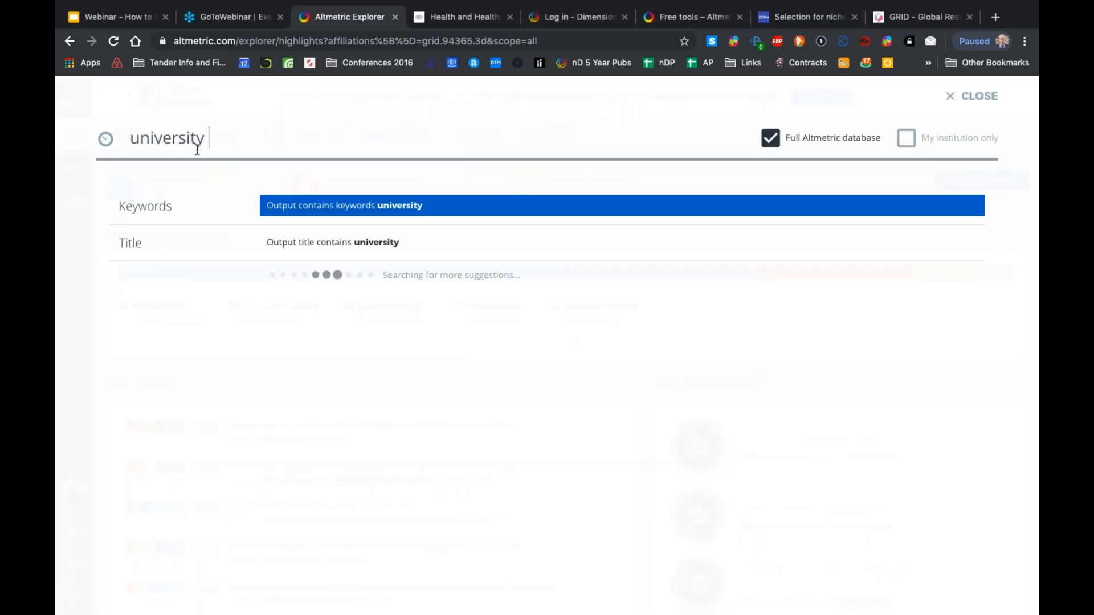
pyautogui.write('hospitals')
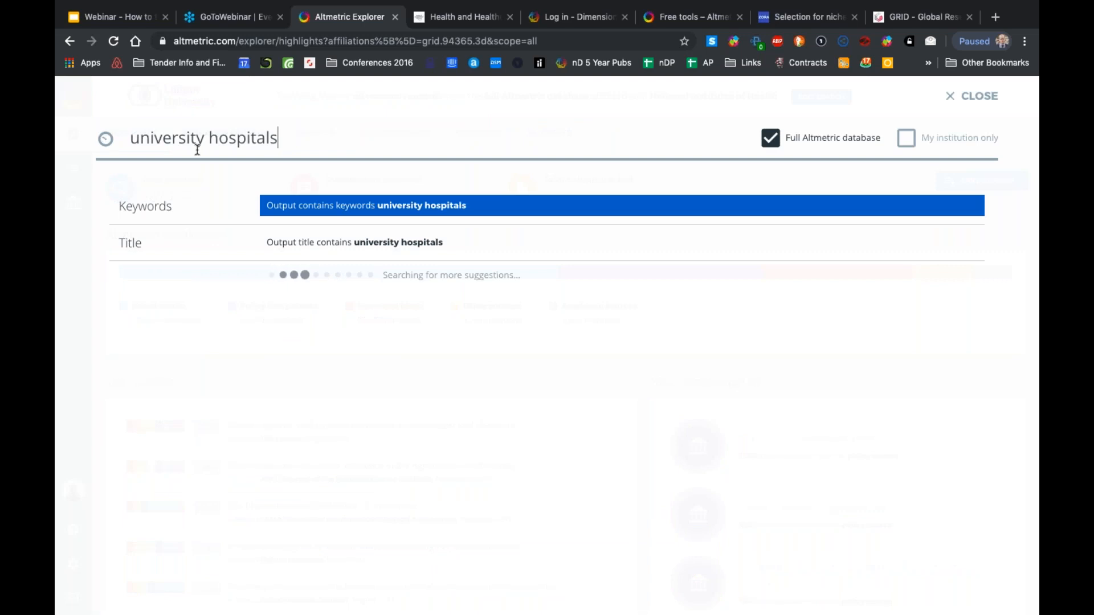
pyautogui.press('Backspace')
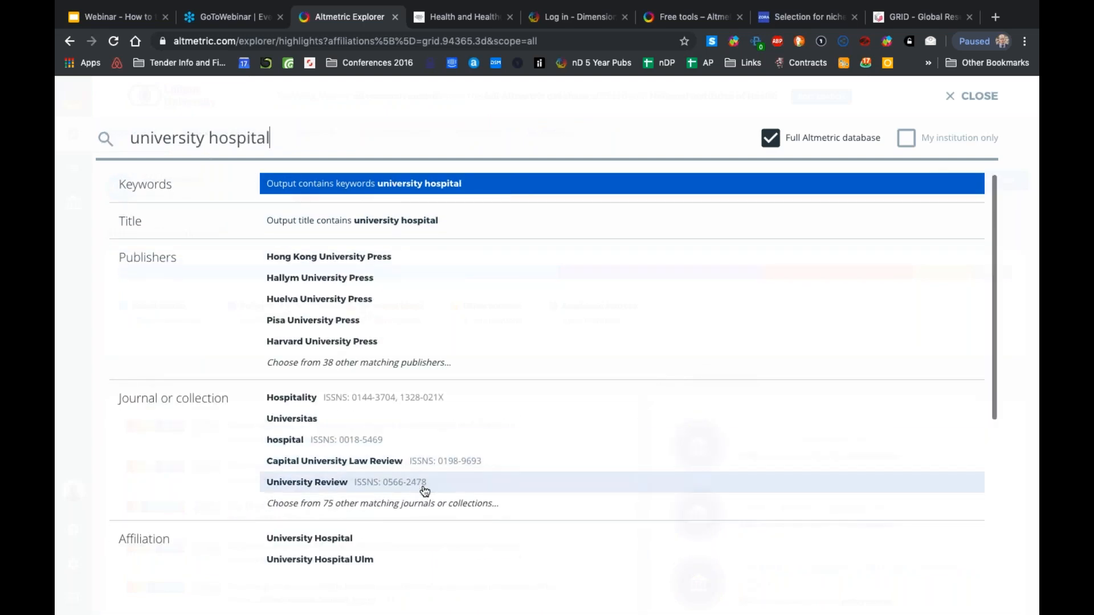
pyautogui.scroll(-3)
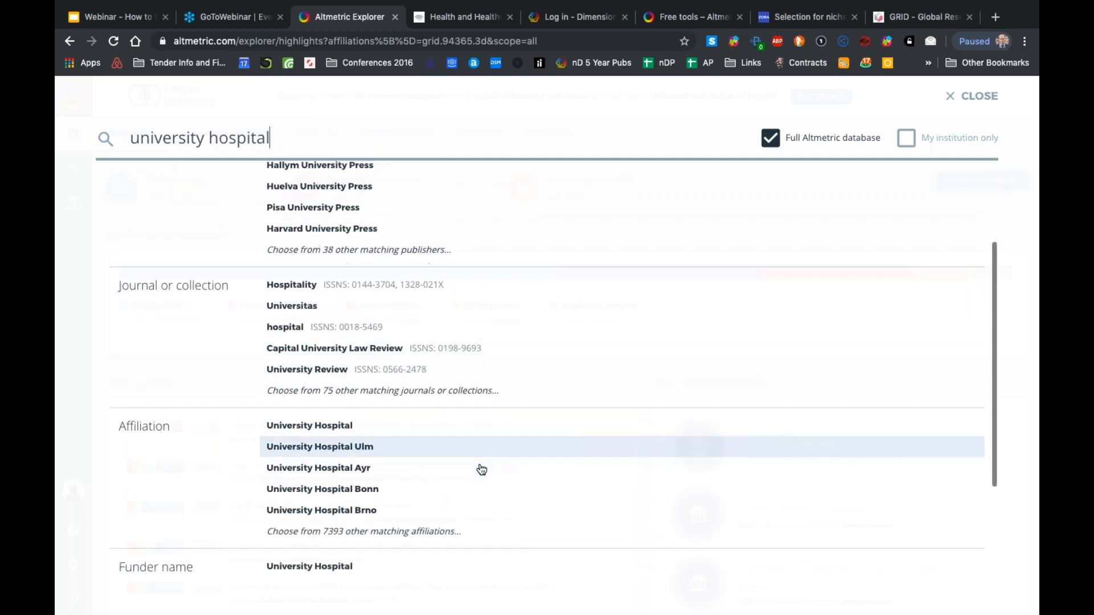
pyautogui.scroll(-3)
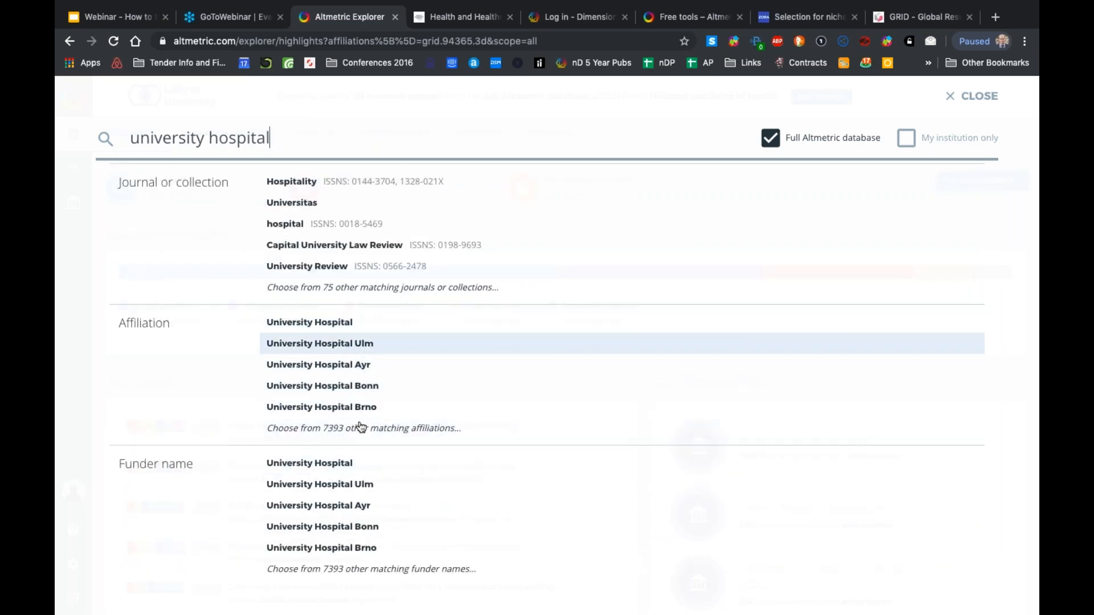
pyautogui.moveTo(347, 427)
pyautogui.write('erasmus ')
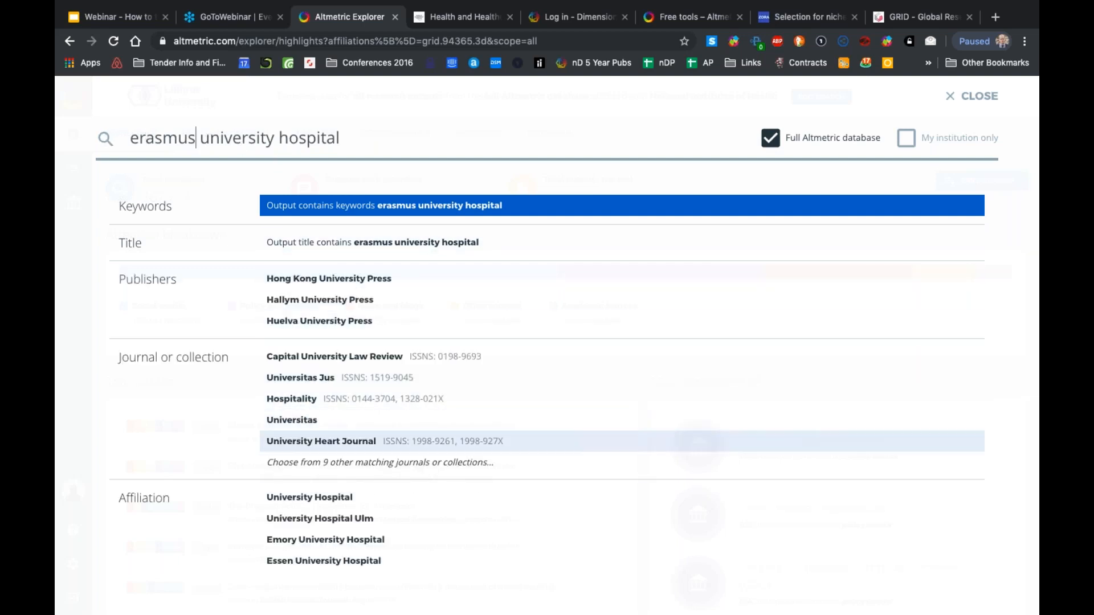
pyautogui.scroll(-3)
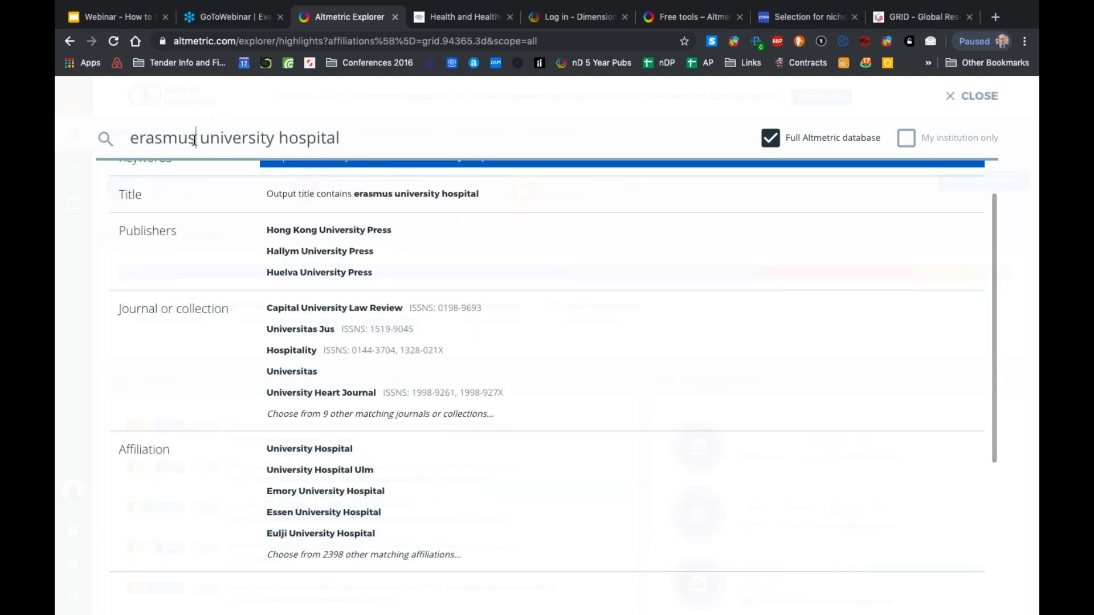
# Quick-search 'erasmus medica' and choose Erasmus University Medical Center as the funder to search on
pyautogui.write('erasmus medical cent')
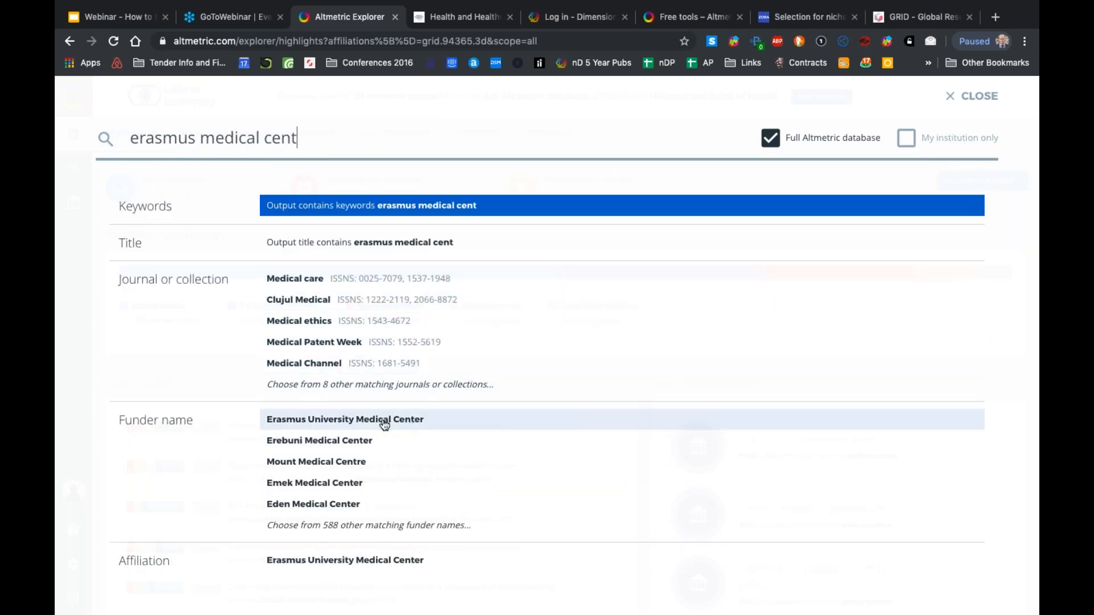
pyautogui.click(344, 420)
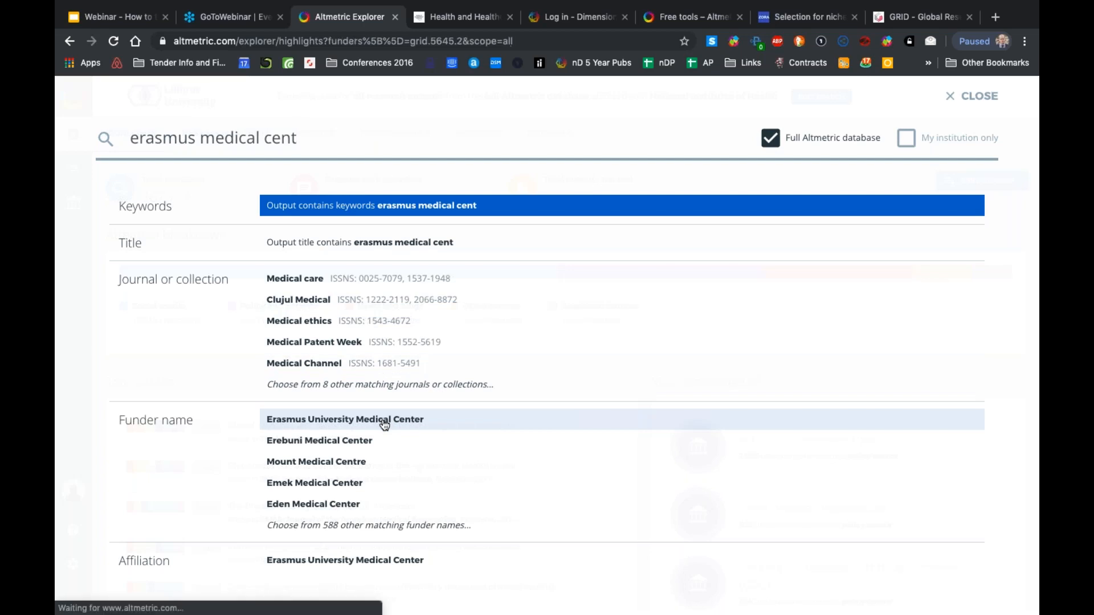
# After the Erasmus funder search returns zero outputs, clear Erasmus University Medical Center from the Funder Name field
pyautogui.click(344, 419)
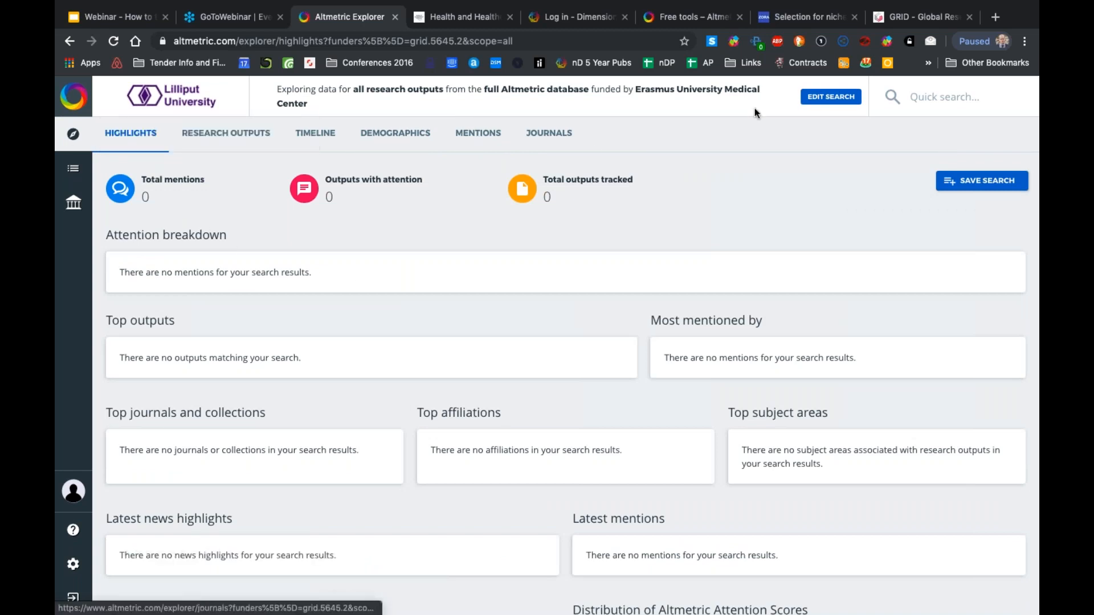
pyautogui.click(829, 96)
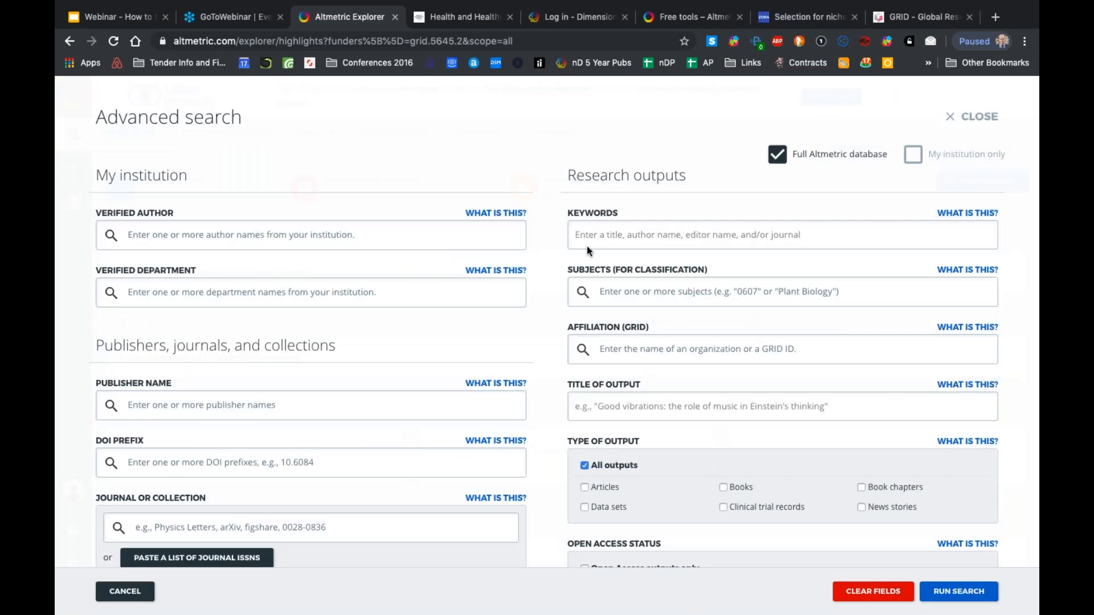
pyautogui.scroll(-3)
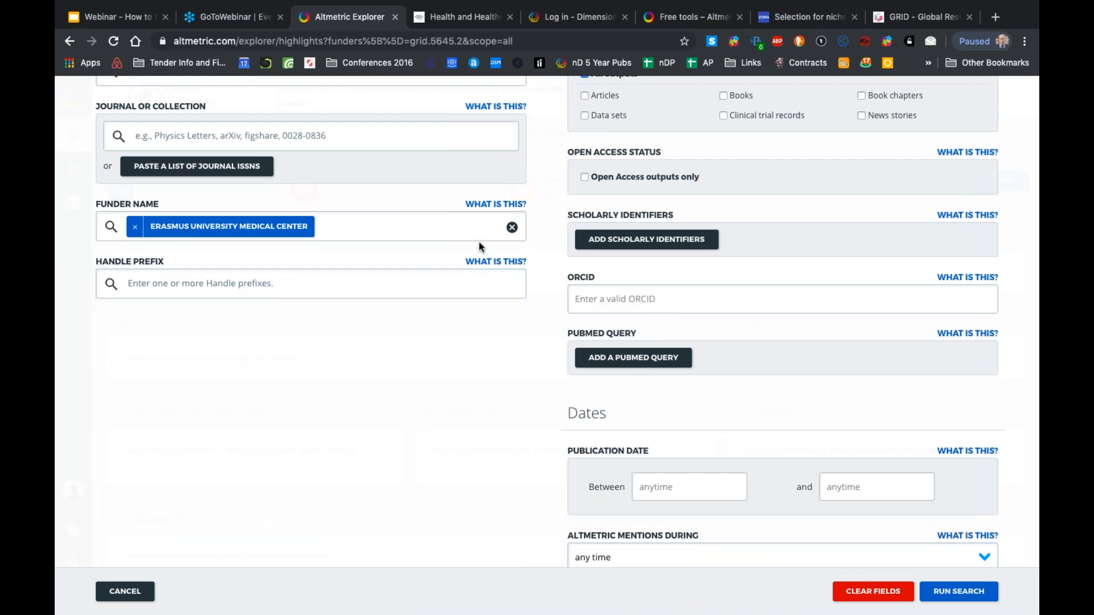
pyautogui.moveTo(209, 281)
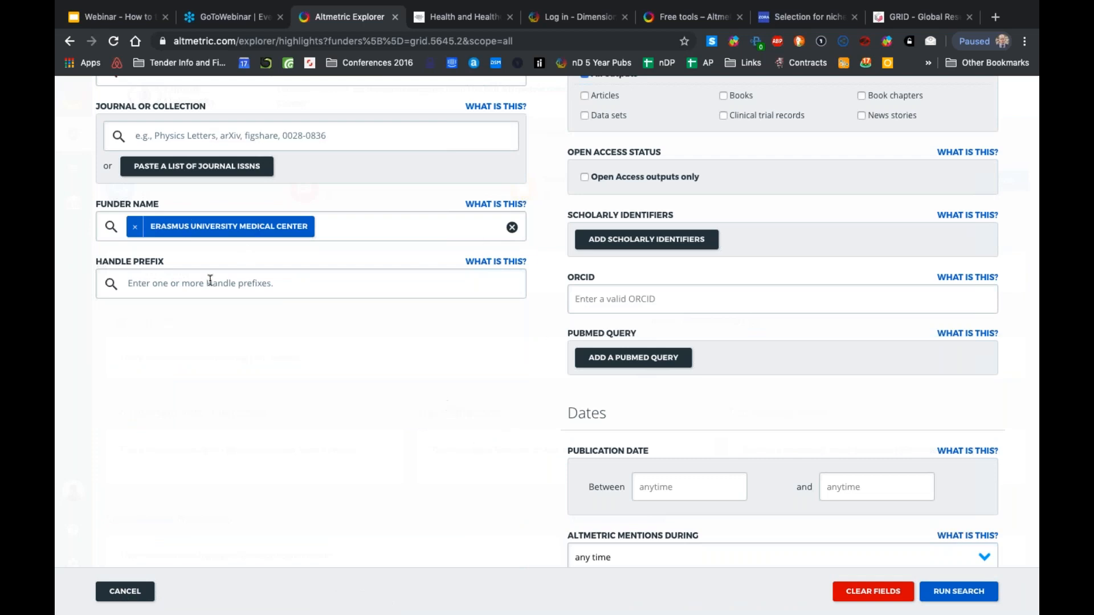
pyautogui.click(512, 228)
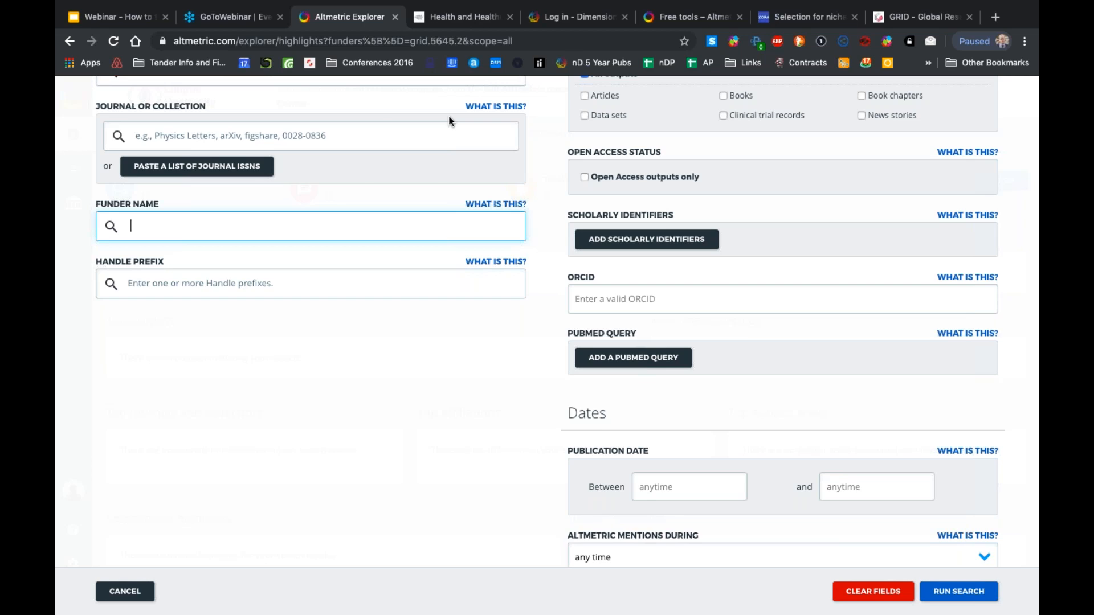
pyautogui.moveTo(327, 466)
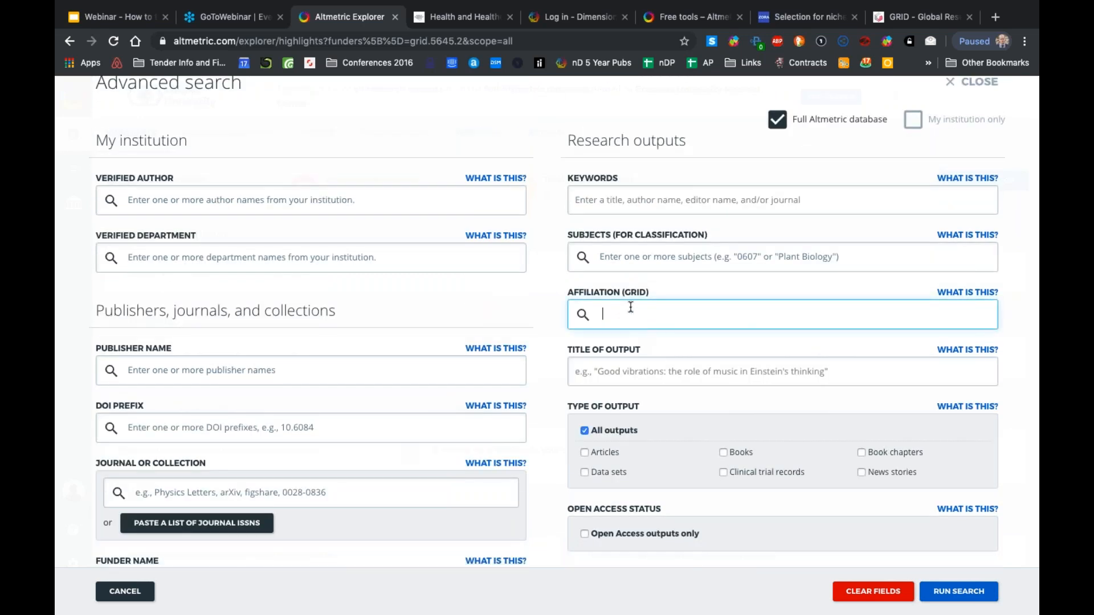
# Add VU University Amsterdam as a GRID affiliation and start entering VU University Medical Center
pyautogui.write('vri')
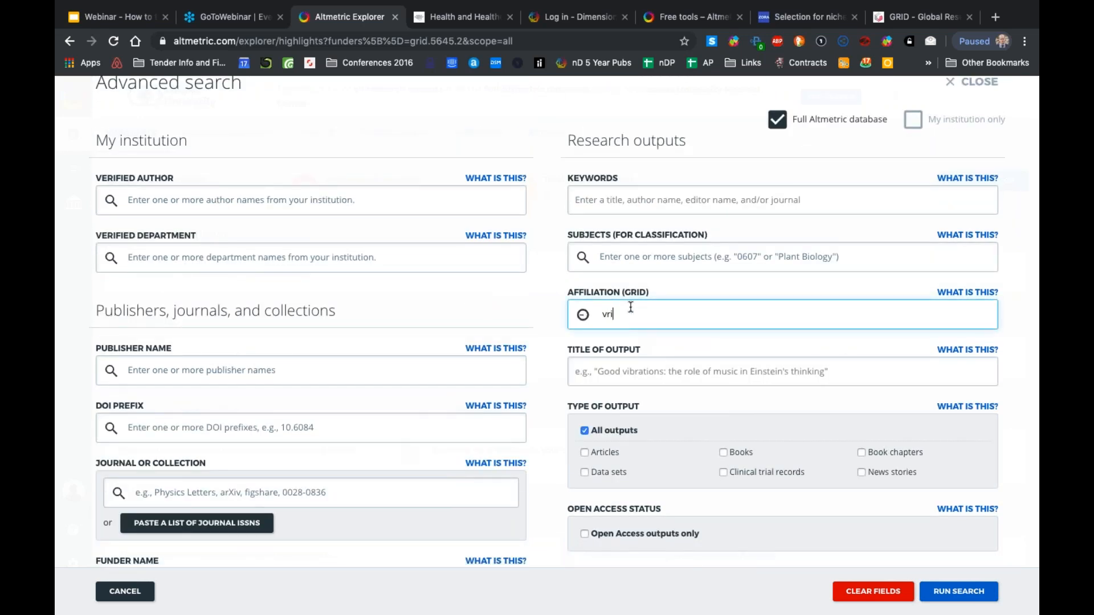
pyautogui.write('VU Universit')
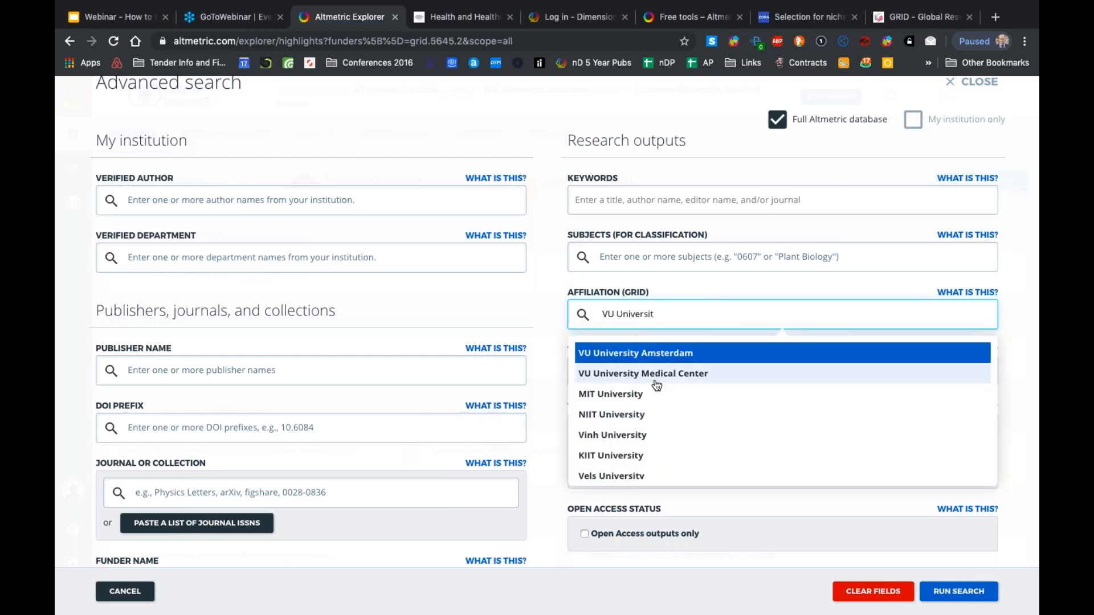
pyautogui.click(635, 352)
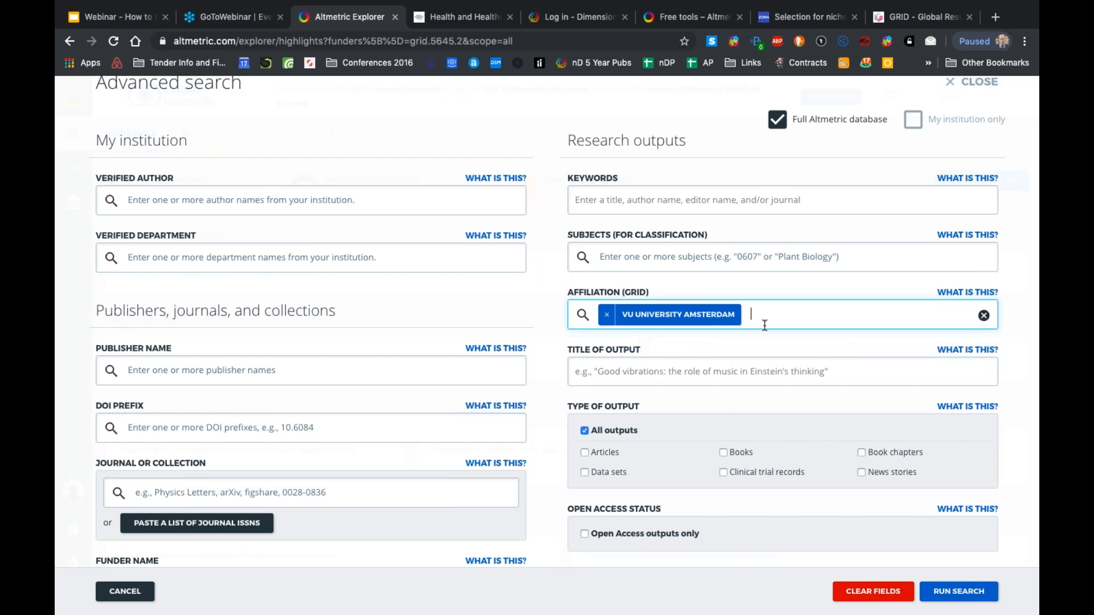
pyautogui.write('VU univer')
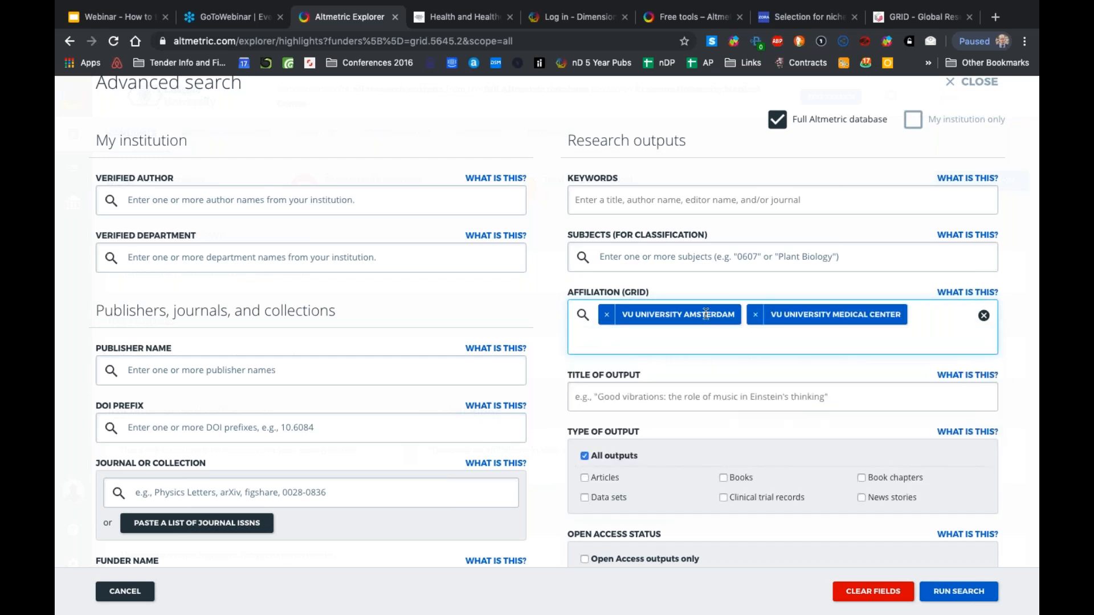
pyautogui.moveTo(809, 493)
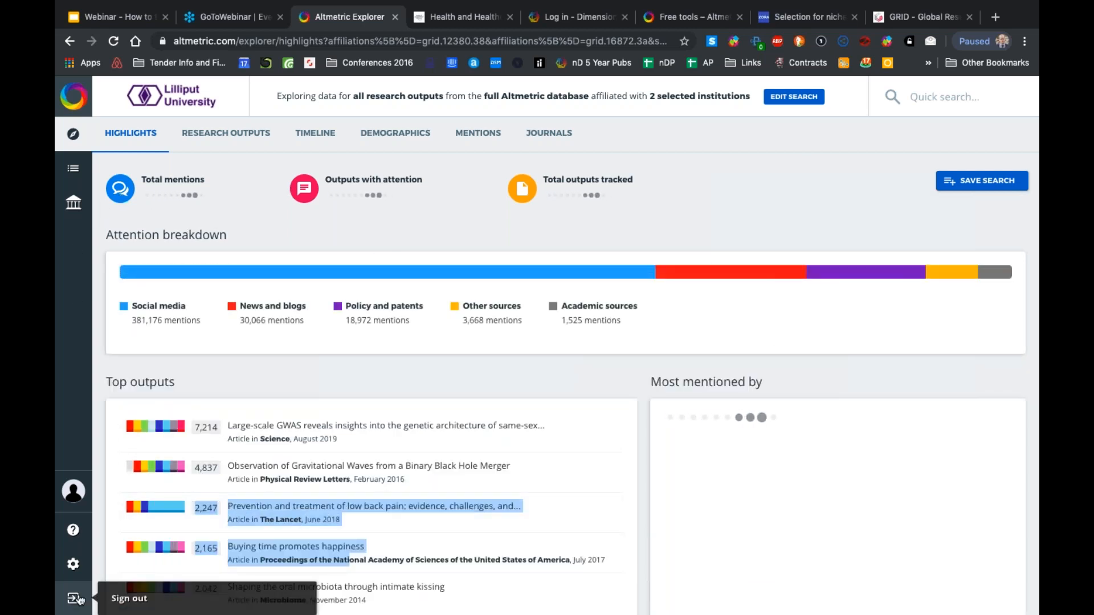
# Sign out and back in, returning to the Lilliput University highlights with 194,116 mentions
pyautogui.click(73, 599)
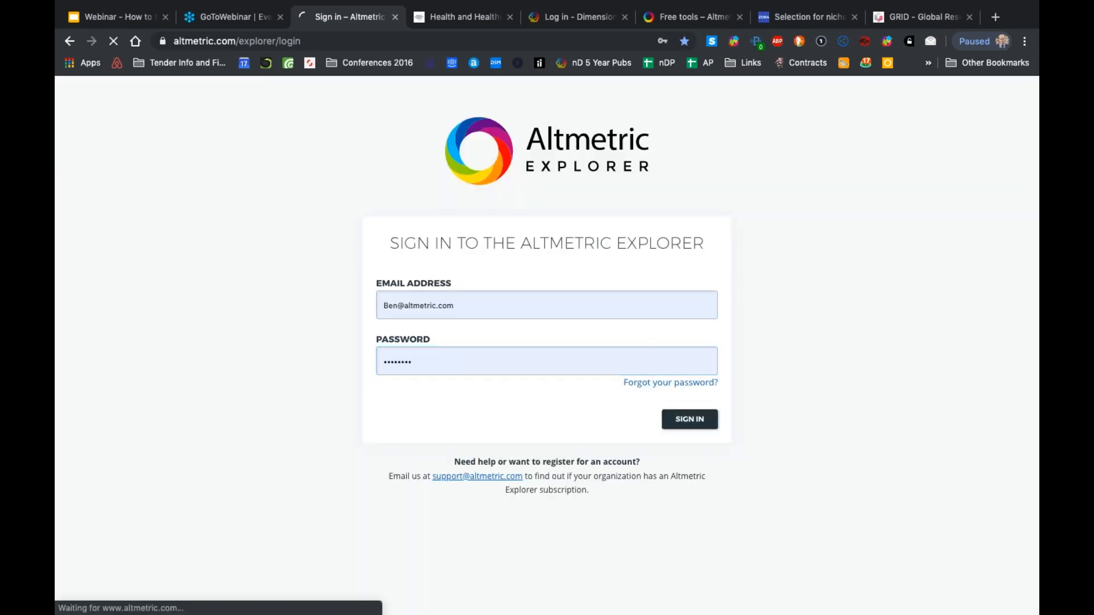
pyautogui.click(688, 418)
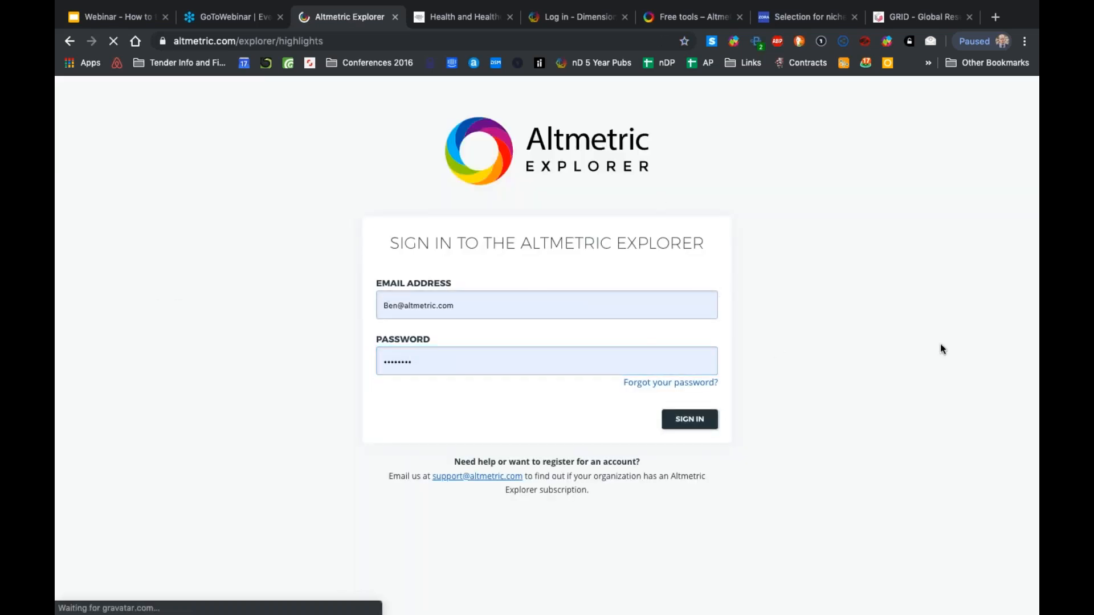
pyautogui.click(688, 418)
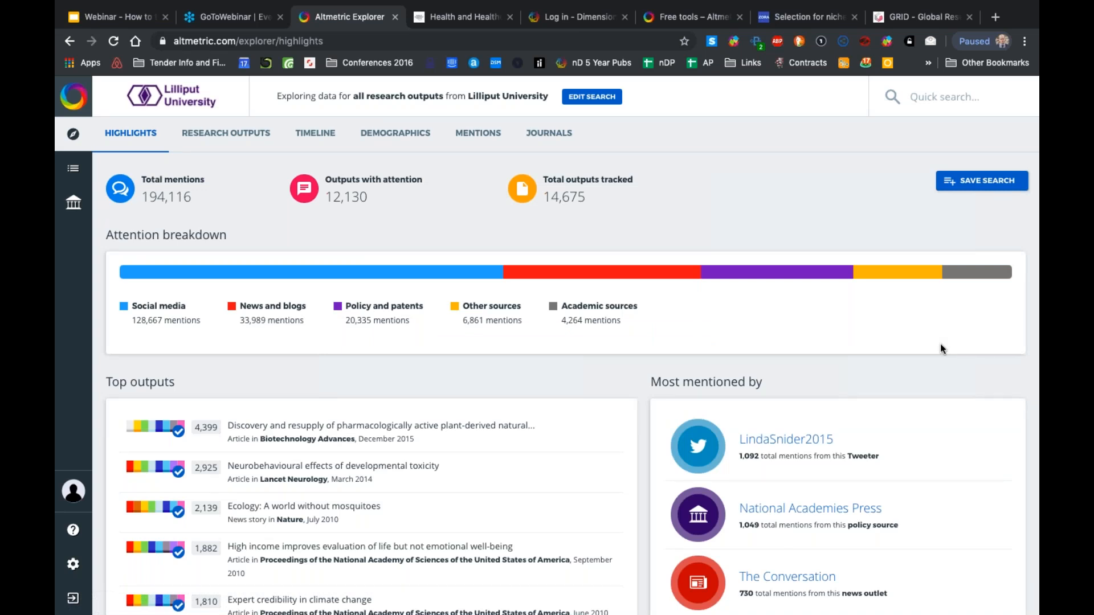
pyautogui.moveTo(866, 405)
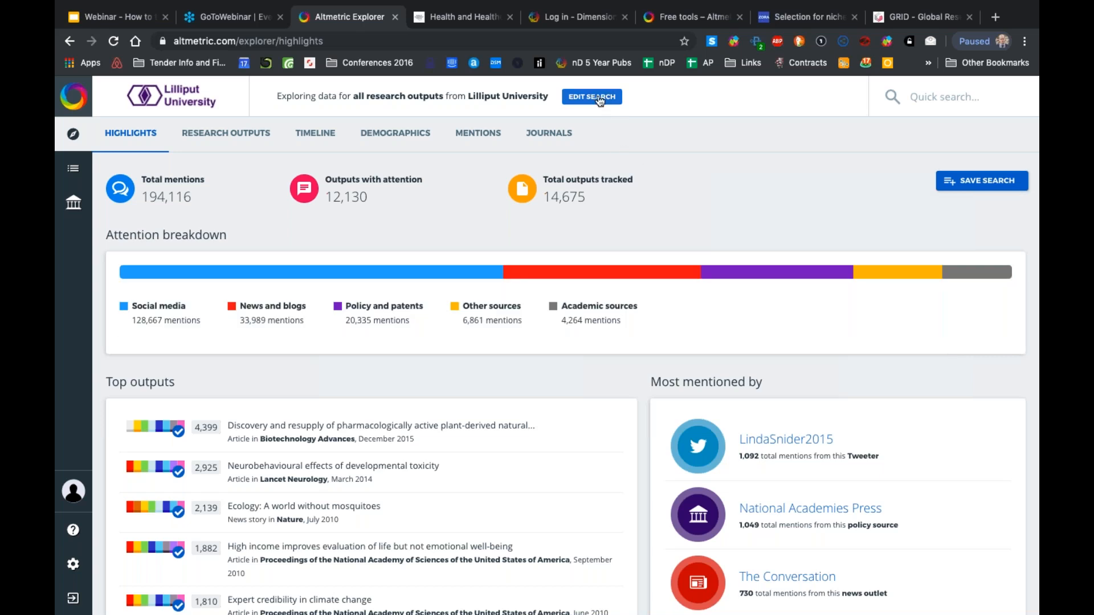
# Edit the institution-only search with 'vu universit' as affiliation, then switch to the GRID Explore Institutes tab
pyautogui.click(592, 96)
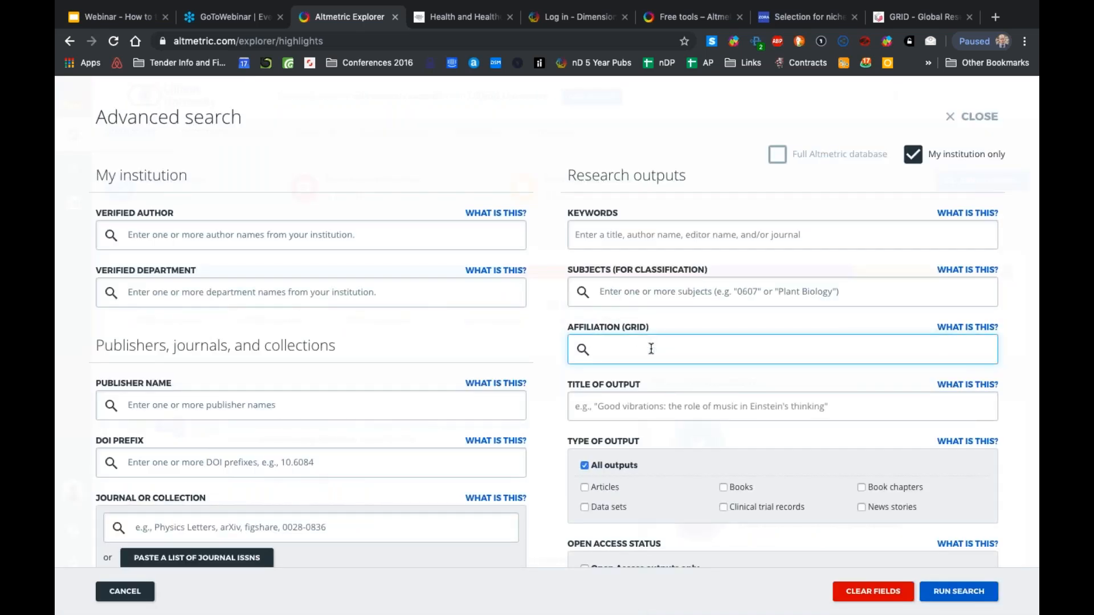
pyautogui.write('vu university')
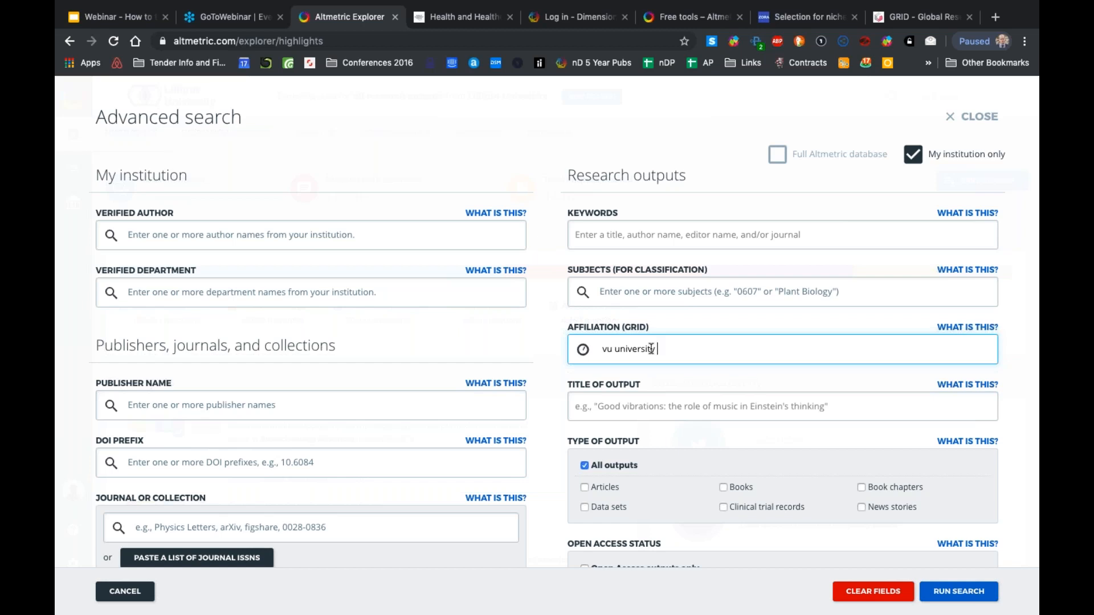
pyautogui.click(921, 17)
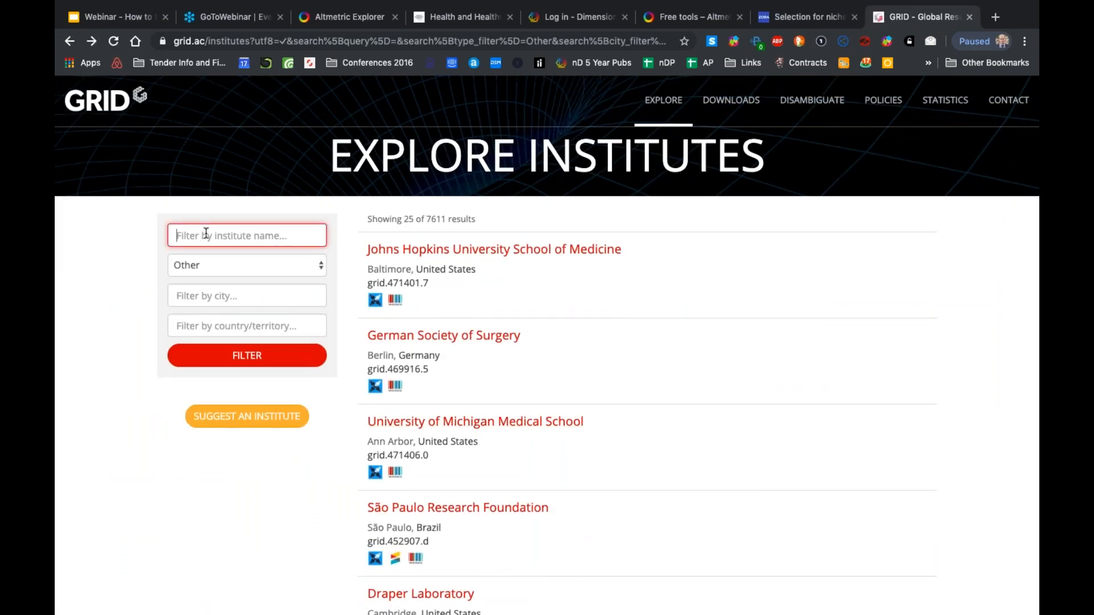
# Filter GRID institutes by the name 'Pfizer', reset the list, and show the University of Toronto record
pyautogui.write('Pfizet')
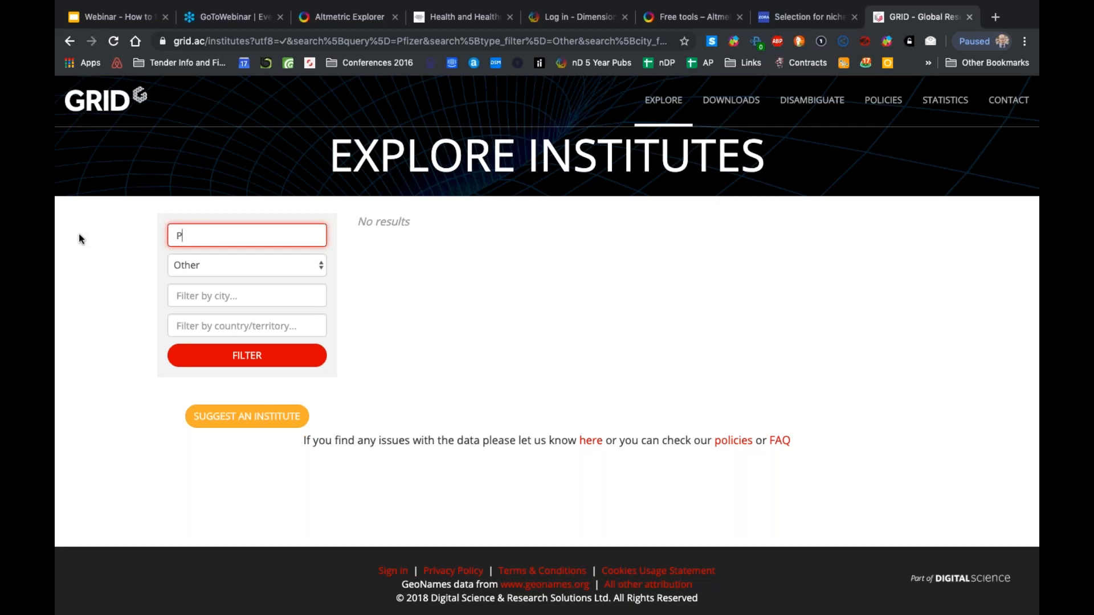
pyautogui.write('fizer')
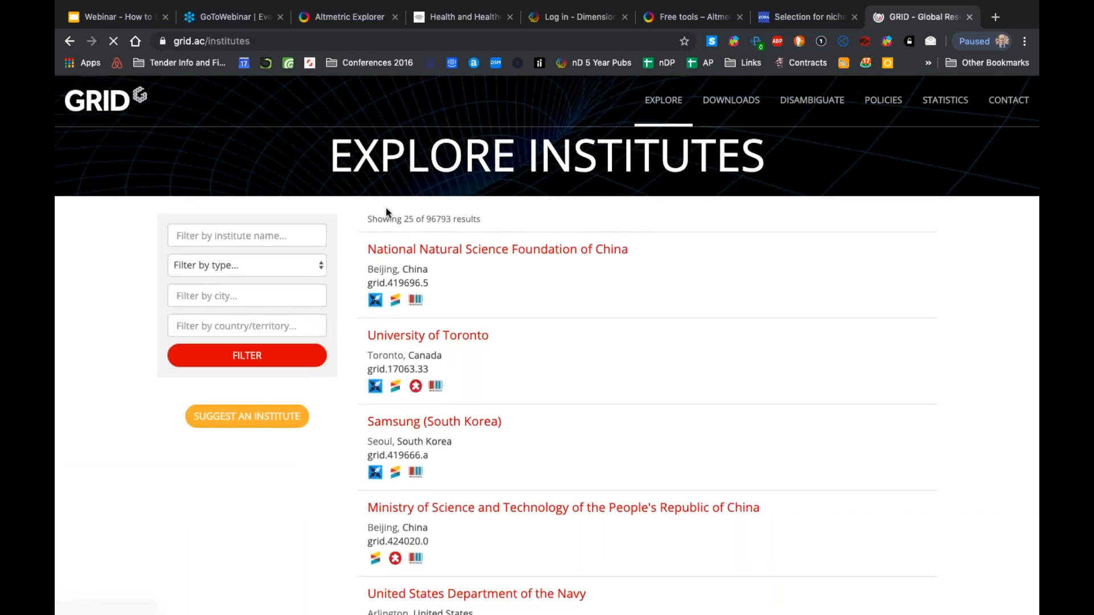
pyautogui.click(427, 335)
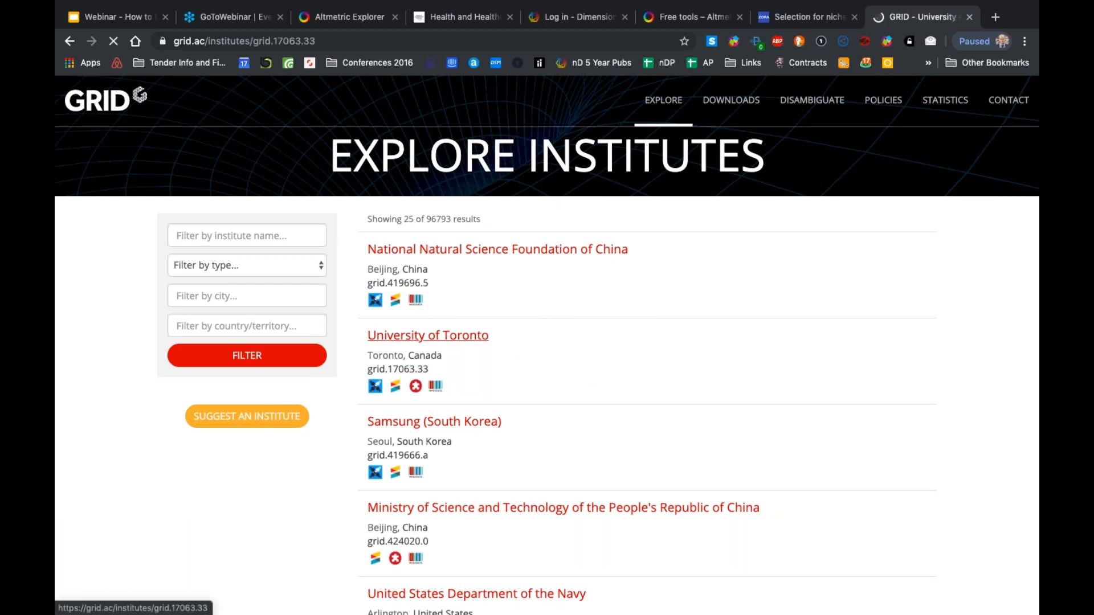
pyautogui.click(427, 335)
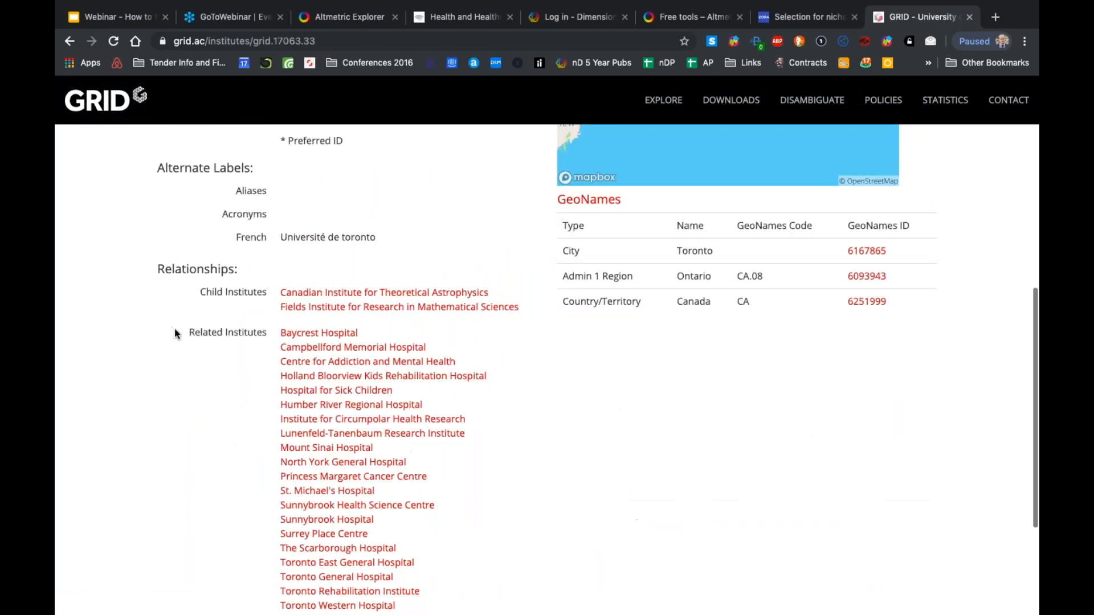
# From Toronto's relationships, show the Canadian Institute for Theoretical Astrophysics child record
pyautogui.scroll(-3)
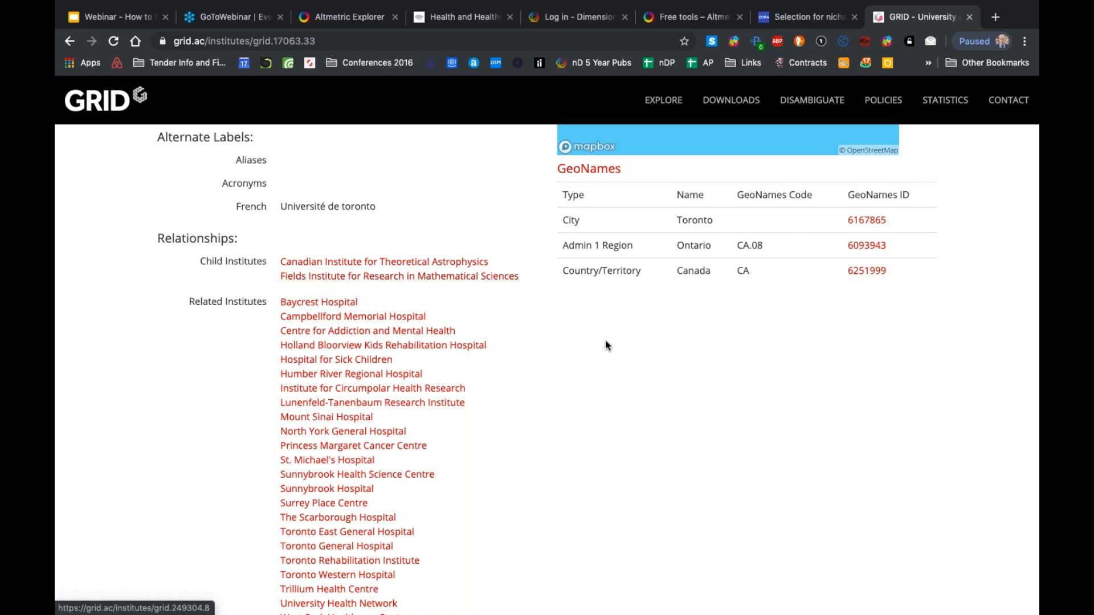
pyautogui.click(383, 262)
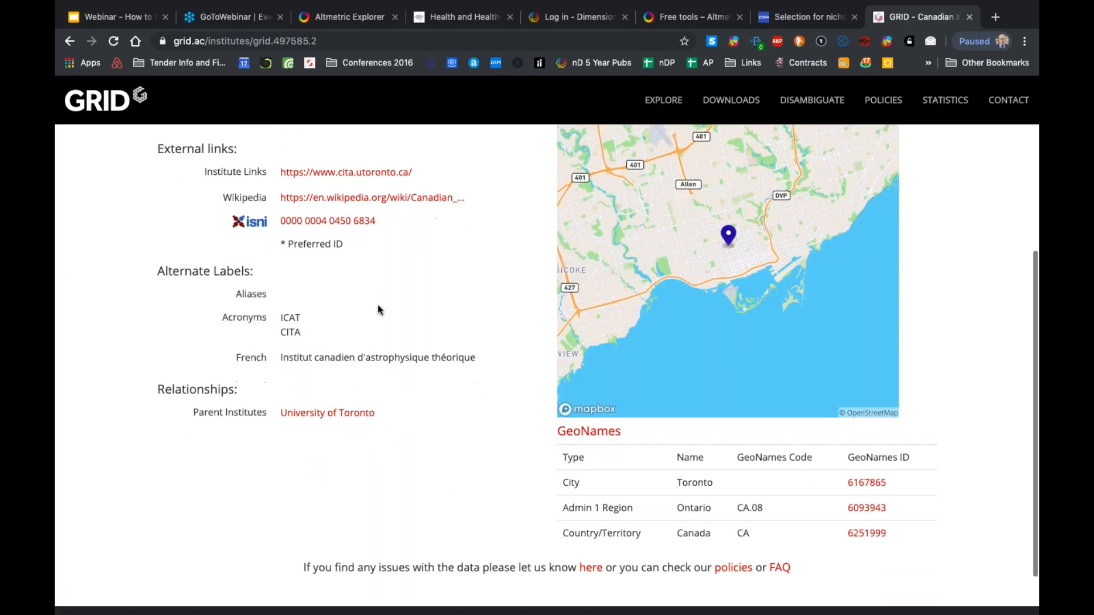
pyautogui.scroll(3)
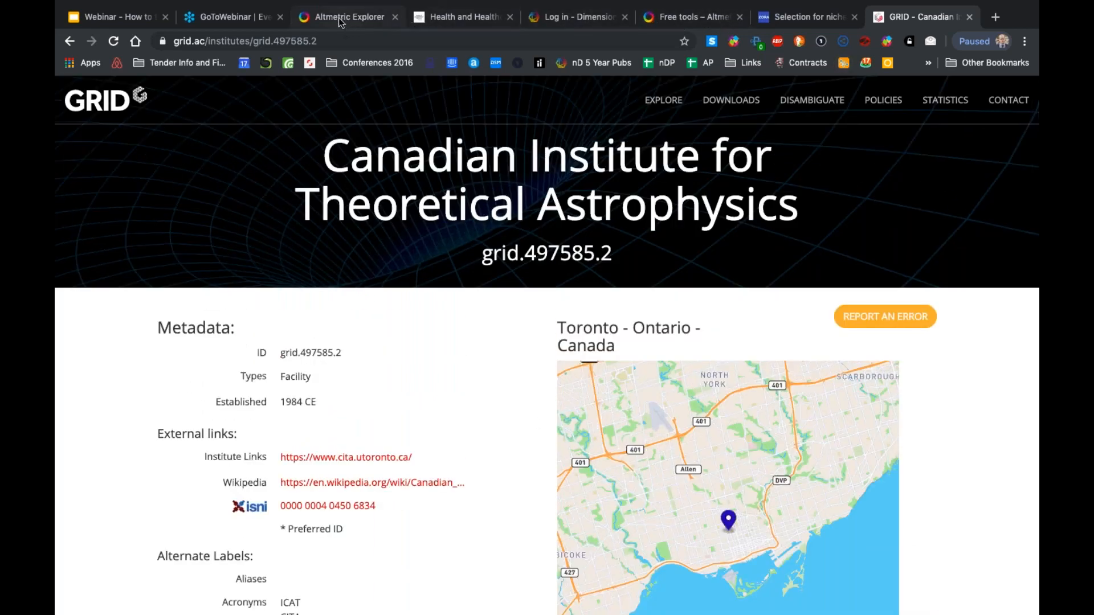
# Return to Altmetric Explorer and clear all search filters so Highlights covers the full database
pyautogui.click(346, 17)
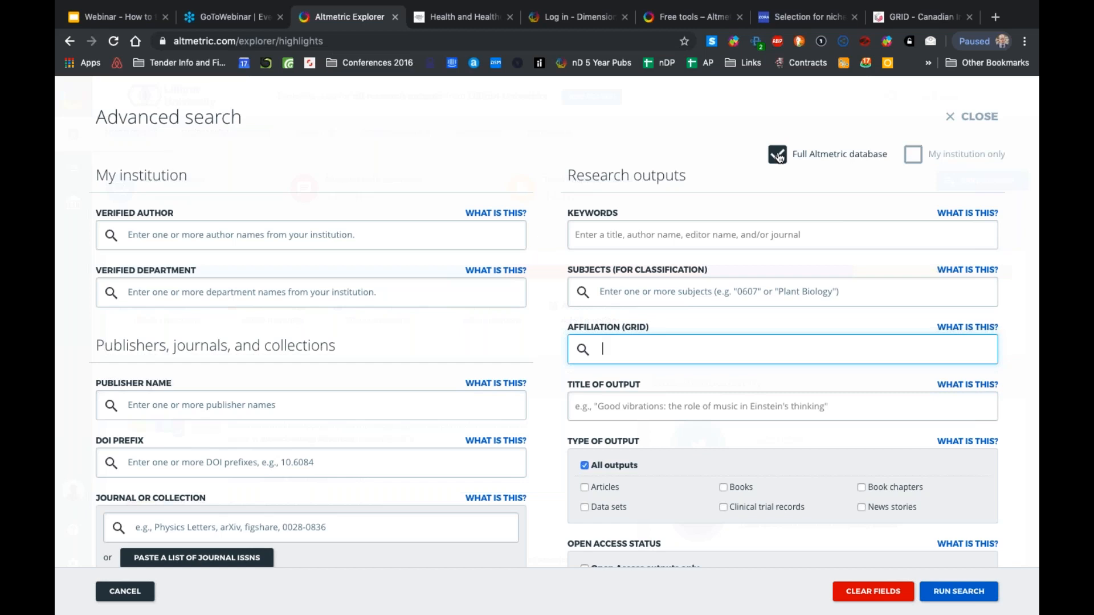
pyautogui.moveTo(873, 591)
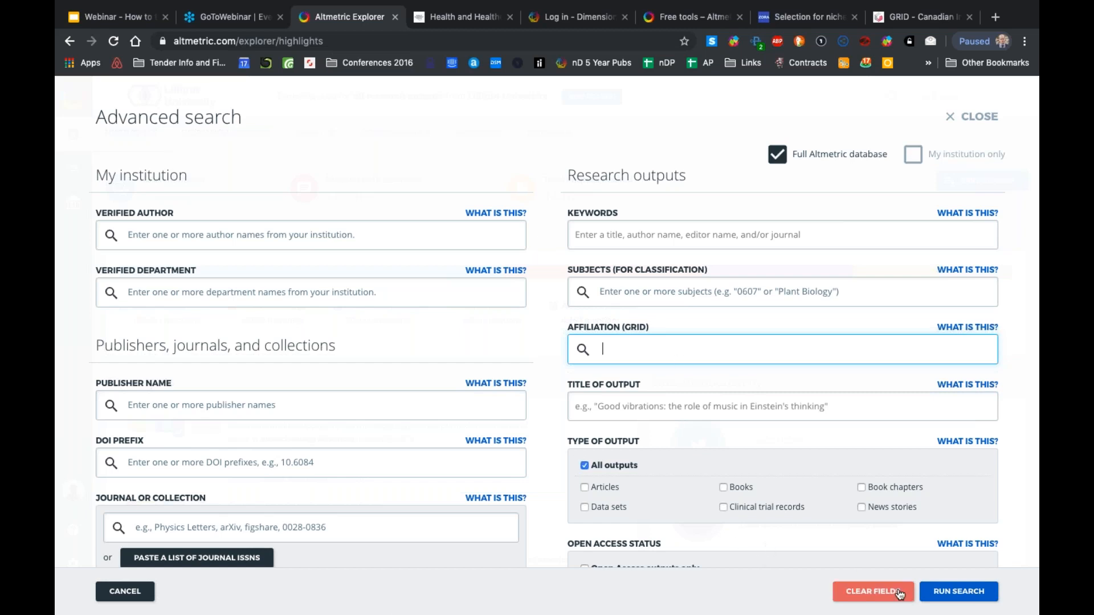
pyautogui.click(958, 592)
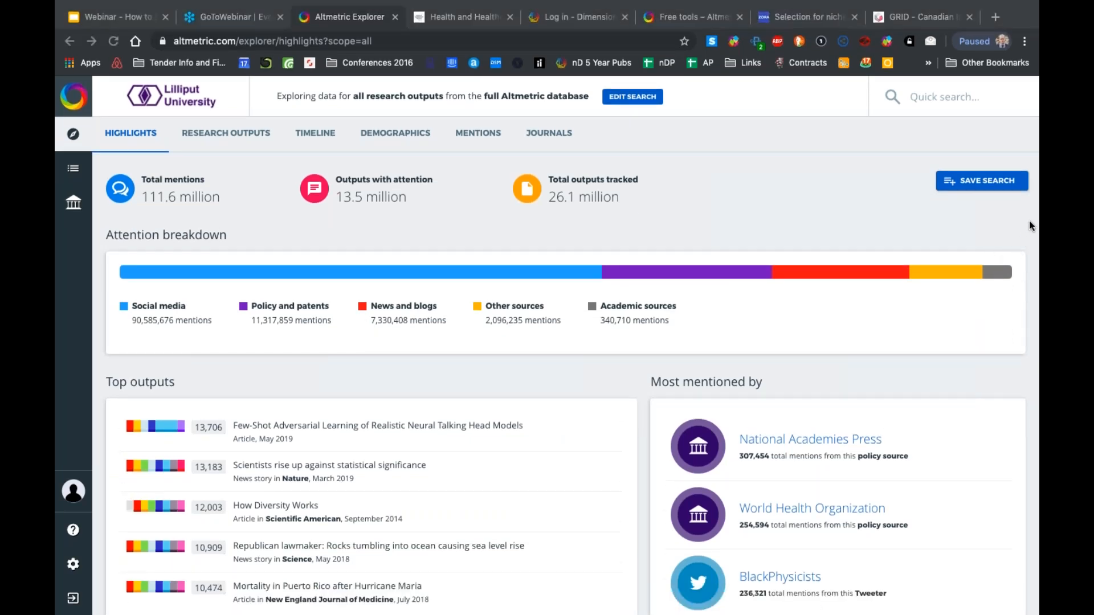
pyautogui.moveTo(447, 224)
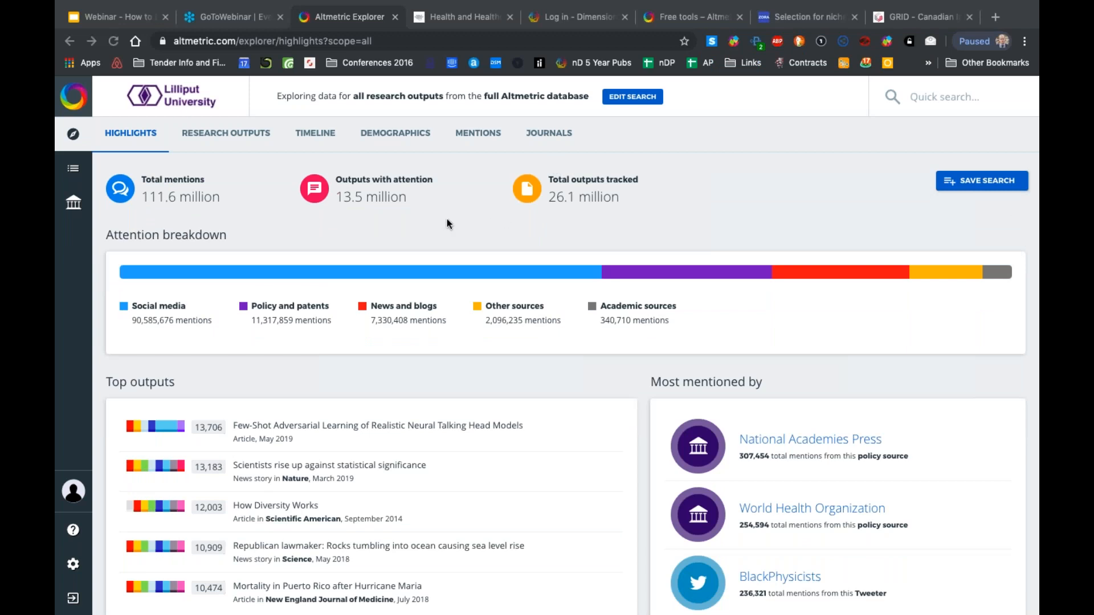
pyautogui.moveTo(564, 242)
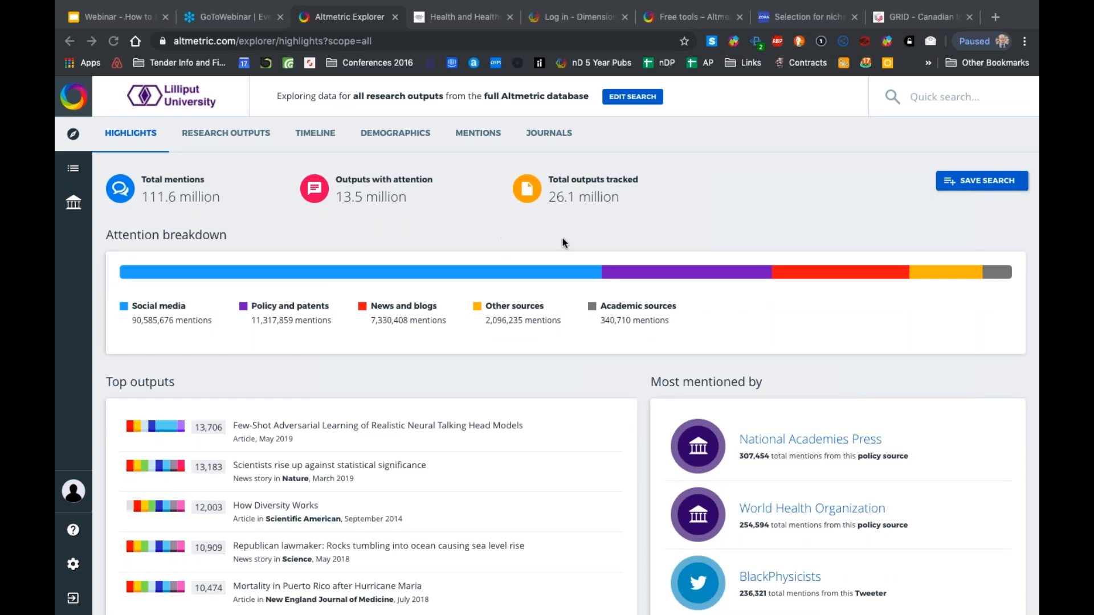
pyautogui.moveTo(661, 272)
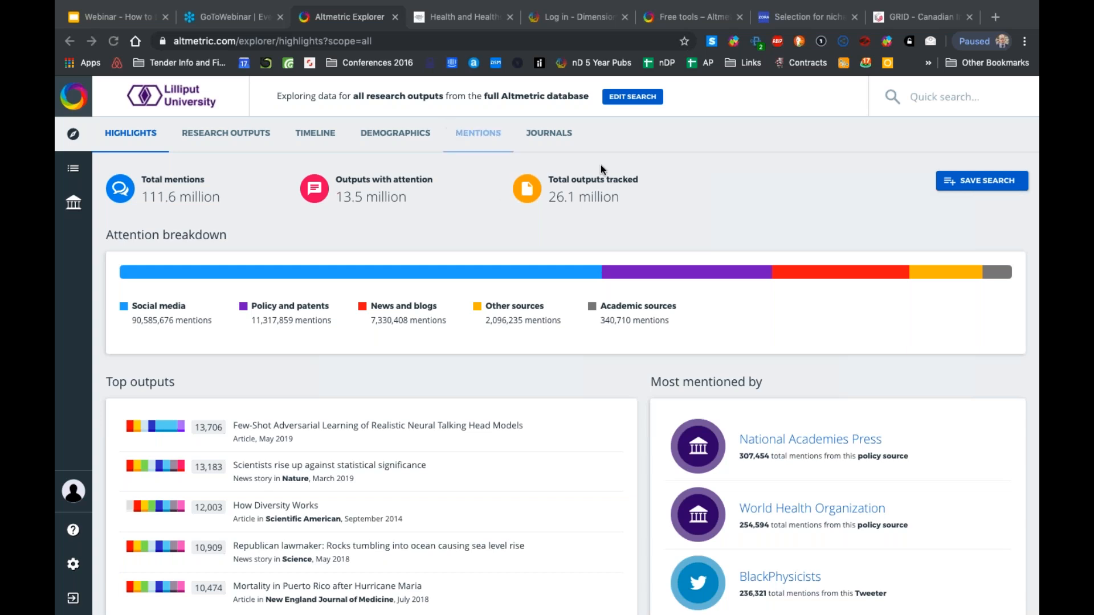
pyautogui.moveTo(831, 273)
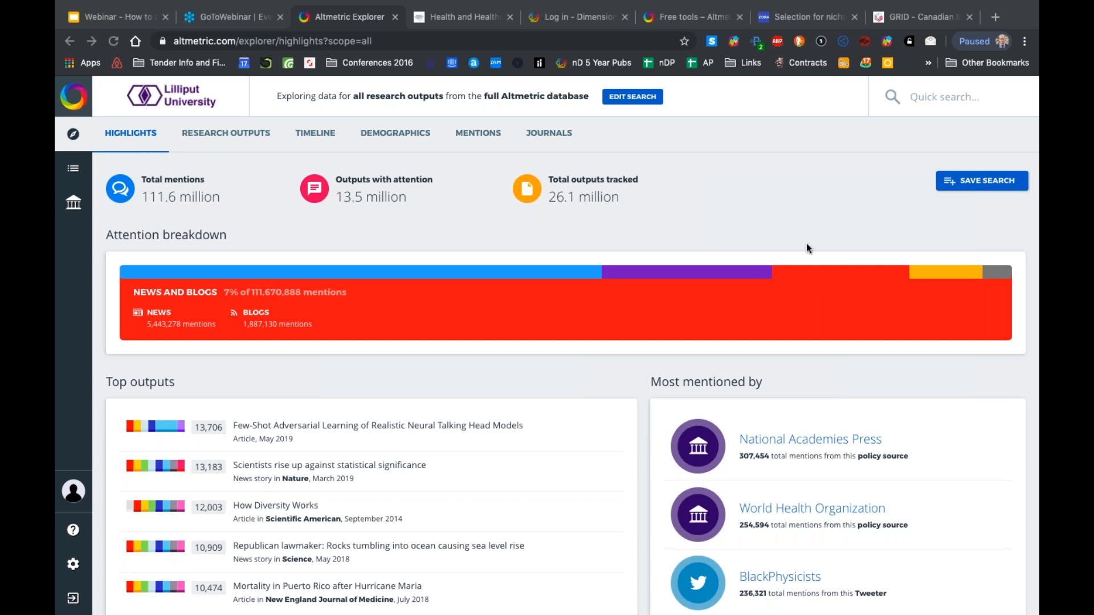
pyautogui.moveTo(789, 224)
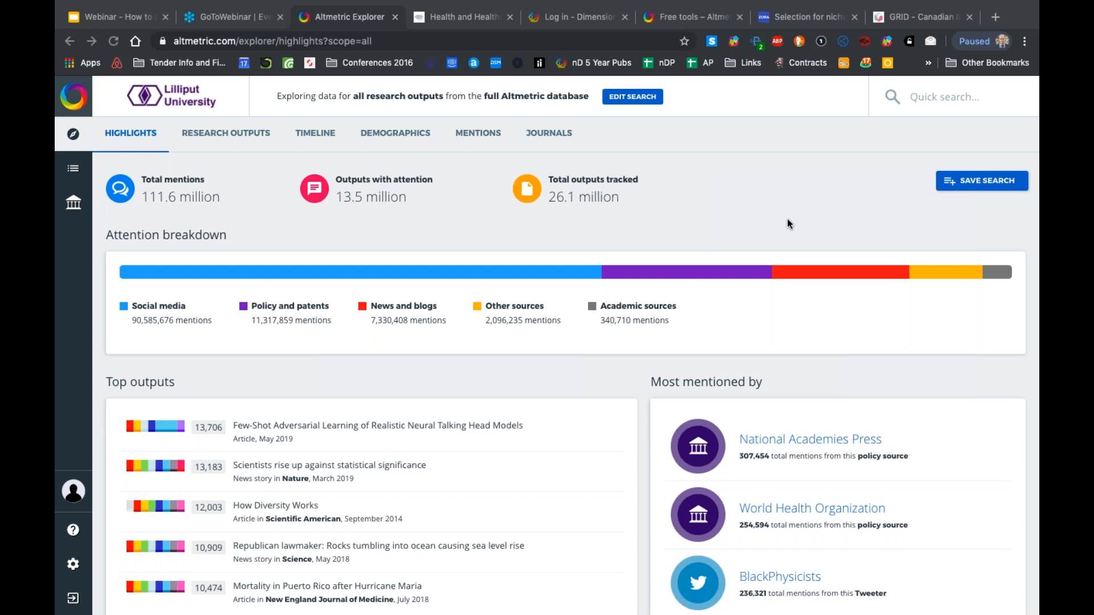
pyautogui.moveTo(584, 161)
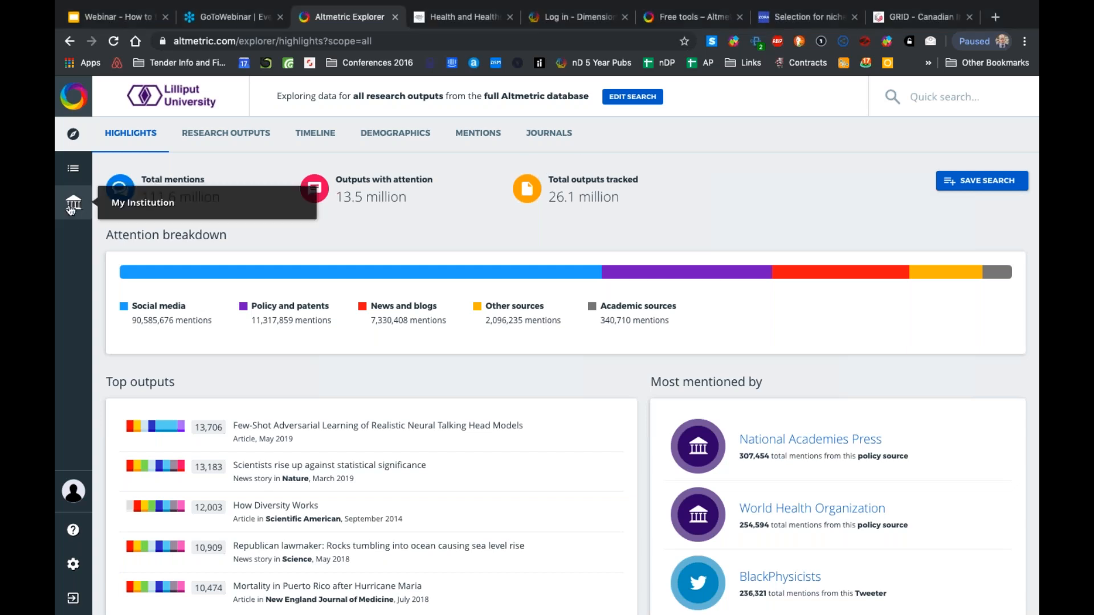
# View Lilliput University's departments on My Institution, then return to its authors list
pyautogui.click(73, 203)
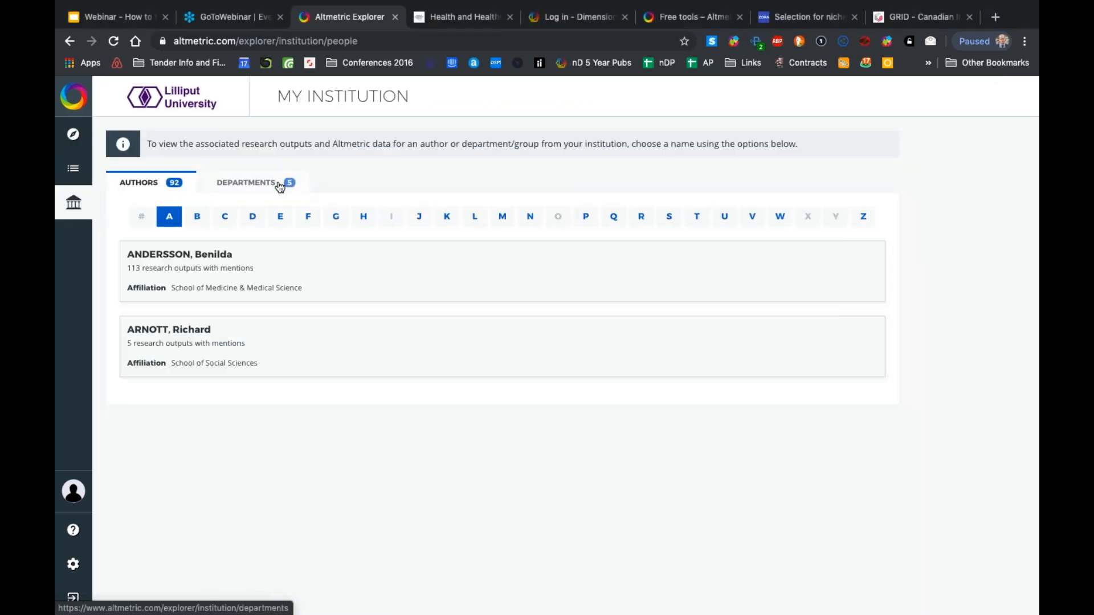
pyautogui.click(246, 182)
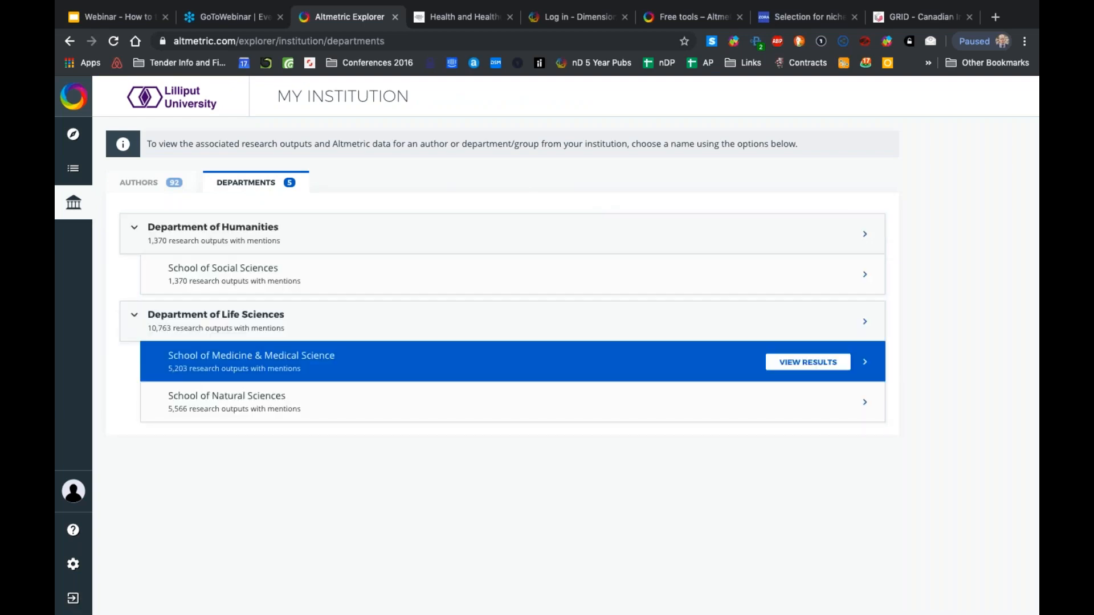
pyautogui.click(138, 182)
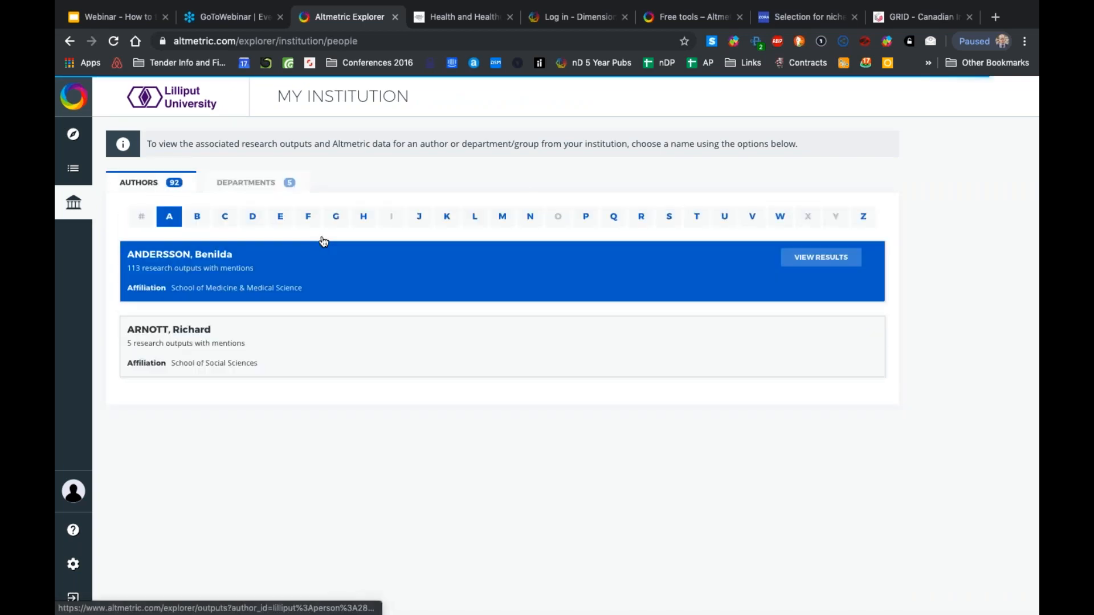
pyautogui.moveTo(495, 449)
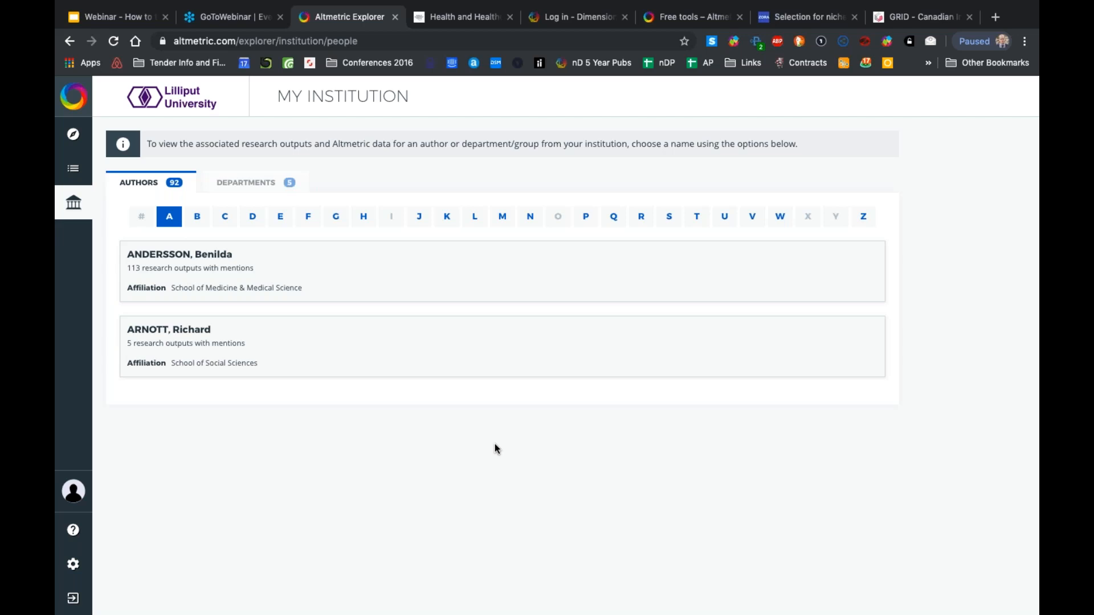
pyautogui.moveTo(1025, 232)
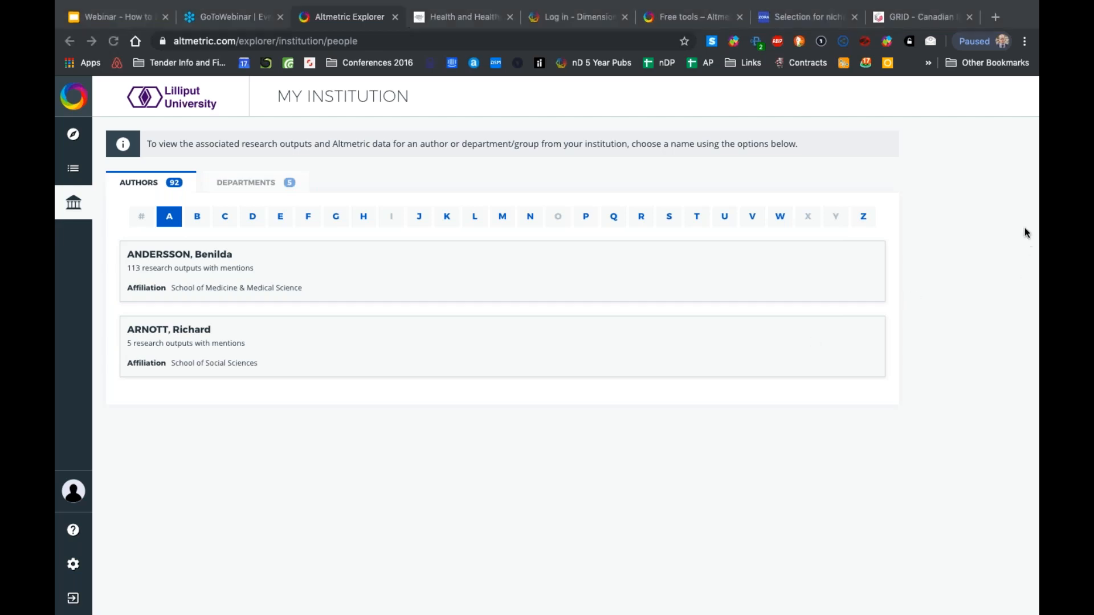
pyautogui.moveTo(634, 254)
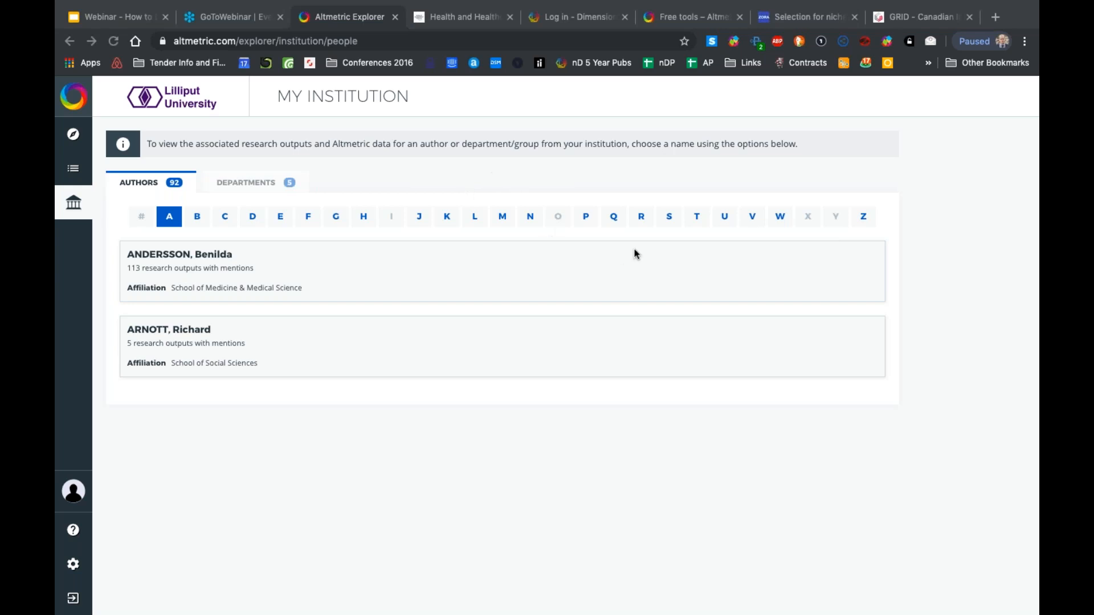
pyautogui.moveTo(585, 230)
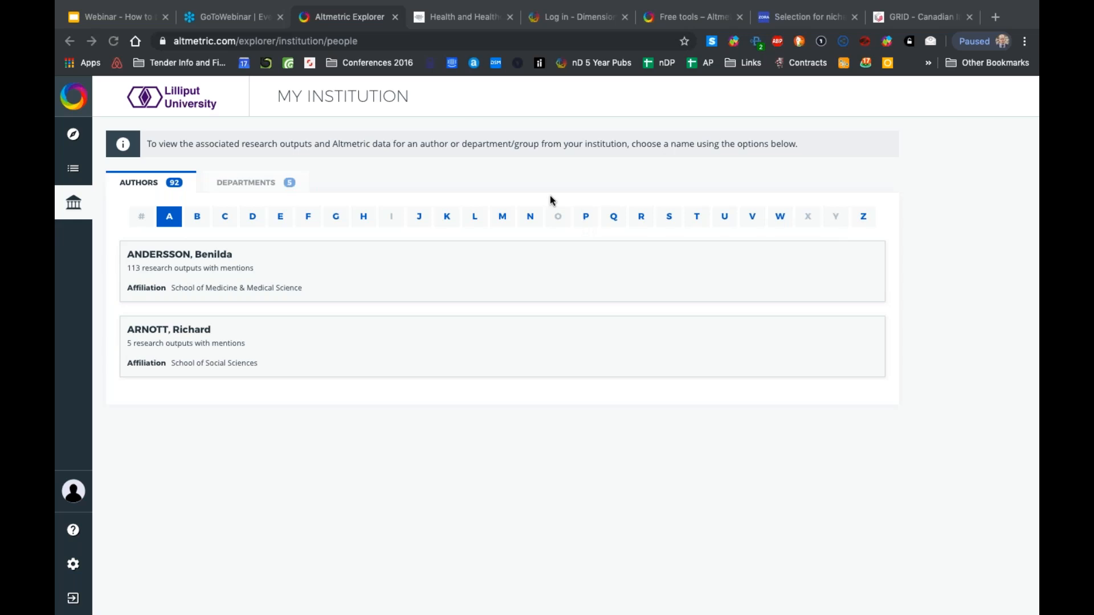
pyautogui.moveTo(449, 194)
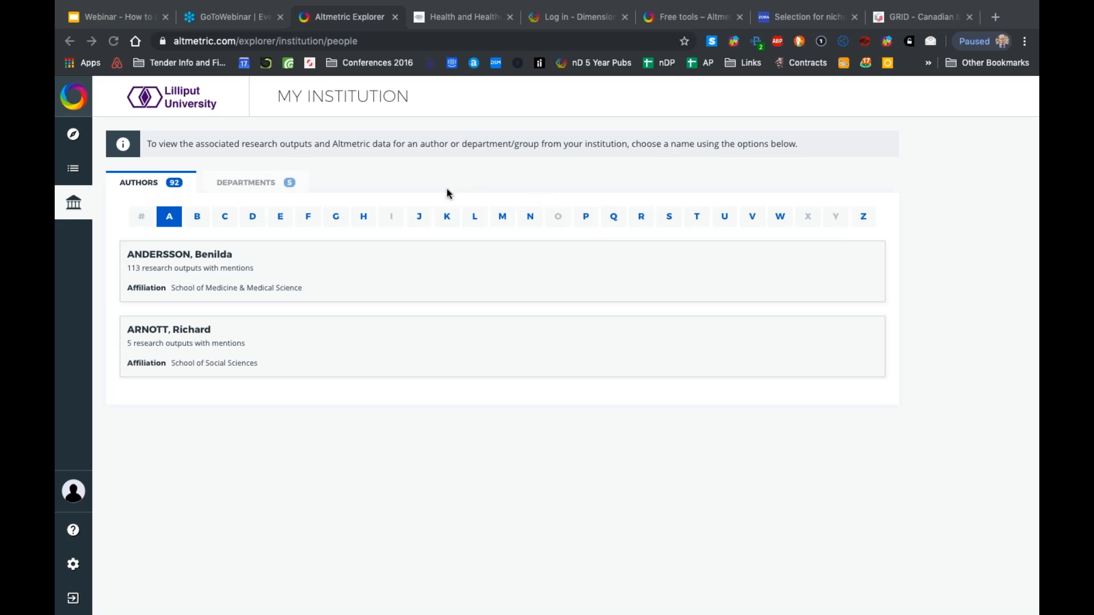
pyautogui.moveTo(445, 169)
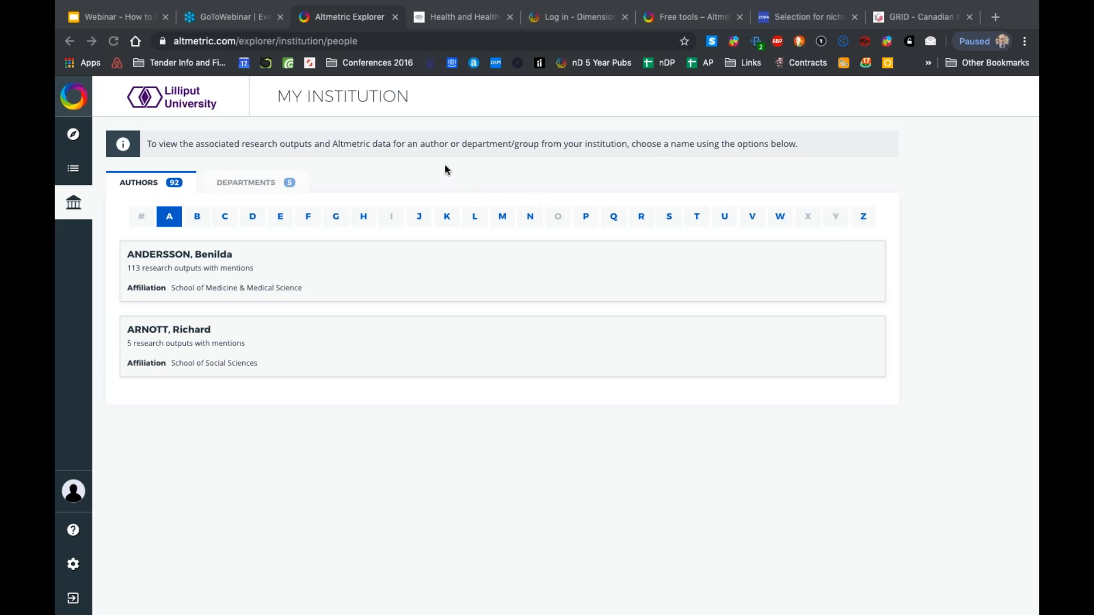
pyautogui.moveTo(943, 296)
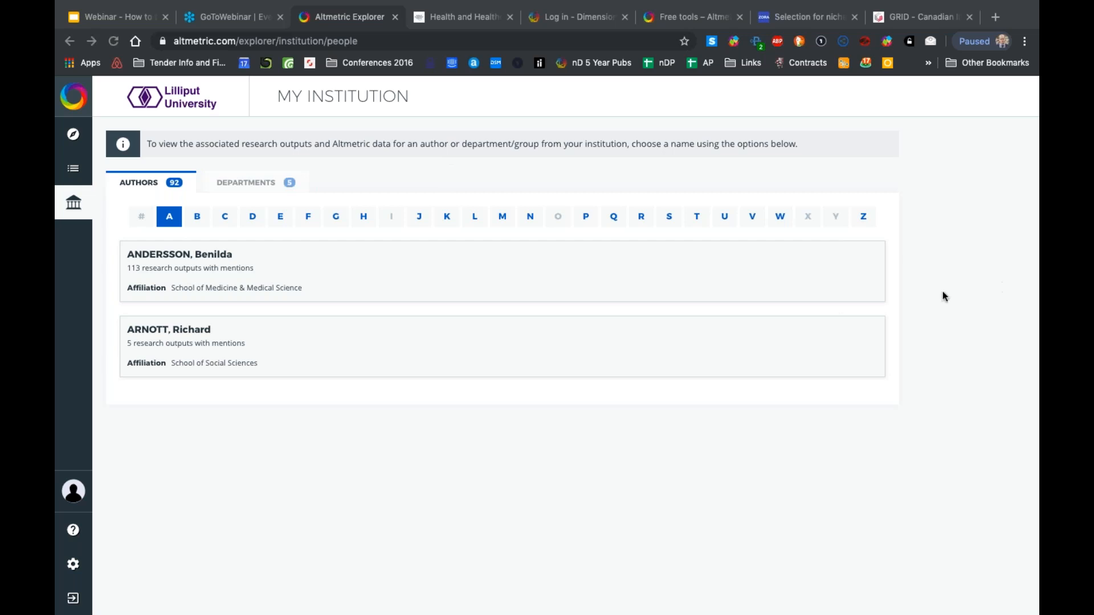
pyautogui.moveTo(881, 207)
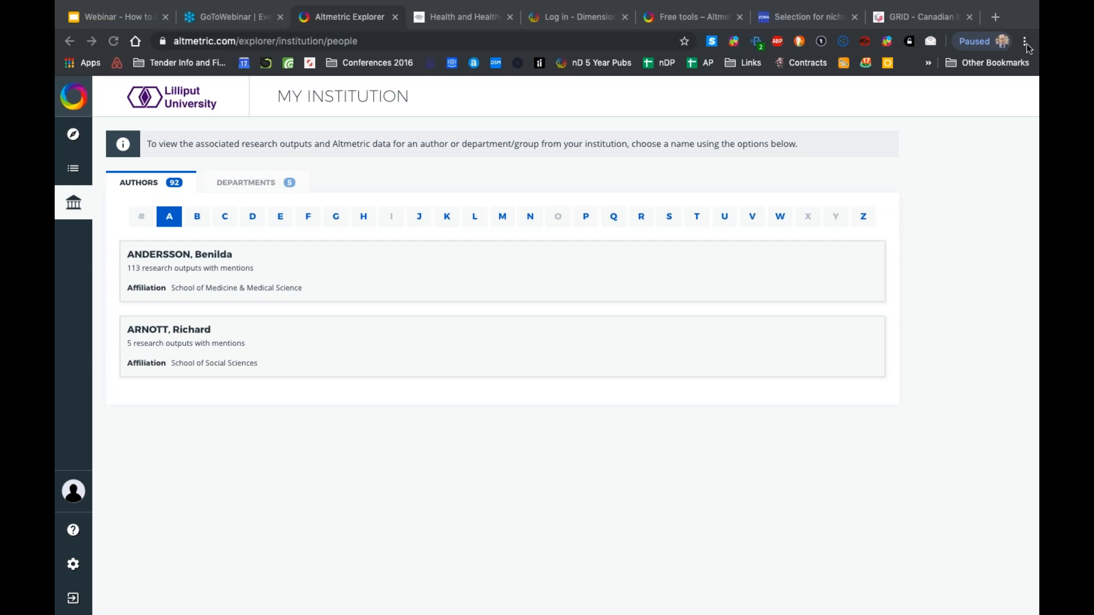
pyautogui.moveTo(819, 71)
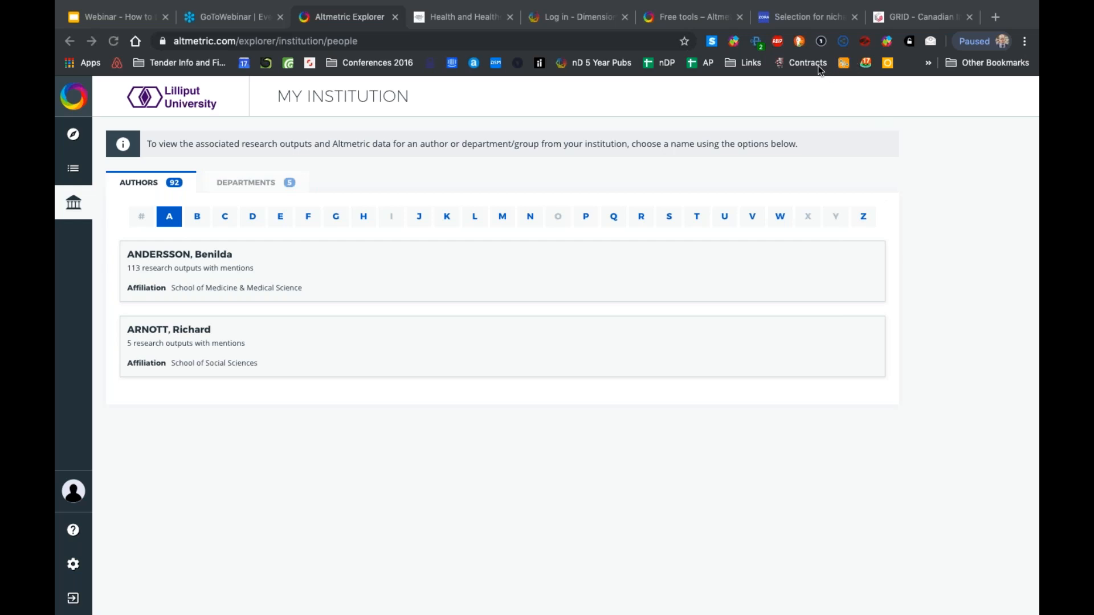
pyautogui.moveTo(908, 161)
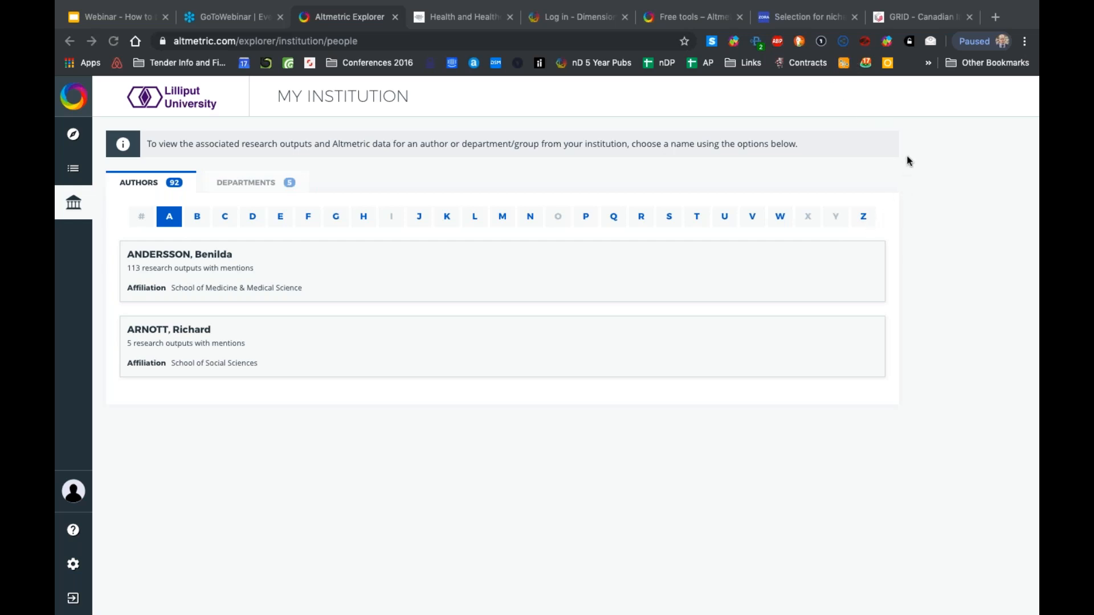
pyautogui.moveTo(418, 394)
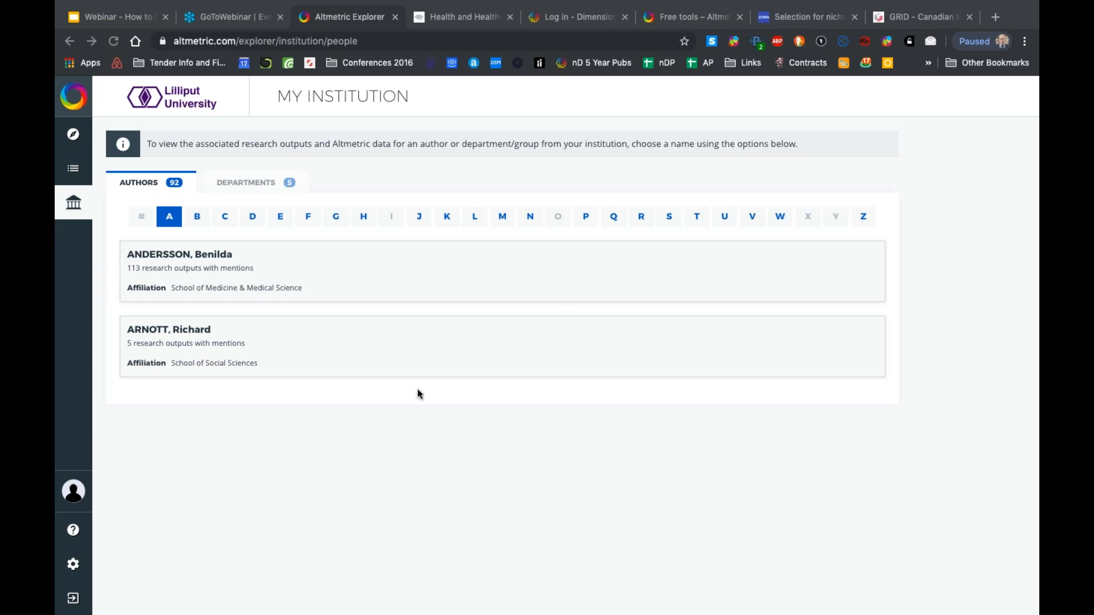
pyautogui.moveTo(832, 78)
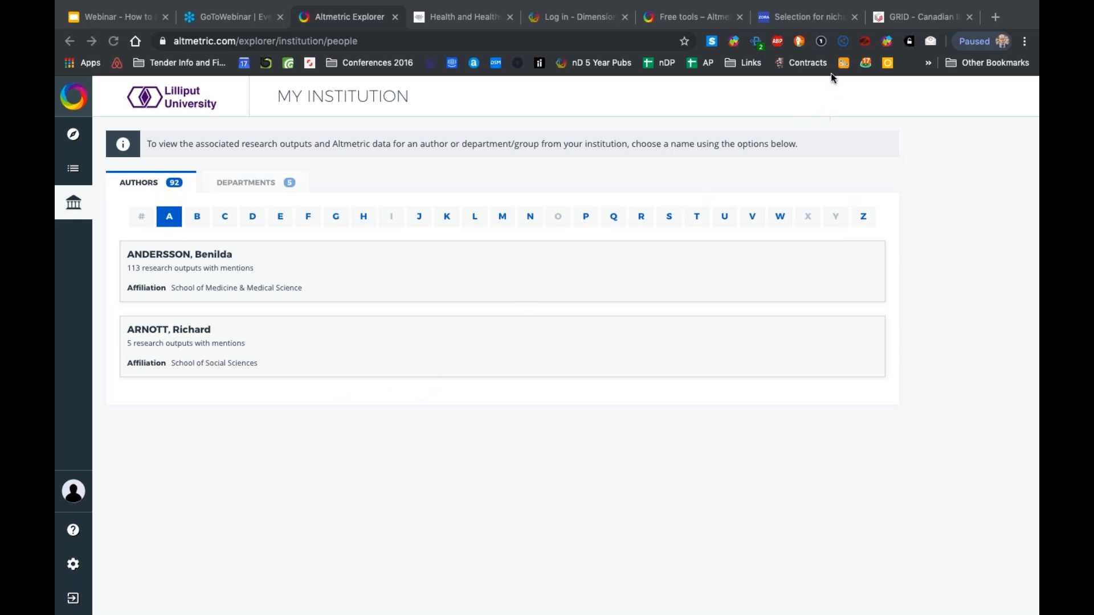
pyautogui.moveTo(804, 73)
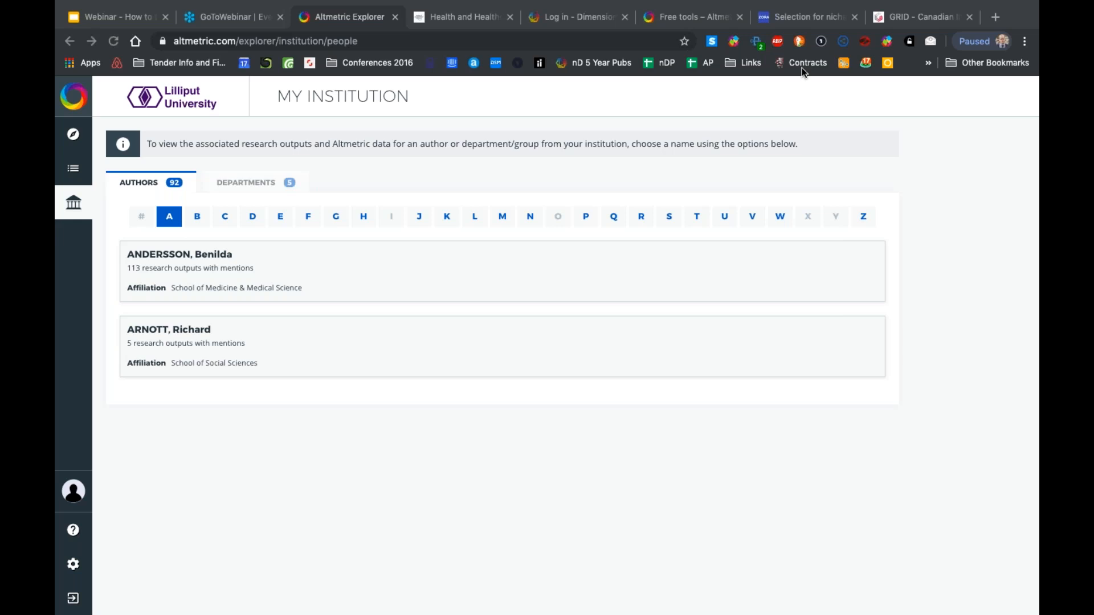